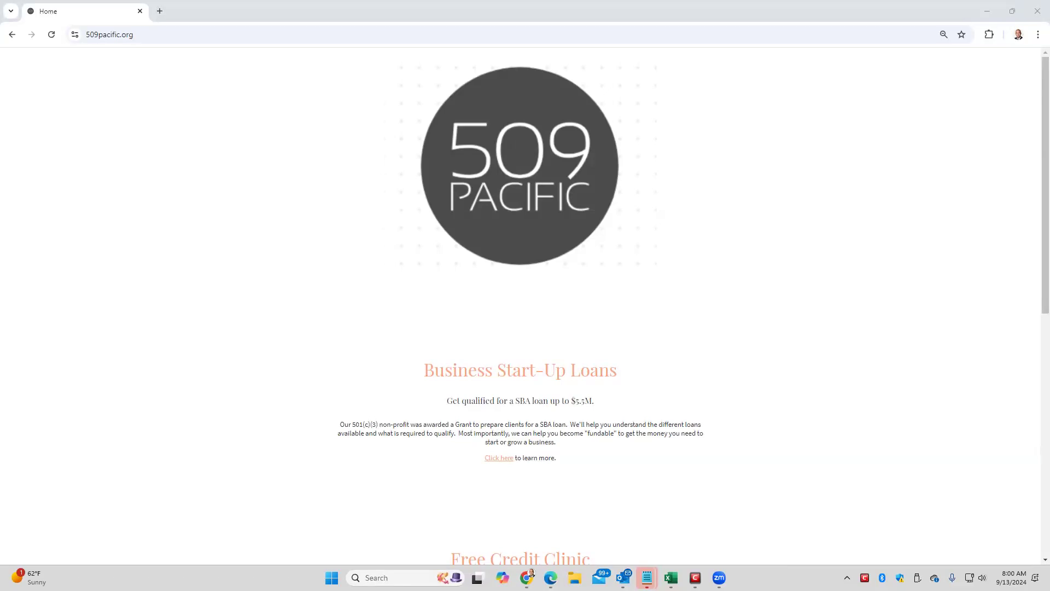
pyautogui.moveTo(522, 115)
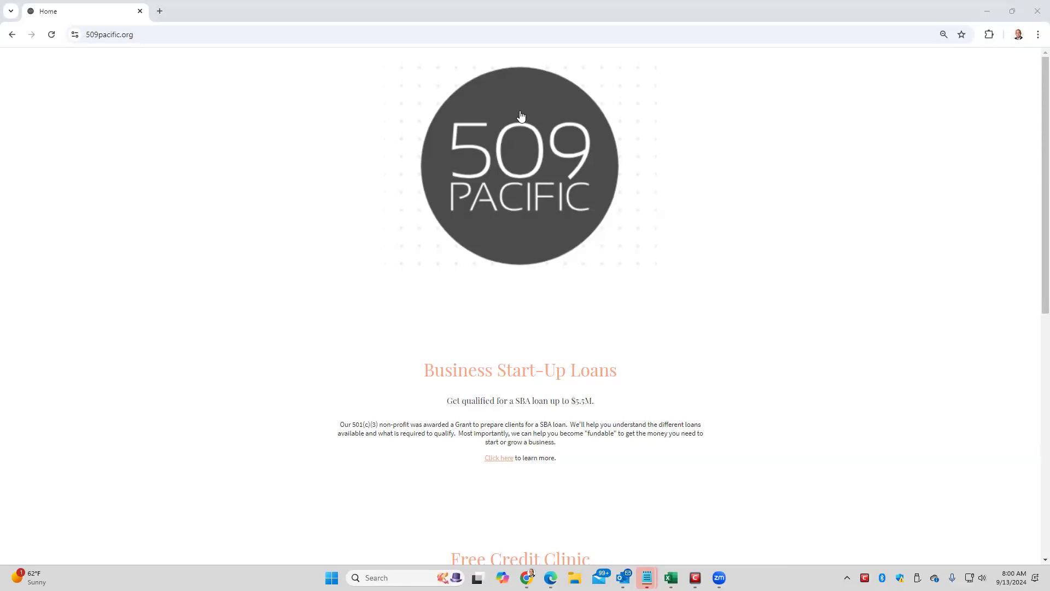
# Step: Scroll the home page down to its footer, past the start-up loans and credit clinic sections
pyautogui.click(110, 33)
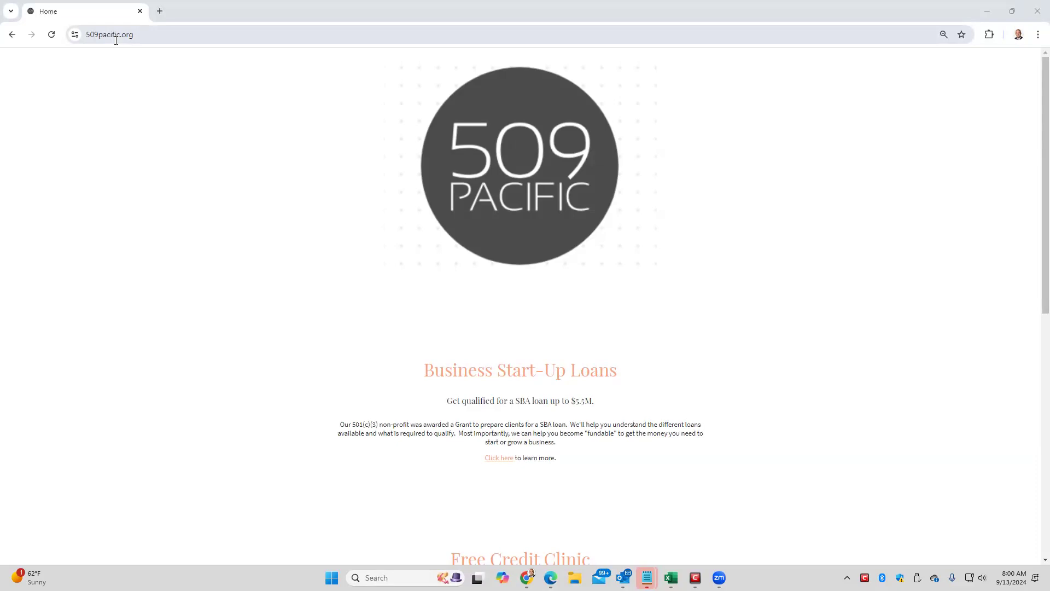
pyautogui.scroll(-3)
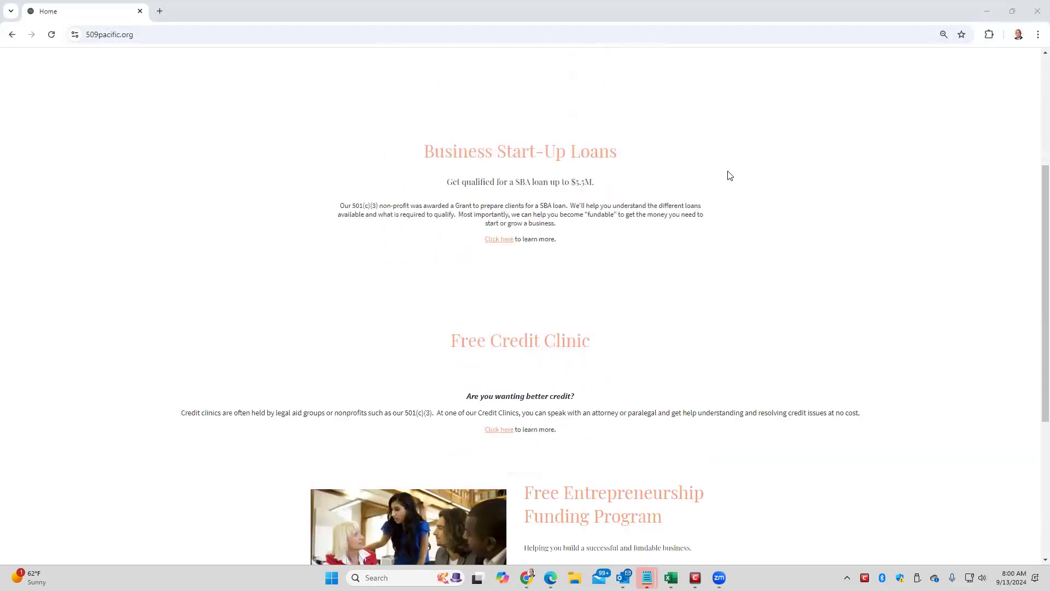
pyautogui.scroll(-3)
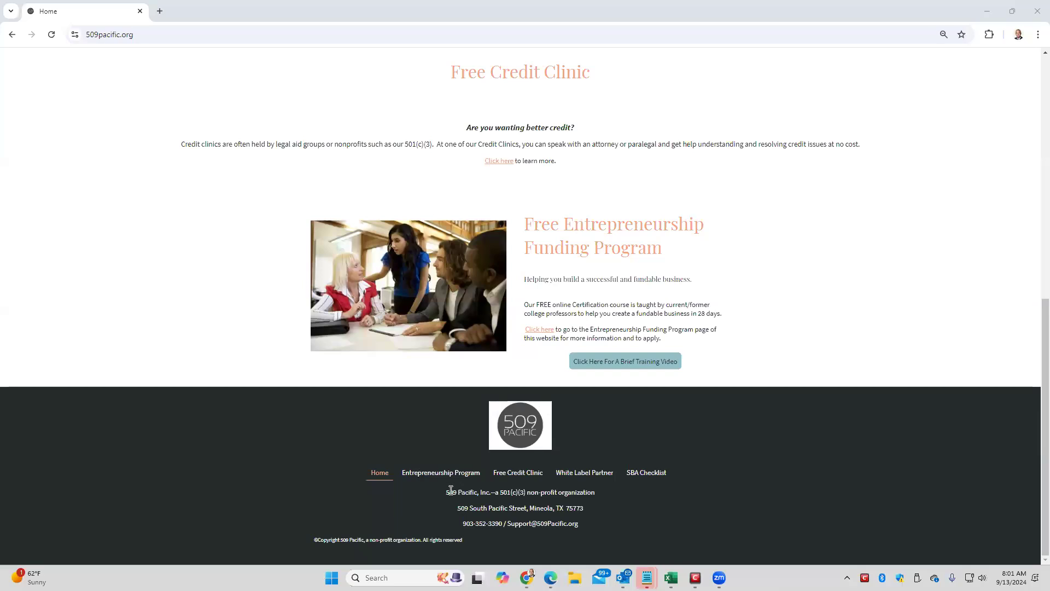
pyautogui.moveTo(448, 491); pyautogui.dragTo(588, 492)
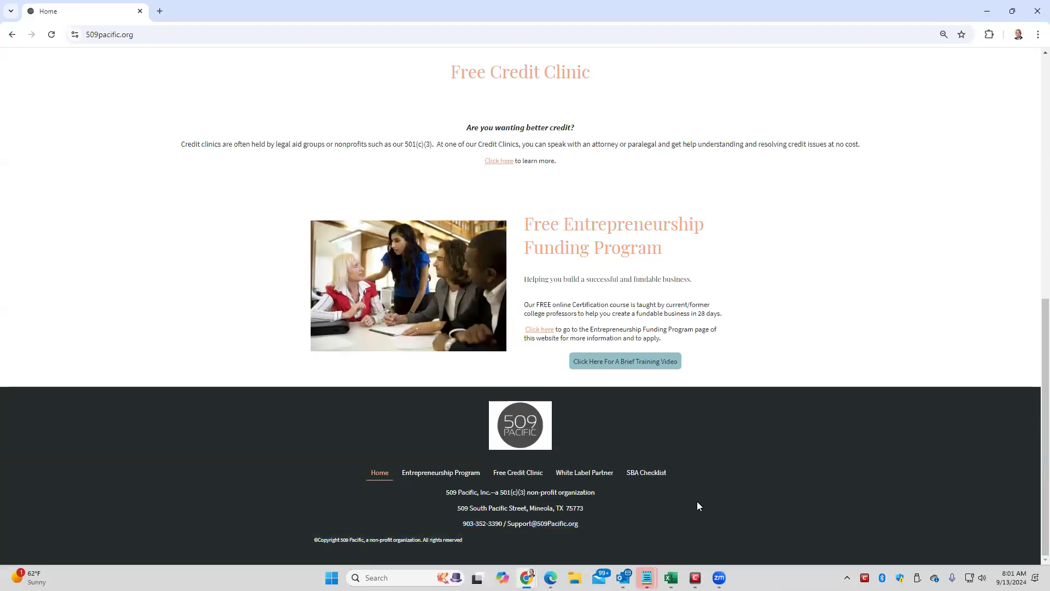
pyautogui.moveTo(518, 472)
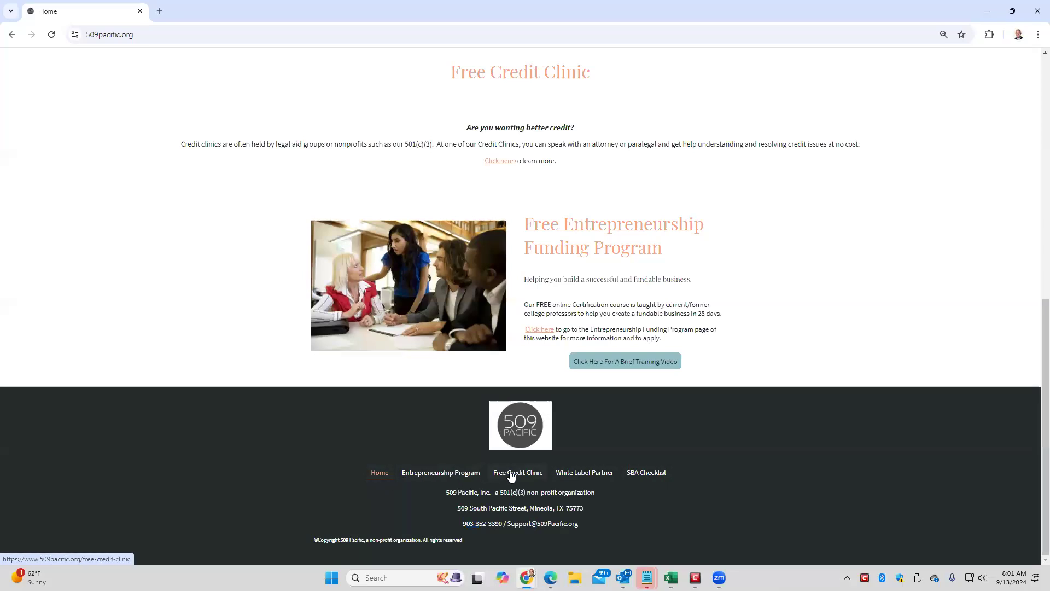
pyautogui.moveTo(645, 472)
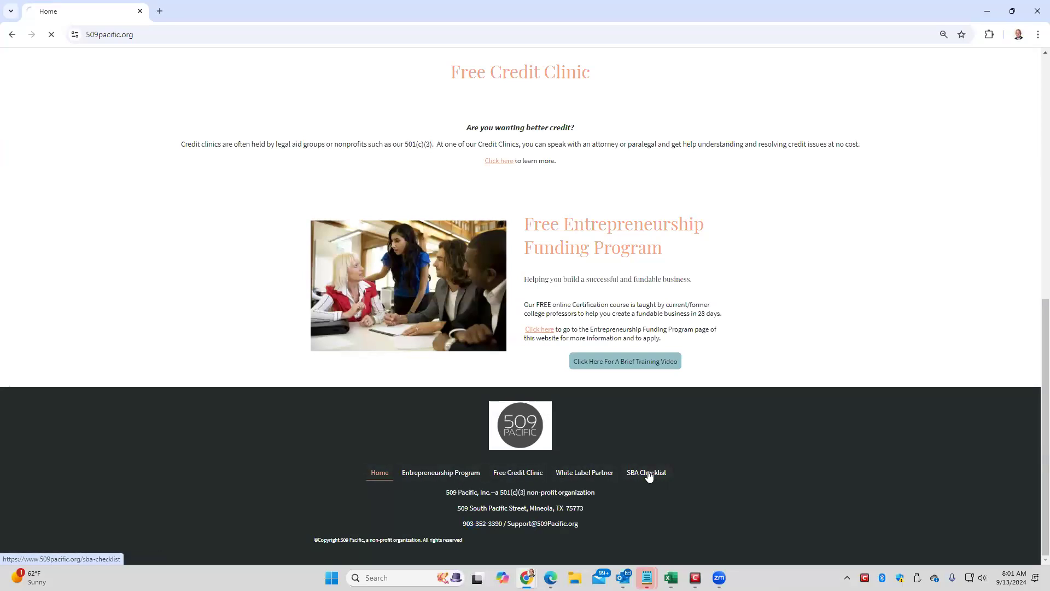
# Step: Open the SBA Checklist page, zoom in, and highlight the grant sentence and SBA wording
pyautogui.click(646, 472)
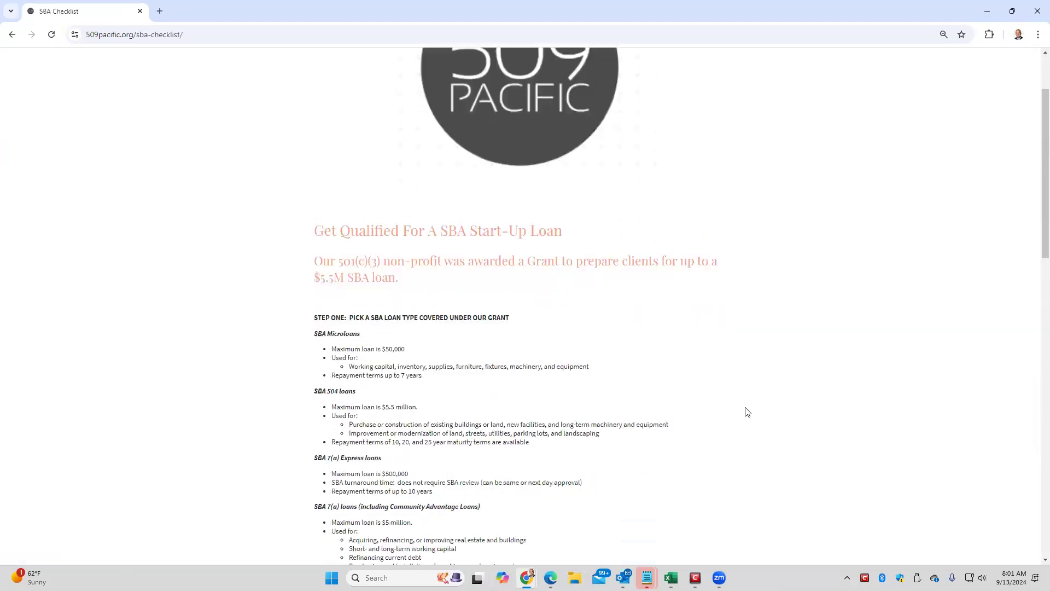
pyautogui.scroll(-3)
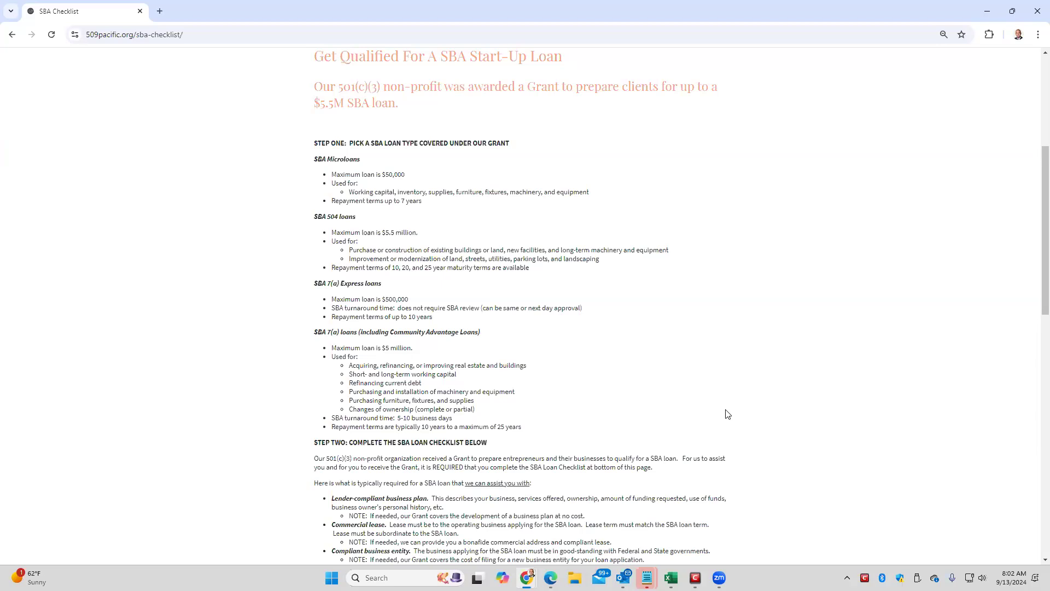
pyautogui.moveTo(764, 293)
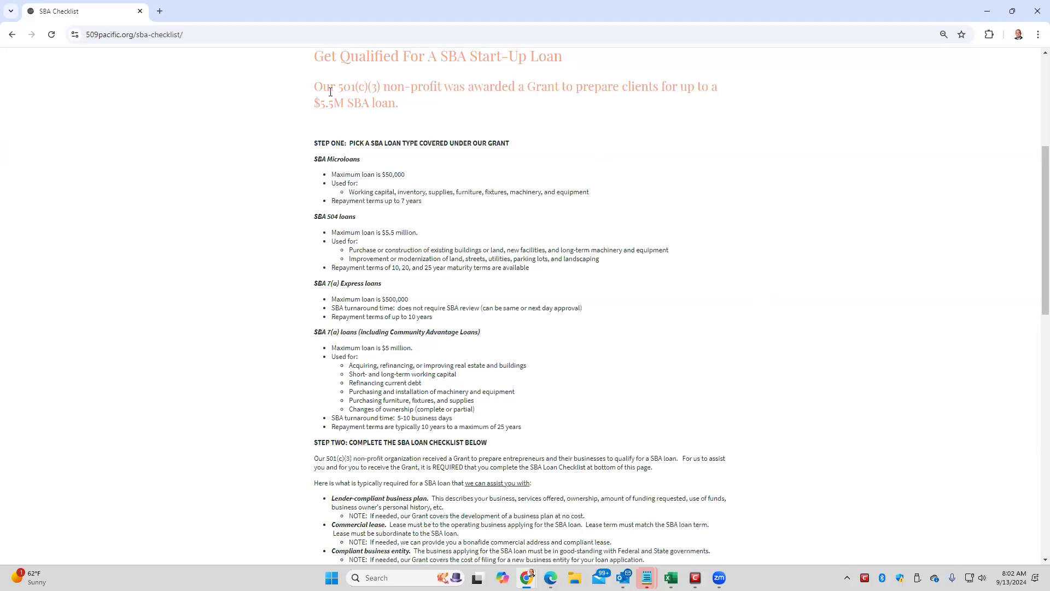
pyautogui.moveTo(314, 86); pyautogui.dragTo(396, 102)
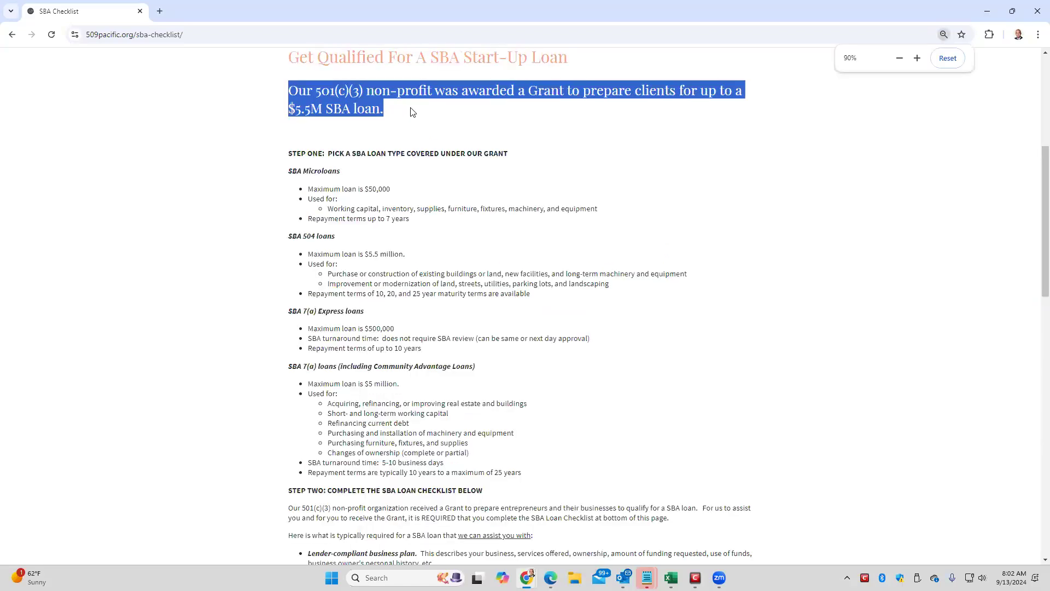
pyautogui.click(917, 59)
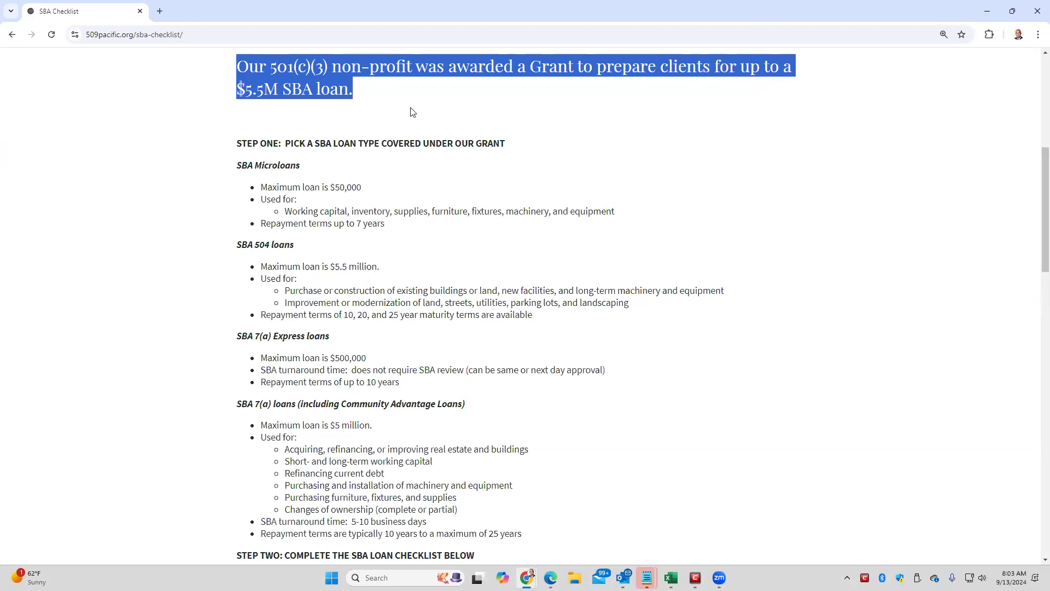
pyautogui.click(411, 111)
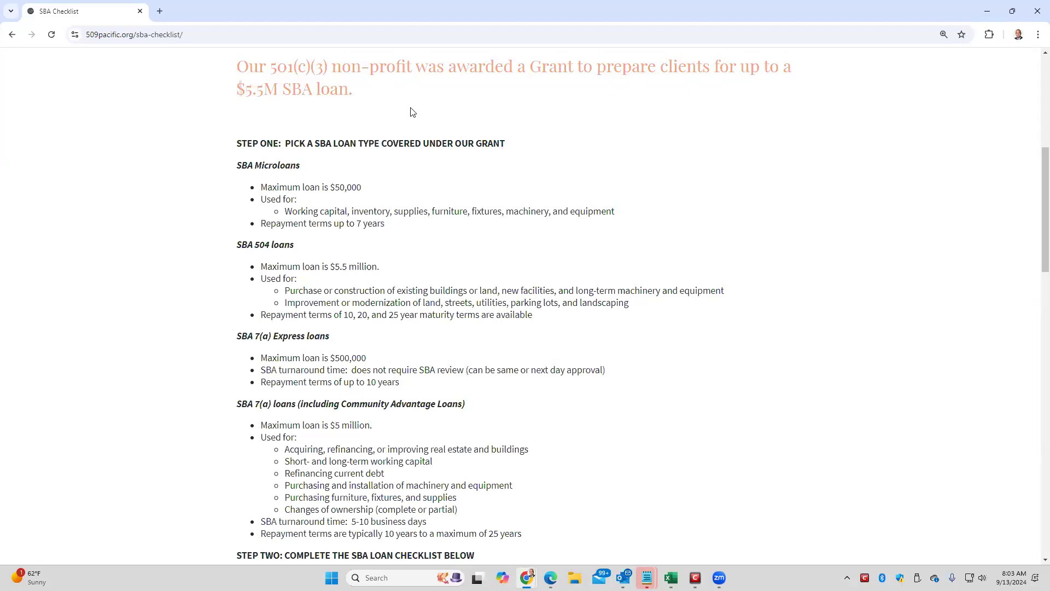
pyautogui.moveTo(342, 182)
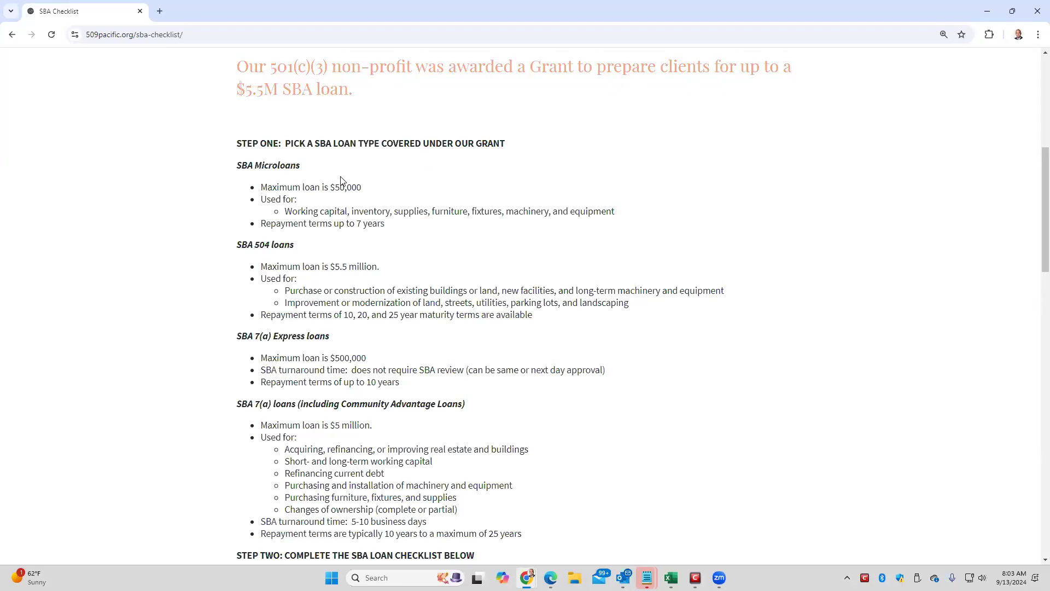
pyautogui.doubleClick(323, 143)
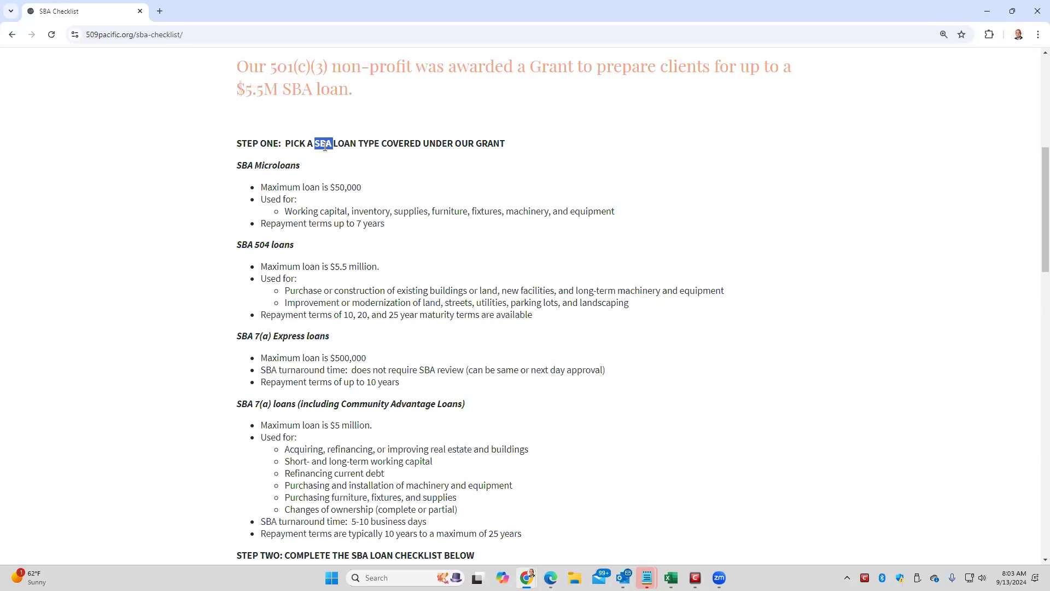
pyautogui.moveTo(561, 185)
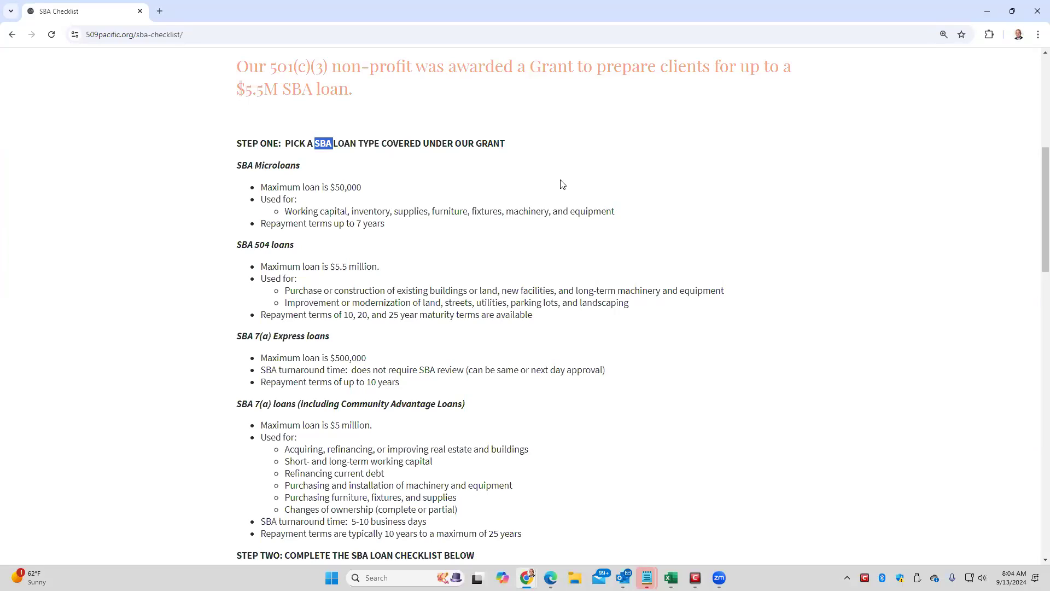
pyautogui.moveTo(286, 89)
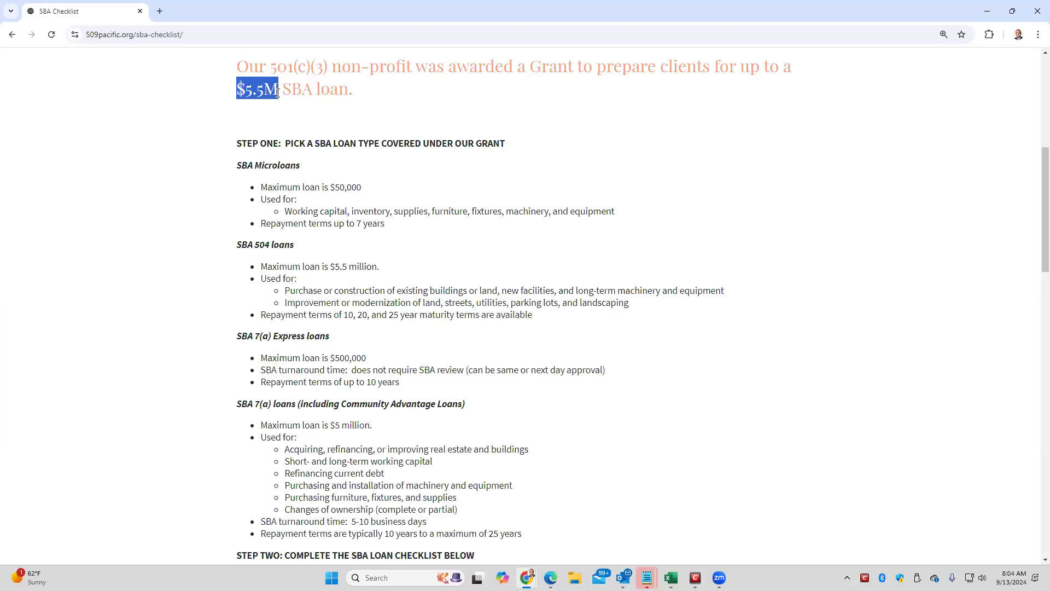
pyautogui.click(278, 165)
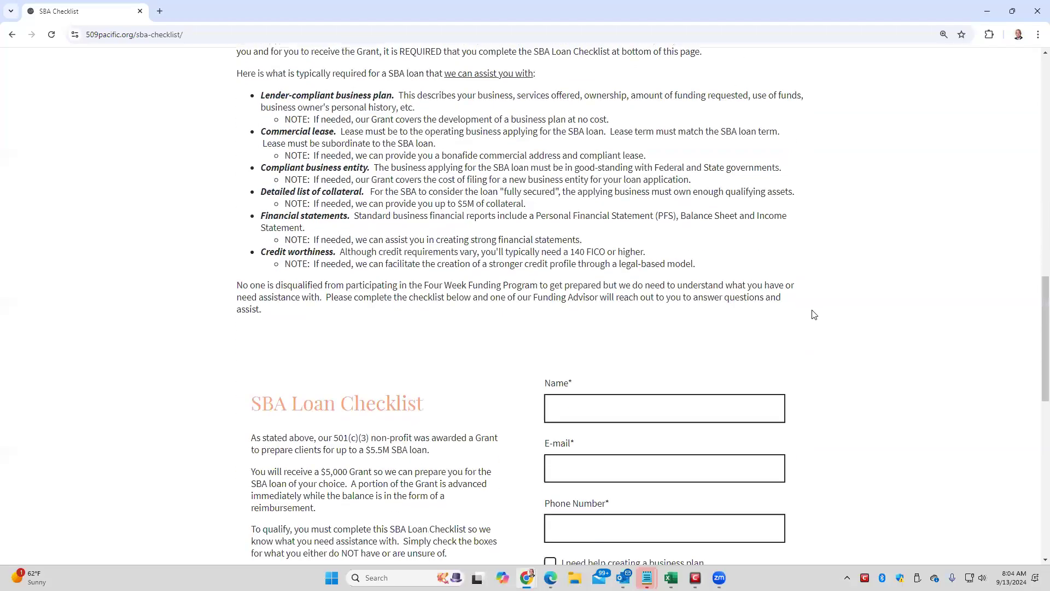
pyautogui.scroll(-3)
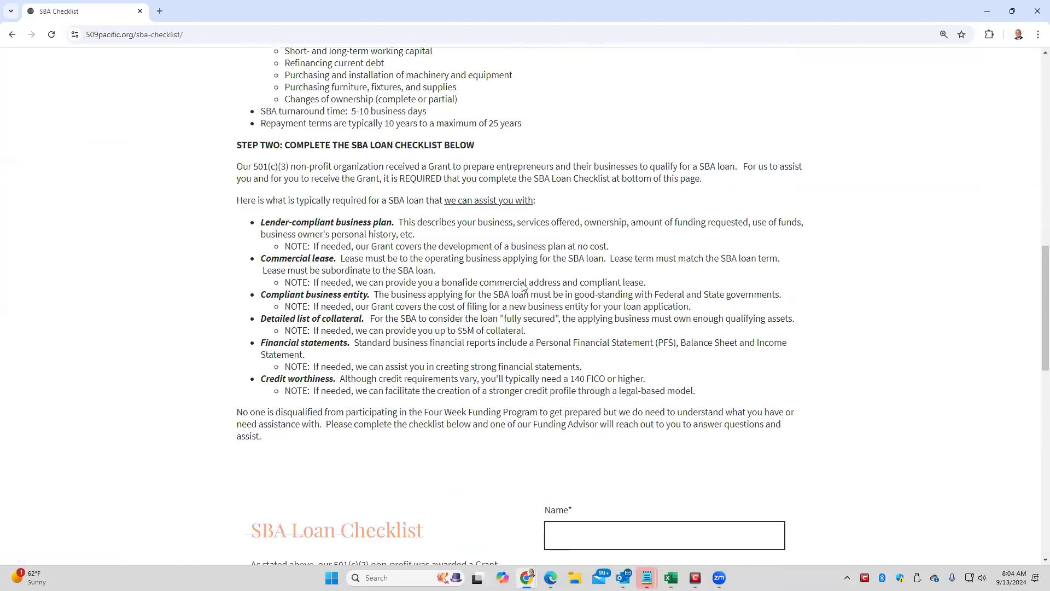
pyautogui.moveTo(236, 144); pyautogui.dragTo(381, 178)
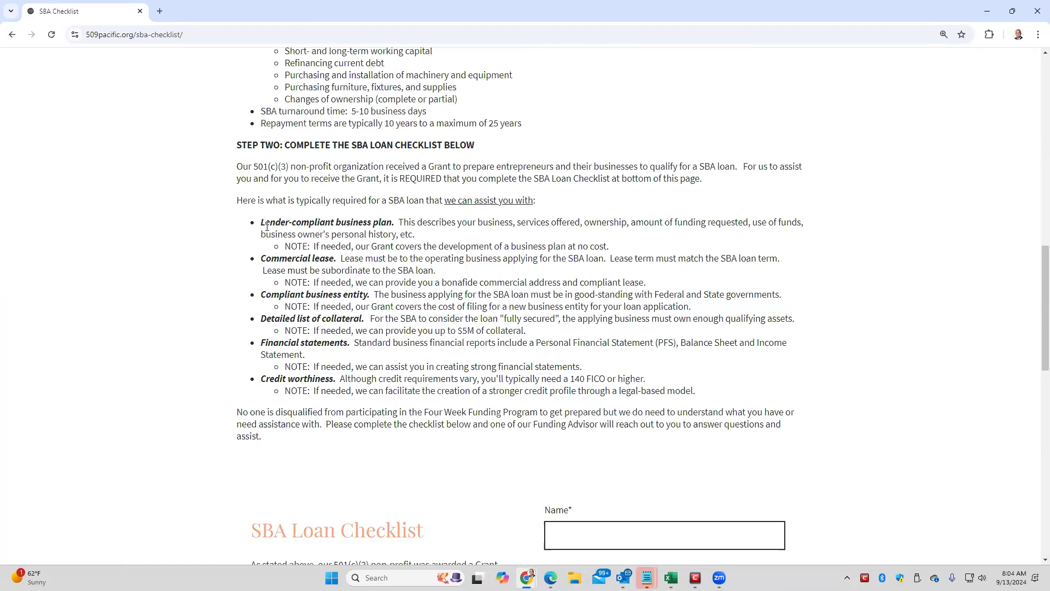
pyautogui.moveTo(260, 222); pyautogui.dragTo(696, 391)
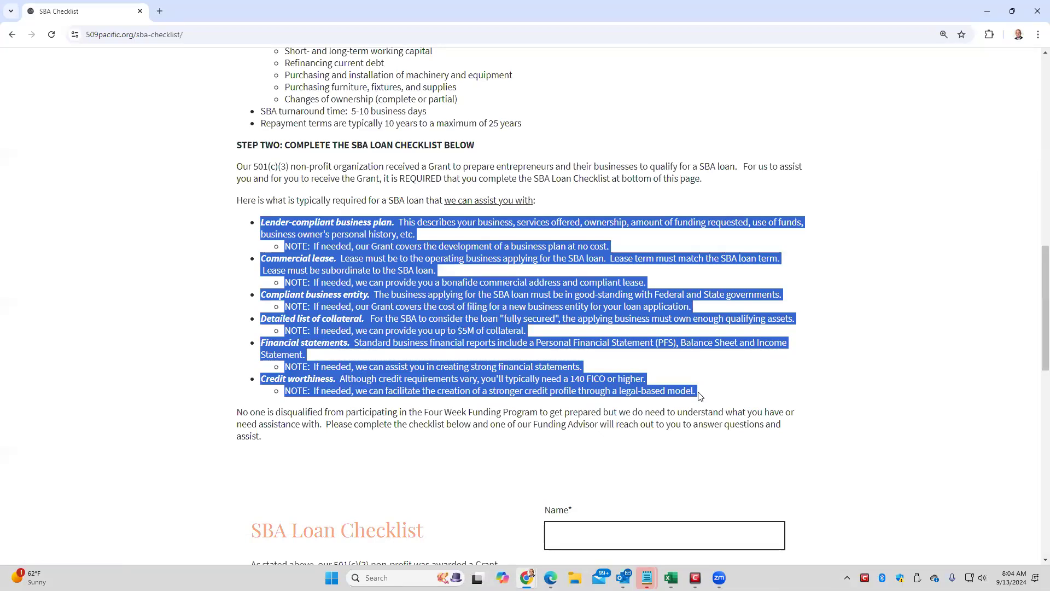
pyautogui.click(513, 222)
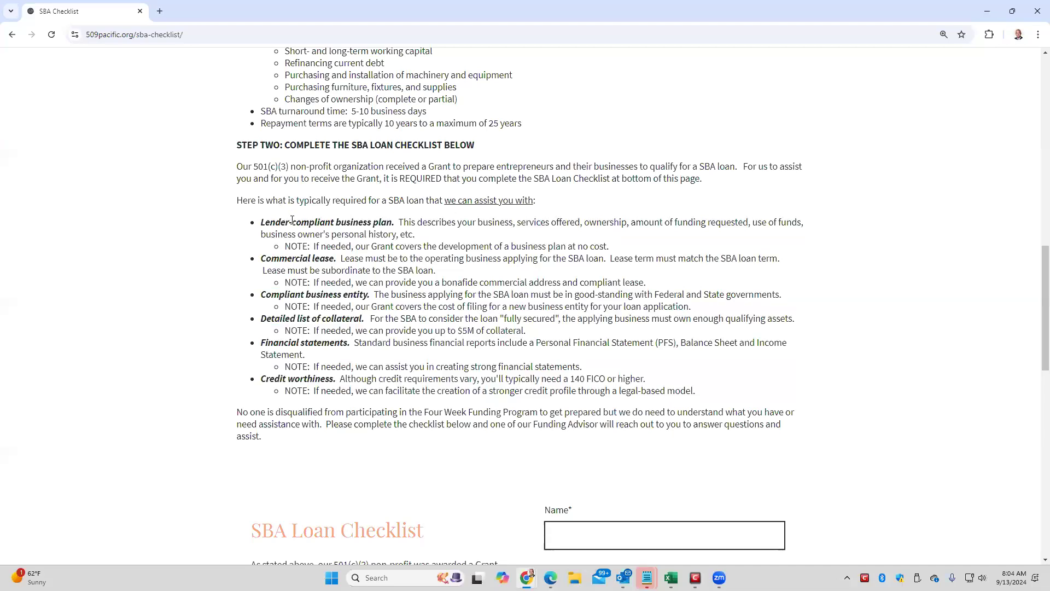
pyautogui.moveTo(261, 257); pyautogui.dragTo(435, 269)
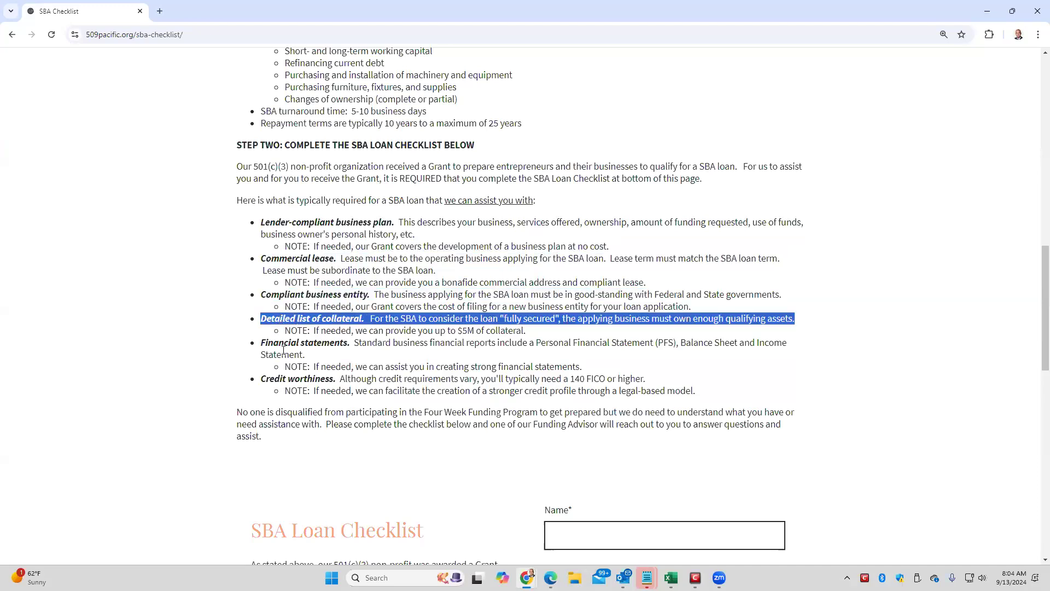
pyautogui.doubleClick(295, 390)
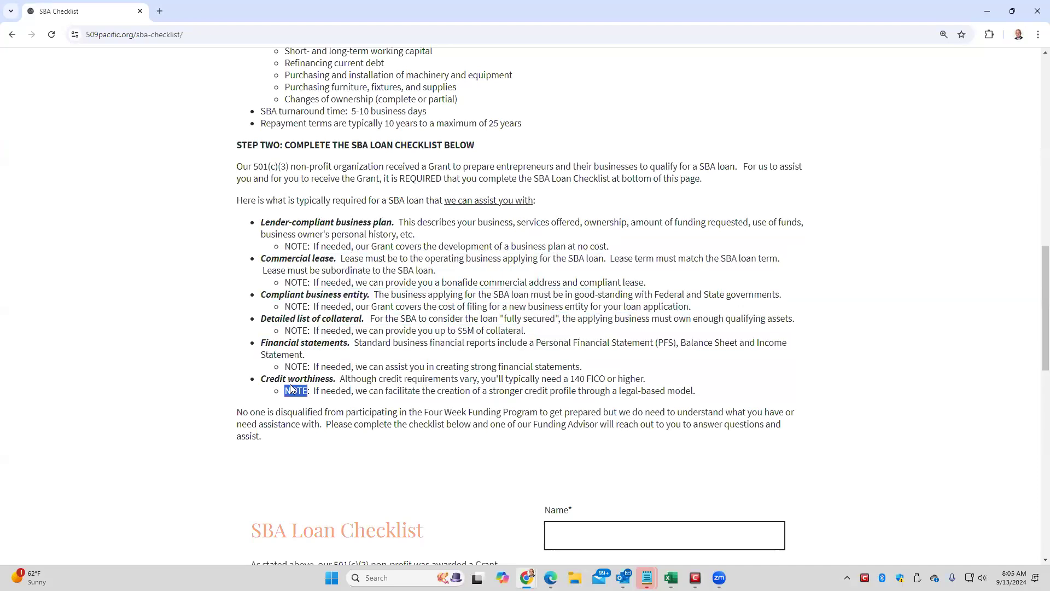
pyautogui.click(290, 377)
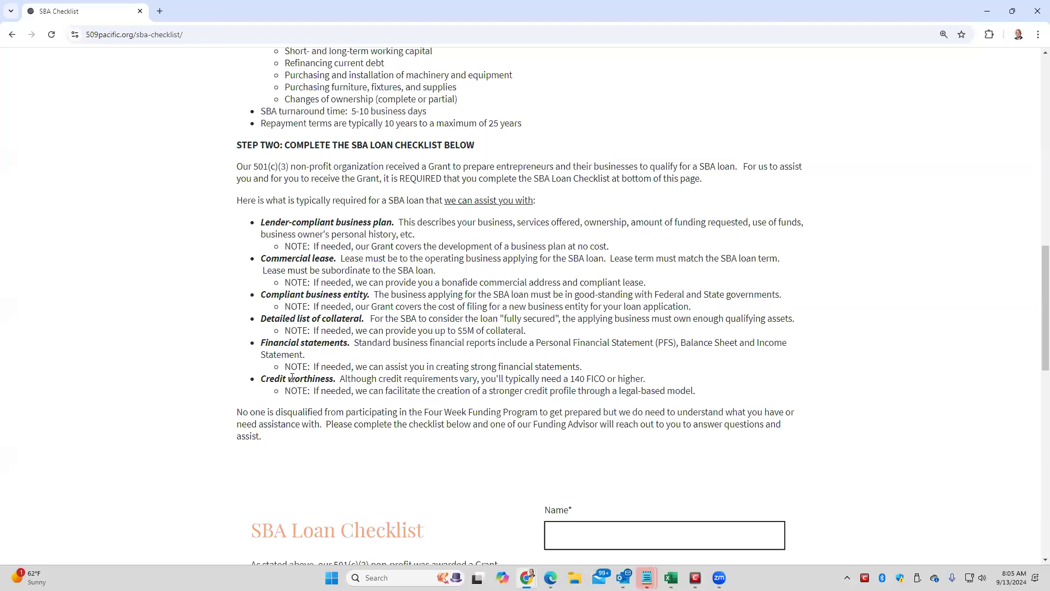
pyautogui.moveTo(299, 206)
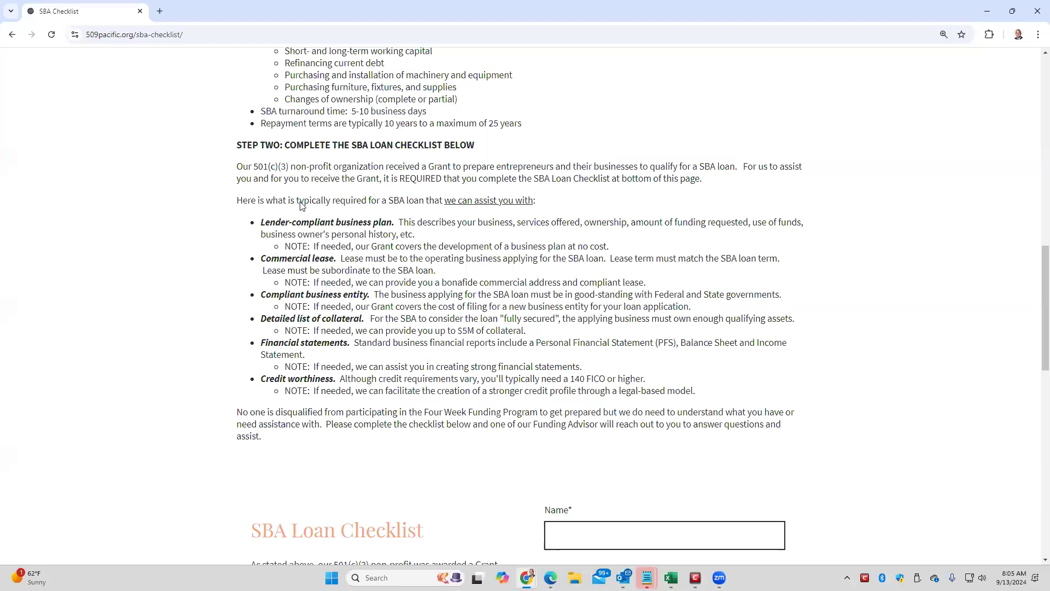
pyautogui.moveTo(260, 221); pyautogui.dragTo(415, 234)
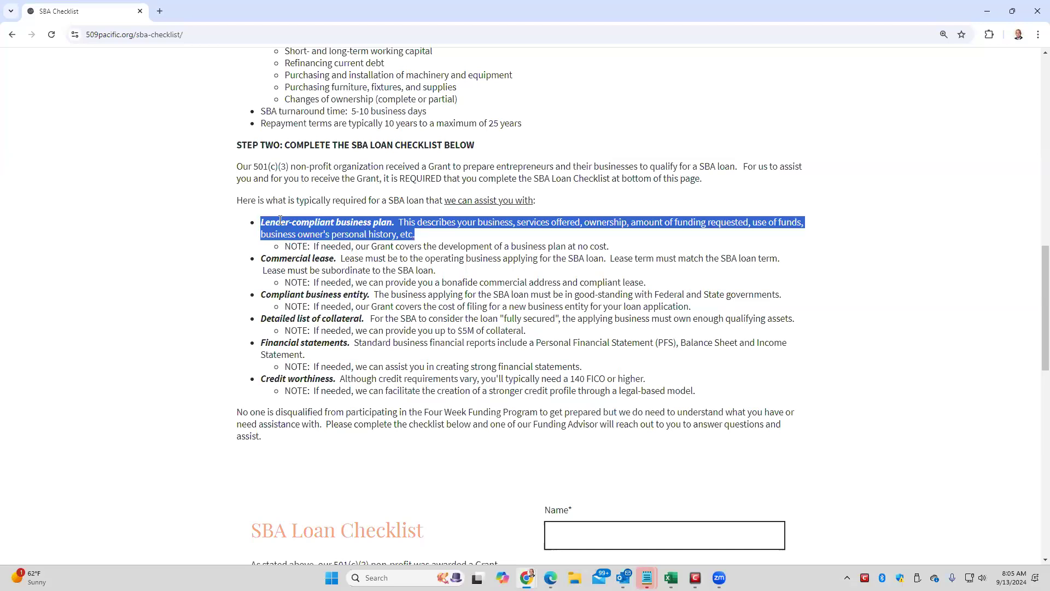
pyautogui.moveTo(471, 213)
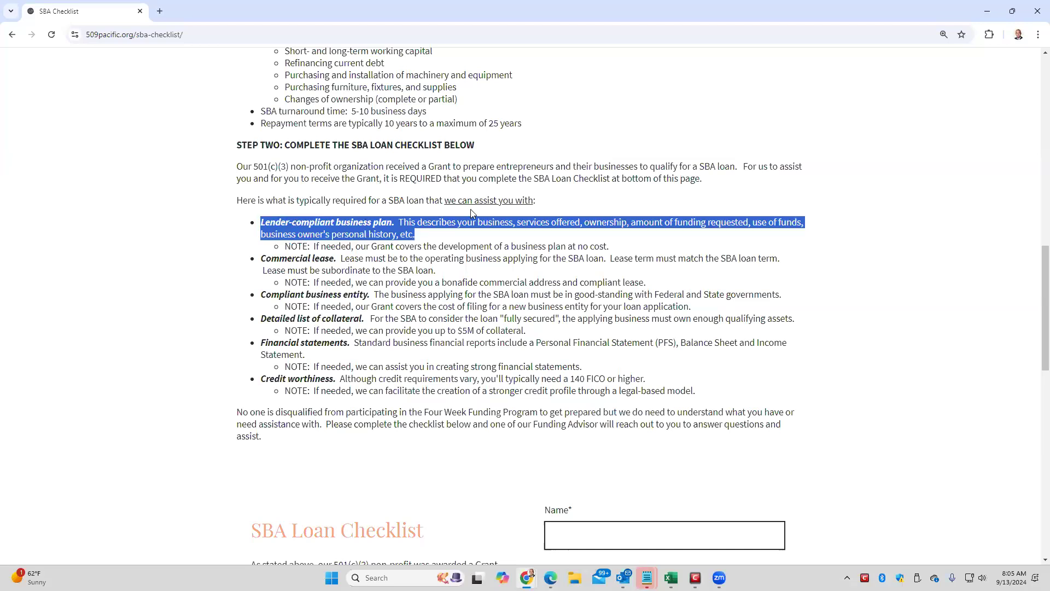
pyautogui.moveTo(420, 263)
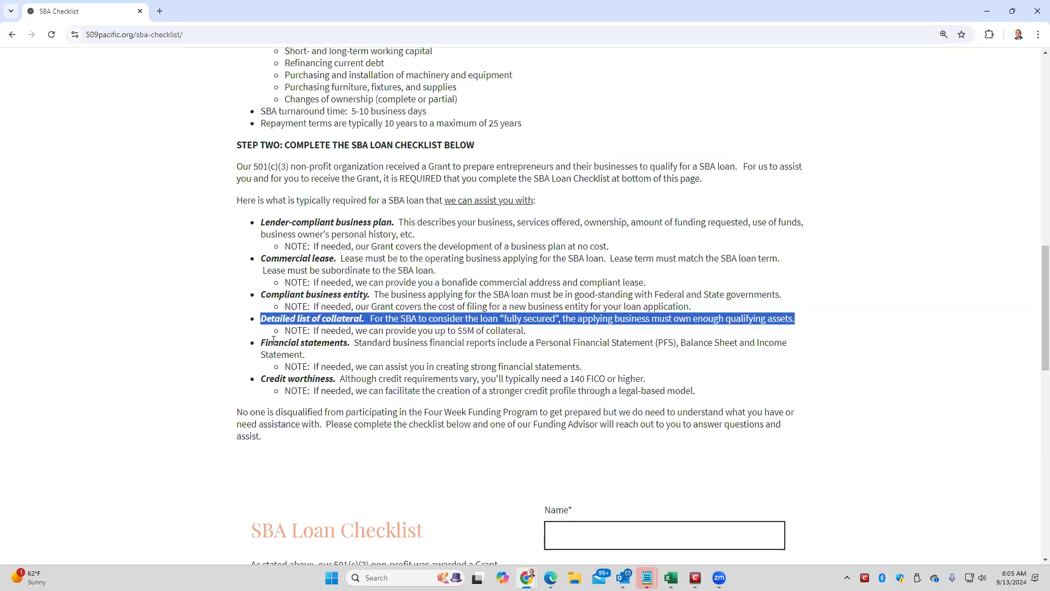
pyautogui.moveTo(260, 343); pyautogui.dragTo(305, 355)
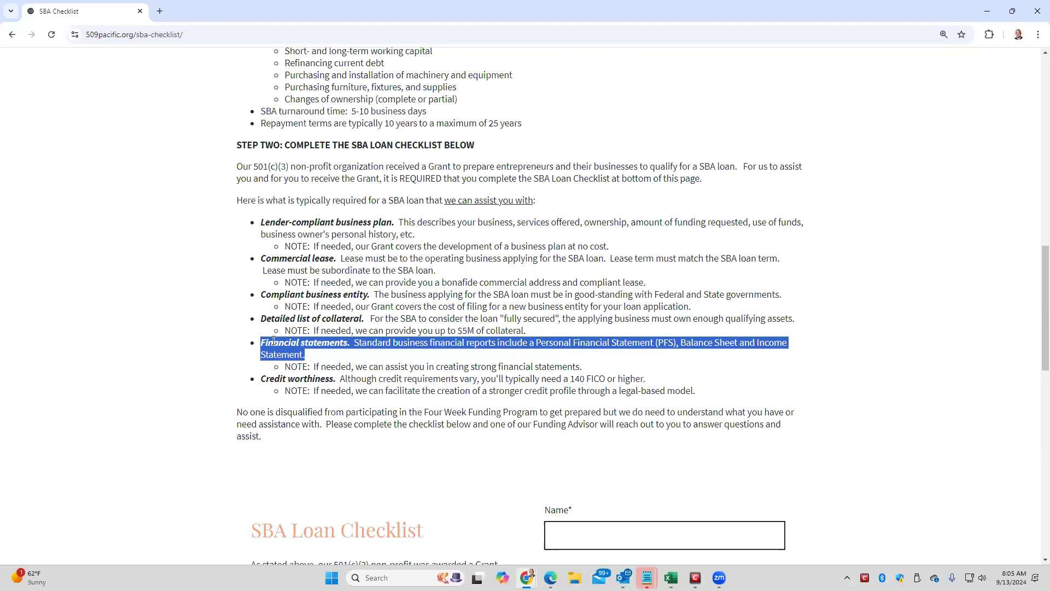
pyautogui.moveTo(272, 379)
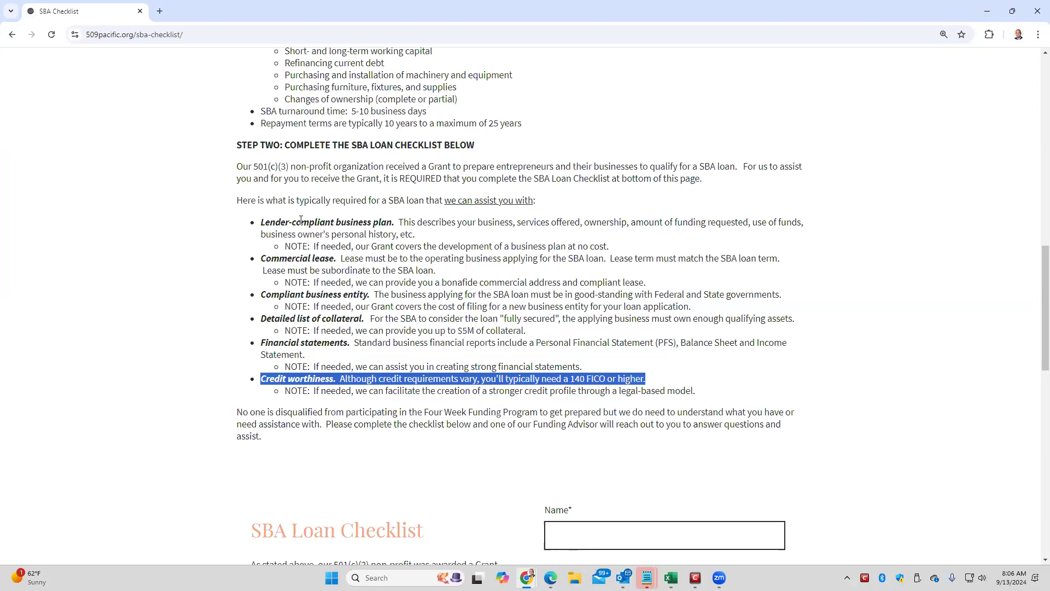
pyautogui.click(275, 221)
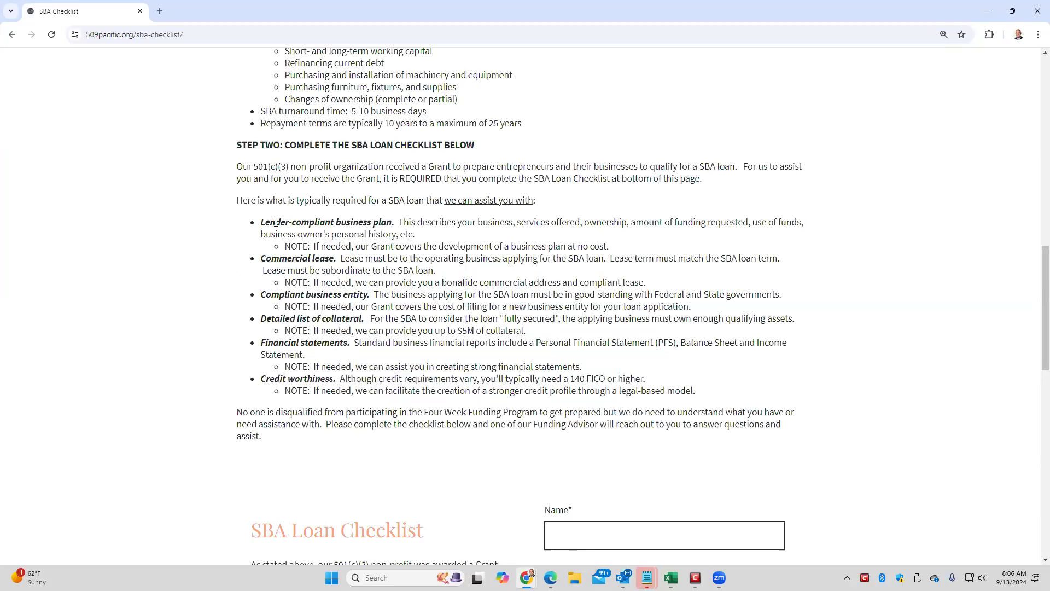
pyautogui.moveTo(261, 222); pyautogui.dragTo(696, 390)
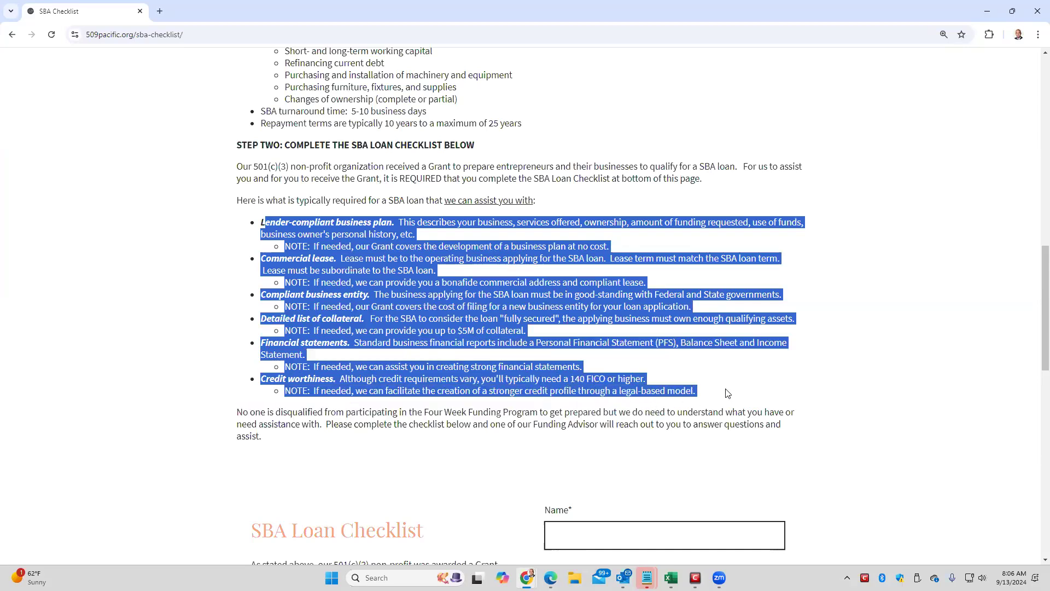
pyautogui.click(379, 204)
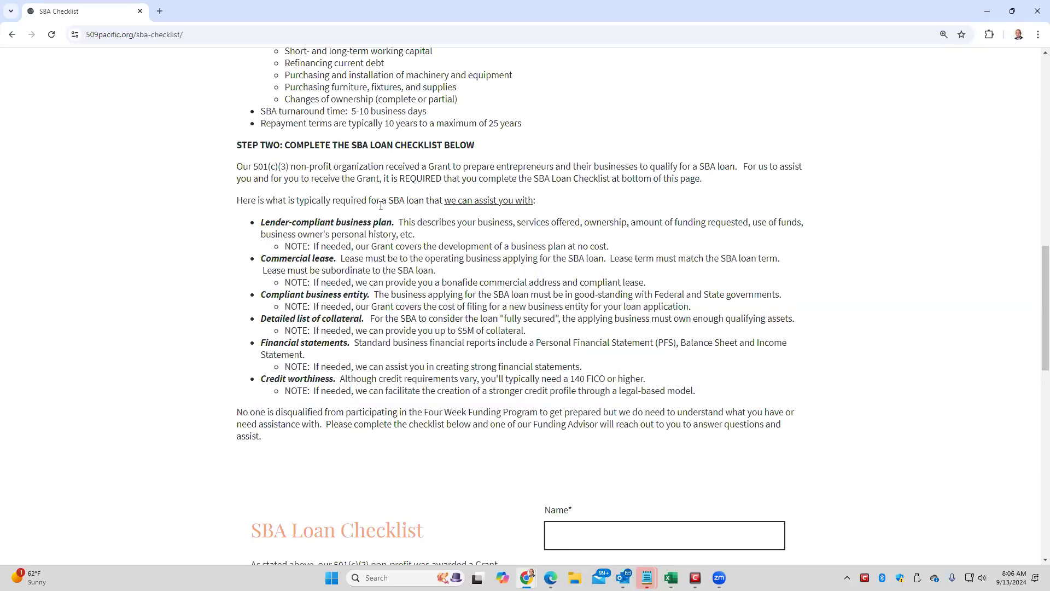
pyautogui.moveTo(300, 221); pyautogui.dragTo(582, 366)
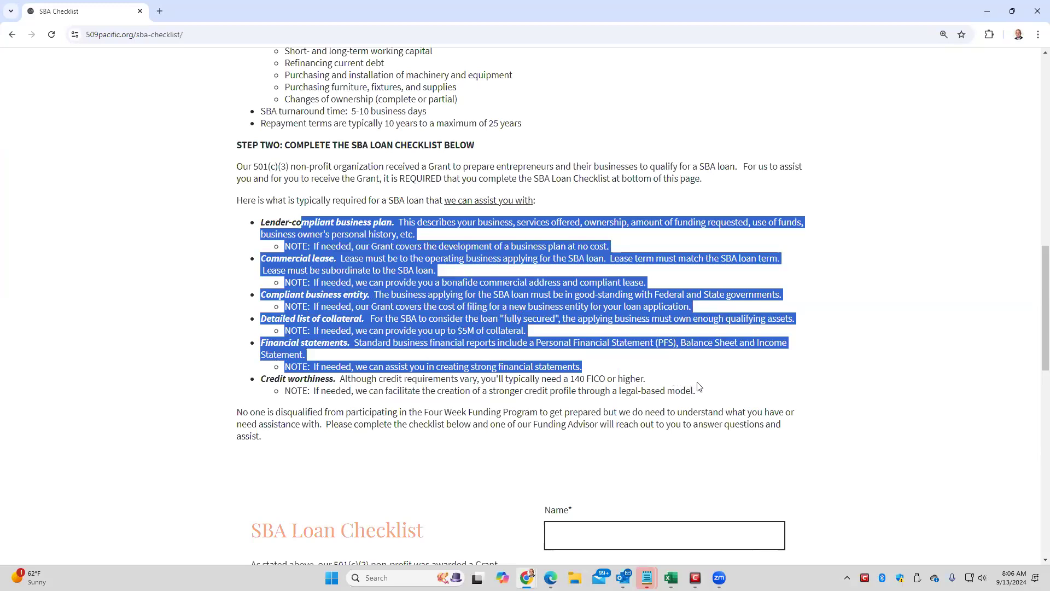
pyautogui.moveTo(697, 388); pyautogui.dragTo(707, 411)
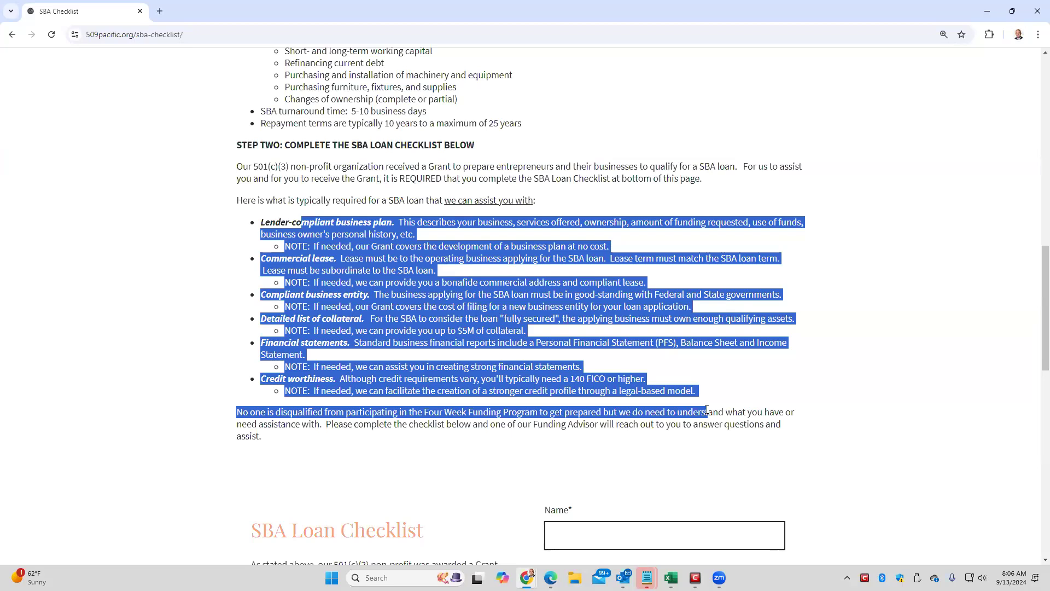
pyautogui.click(274, 226)
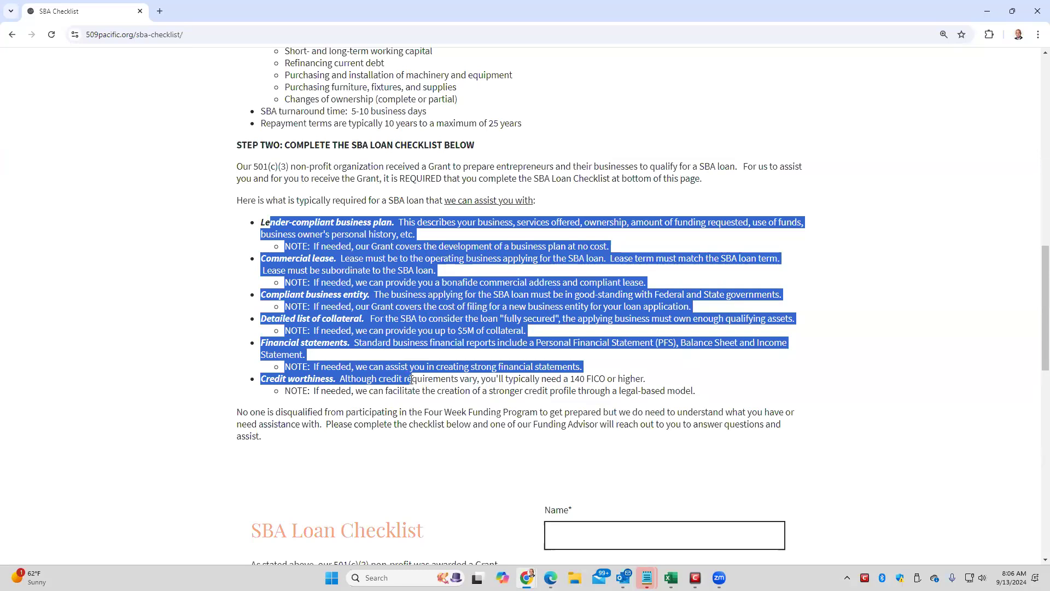
pyautogui.click(568, 355)
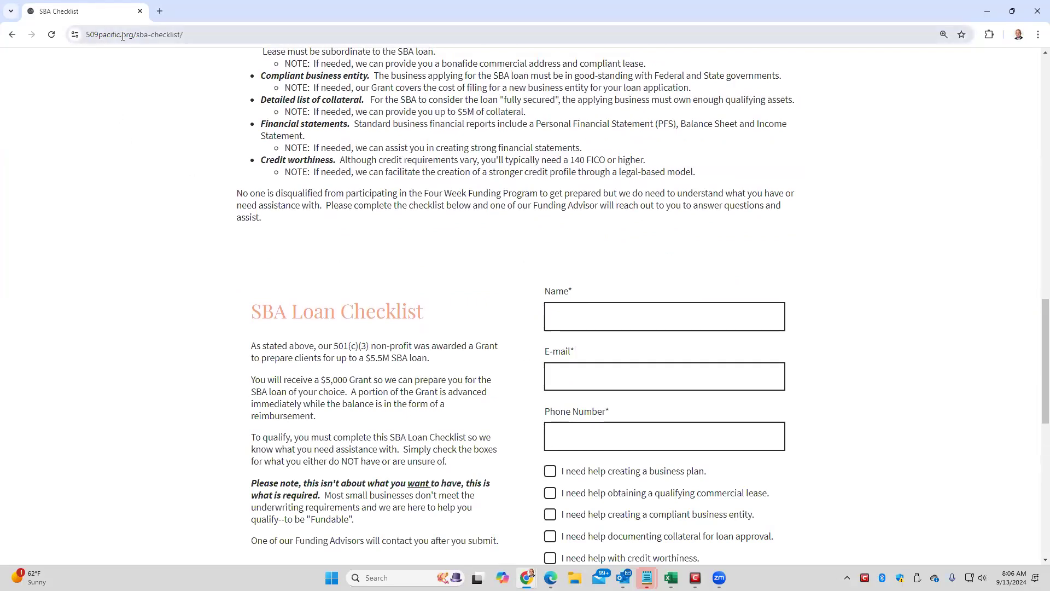
# Step: Scroll past the requirements list to the blank SBA Loan Checklist form
pyautogui.scroll(-3)
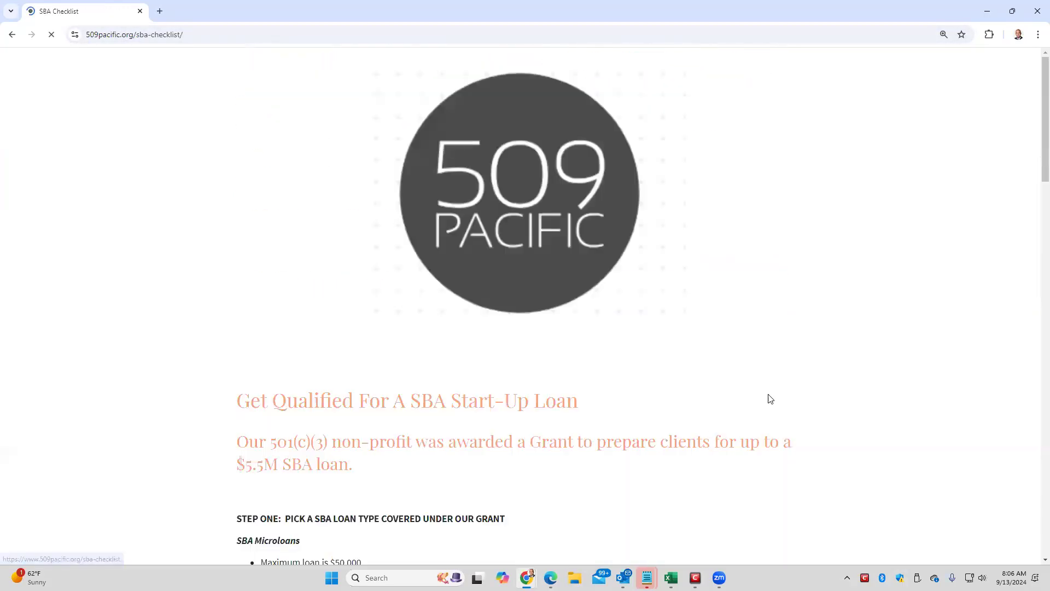
pyautogui.scroll(-3)
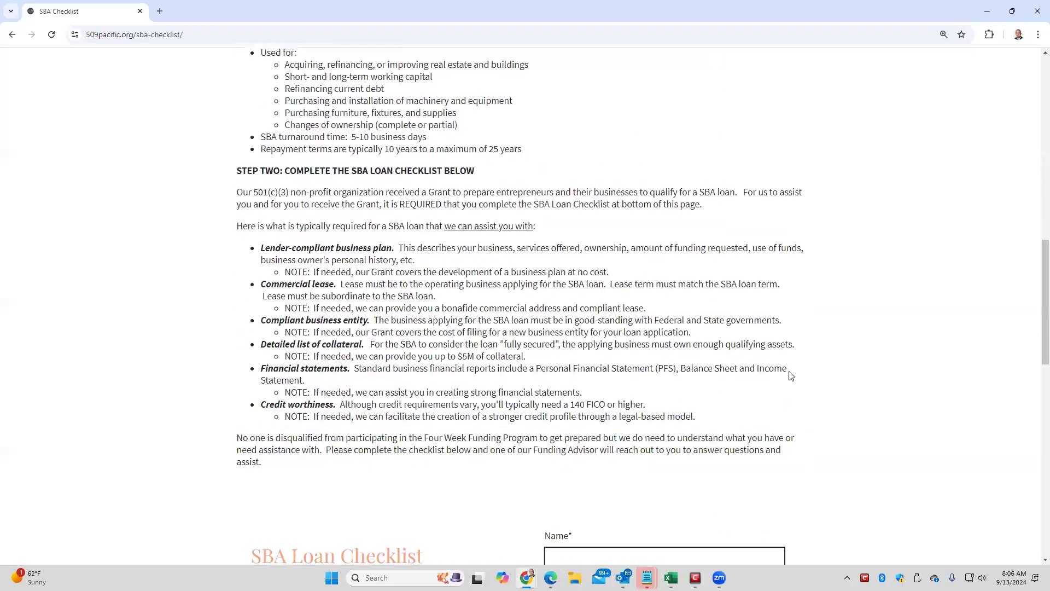
pyautogui.scroll(-3)
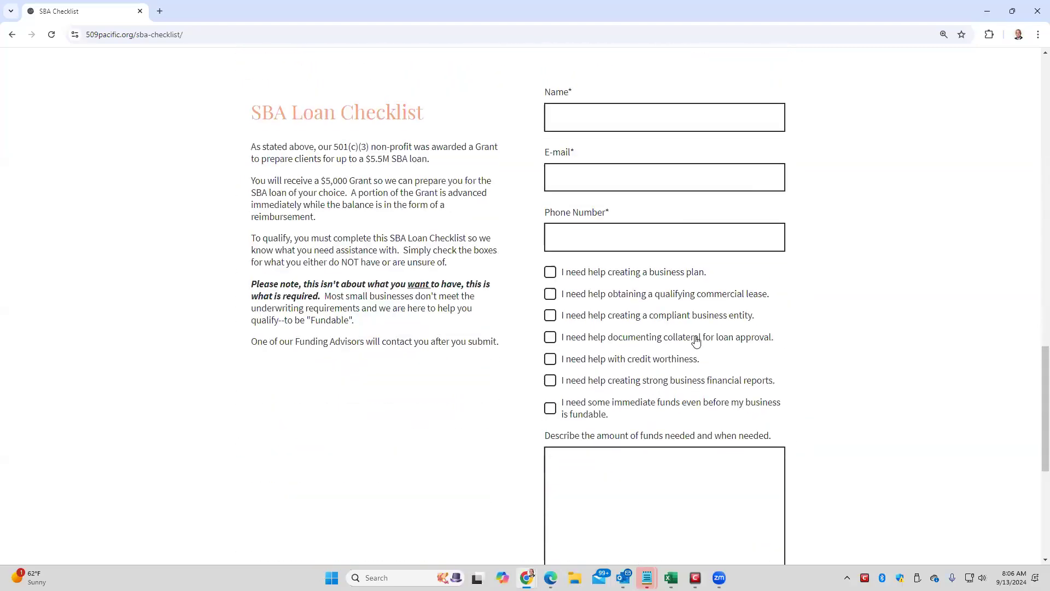
pyautogui.moveTo(797, 346)
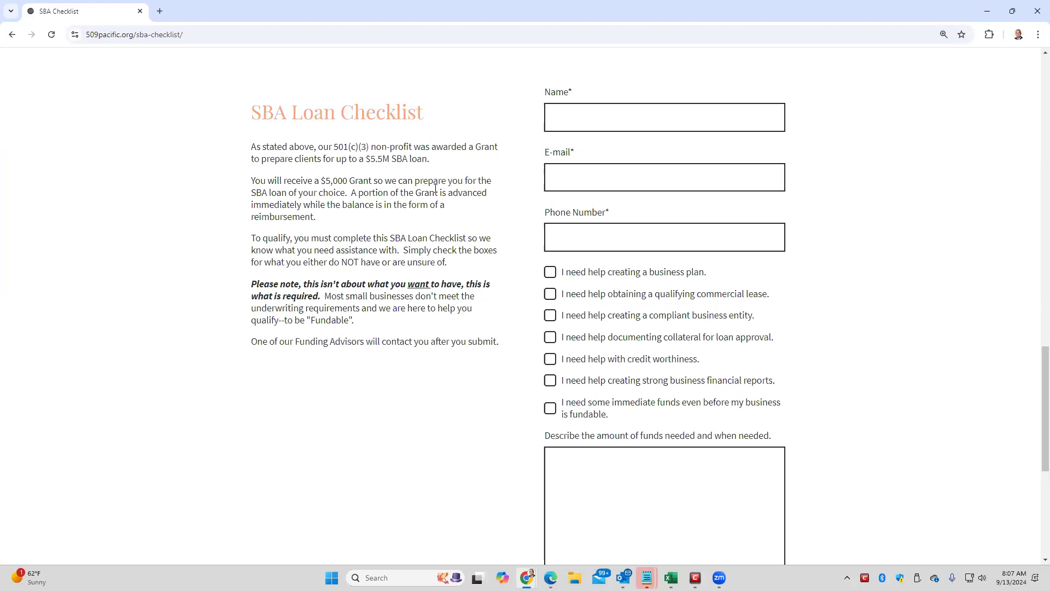
pyautogui.moveTo(548, 92)
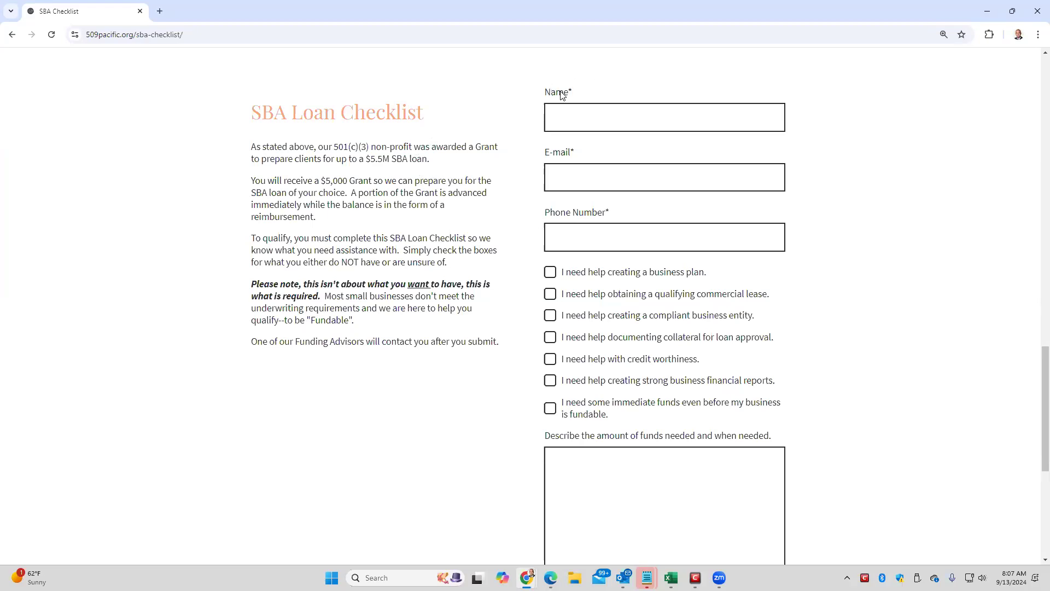
pyautogui.moveTo(528, 112)
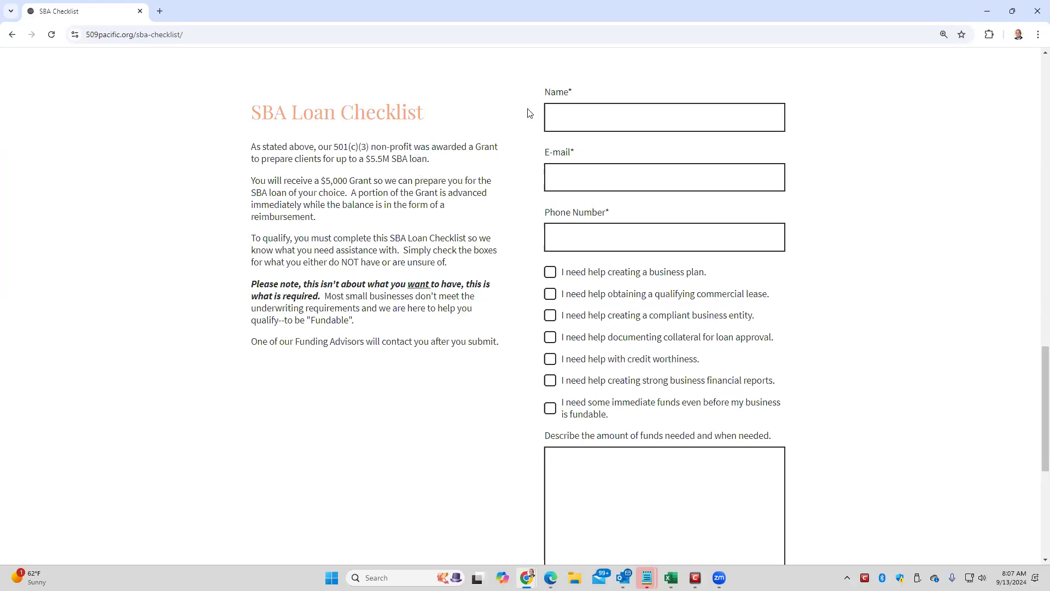
pyautogui.moveTo(422, 142)
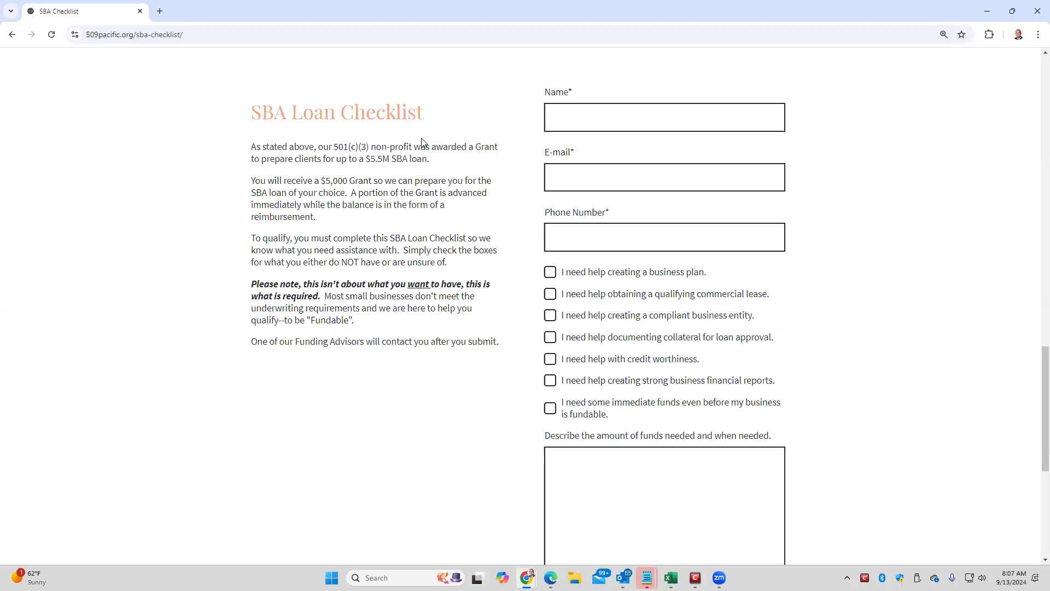
pyautogui.doubleClick(360, 112)
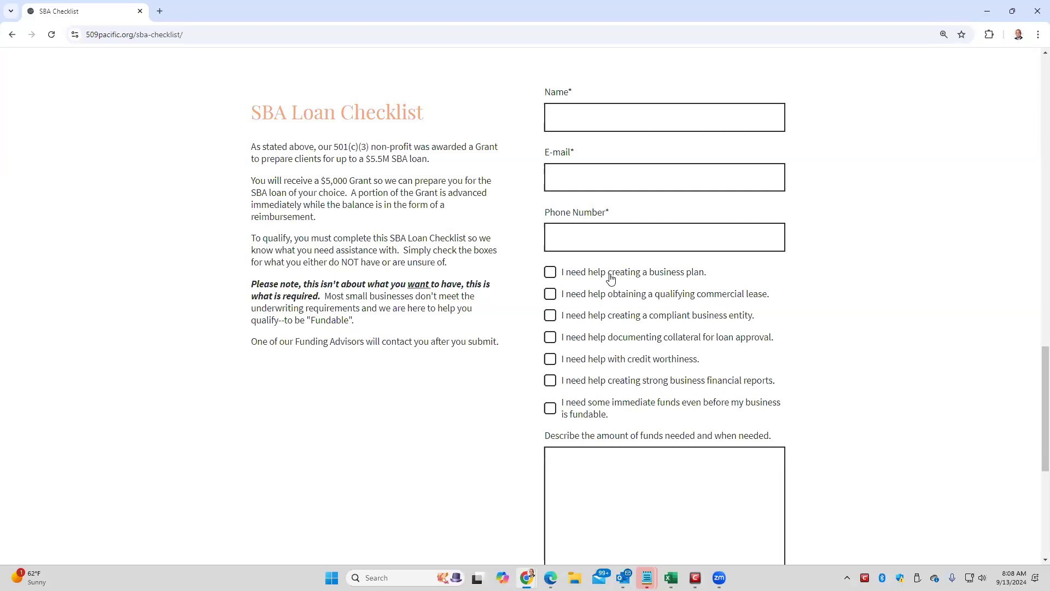
pyautogui.scroll(3)
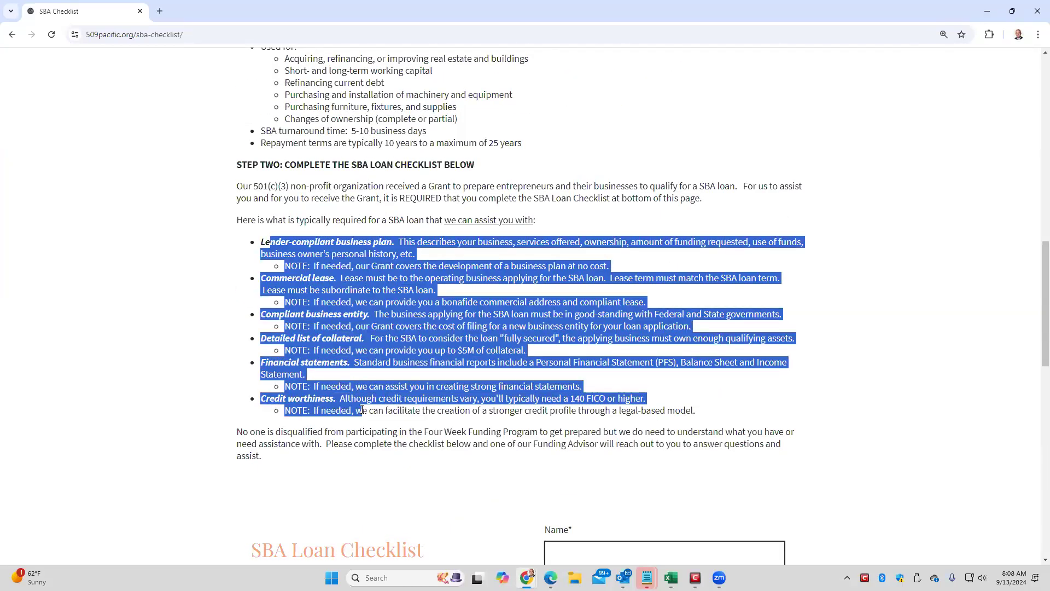
pyautogui.scroll(-3)
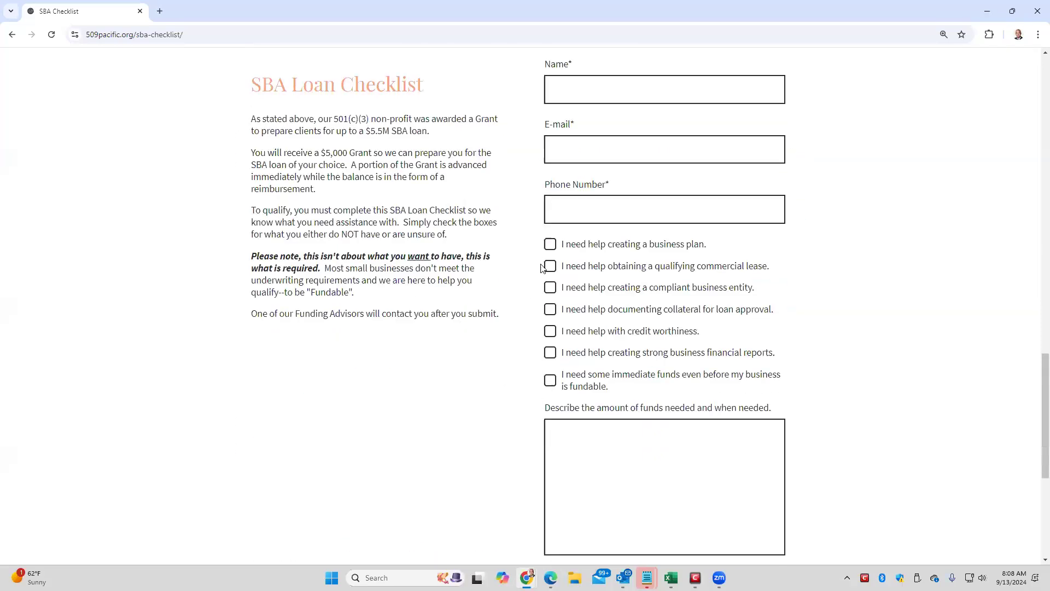
pyautogui.scroll(-3)
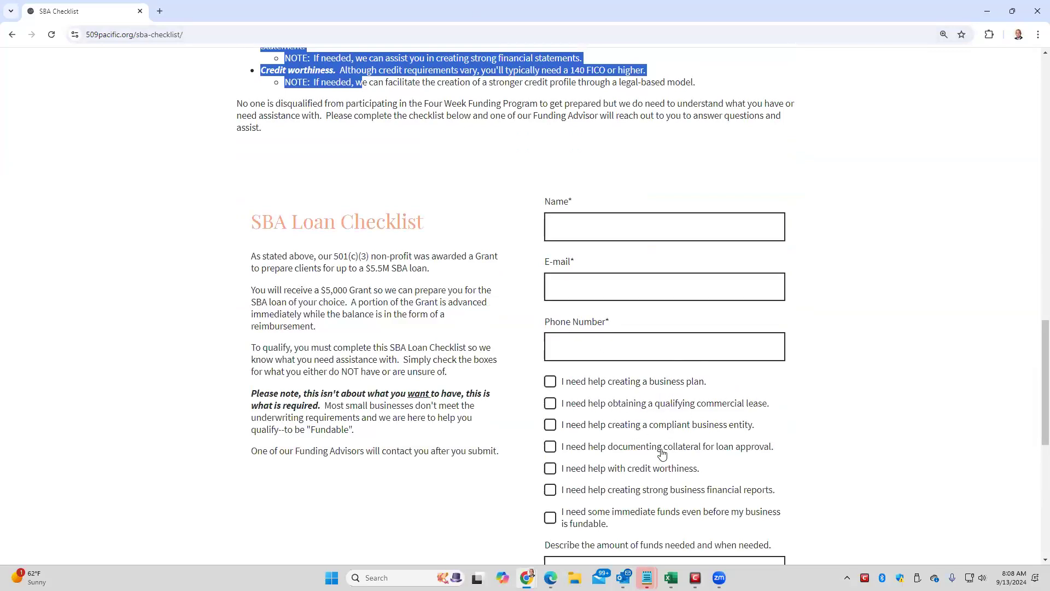
pyautogui.moveTo(693, 440)
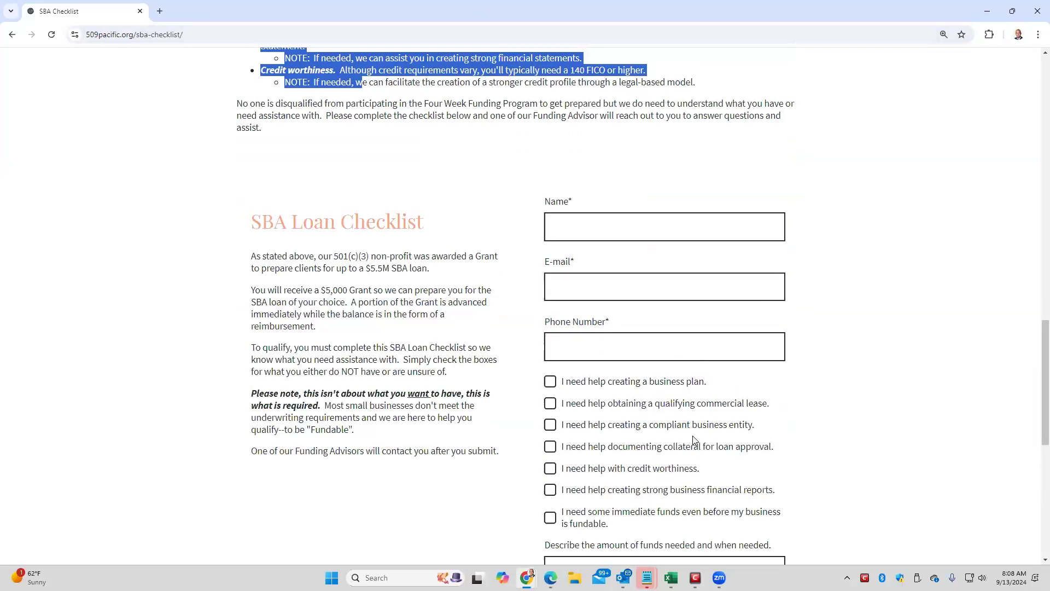
pyautogui.moveTo(724, 429)
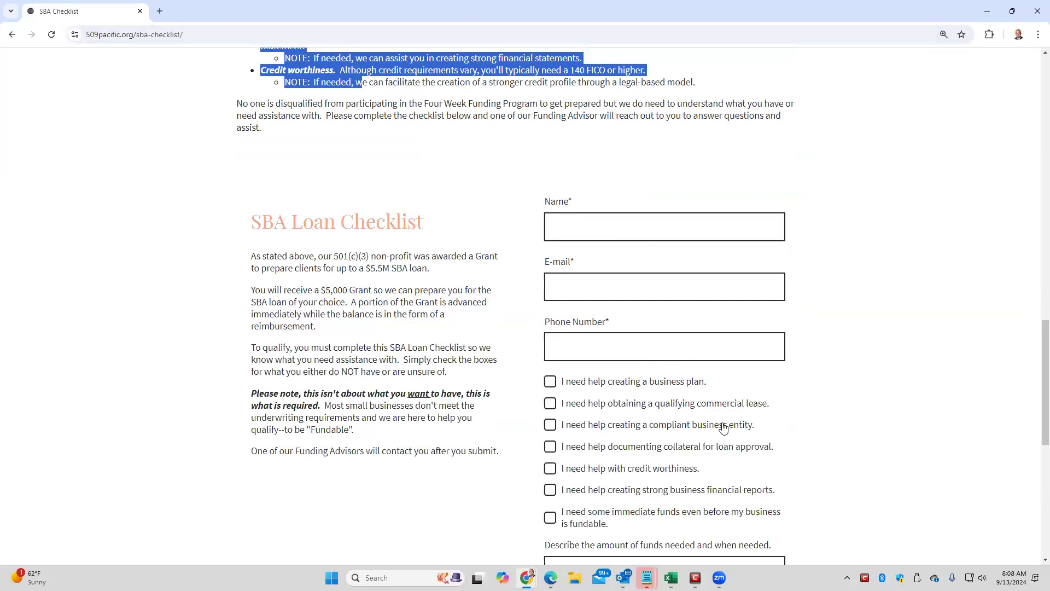
pyautogui.scroll(3)
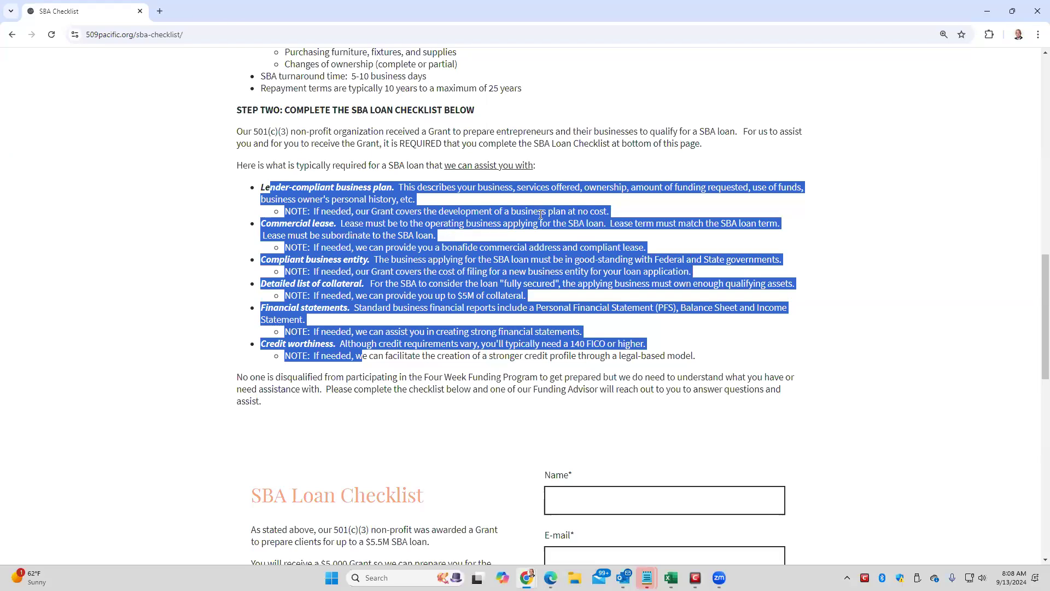
pyautogui.scroll(-3)
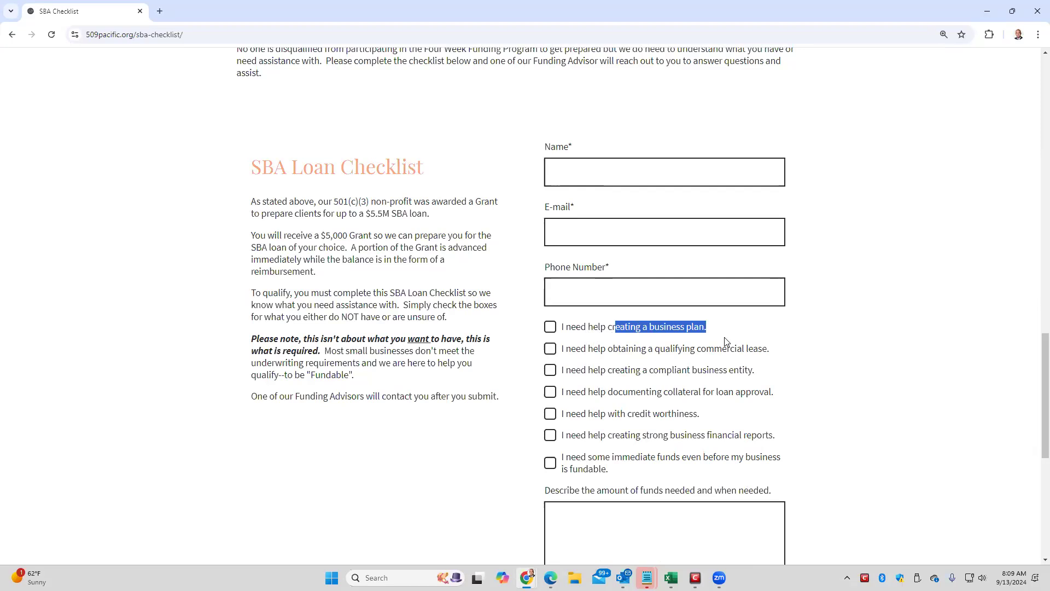
pyautogui.scroll(3)
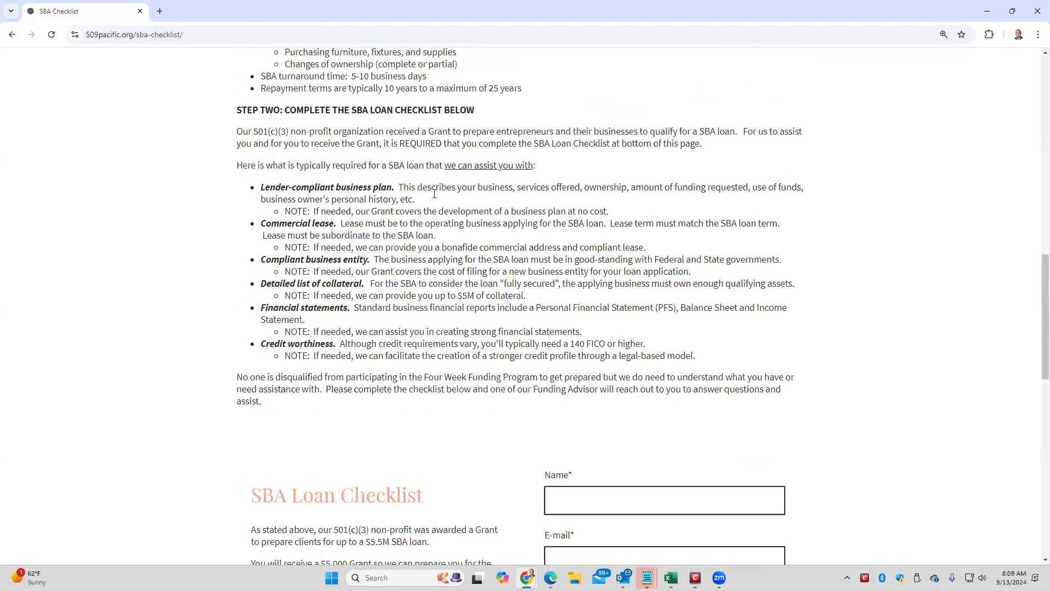
pyautogui.moveTo(262, 187); pyautogui.dragTo(395, 187)
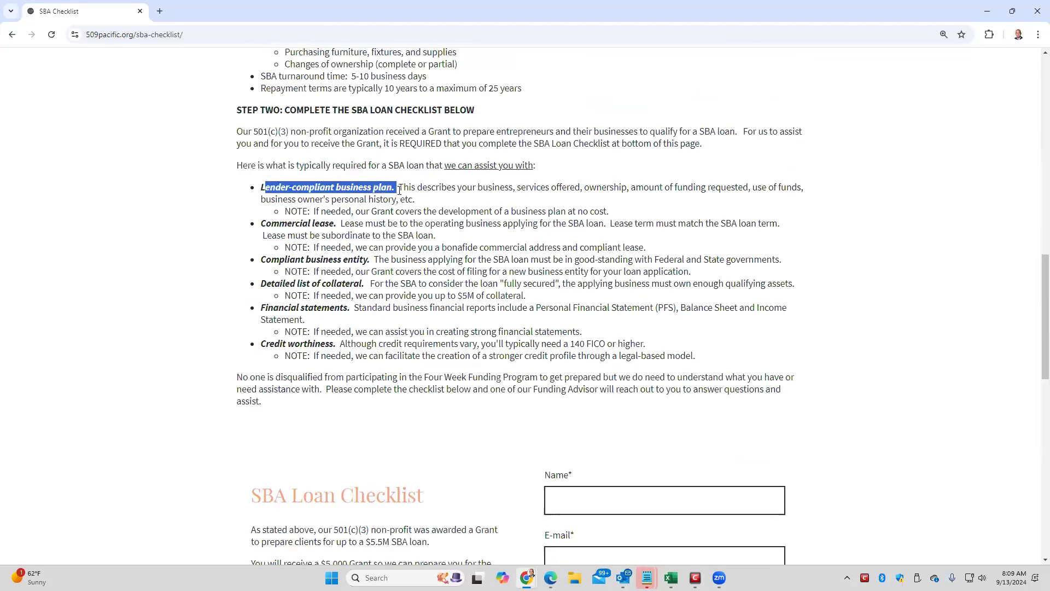
pyautogui.click(480, 187)
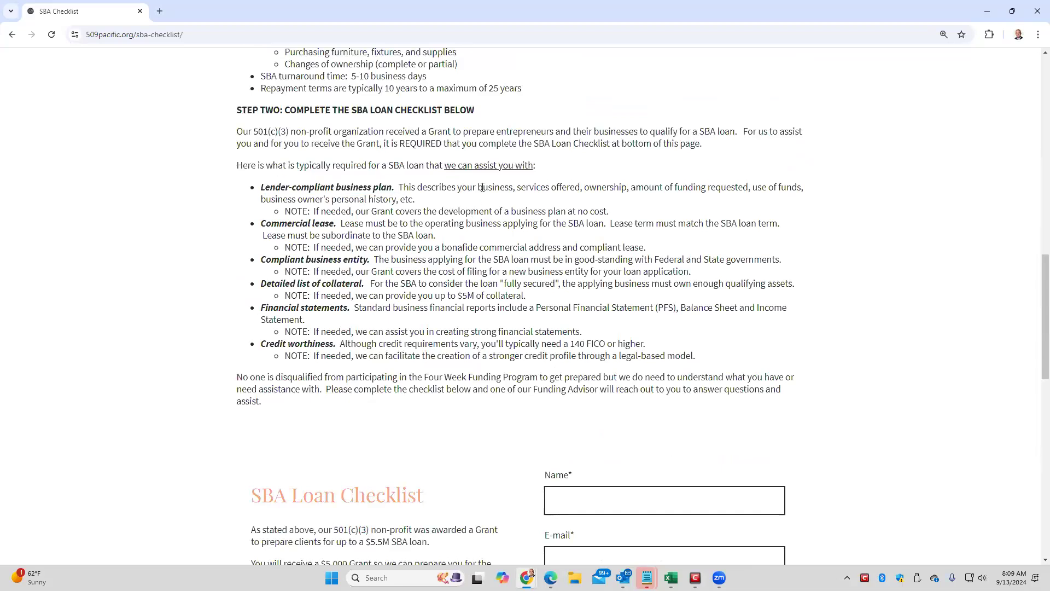
pyautogui.moveTo(481, 187); pyautogui.dragTo(570, 187)
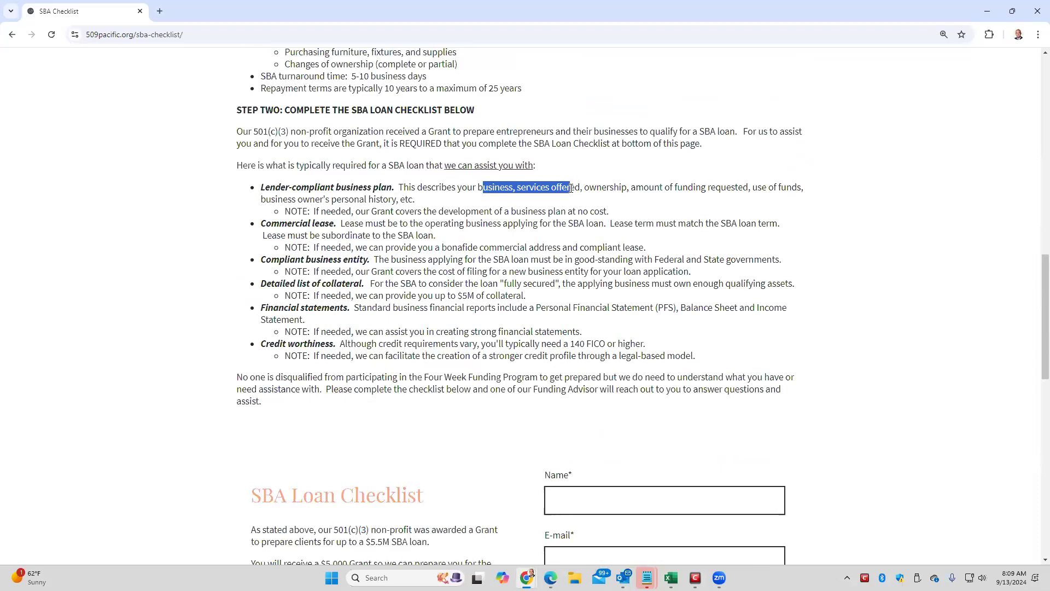
pyautogui.moveTo(568, 187); pyautogui.dragTo(701, 187)
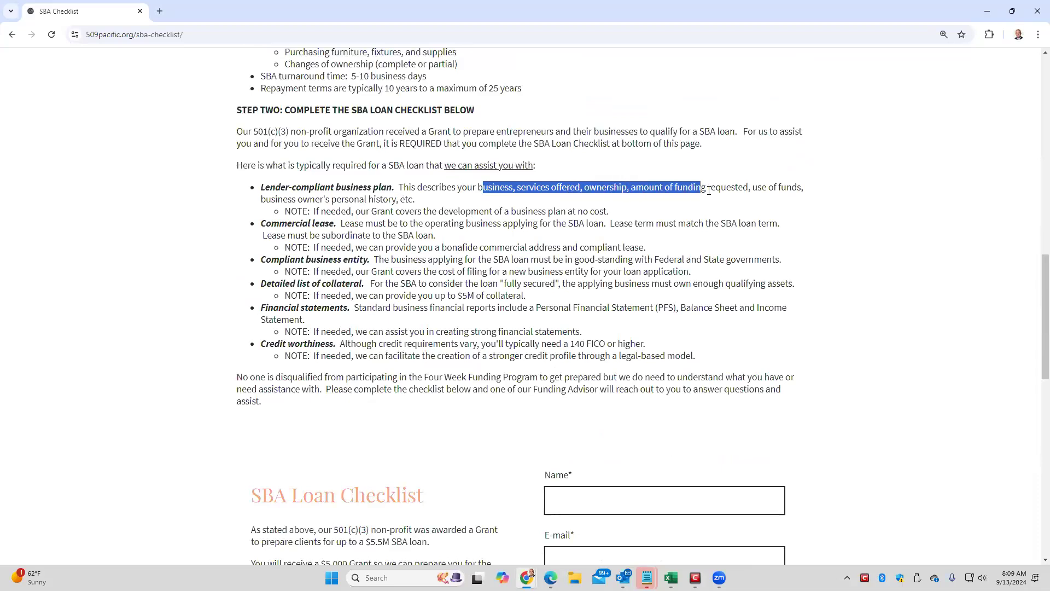
pyautogui.moveTo(701, 188); pyautogui.dragTo(787, 187)
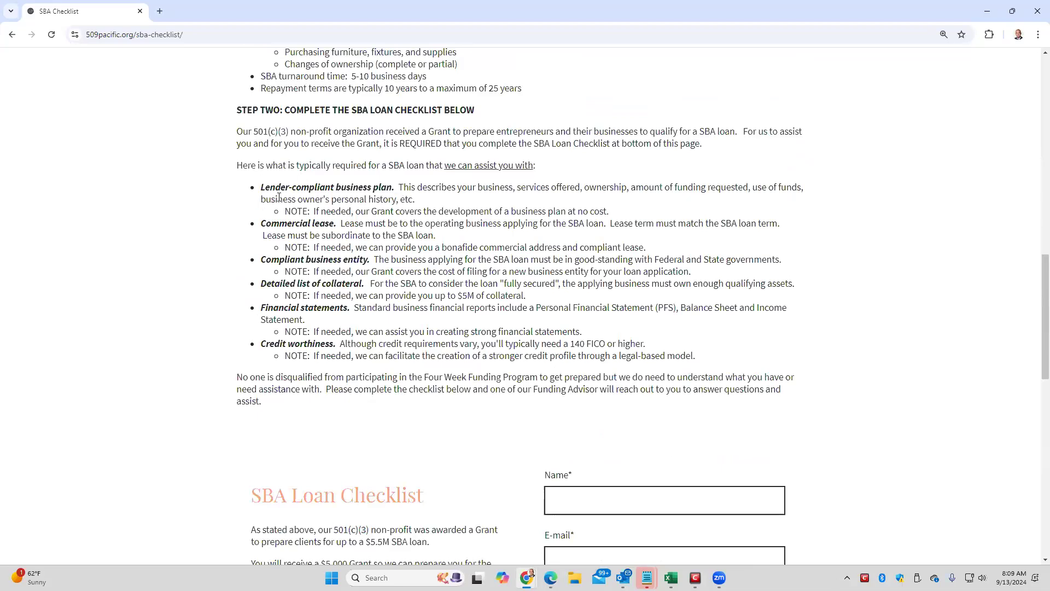
pyautogui.moveTo(271, 199); pyautogui.dragTo(416, 199)
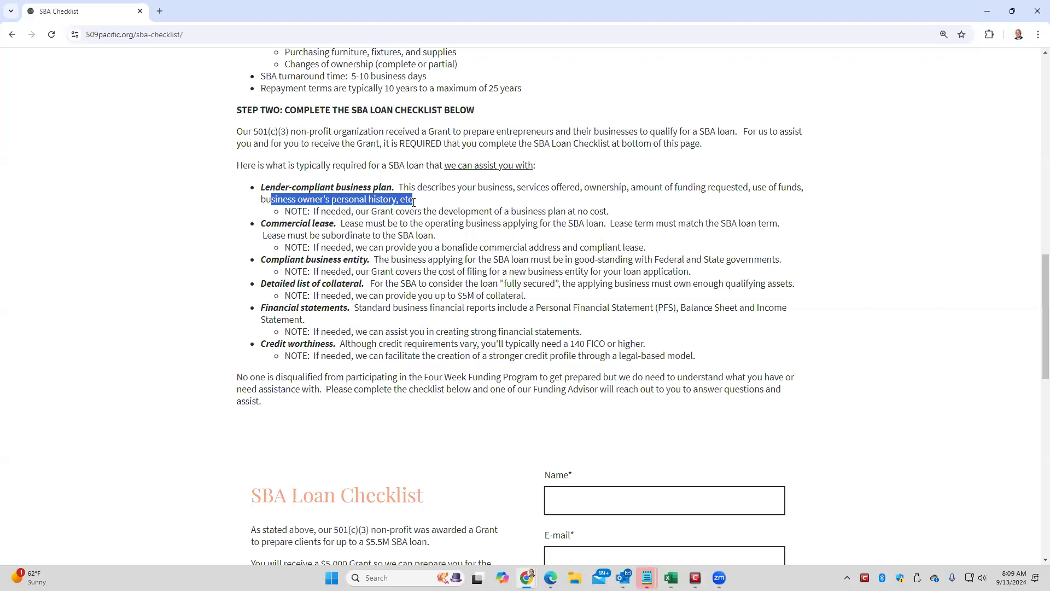
pyautogui.scroll(-3)
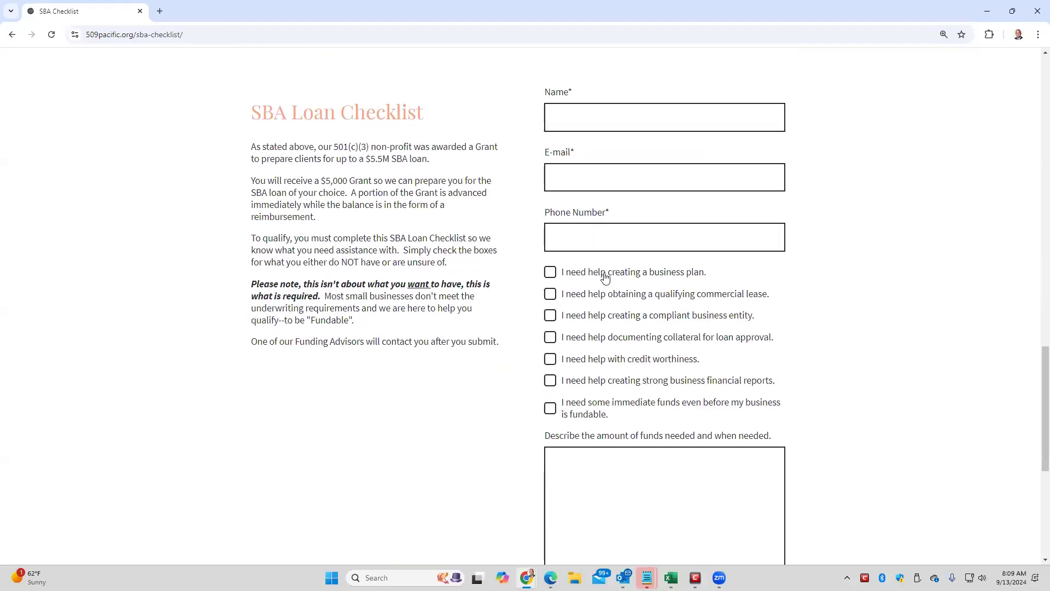
pyautogui.moveTo(704, 275)
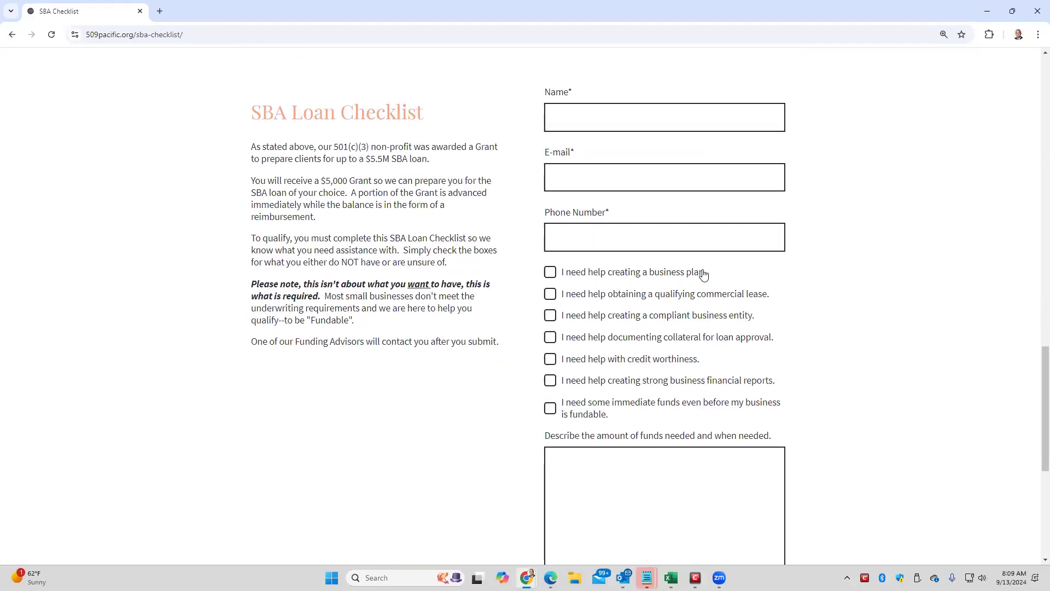
pyautogui.scroll(3)
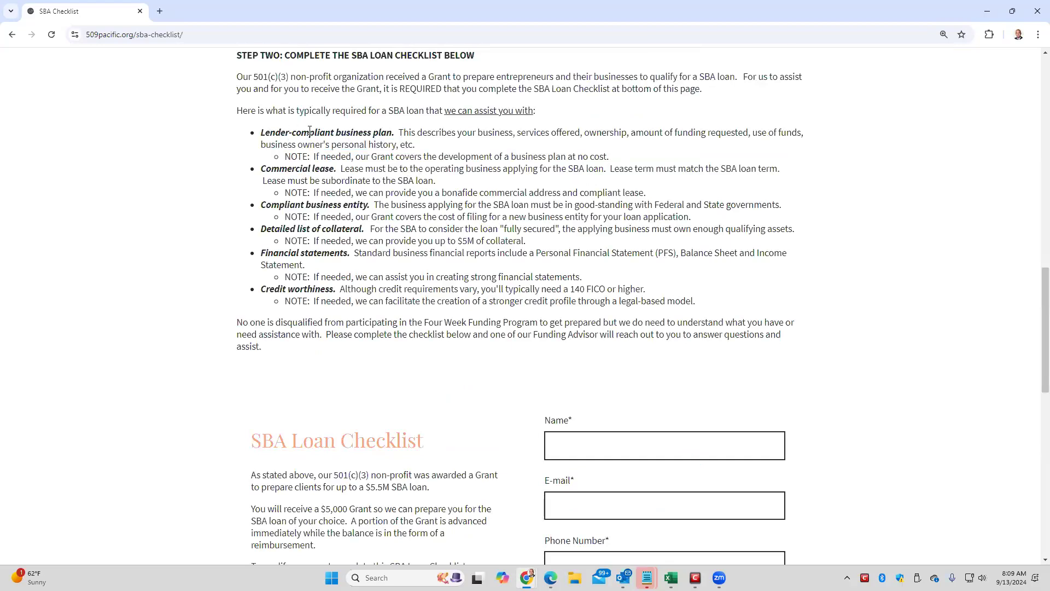
pyautogui.moveTo(261, 132); pyautogui.dragTo(414, 144)
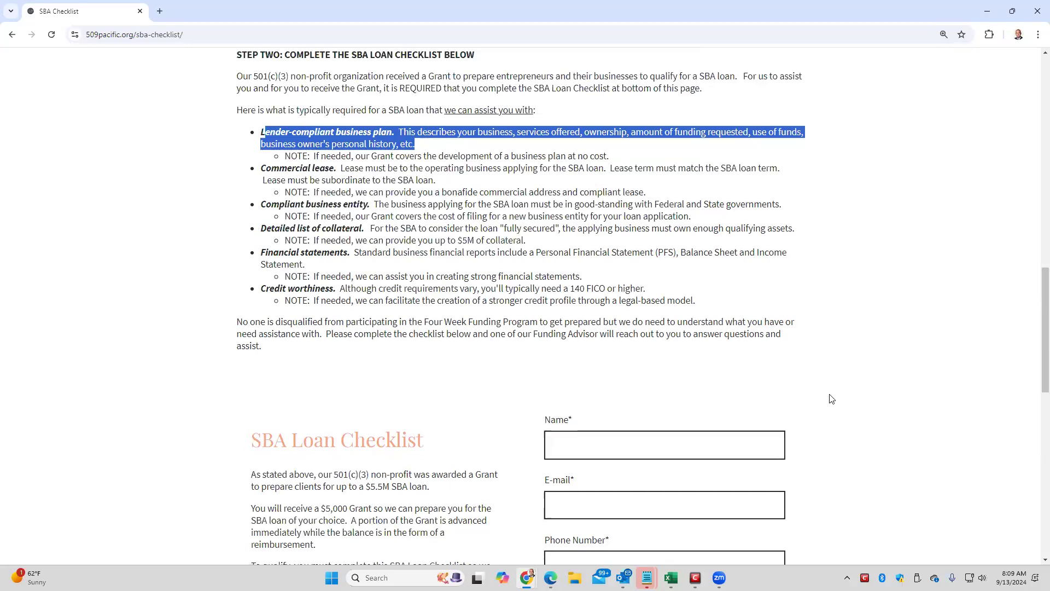
pyautogui.scroll(-3)
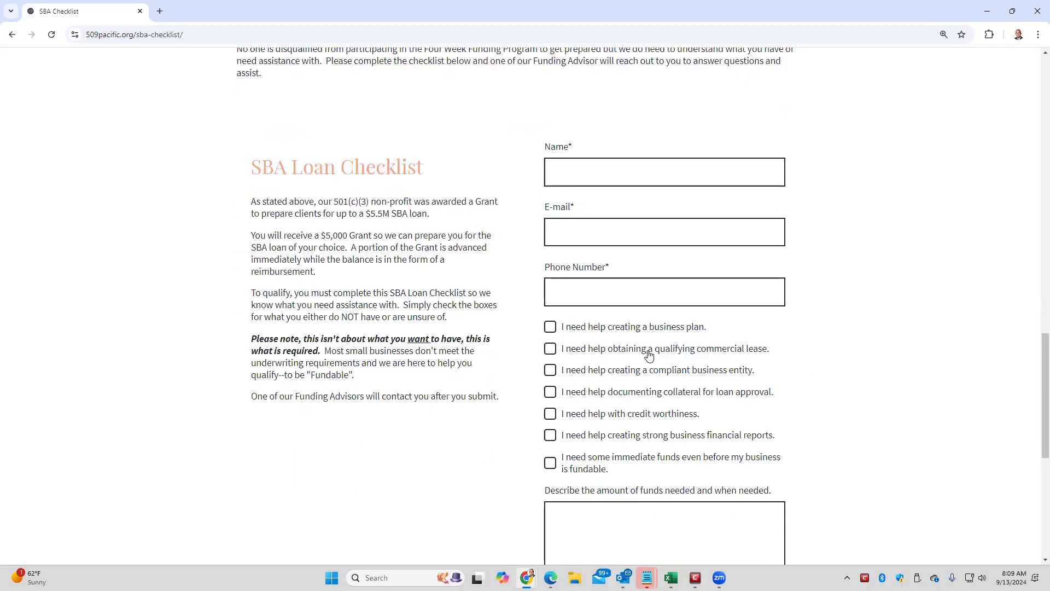
pyautogui.moveTo(699, 328)
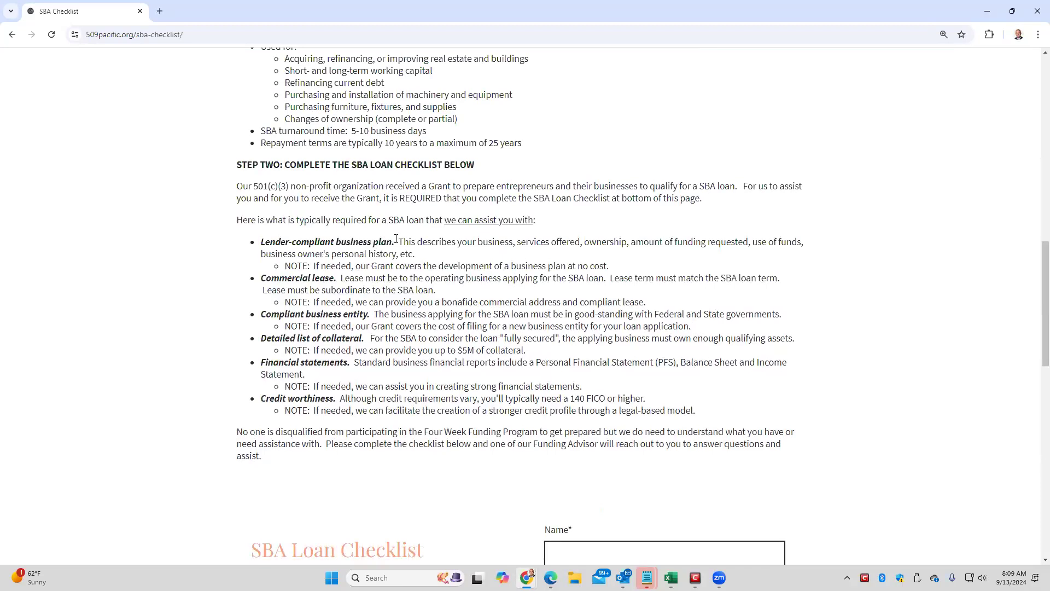
pyautogui.doubleClick(328, 242)
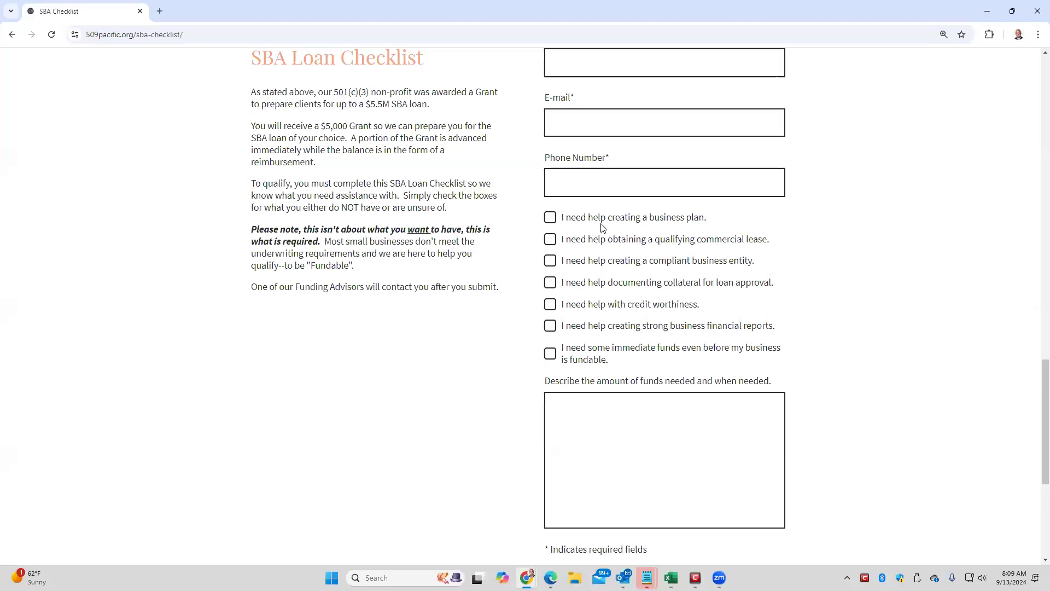
pyautogui.click(550, 217)
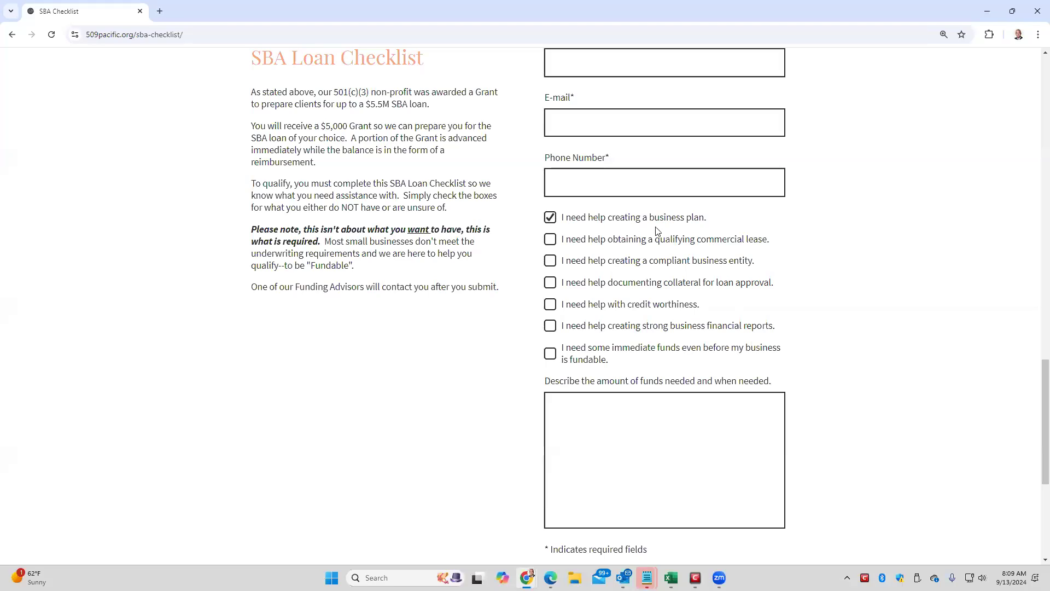
pyautogui.moveTo(665, 231)
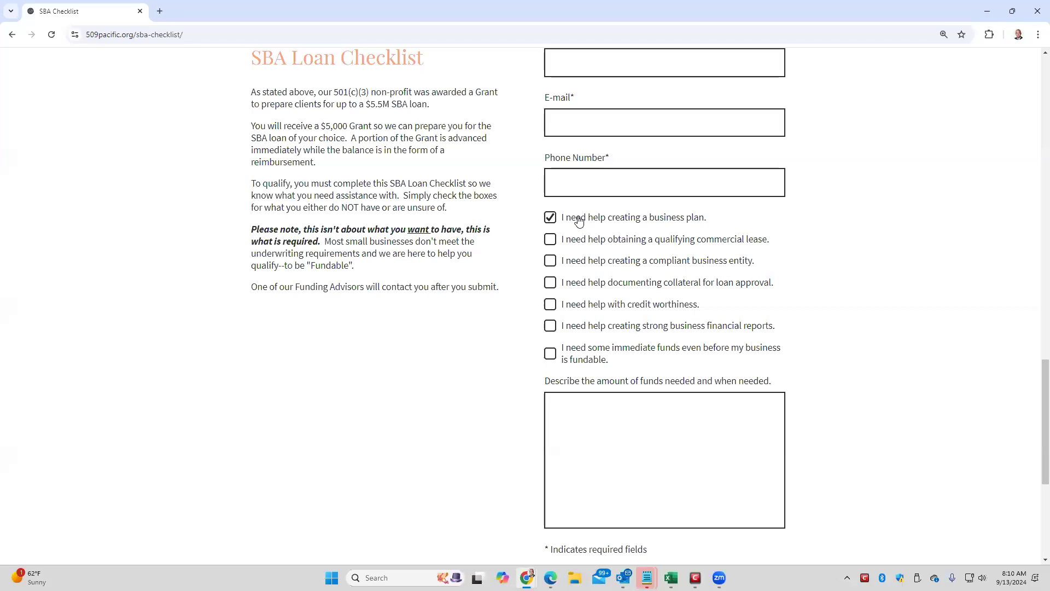
pyautogui.moveTo(551, 217)
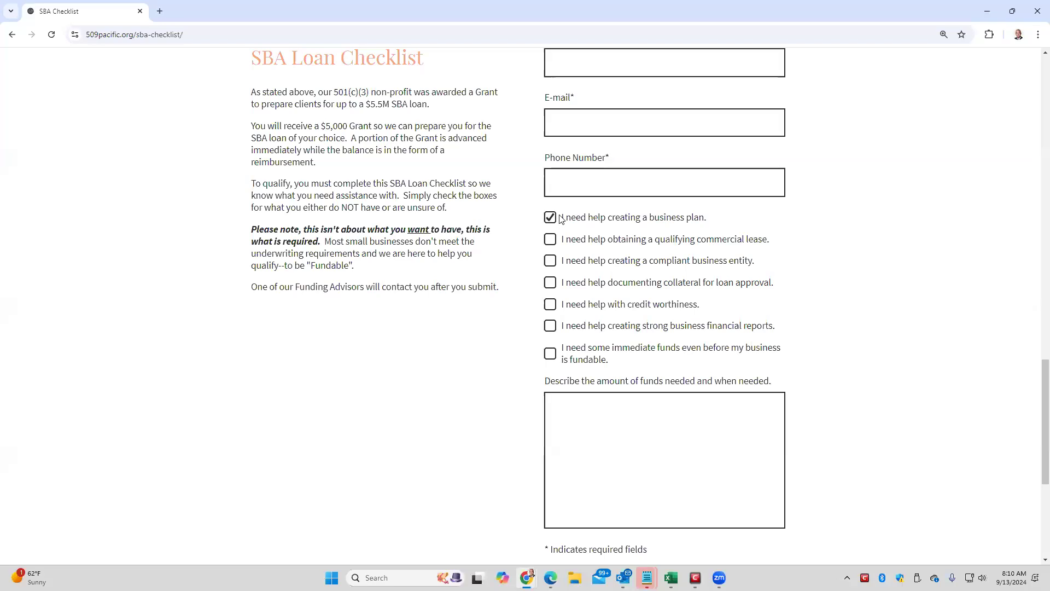
pyautogui.click(550, 218)
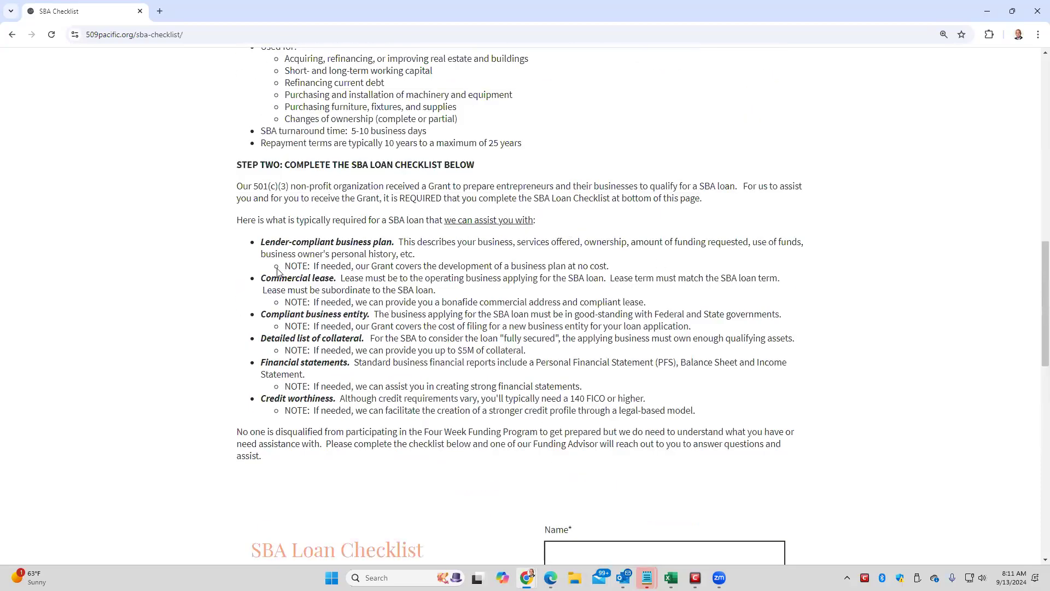
pyautogui.moveTo(272, 314); pyautogui.dragTo(650, 314)
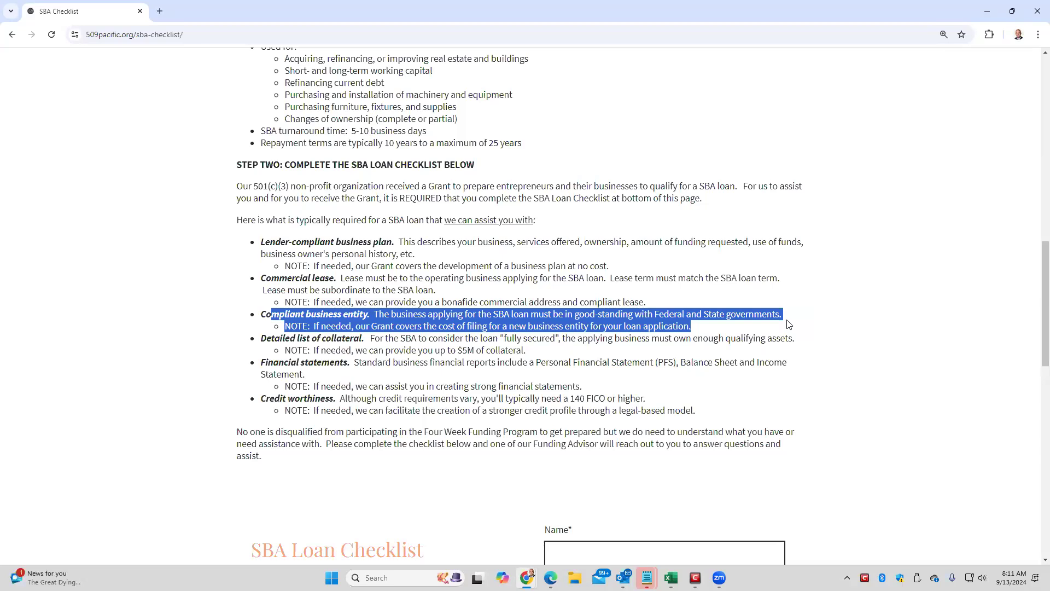
pyautogui.moveTo(1035, 188)
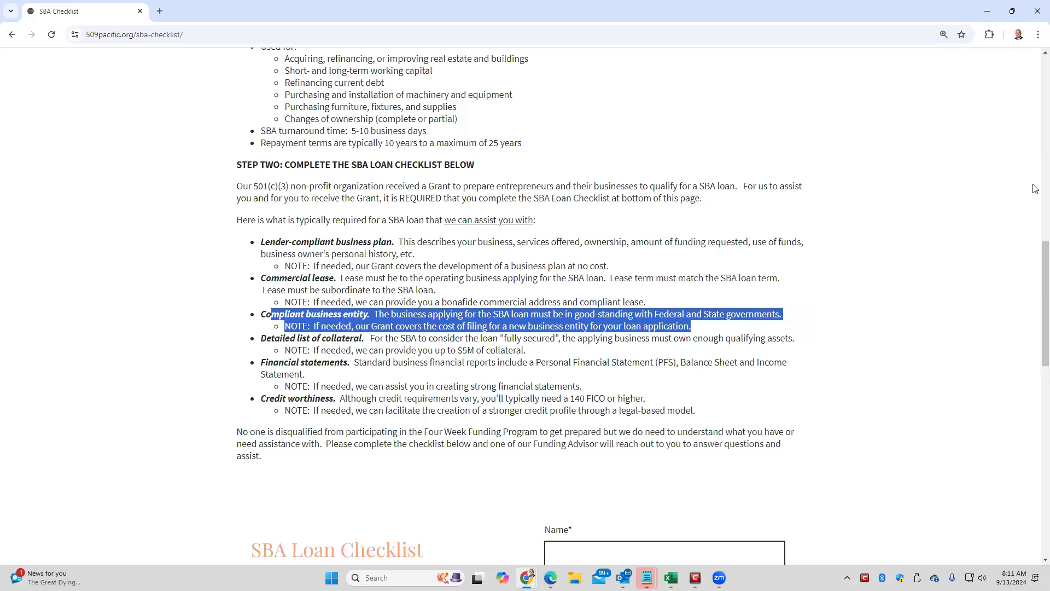
pyautogui.scroll(-3)
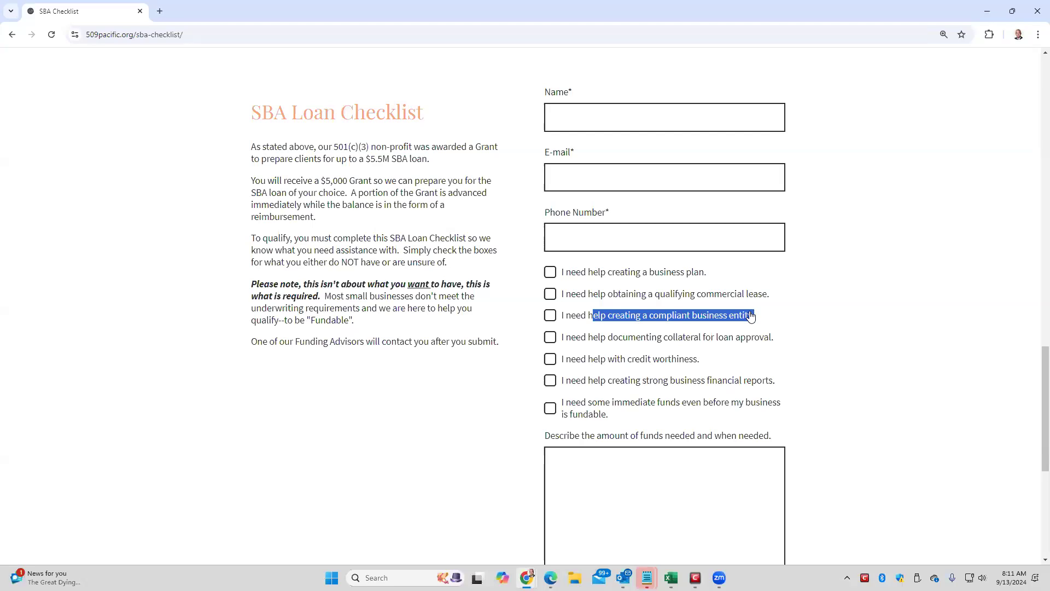
pyautogui.moveTo(606, 288)
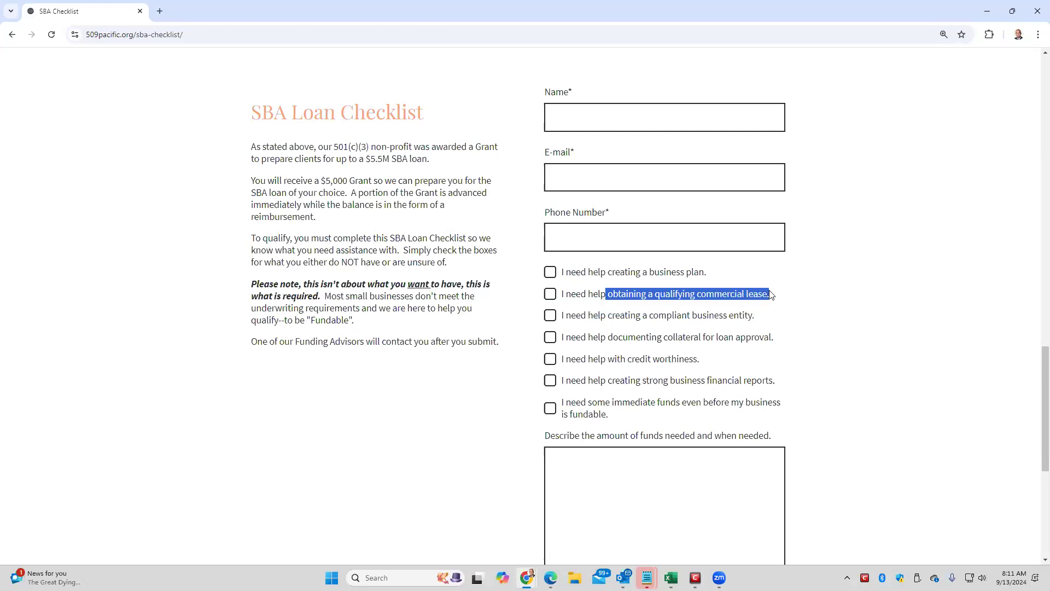
# Step: Tick the business plan and compliant business entity help checkboxes
pyautogui.click(549, 272)
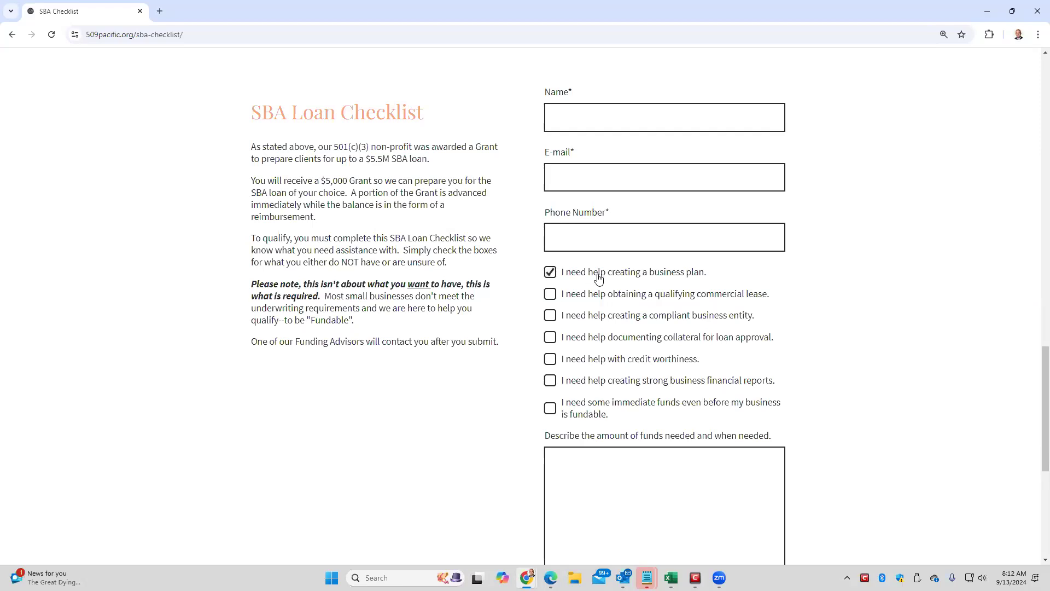
pyautogui.moveTo(588, 309)
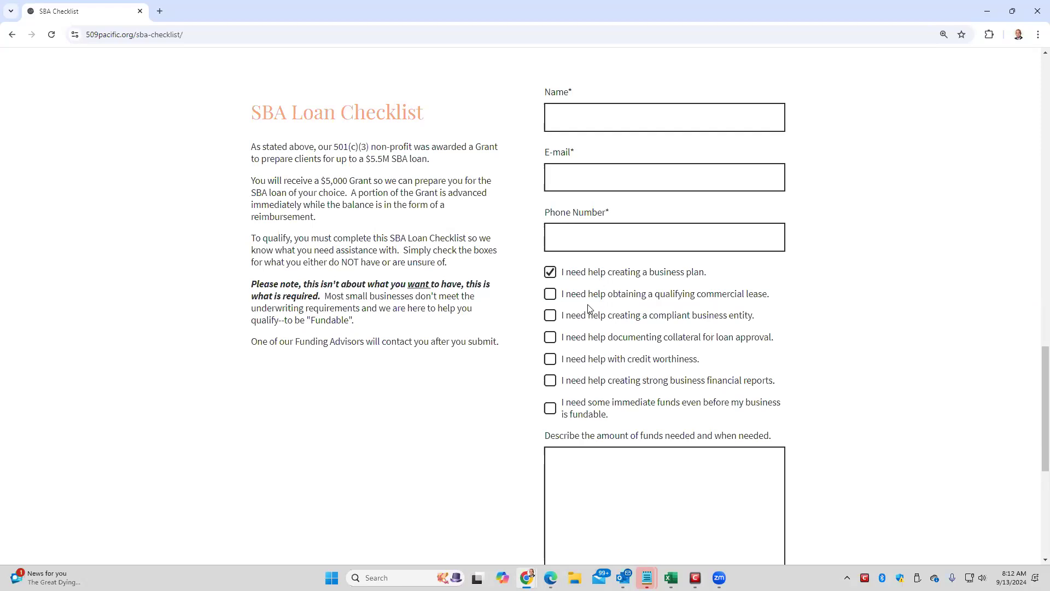
pyautogui.click(550, 315)
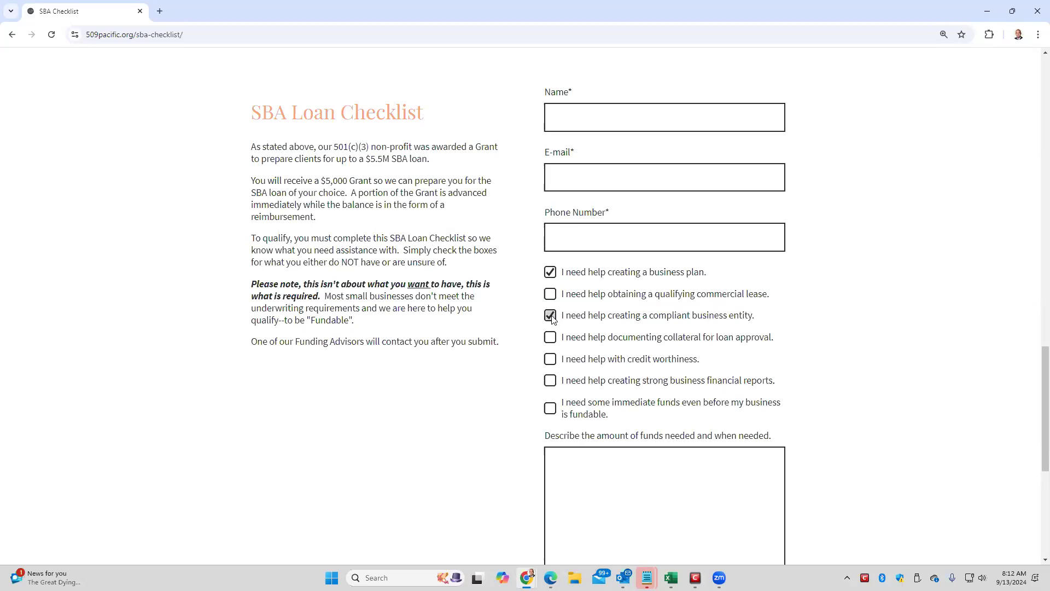
pyautogui.click(550, 315)
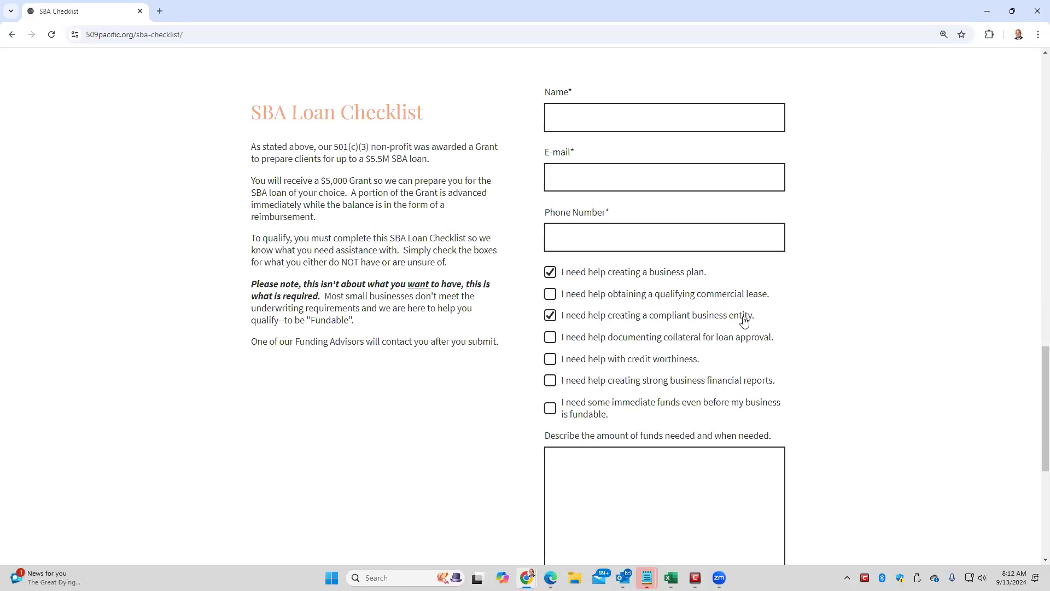
pyautogui.moveTo(735, 323)
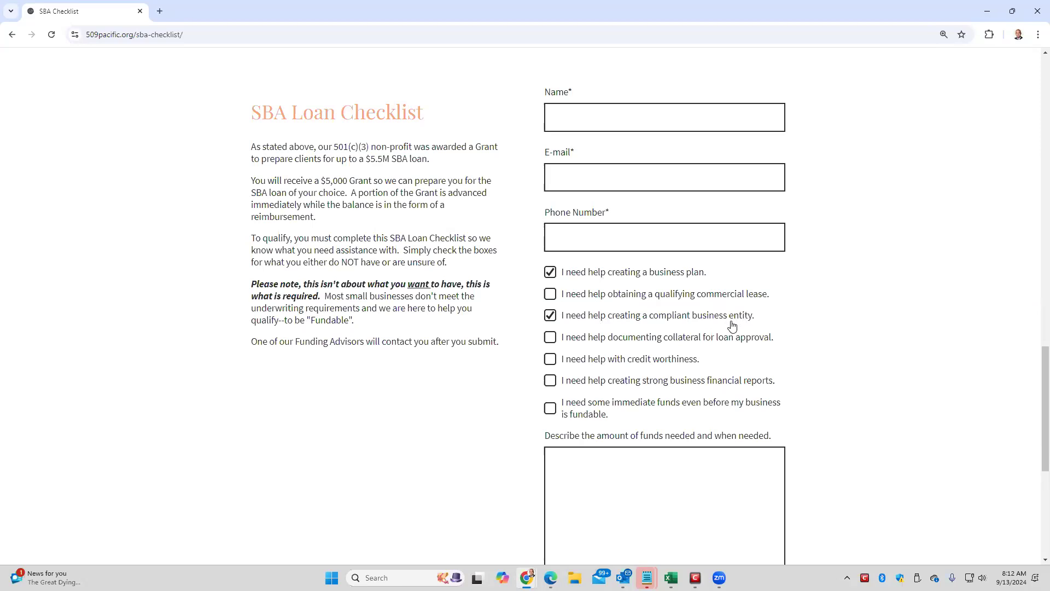
pyautogui.moveTo(646, 304)
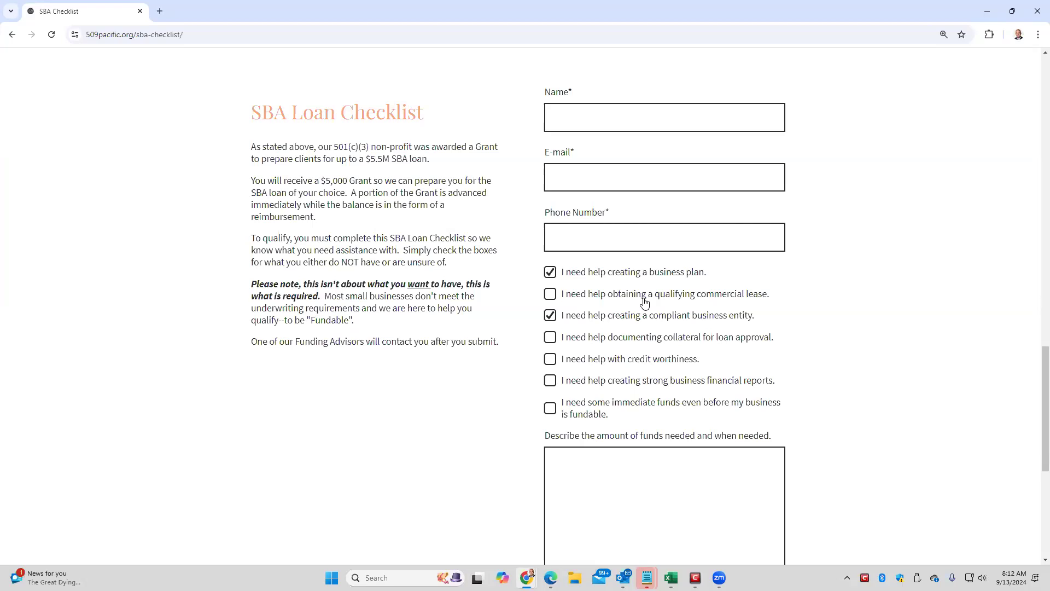
pyautogui.moveTo(626, 307)
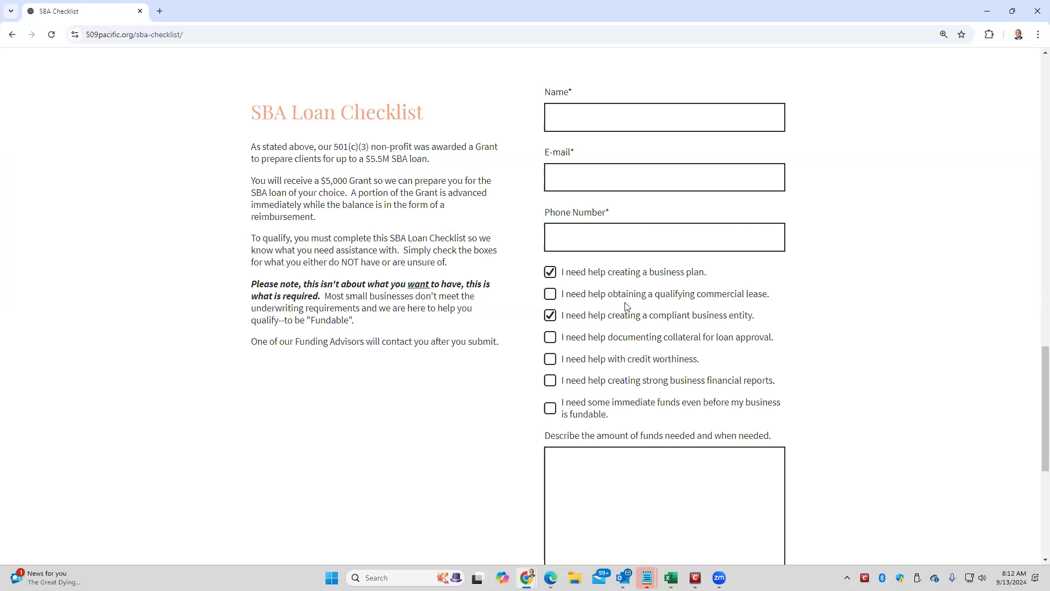
pyautogui.doubleClick(731, 293)
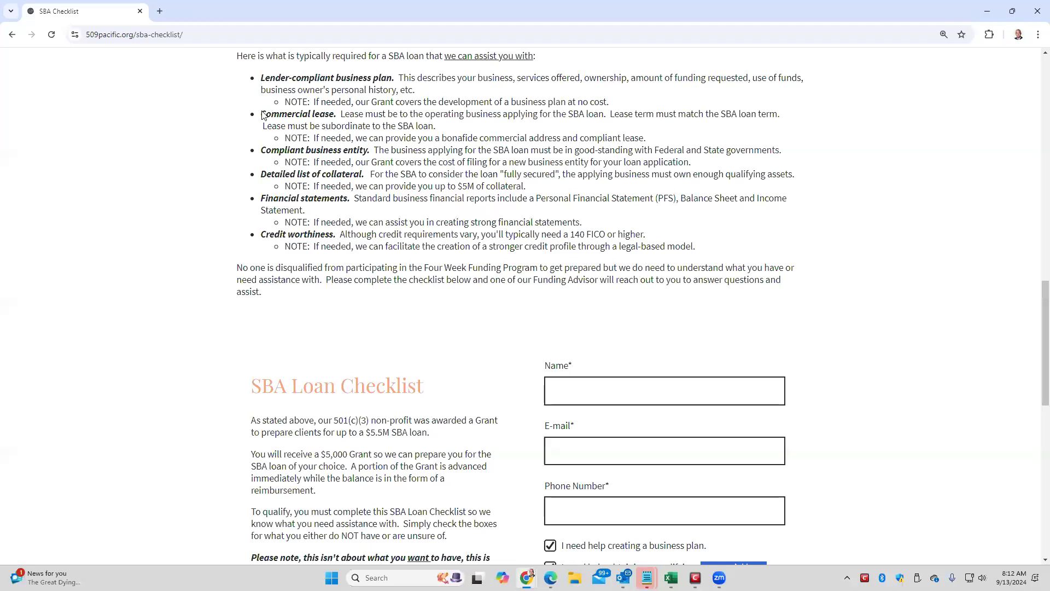
# Step: Highlight the lender-compliant business plan description in Step Two's requirements list
pyautogui.doubleClick(298, 113)
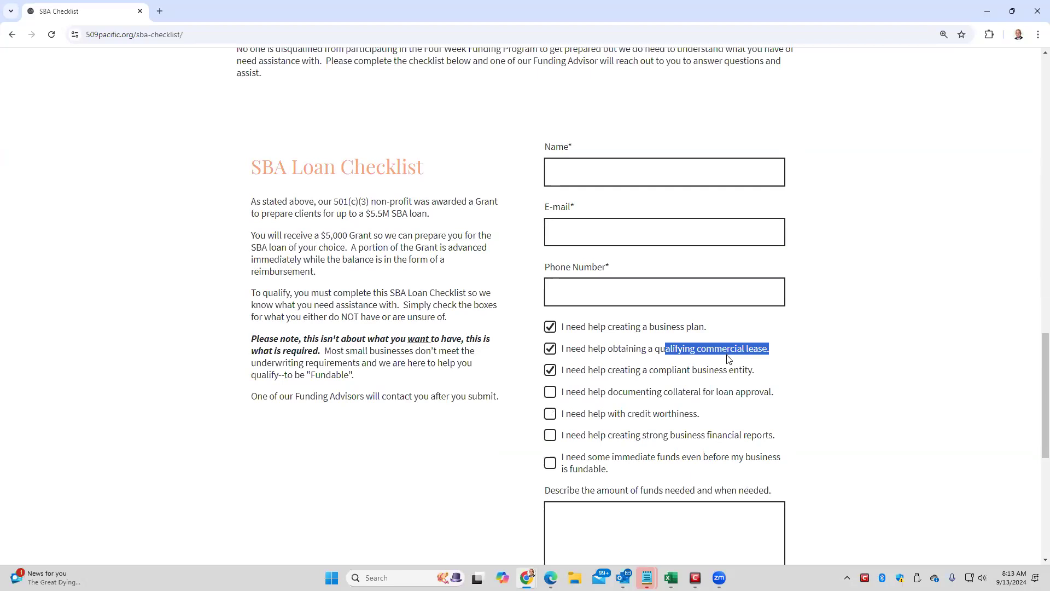
pyautogui.scroll(3)
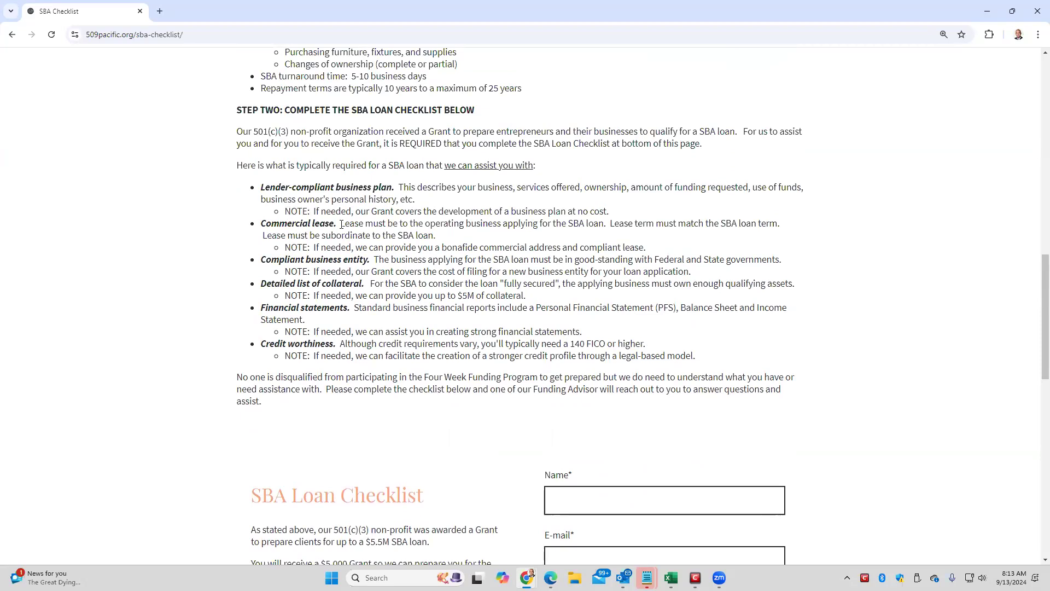
pyautogui.doubleClick(483, 223)
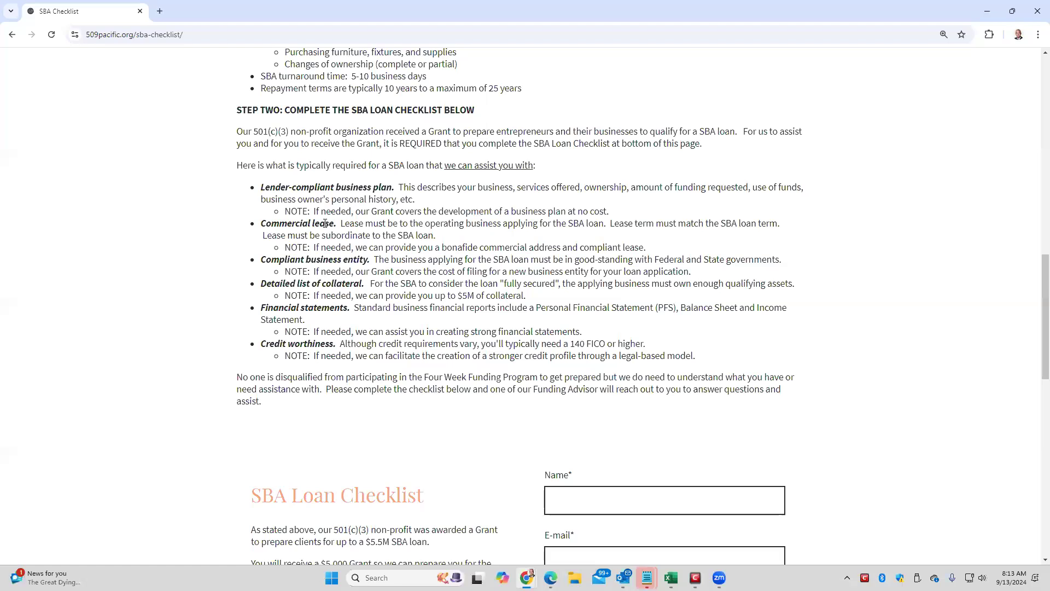
pyautogui.doubleClick(323, 223)
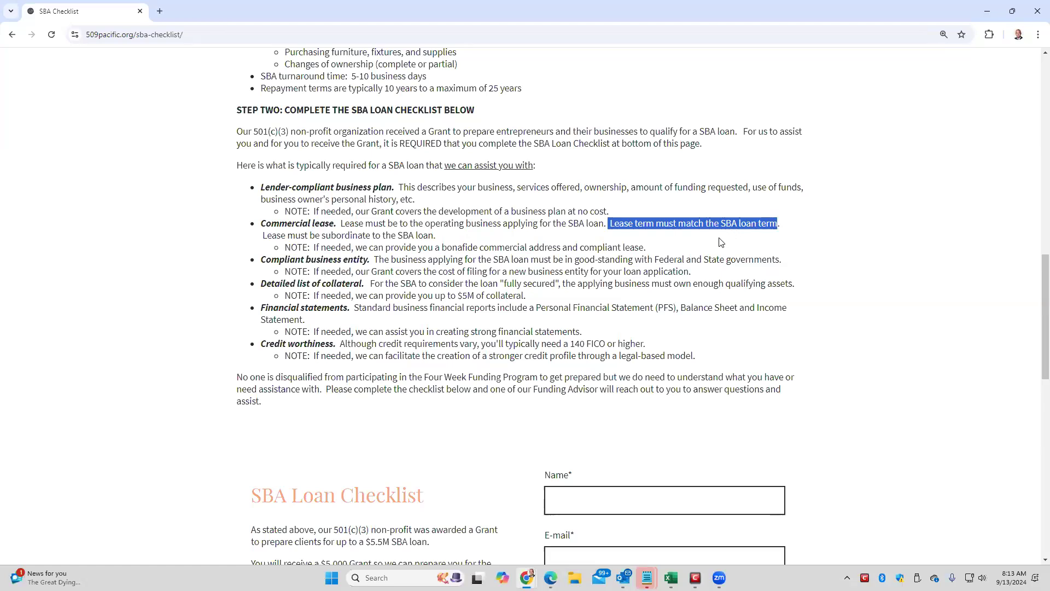
pyautogui.moveTo(712, 245)
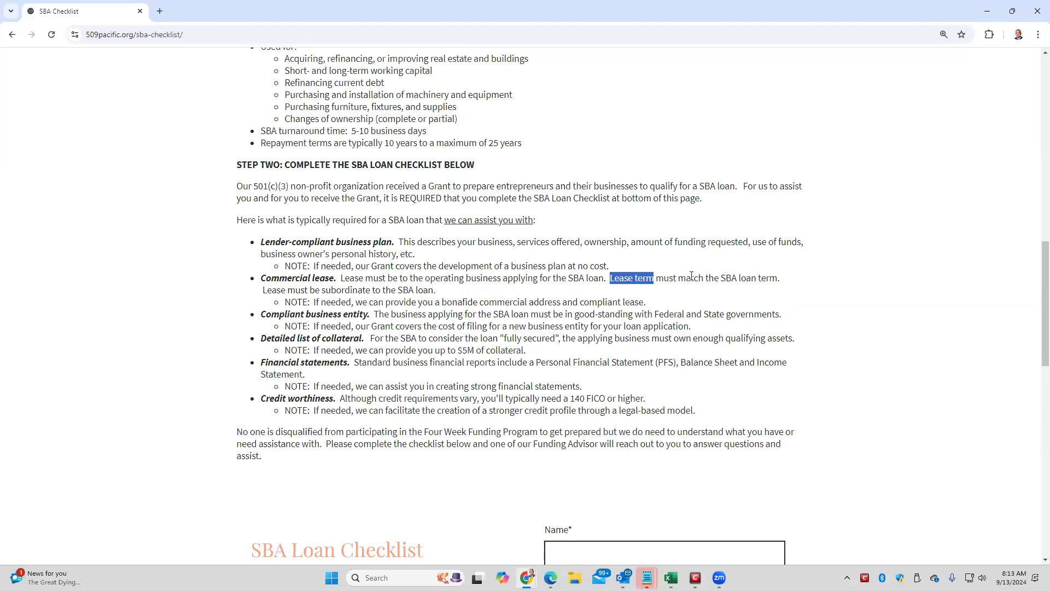
pyautogui.moveTo(630, 278); pyautogui.dragTo(779, 277)
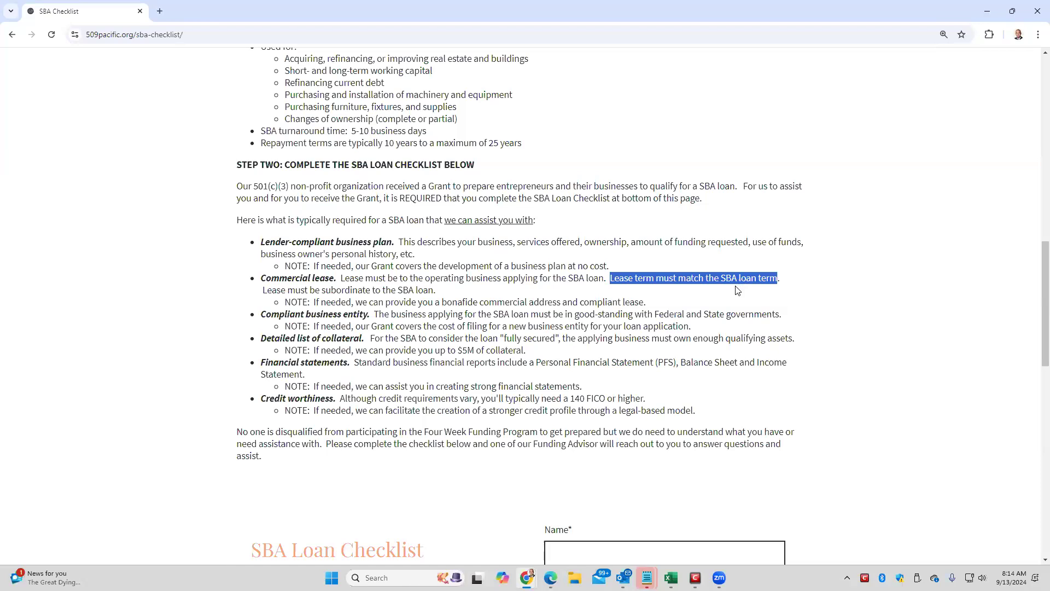
pyautogui.moveTo(625, 299)
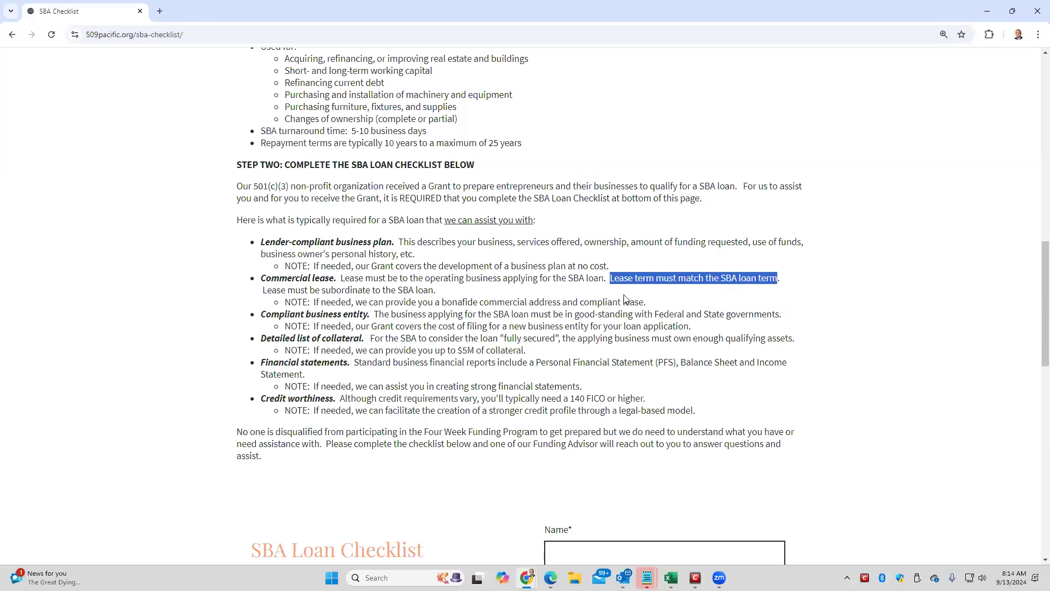
pyautogui.click(264, 289)
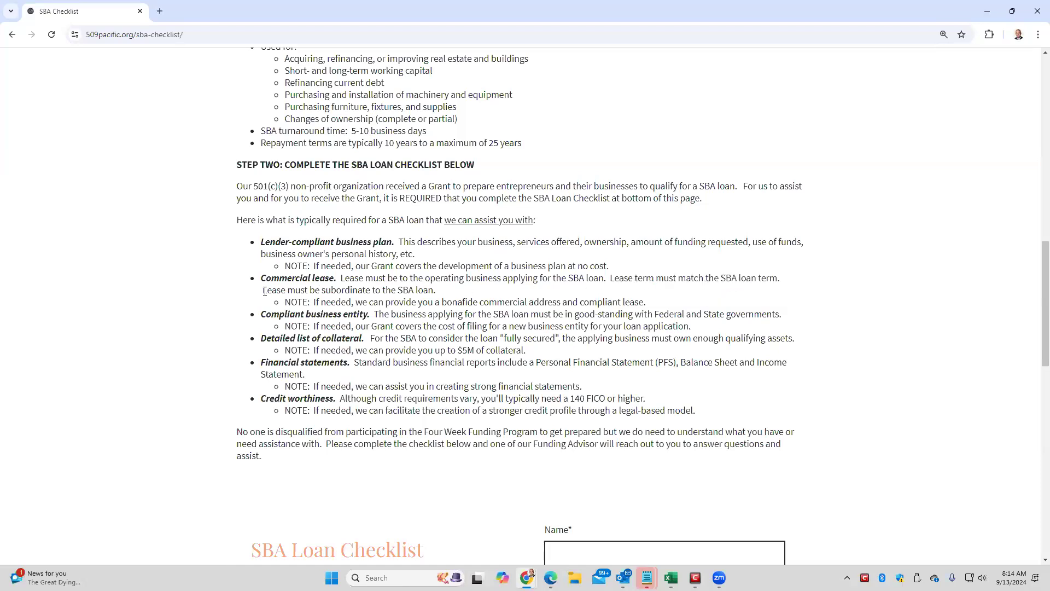
pyautogui.moveTo(262, 290); pyautogui.dragTo(434, 289)
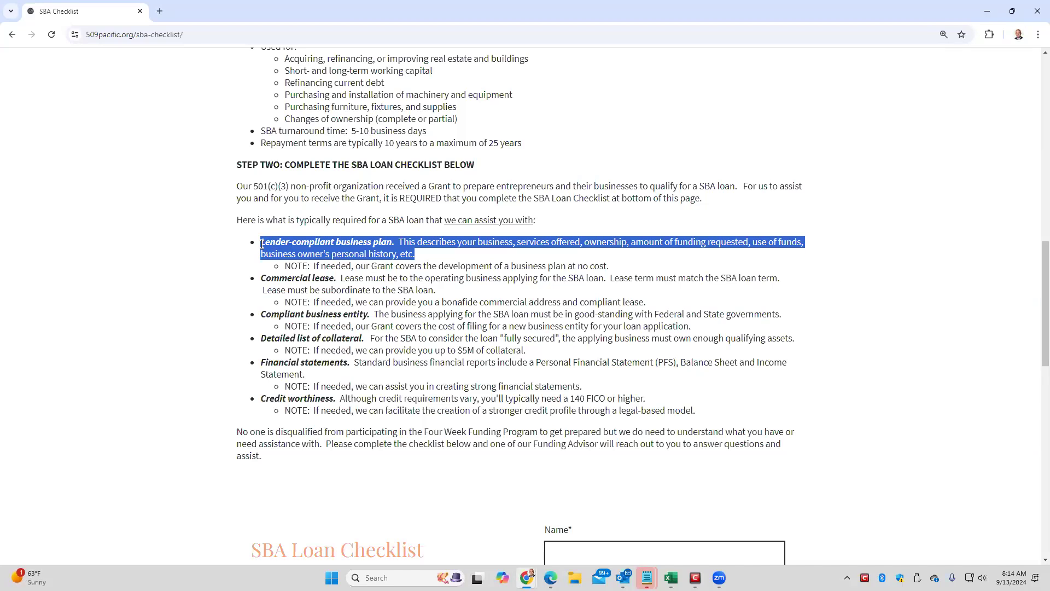
pyautogui.moveTo(453, 226)
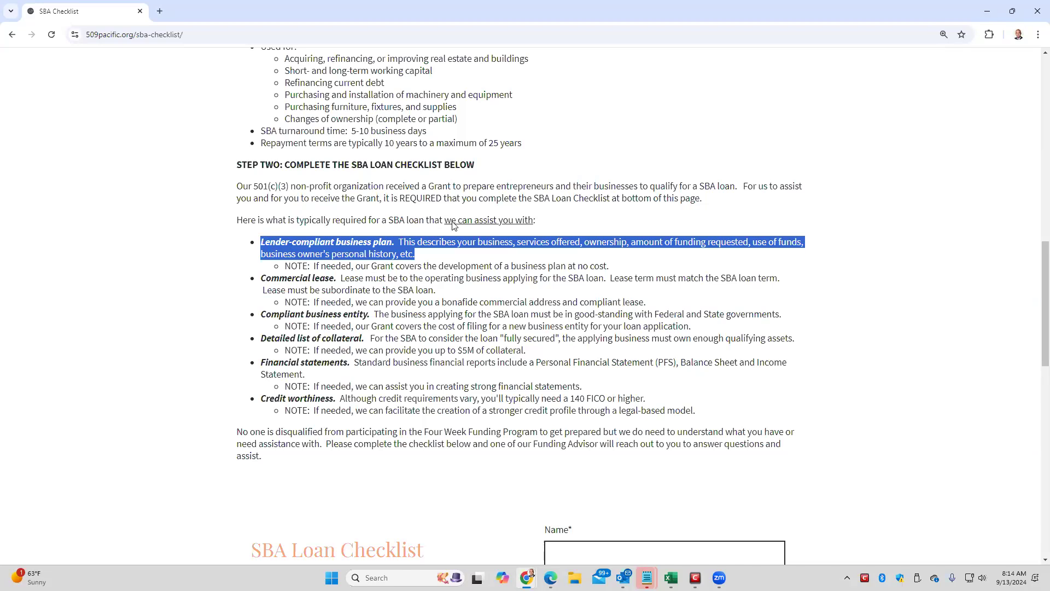
# Step: Toggle the commercial lease and collateral boxes, leaving business plan, lease and entity ticked
pyautogui.scroll(-3)
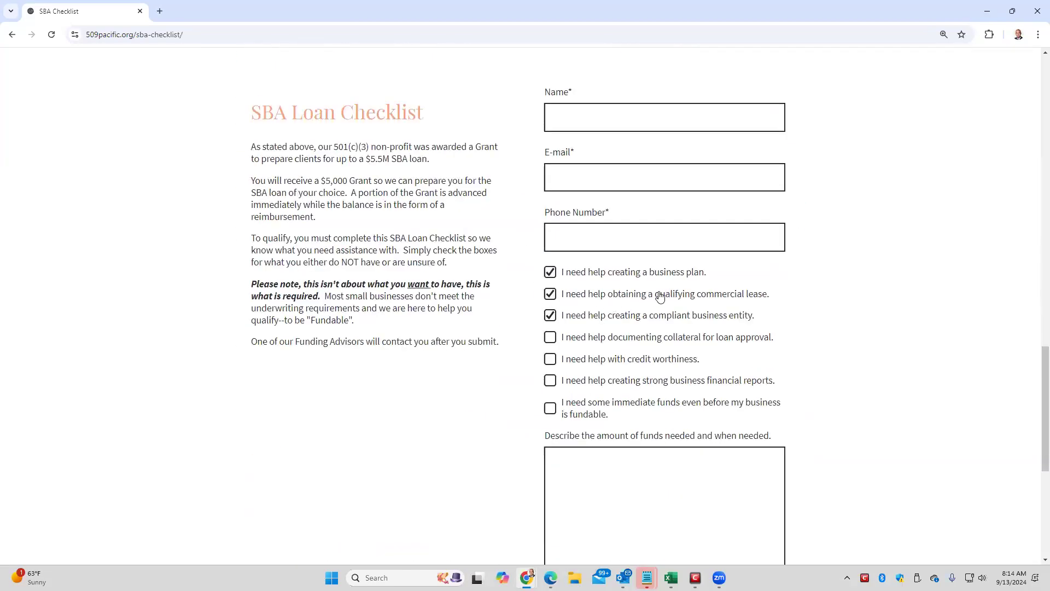
pyautogui.click(549, 293)
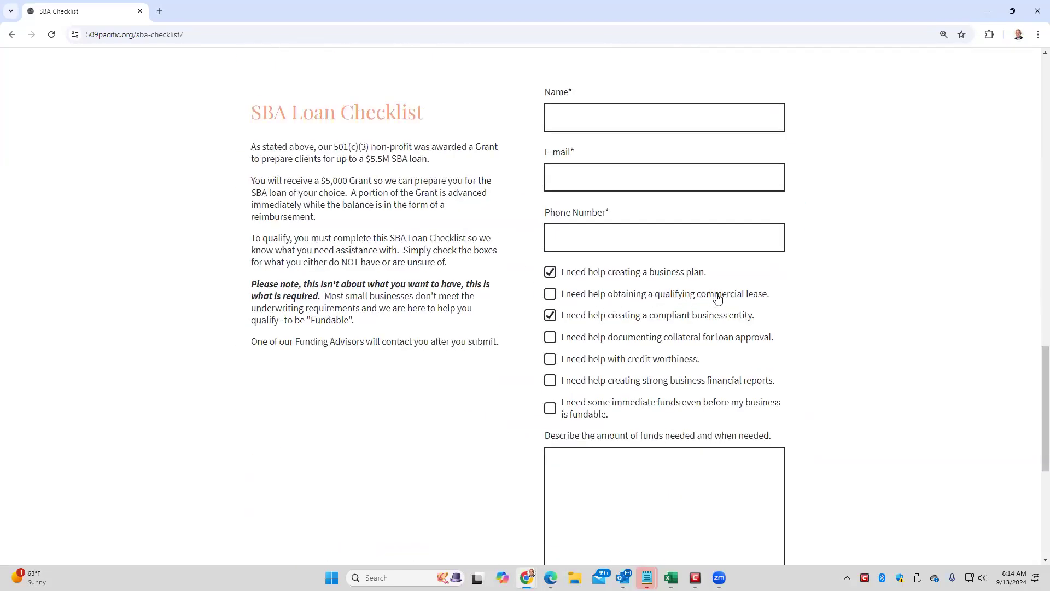
pyautogui.click(550, 293)
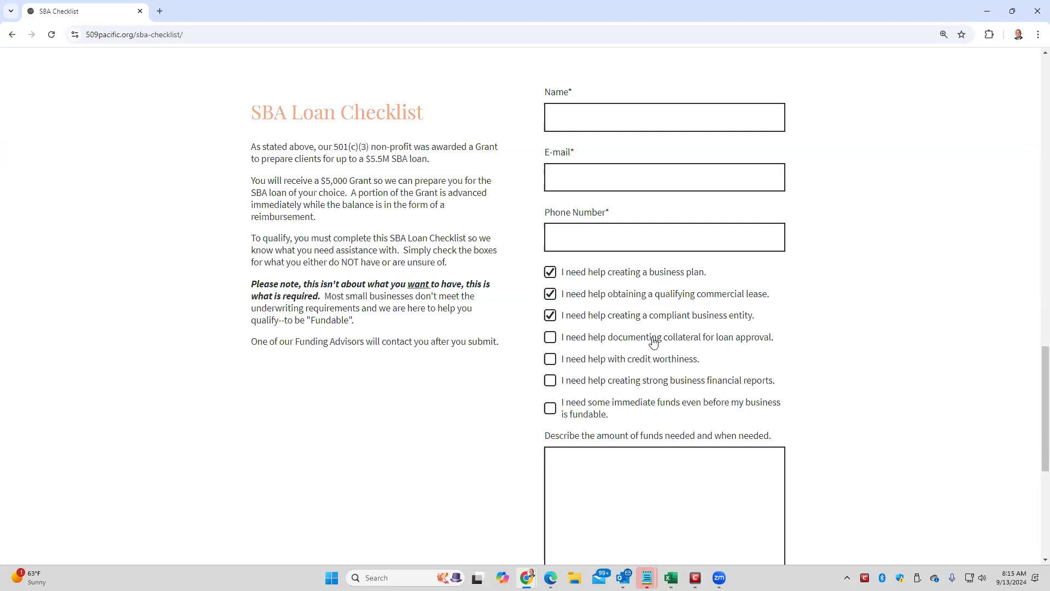
pyautogui.moveTo(611, 340)
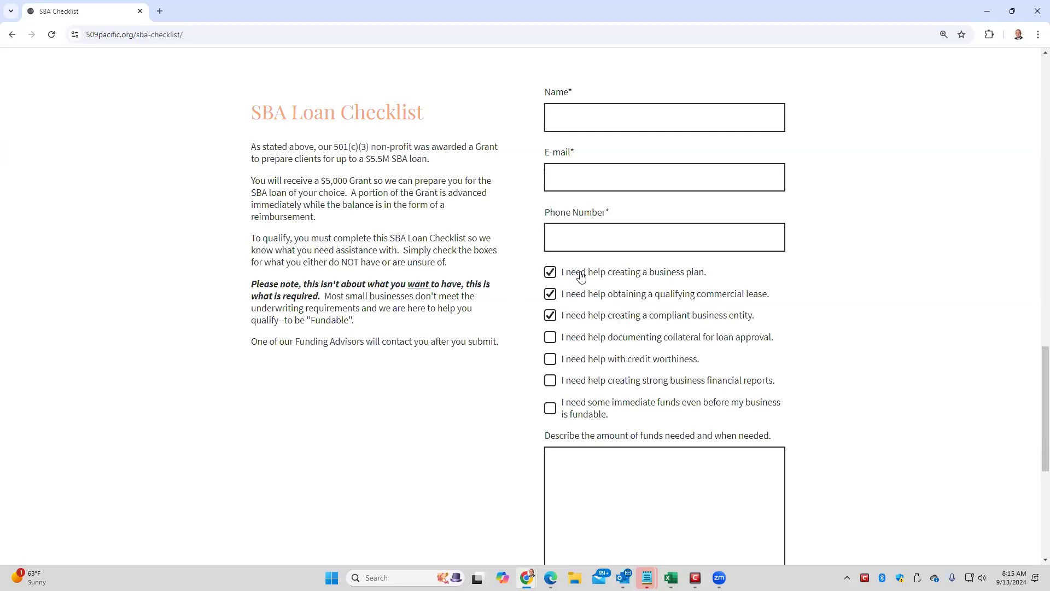
pyautogui.moveTo(582, 271); pyautogui.dragTo(606, 380)
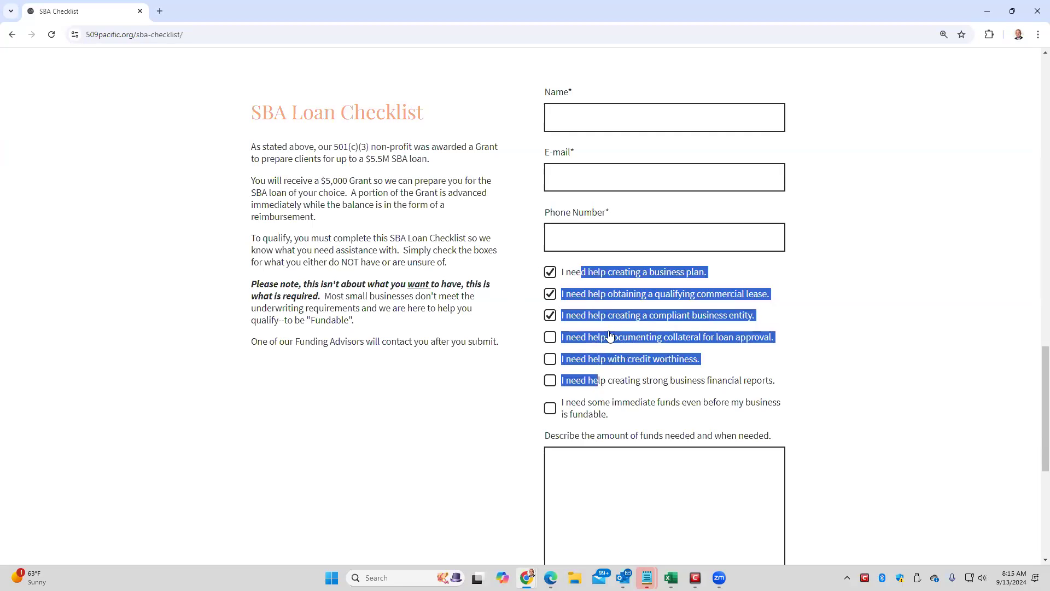
pyautogui.click(550, 337)
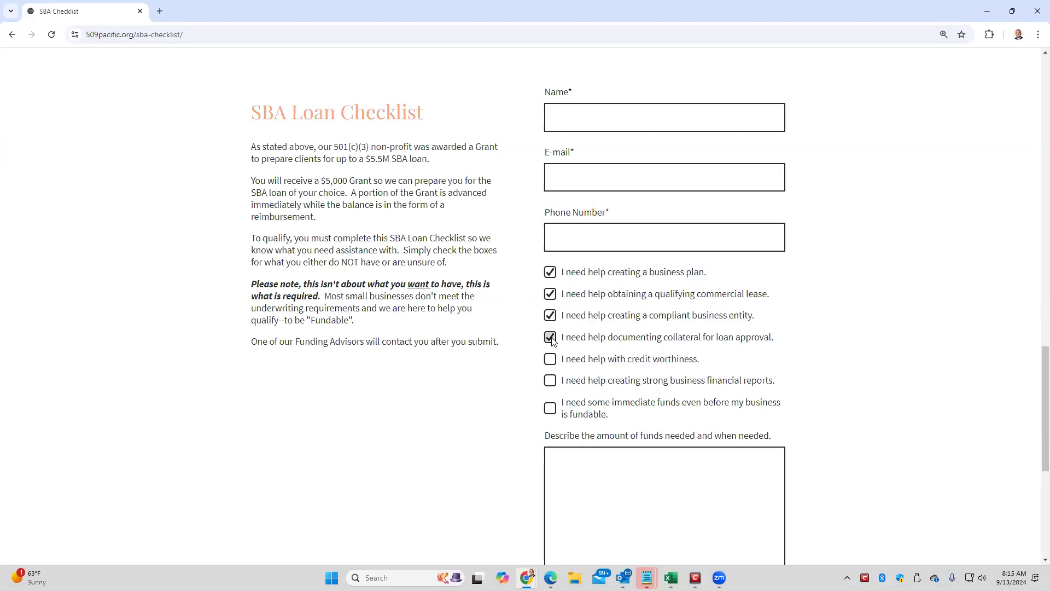
pyautogui.click(550, 337)
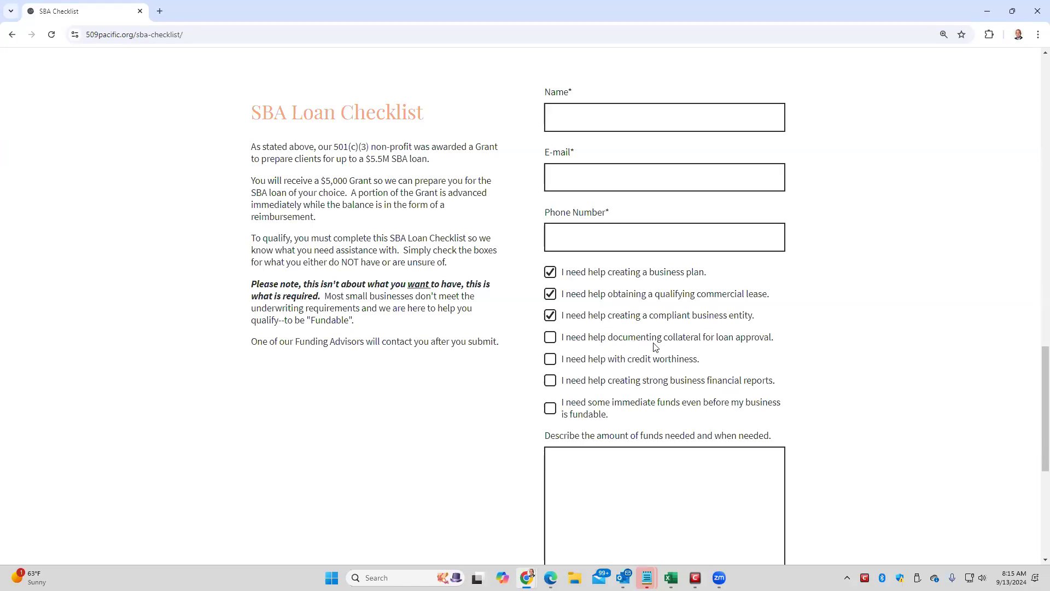
pyautogui.moveTo(630, 354)
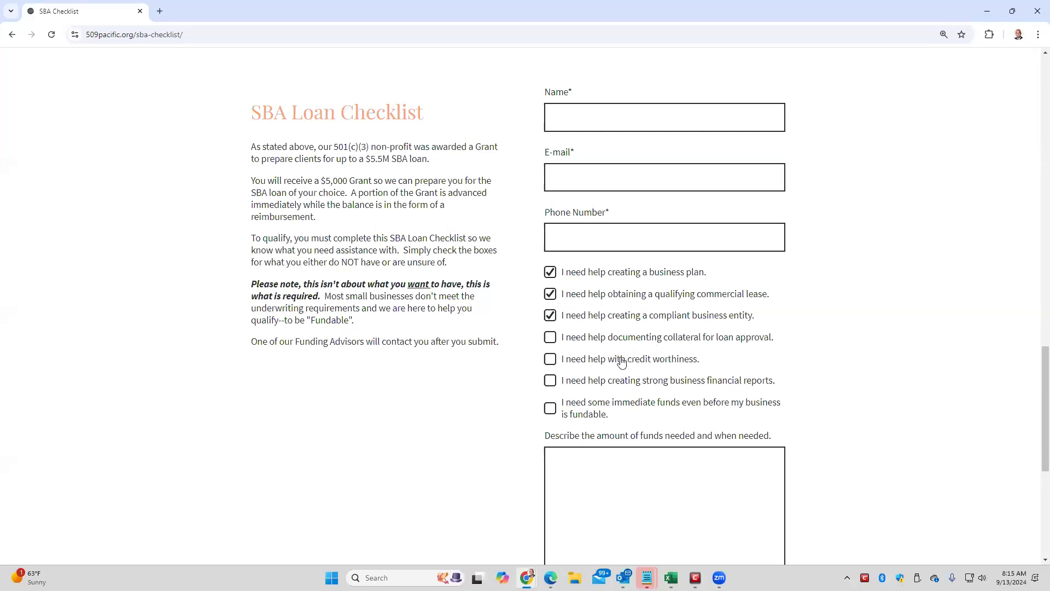
# Step: Enter '$250,000, largest use of funds' in the funds description box
pyautogui.click(663, 502)
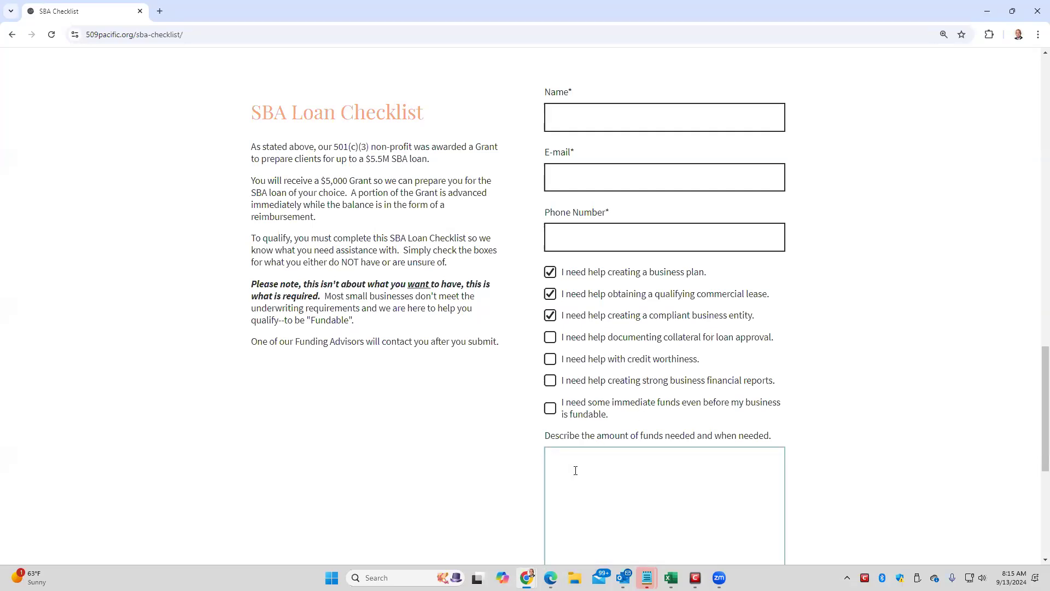
pyautogui.write('$')
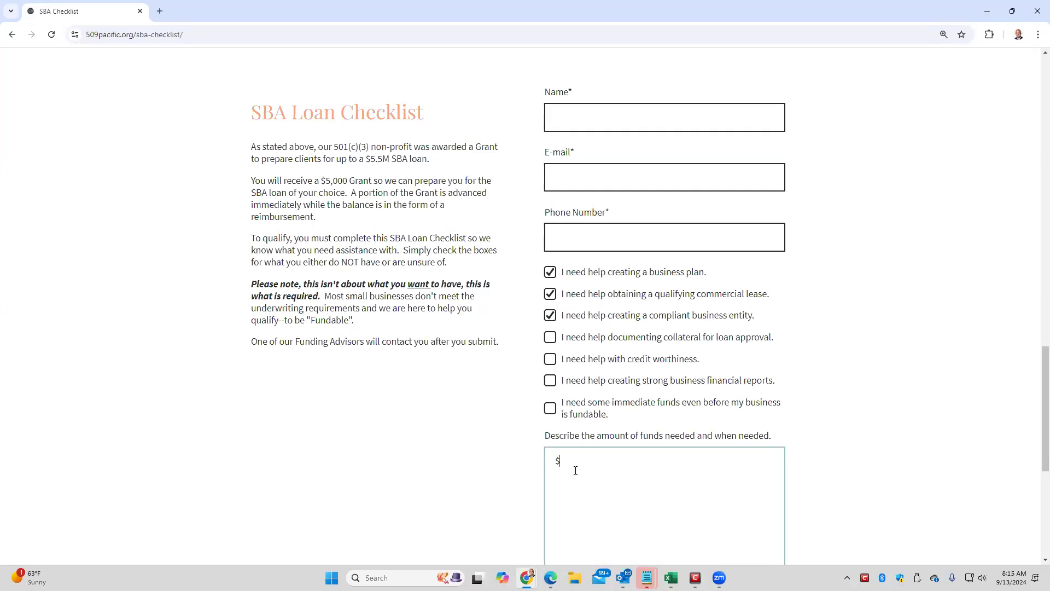
pyautogui.write('250,000')
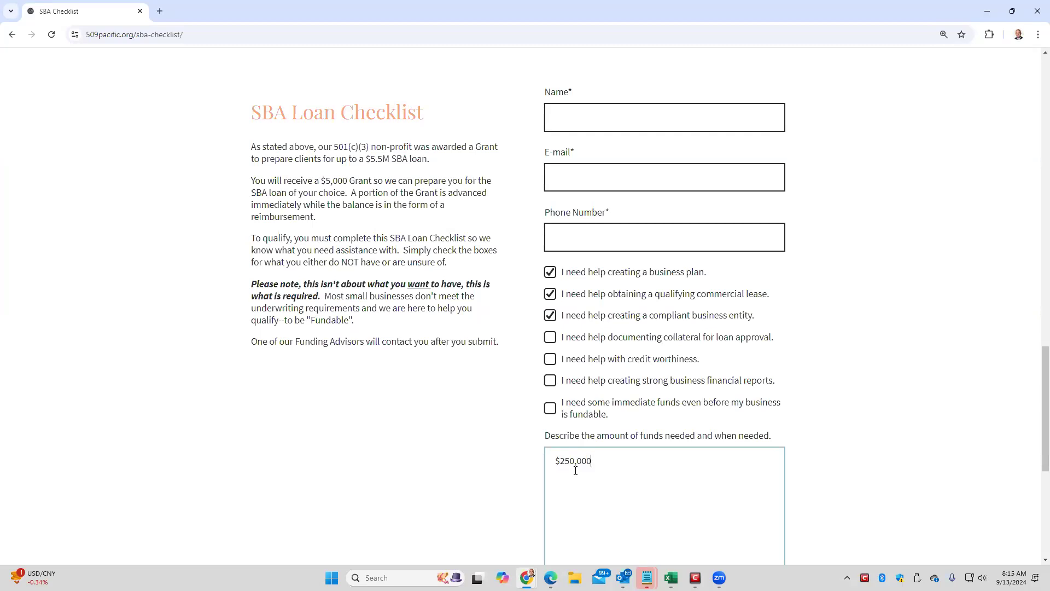
pyautogui.moveTo(602, 466)
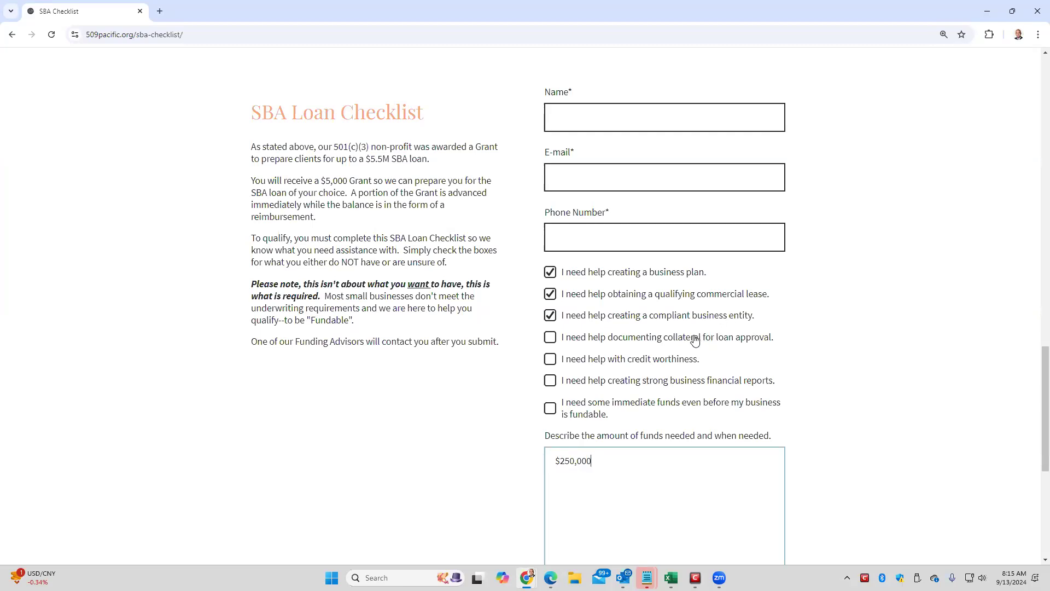
pyautogui.moveTo(654, 356)
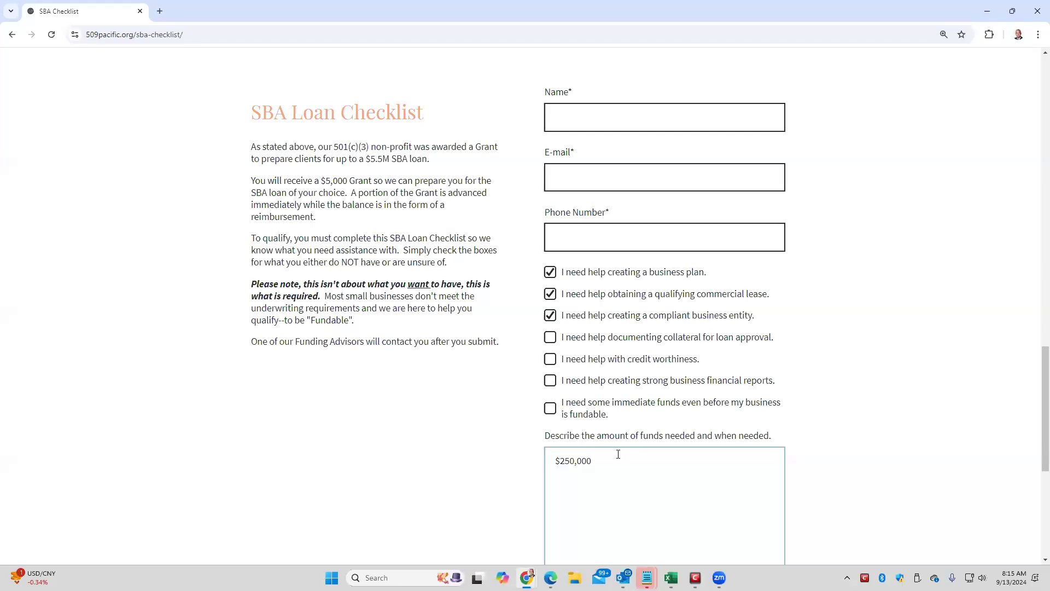
pyautogui.write(',')
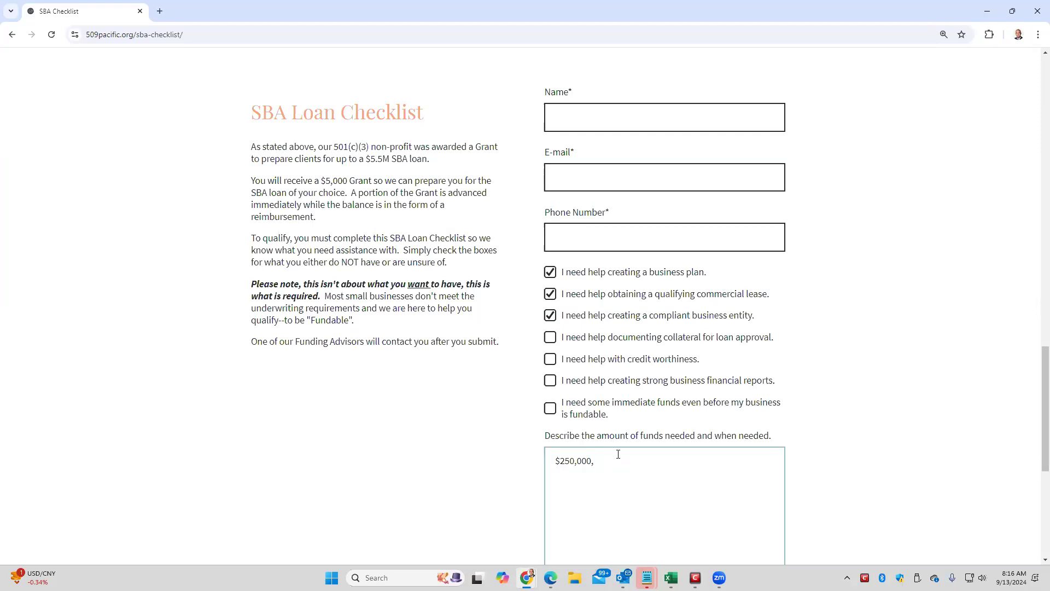
pyautogui.write('use')
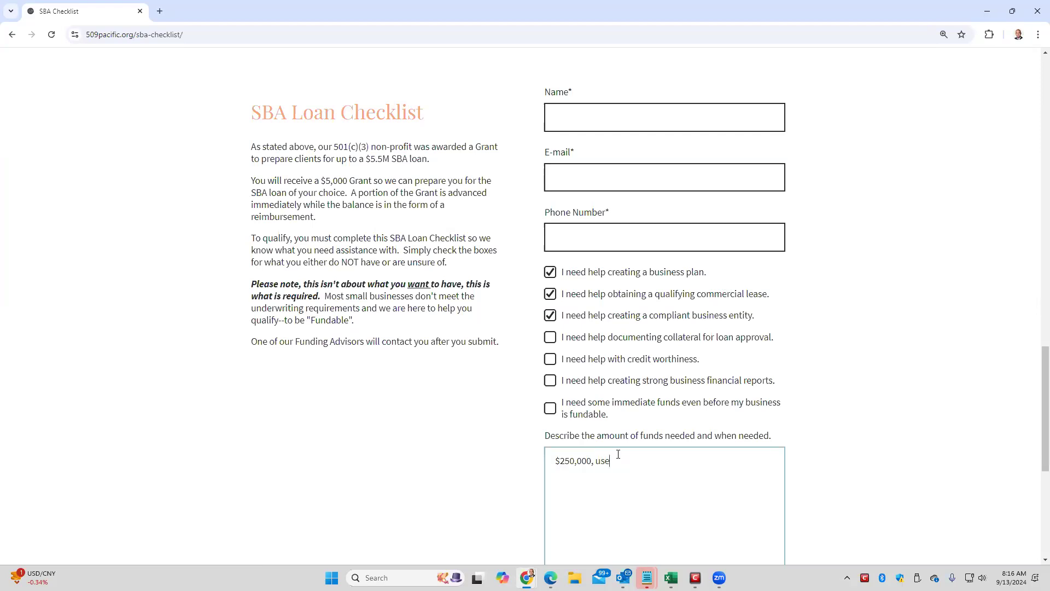
pyautogui.write('large')
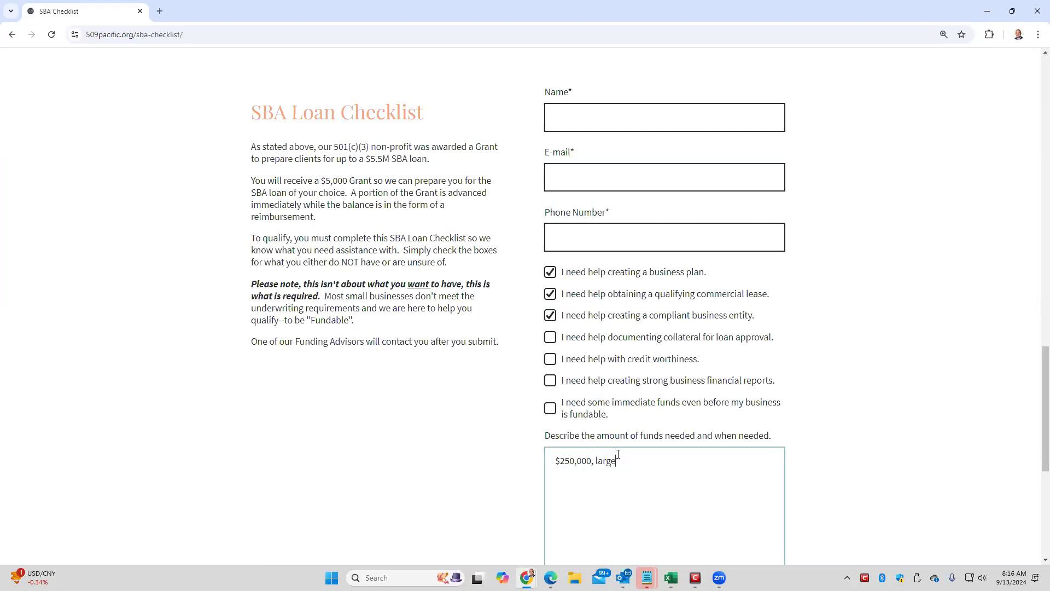
pyautogui.write('st use of funds')
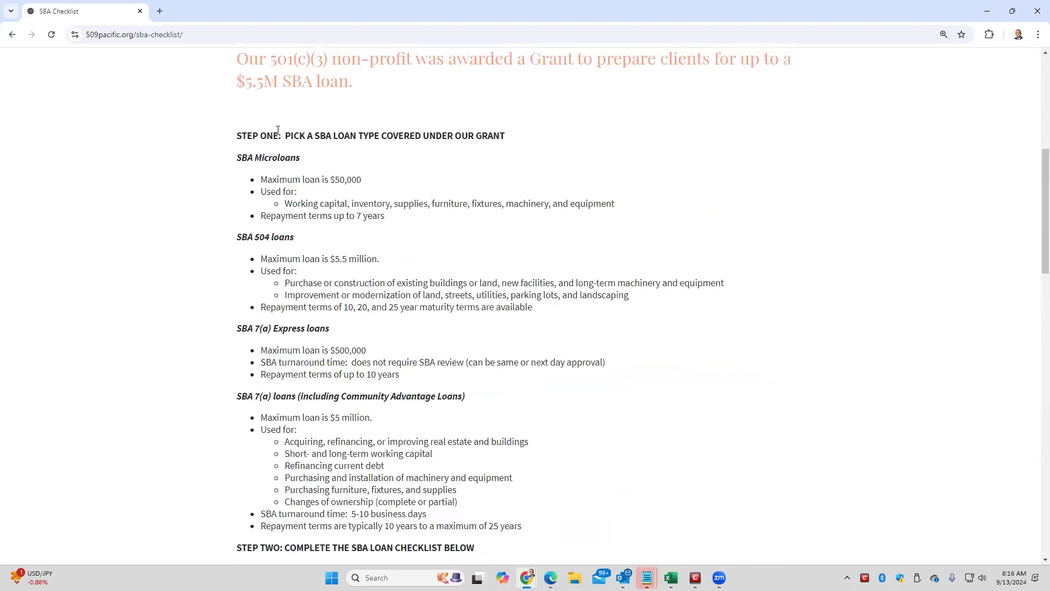
pyautogui.moveTo(326, 185)
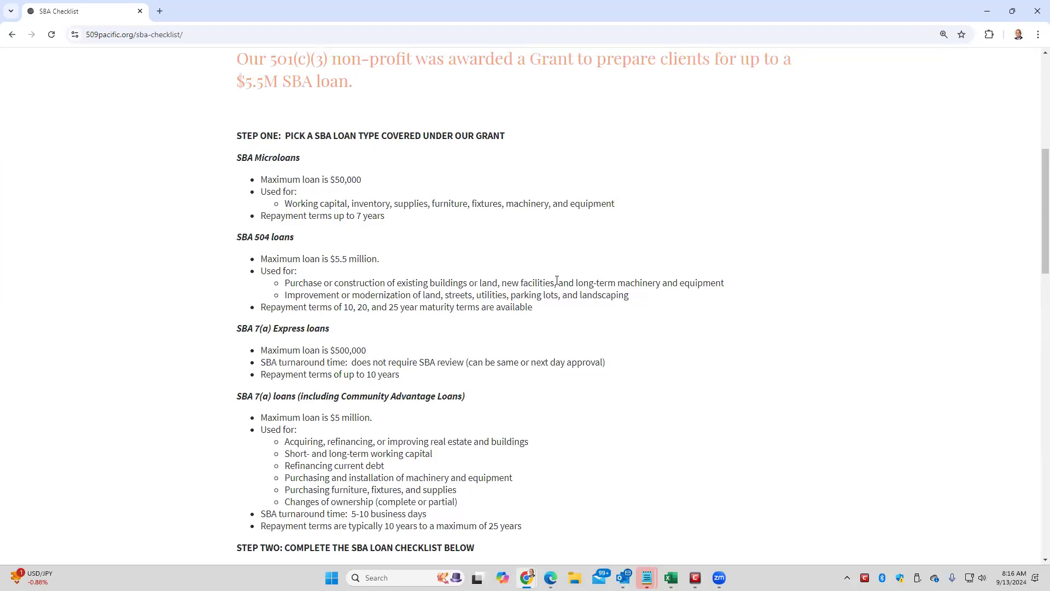
# Step: Tick the collateral documentation help box, highlighting the collateral and credit worthiness wording
pyautogui.scroll(-3)
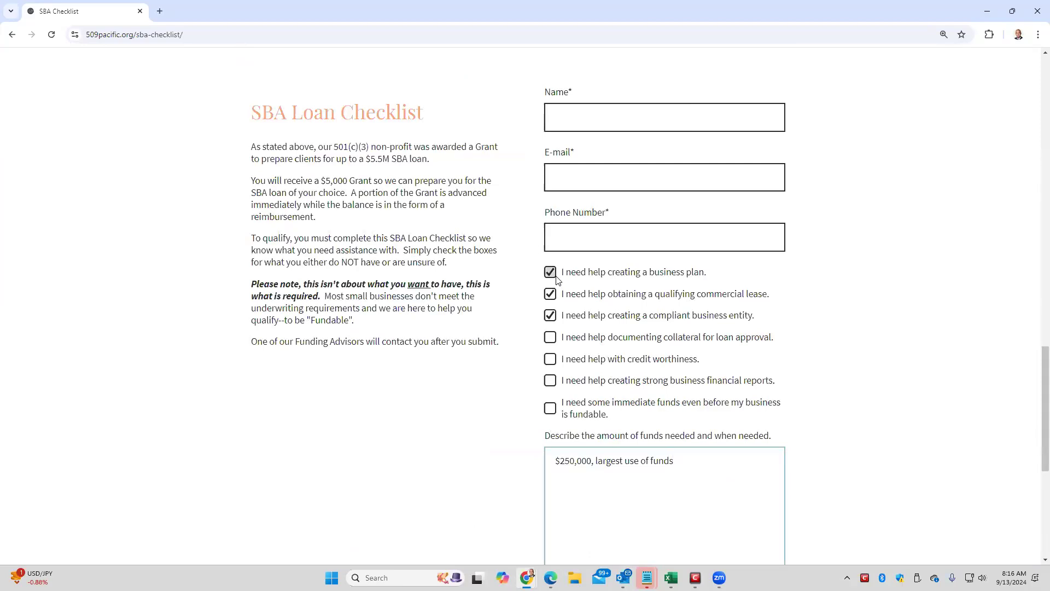
pyautogui.moveTo(583, 350)
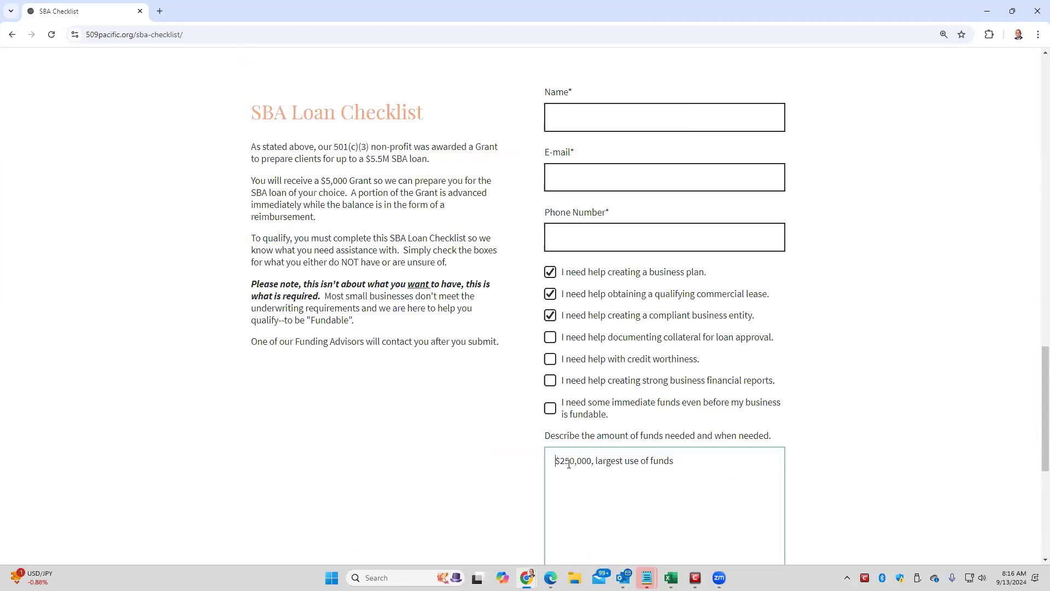
pyautogui.doubleClick(573, 460)
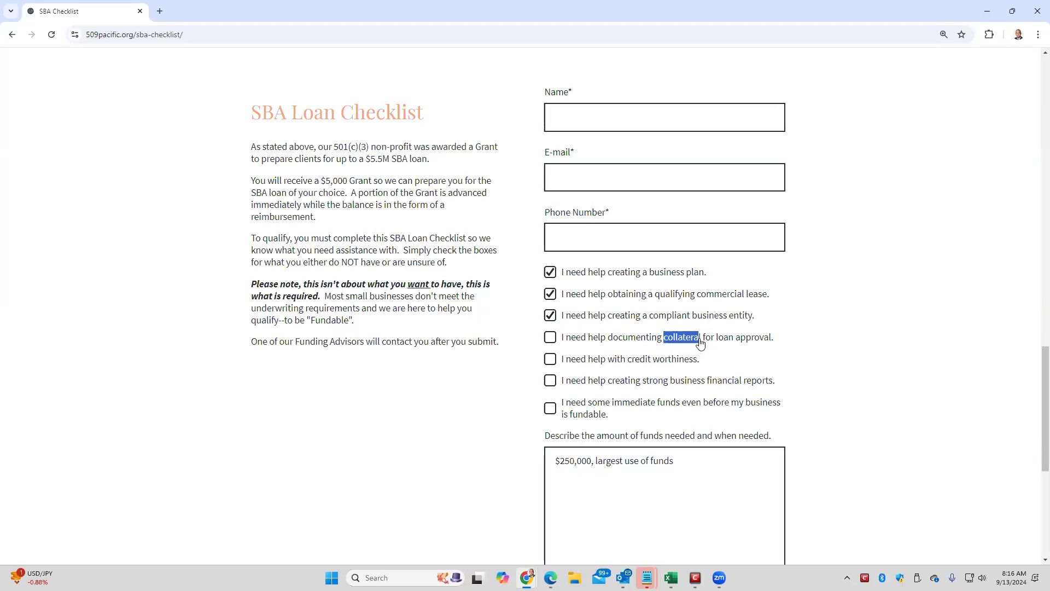
pyautogui.click(550, 337)
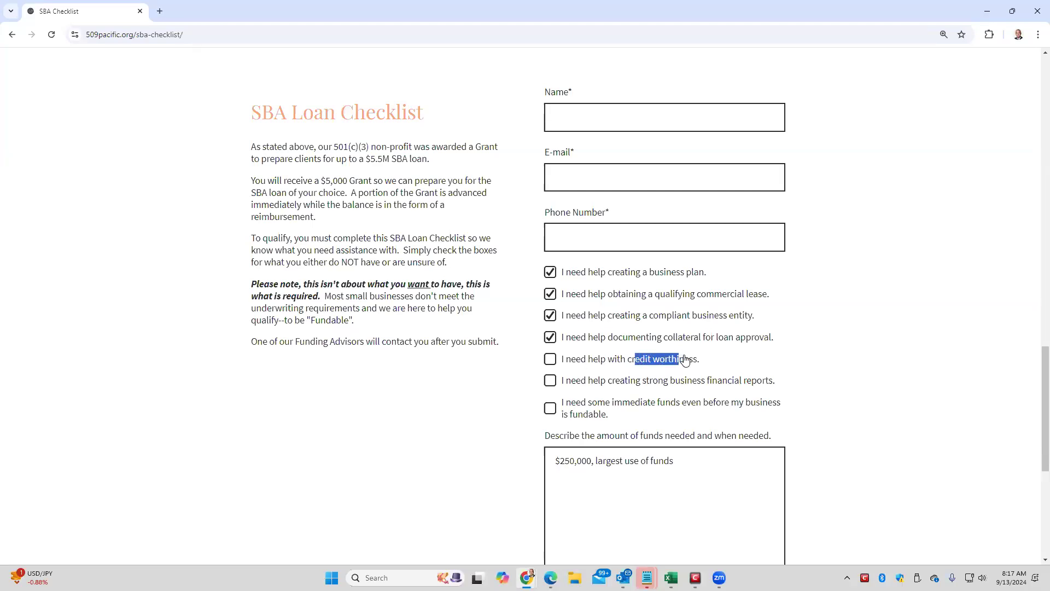
pyautogui.moveTo(677, 359); pyautogui.dragTo(701, 358)
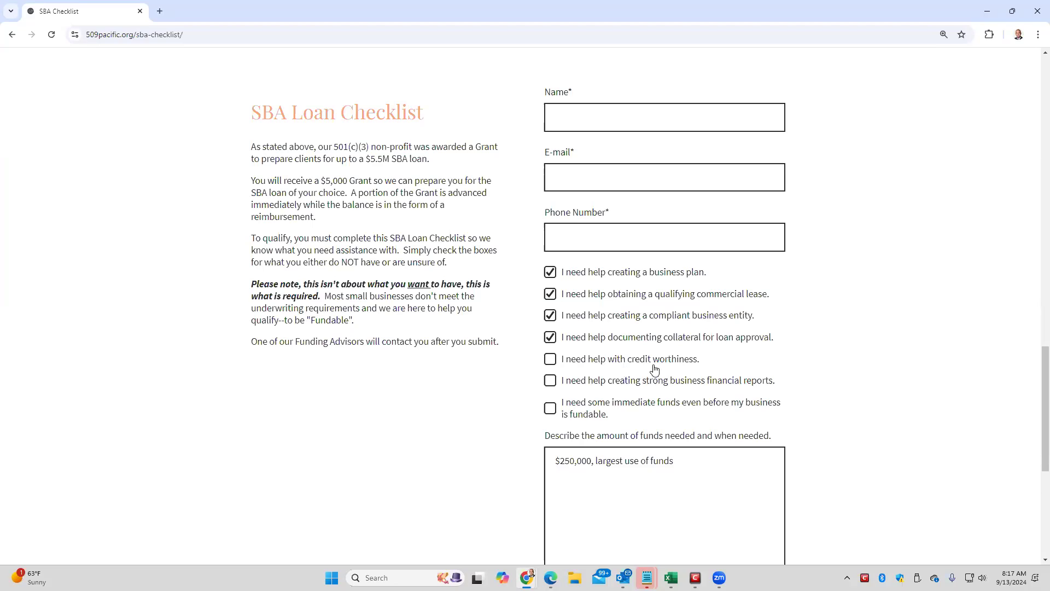
# Step: Highlight the credit worthiness requirement and its 140 FICO score, then return to the form
pyautogui.scroll(3)
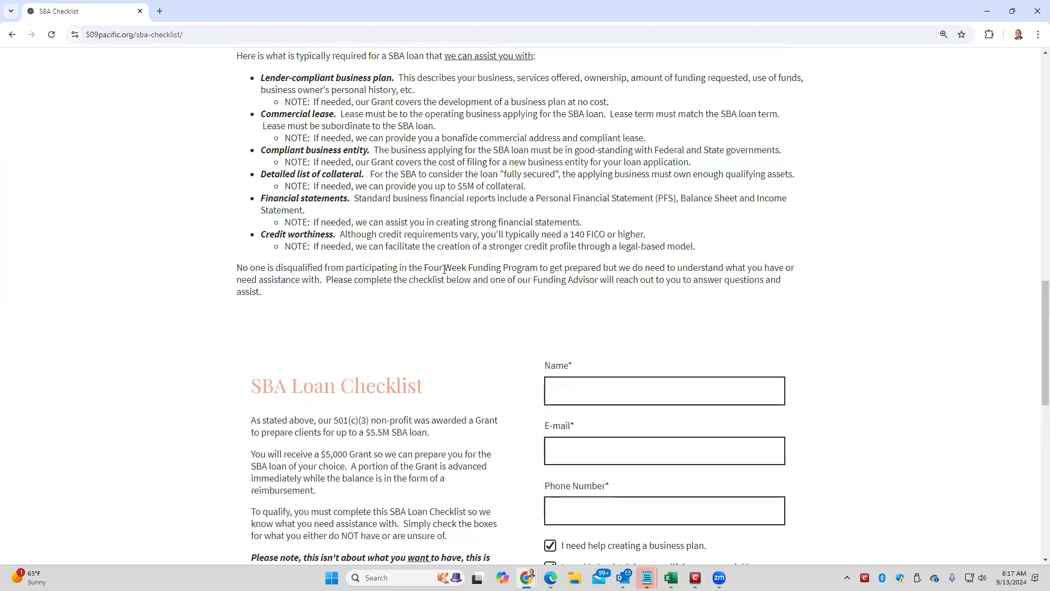
pyautogui.doubleClick(263, 234)
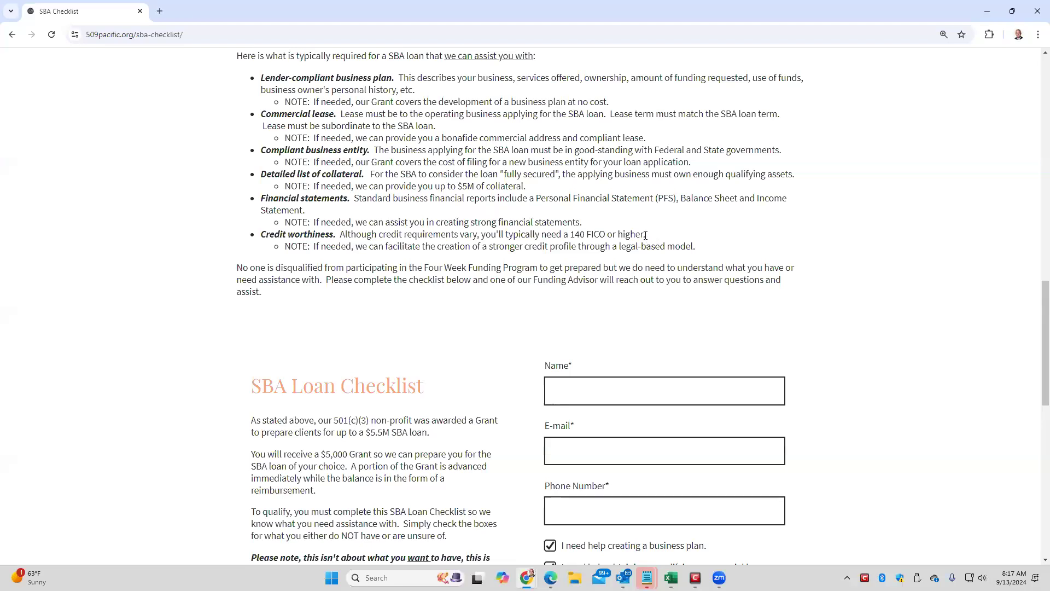
pyautogui.moveTo(261, 233); pyautogui.dragTo(645, 233)
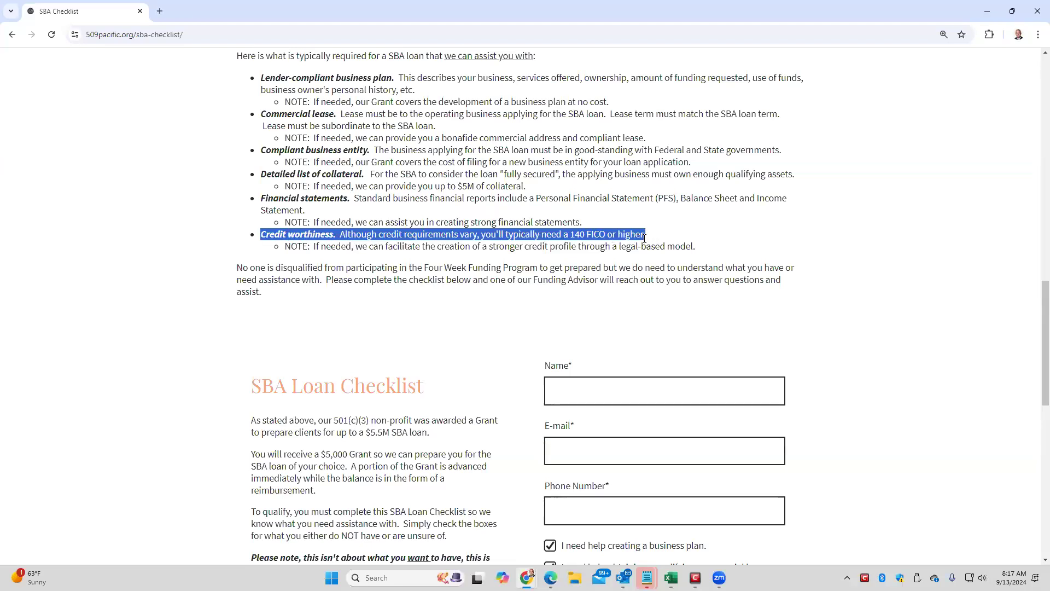
pyautogui.click(569, 234)
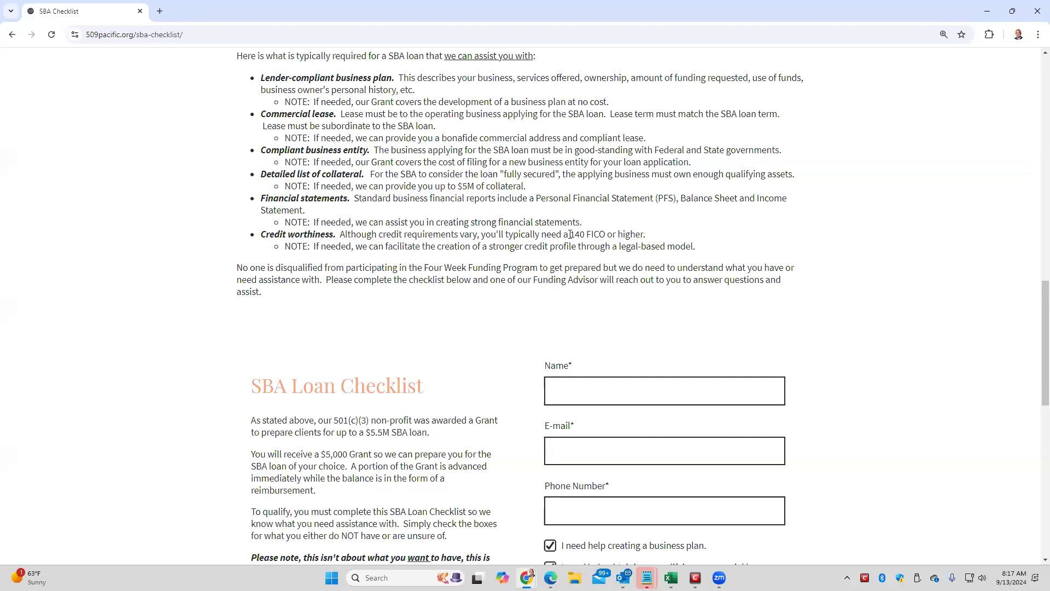
pyautogui.doubleClick(586, 233)
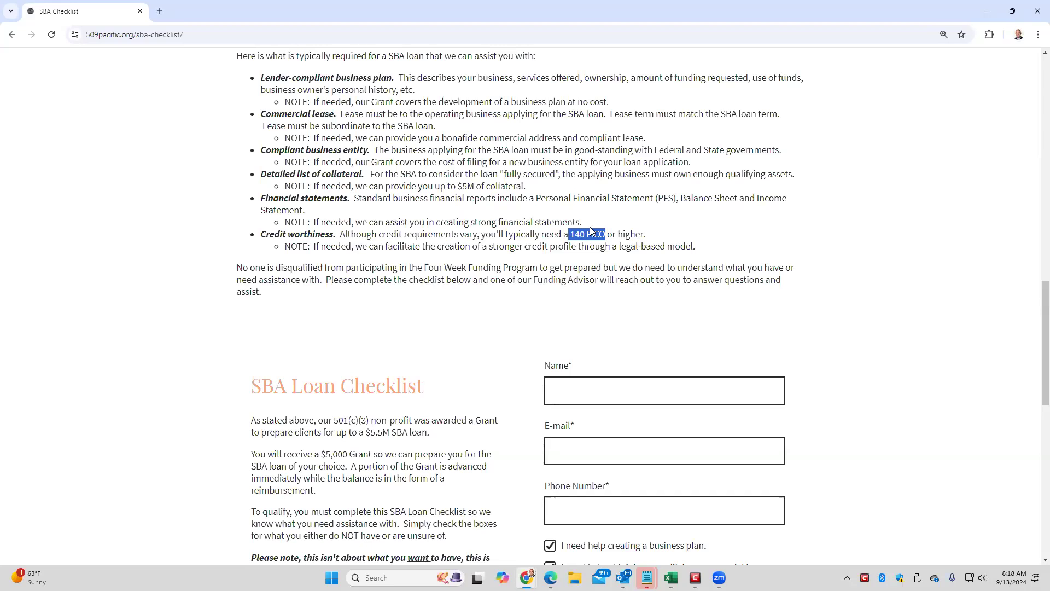
pyautogui.moveTo(627, 207)
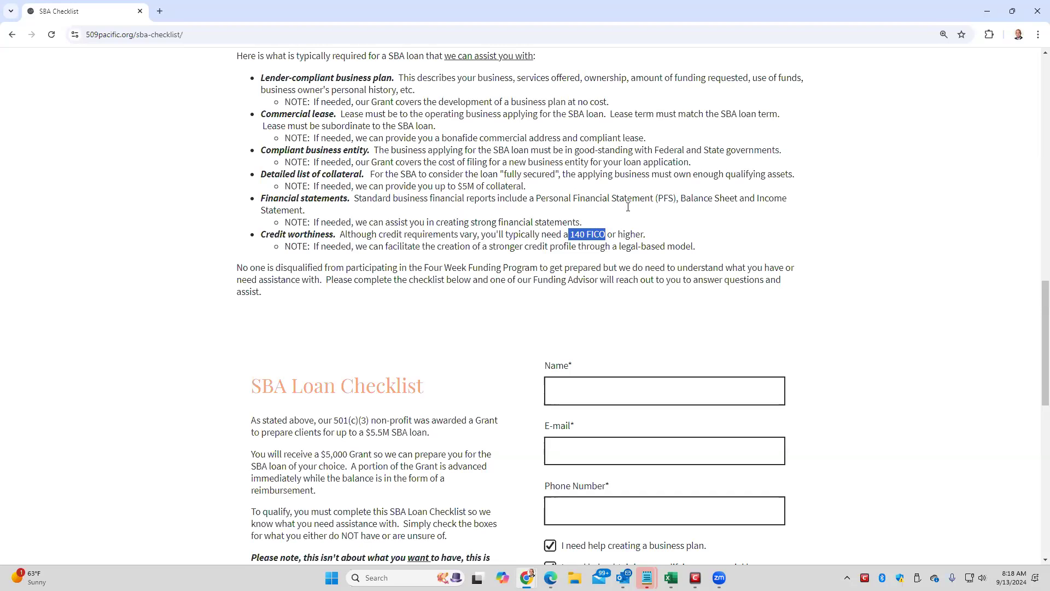
pyautogui.scroll(-3)
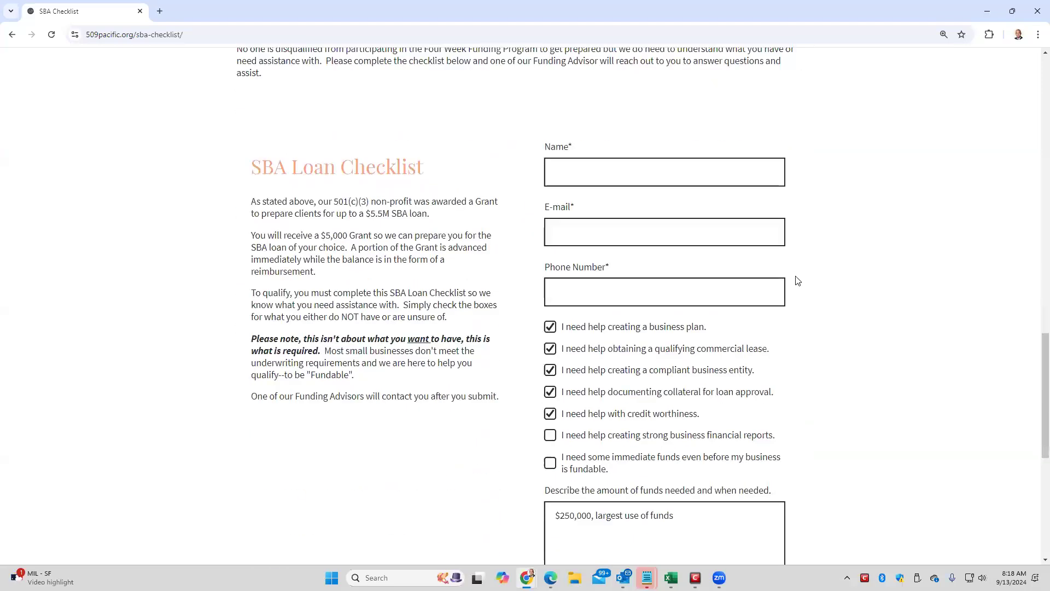
# Step: Tick the financial reports help box, then highlight the heading and requirements list
pyautogui.scroll(-3)
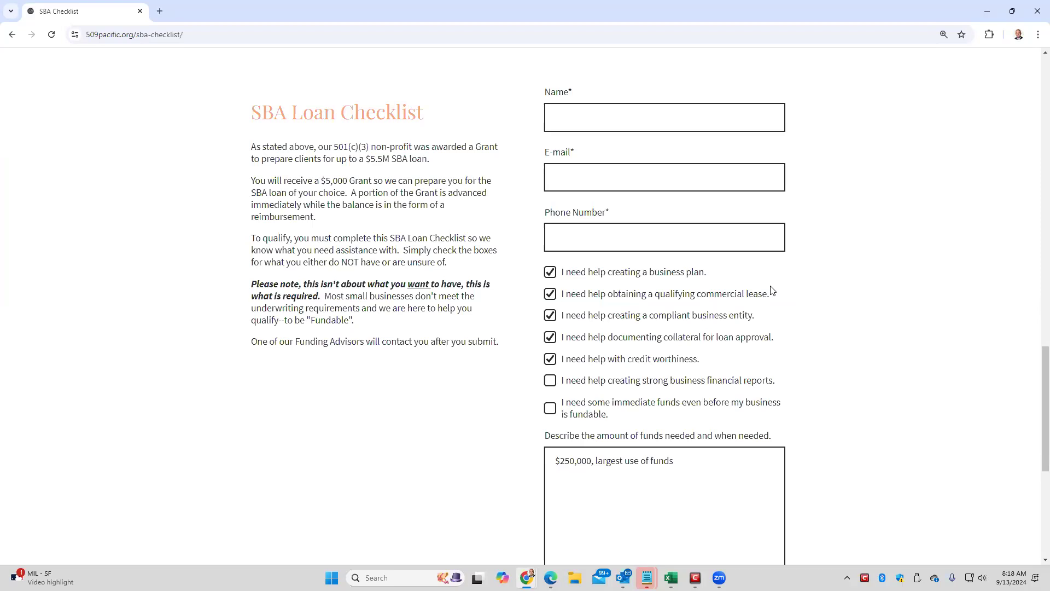
pyautogui.click(550, 380)
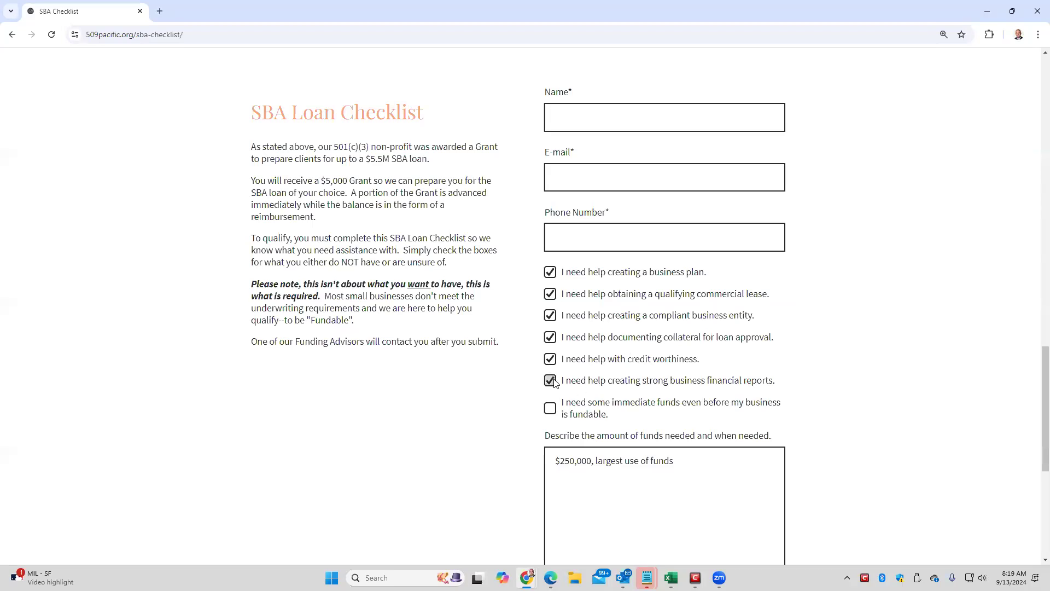
pyautogui.click(726, 498)
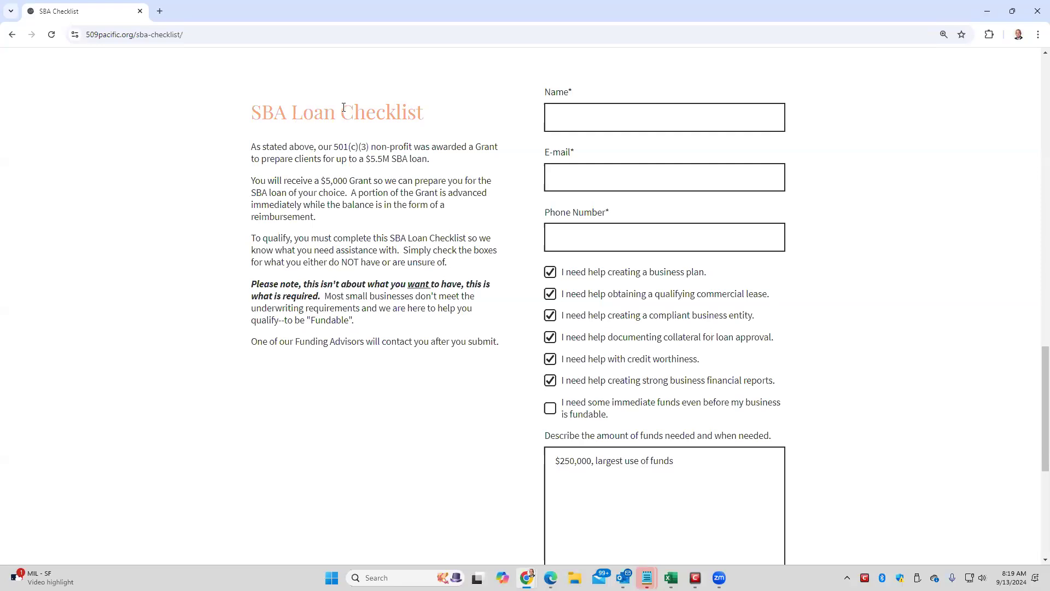
pyautogui.doubleClick(380, 111)
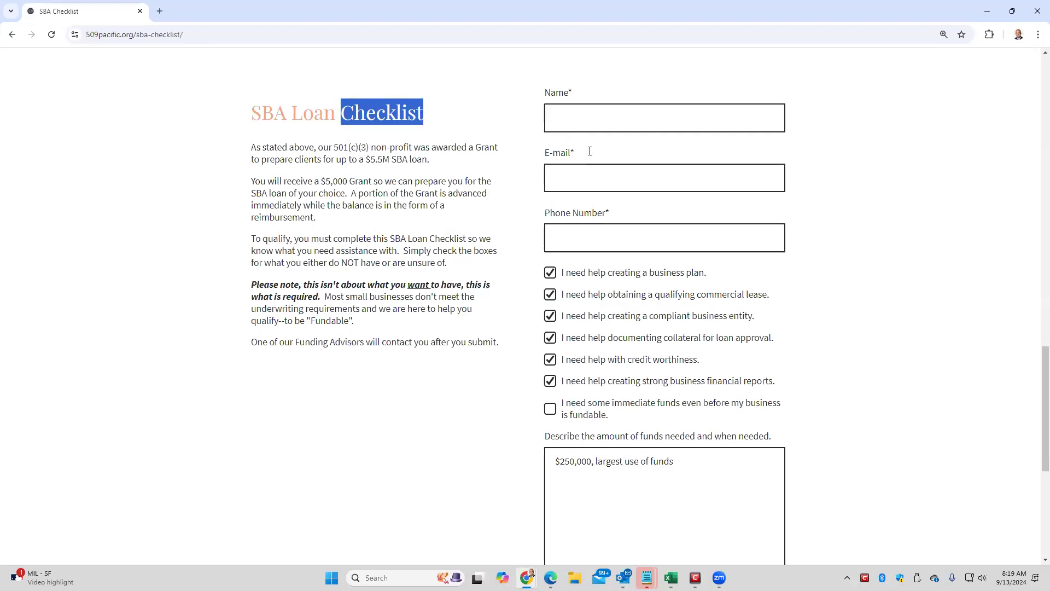
pyautogui.scroll(3)
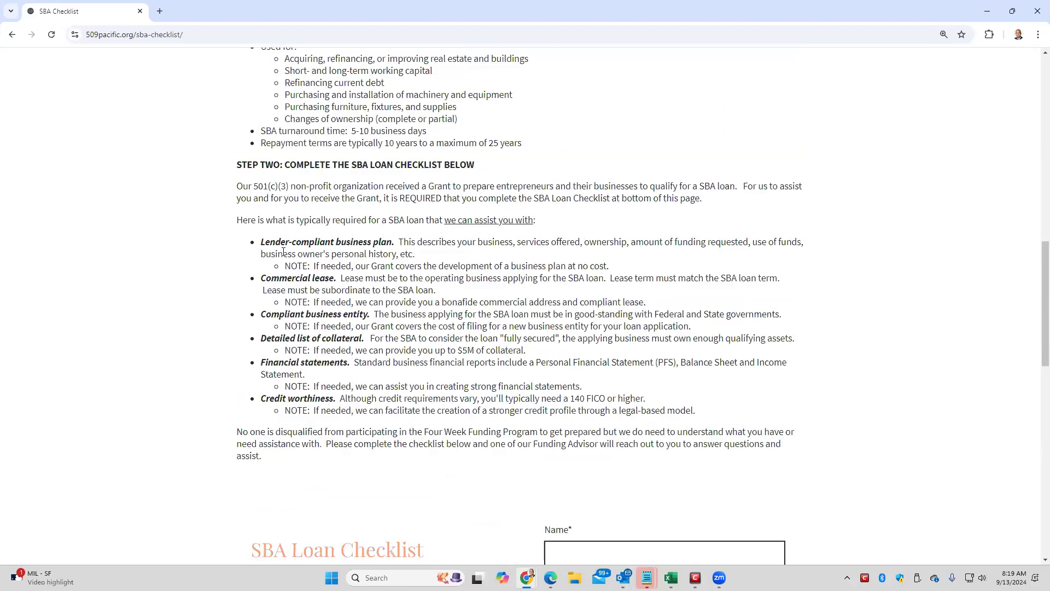
pyautogui.moveTo(261, 242); pyautogui.dragTo(696, 410)
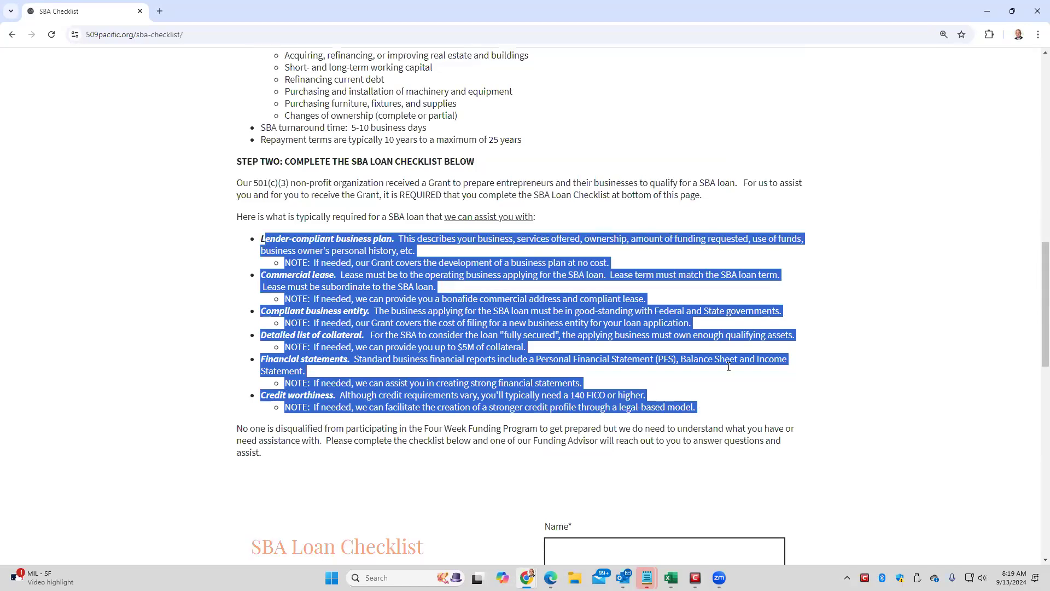
pyautogui.scroll(-3)
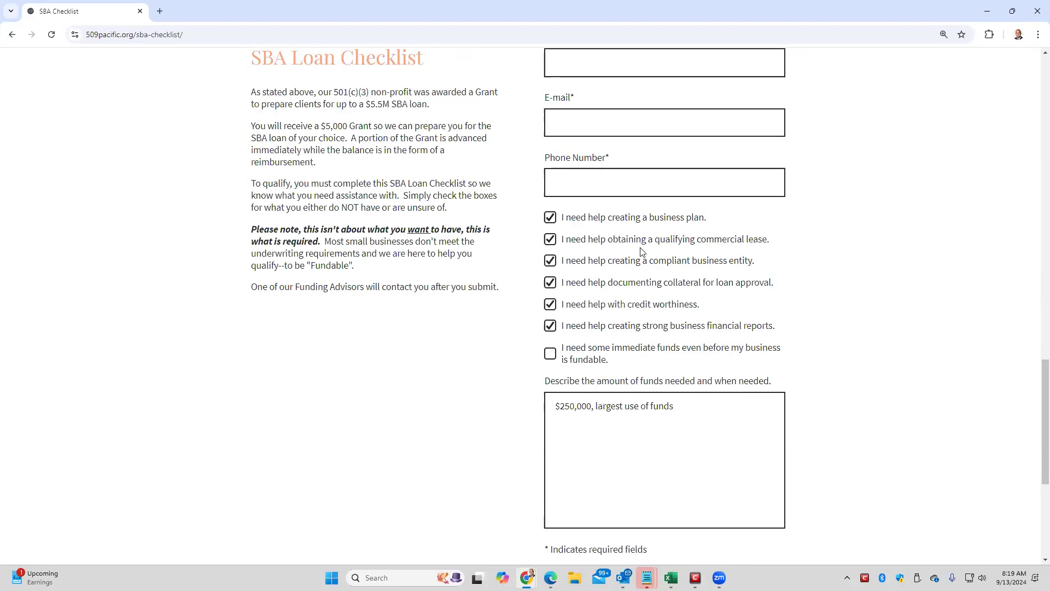
pyautogui.moveTo(636, 254)
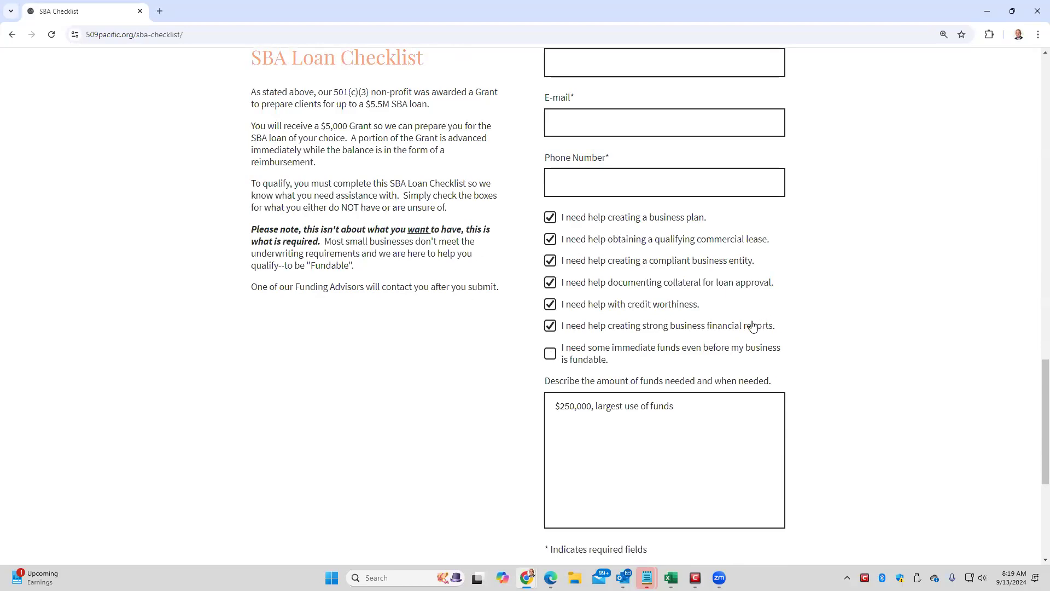
pyautogui.moveTo(745, 329)
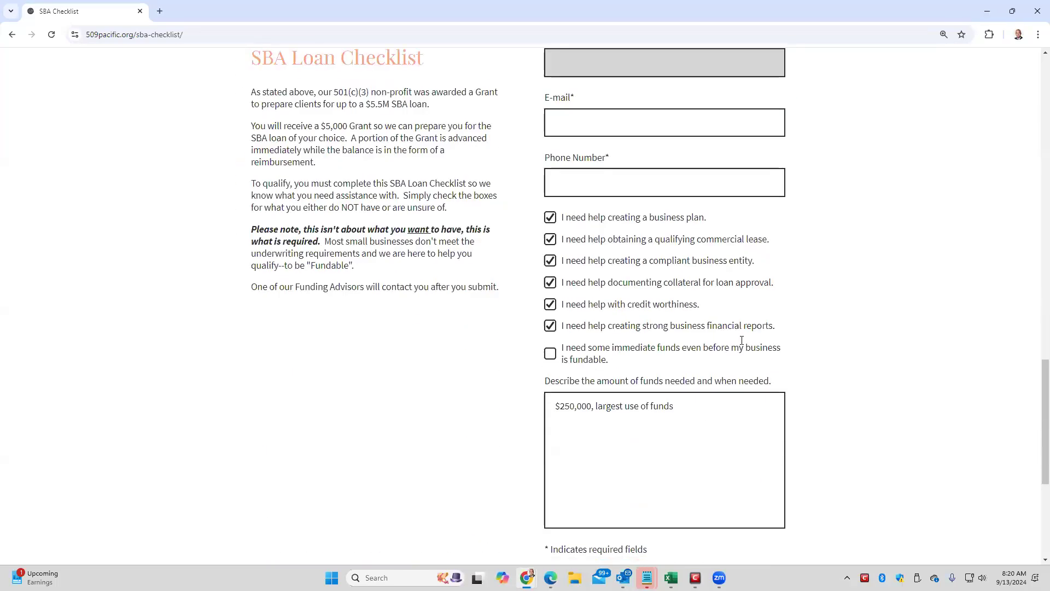
# Step: Leave the SBA Loan Checklist for the home page, then open the SBA Checklist page
pyautogui.scroll(-3)
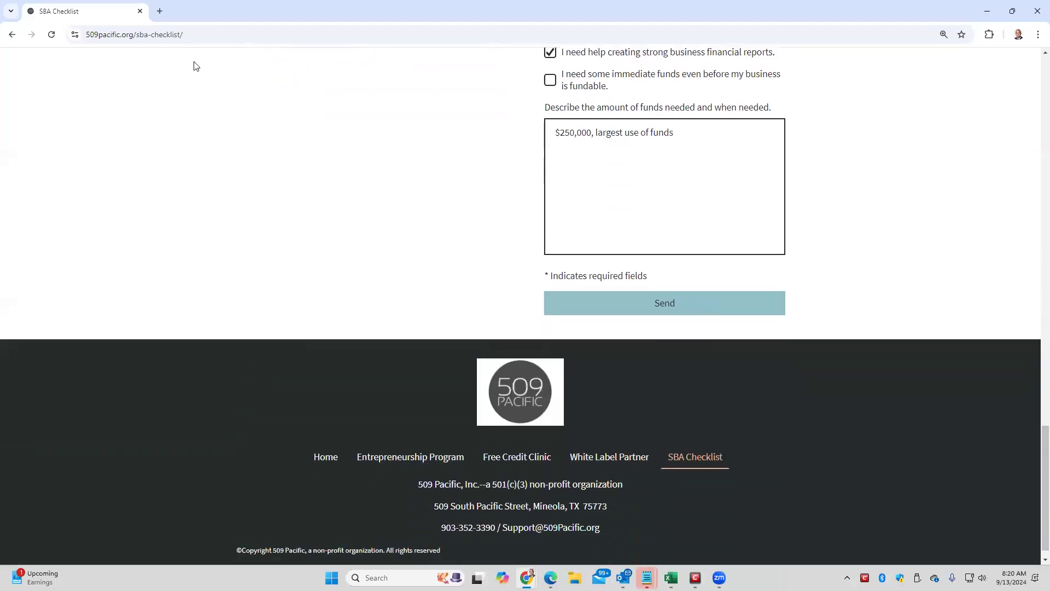
pyautogui.click(325, 457)
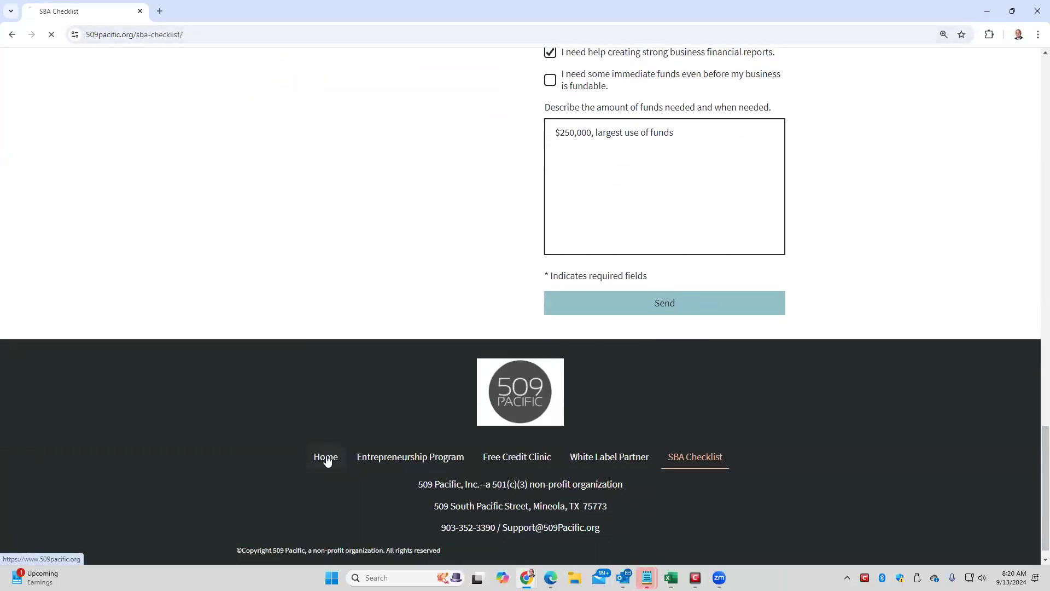
pyautogui.click(326, 457)
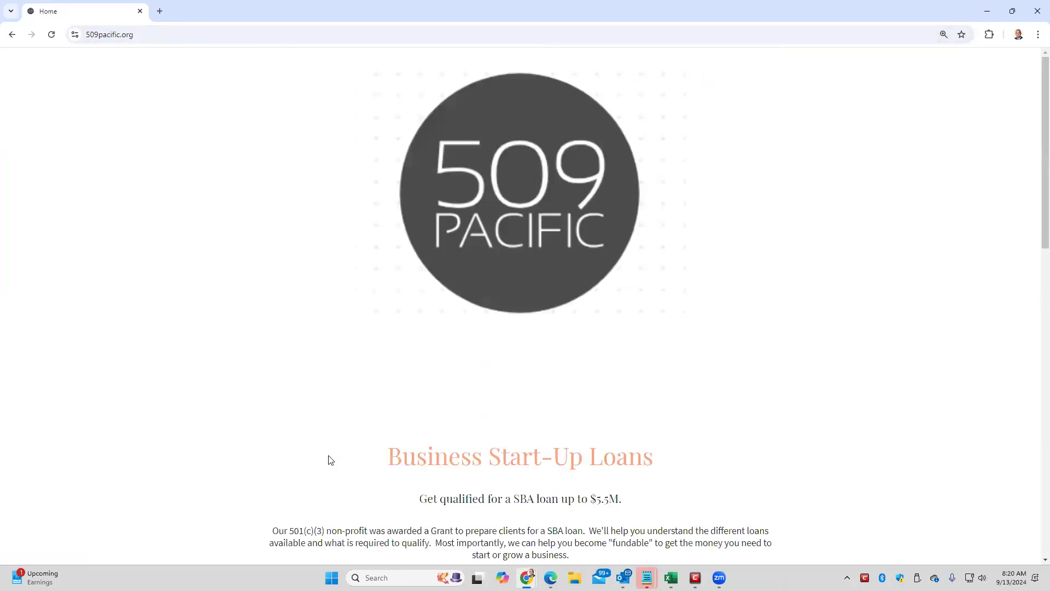
pyautogui.scroll(-3)
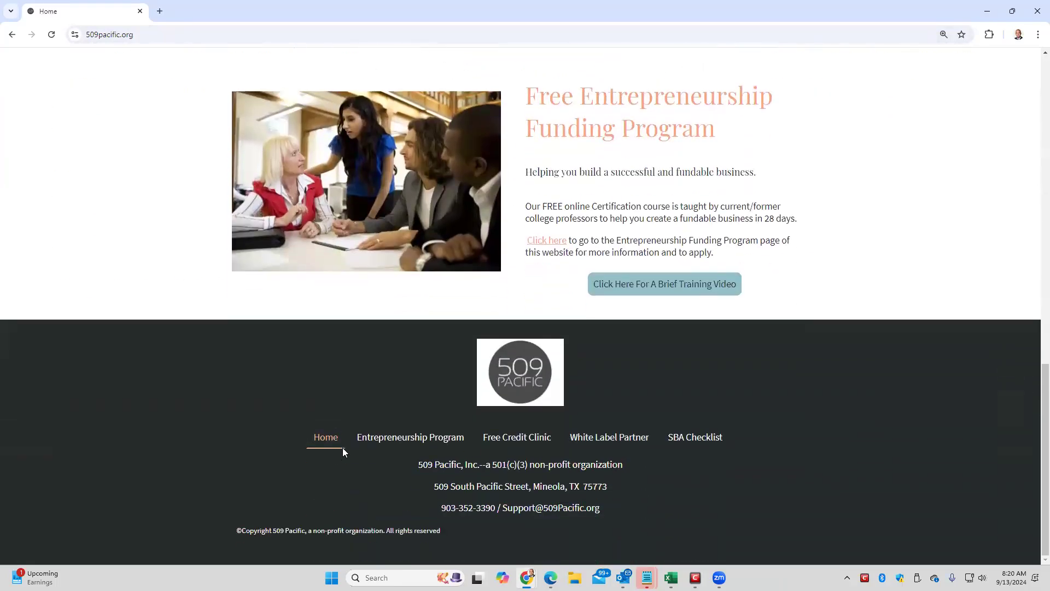
pyautogui.click(695, 437)
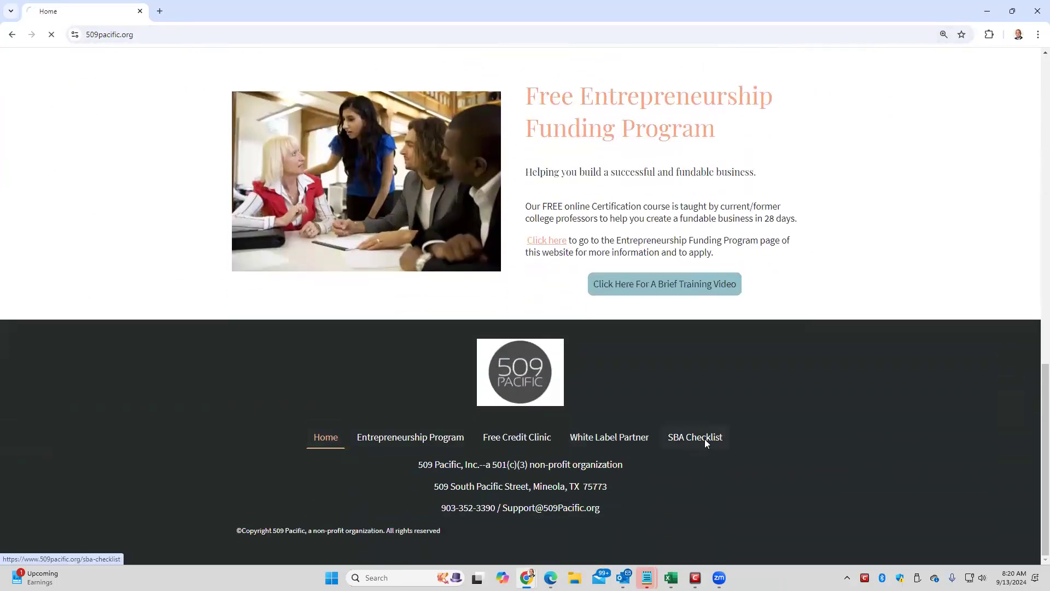
pyautogui.click(695, 437)
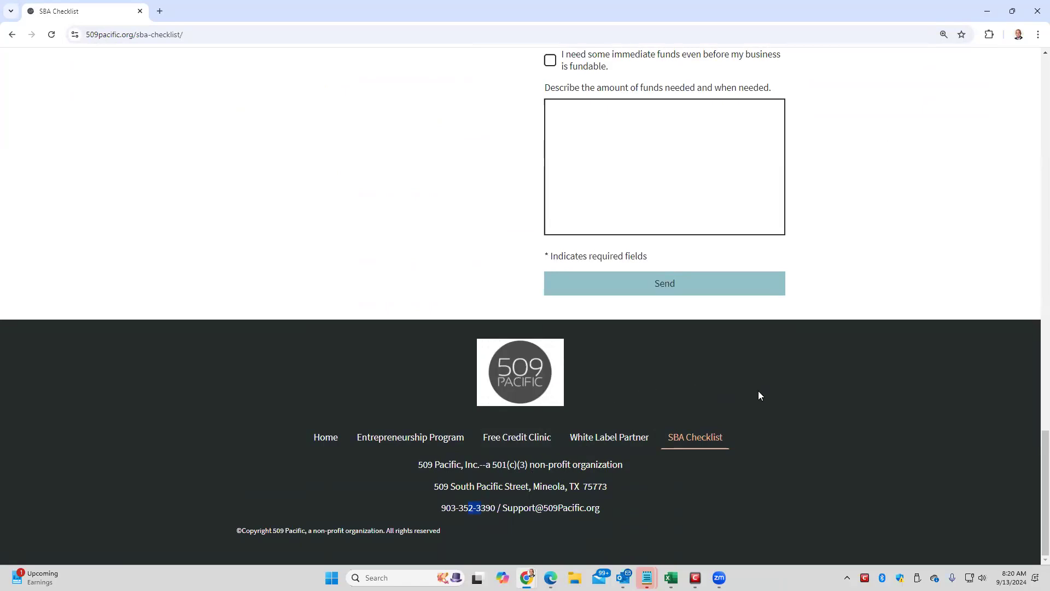
pyautogui.moveTo(780, 392)
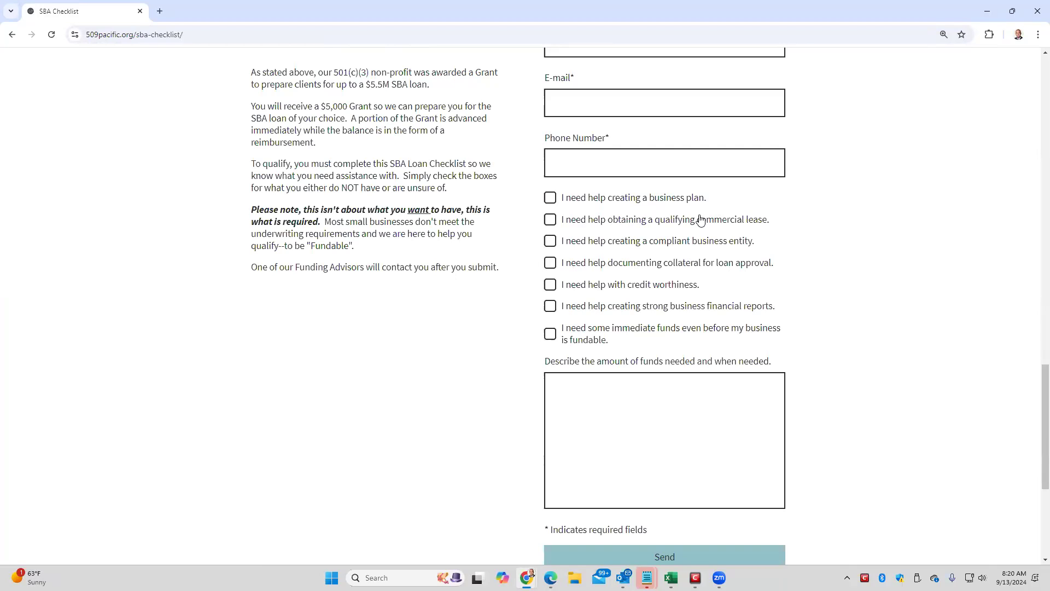
pyautogui.scroll(-3)
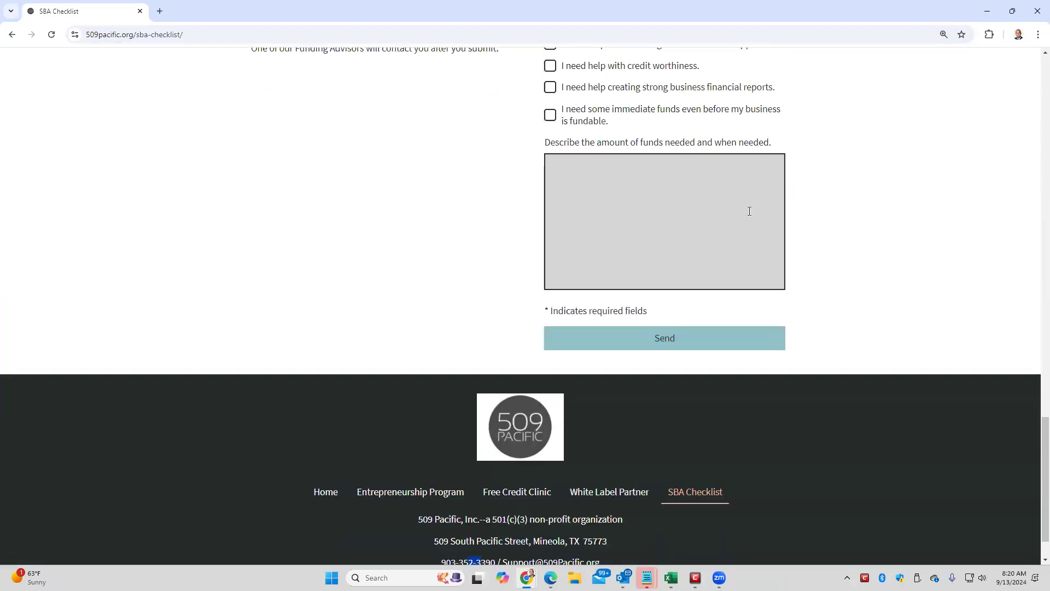
pyautogui.moveTo(609, 492)
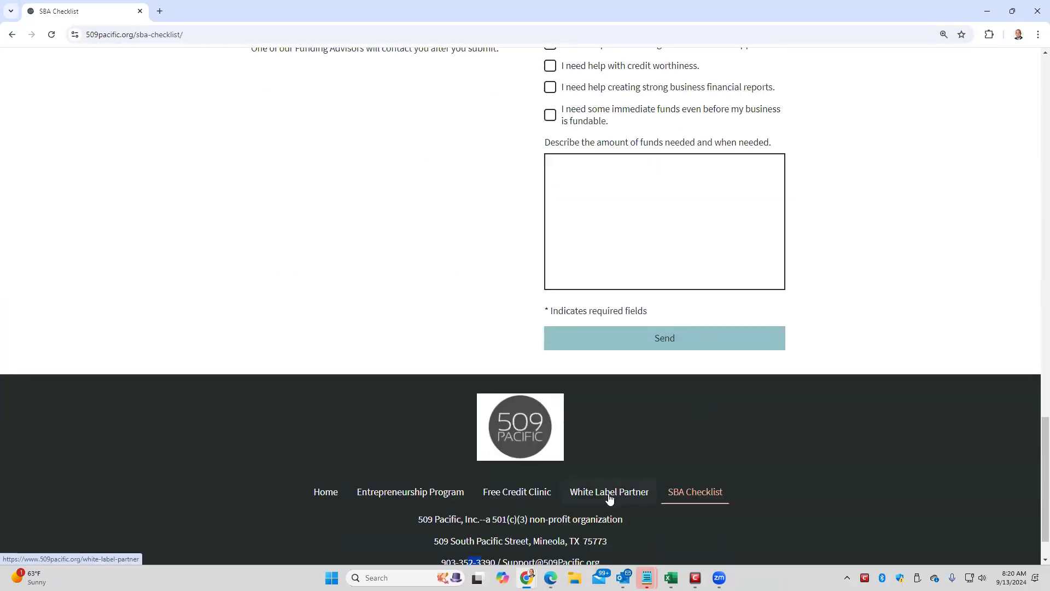
# Step: Open White Label Partner, briefly highlight the Get Started Today text, and read to the footer
pyautogui.click(608, 492)
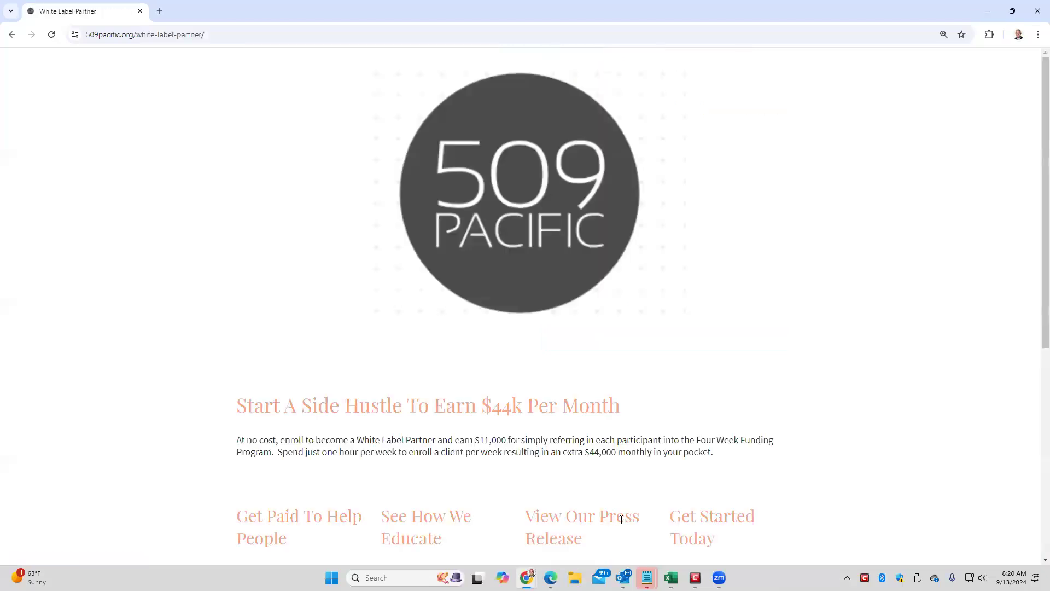
pyautogui.scroll(-3)
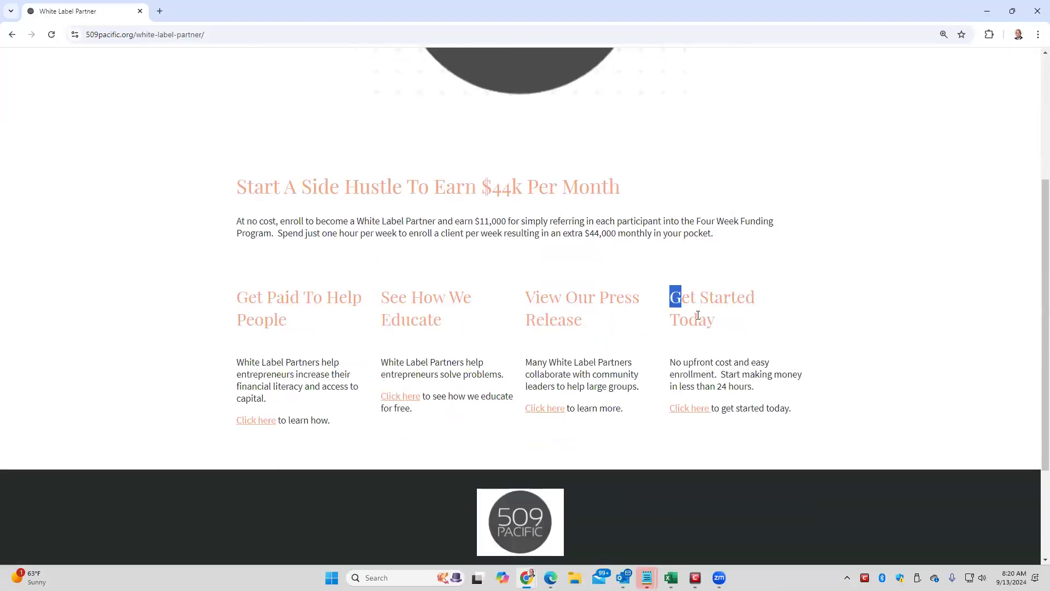
pyautogui.moveTo(675, 296); pyautogui.dragTo(757, 408)
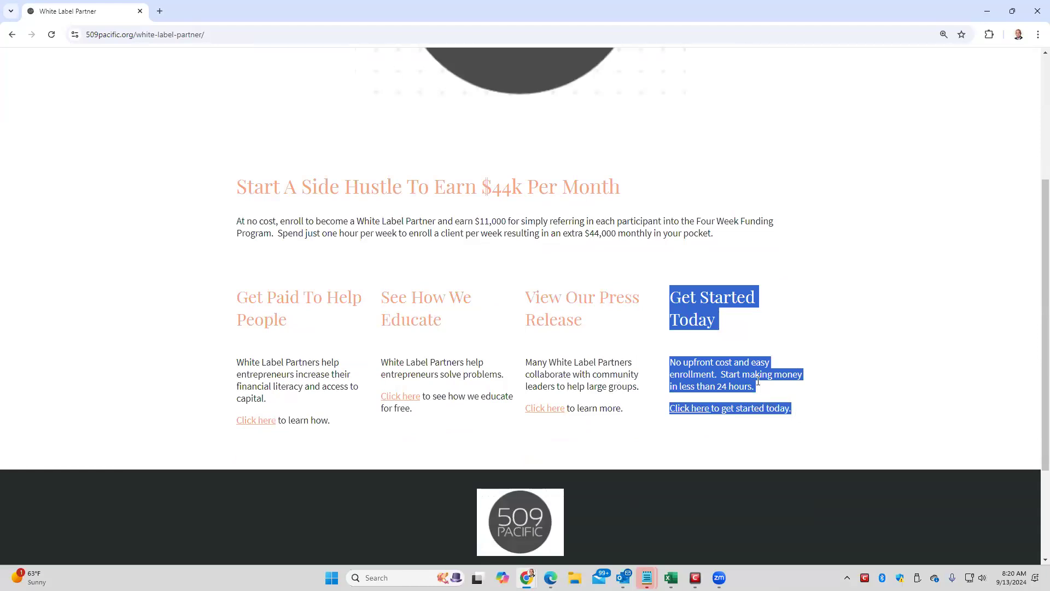
pyautogui.click(710, 334)
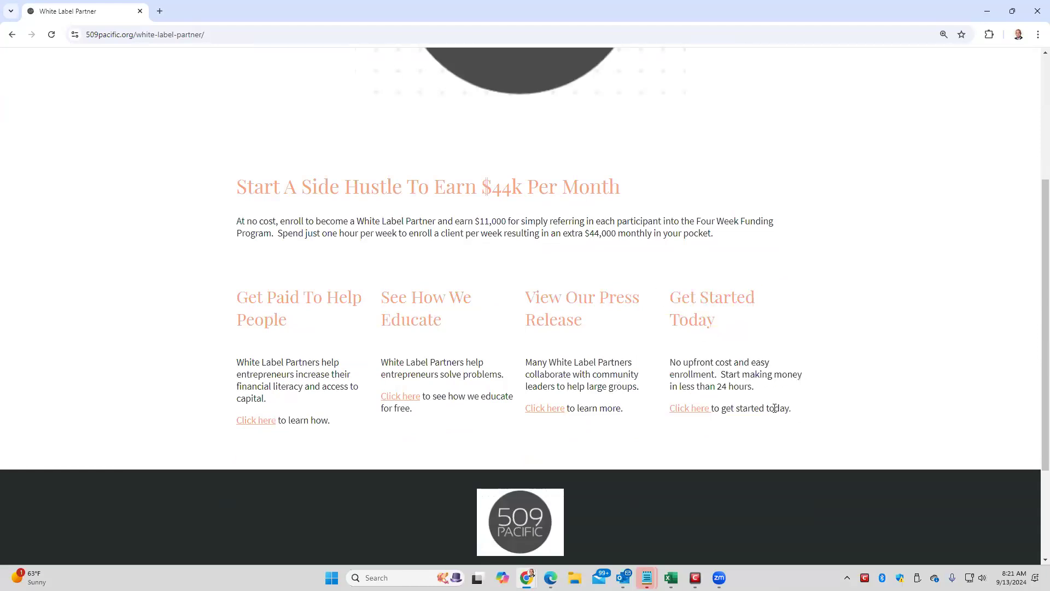
pyautogui.scroll(-3)
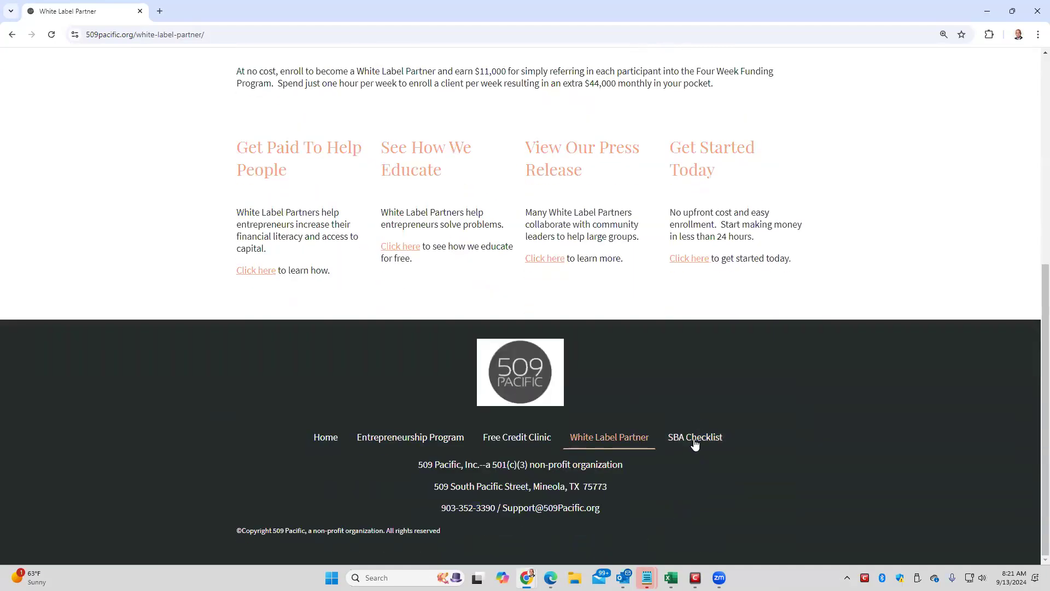
# Step: Reopen the SBA Checklist page and scroll to its blank checklist form and footer
pyautogui.click(695, 437)
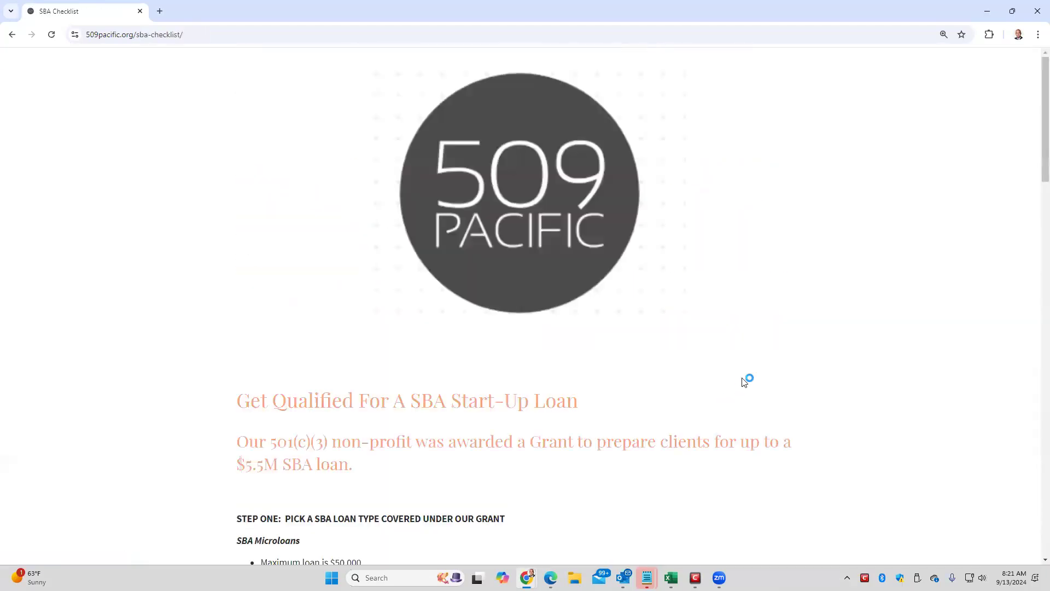
pyautogui.scroll(-3)
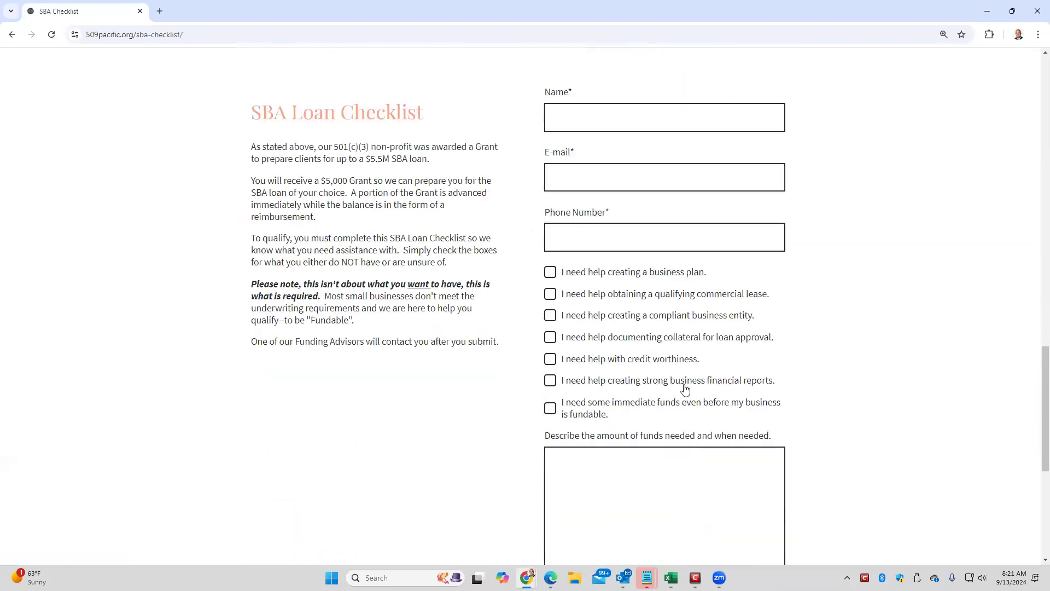
pyautogui.scroll(-3)
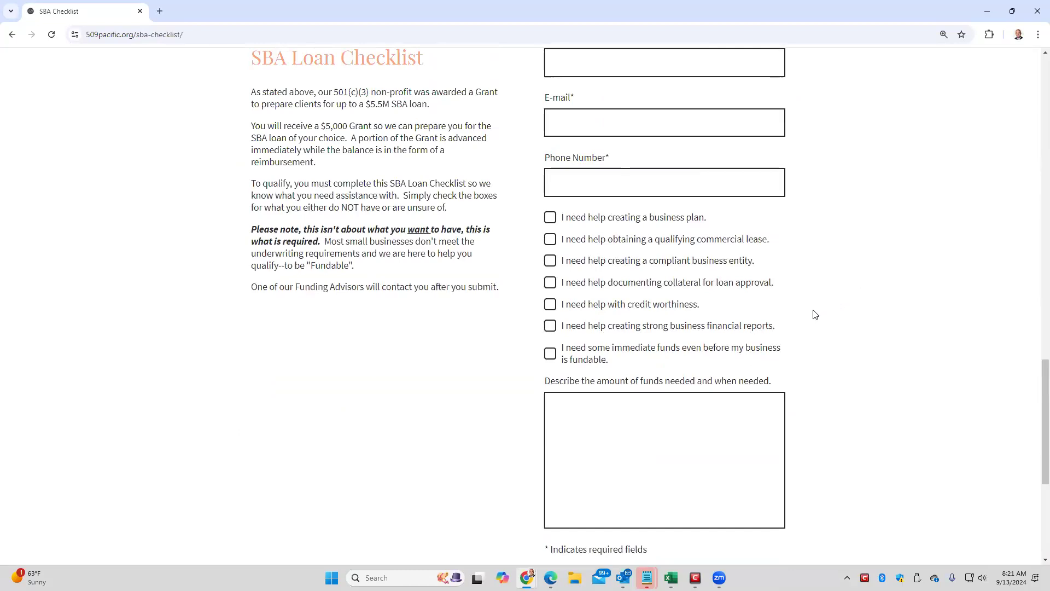
pyautogui.moveTo(804, 318)
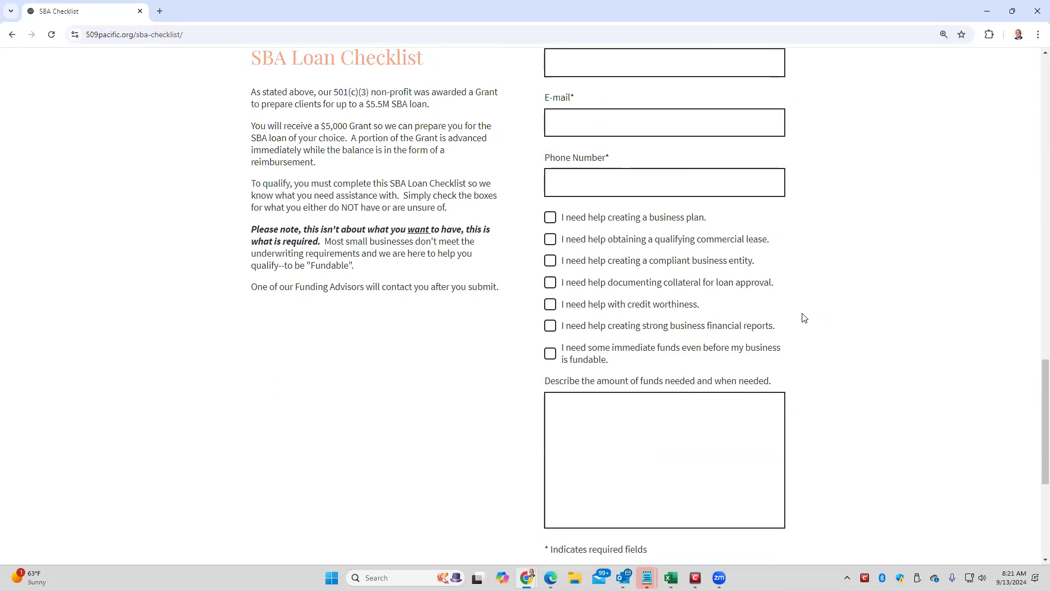
pyautogui.moveTo(801, 320)
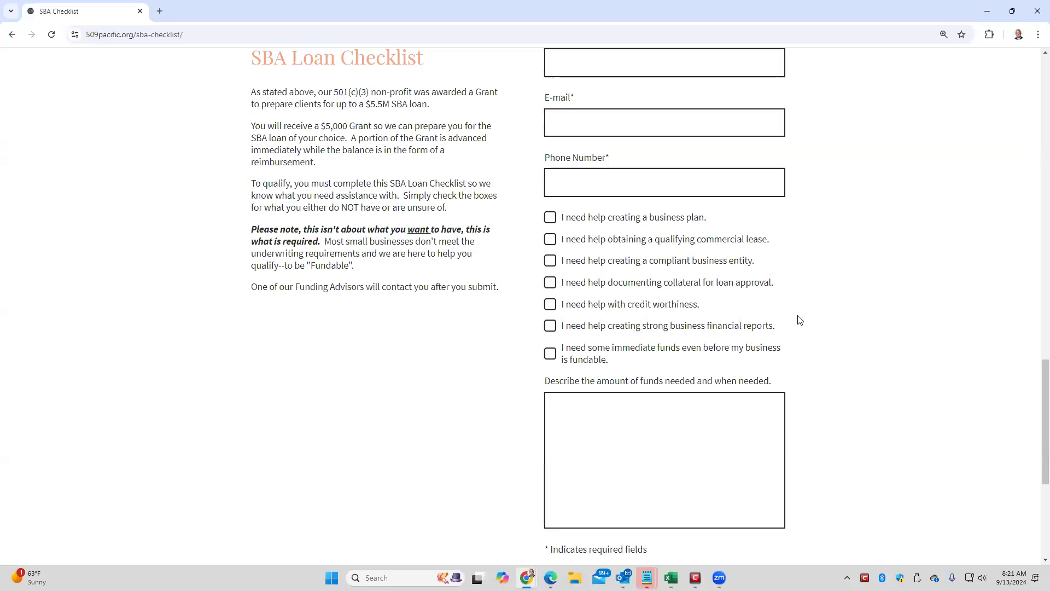
pyautogui.scroll(-3)
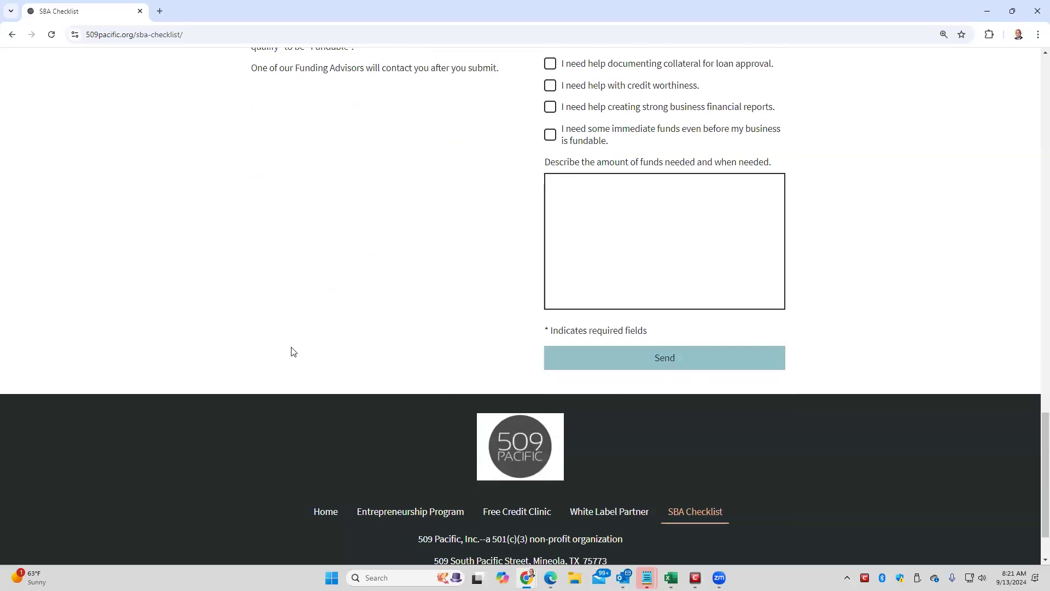
pyautogui.moveTo(409, 511)
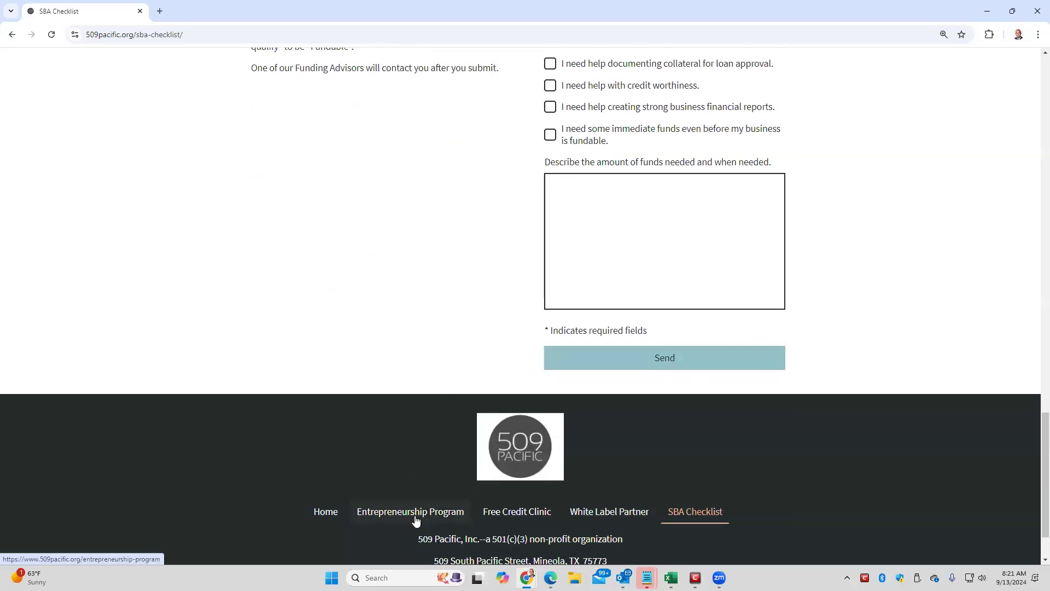
pyautogui.click(410, 511)
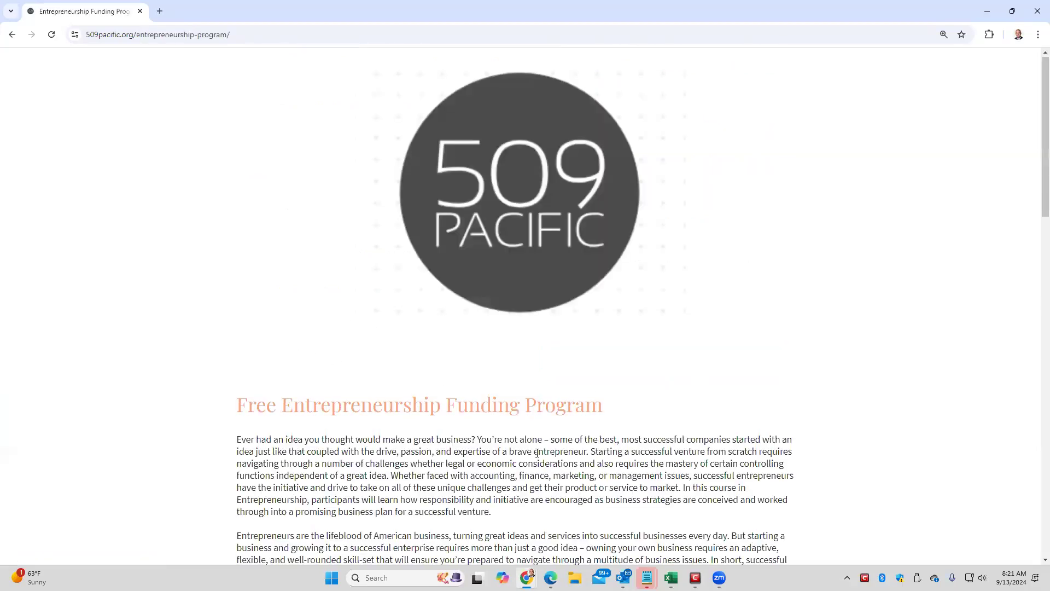
pyautogui.scroll(-3)
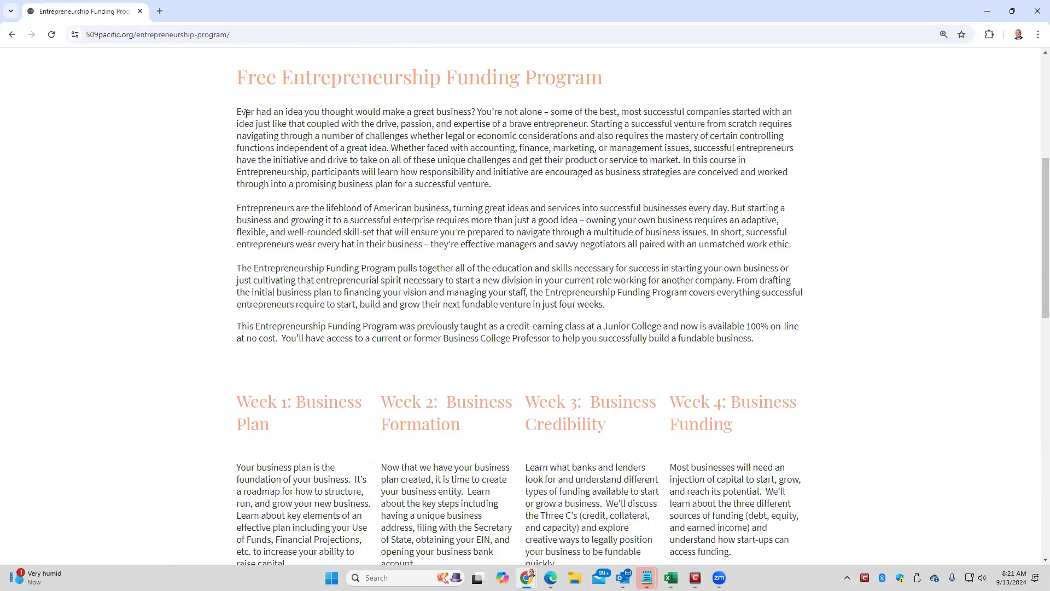
pyautogui.moveTo(238, 76); pyautogui.dragTo(341, 76)
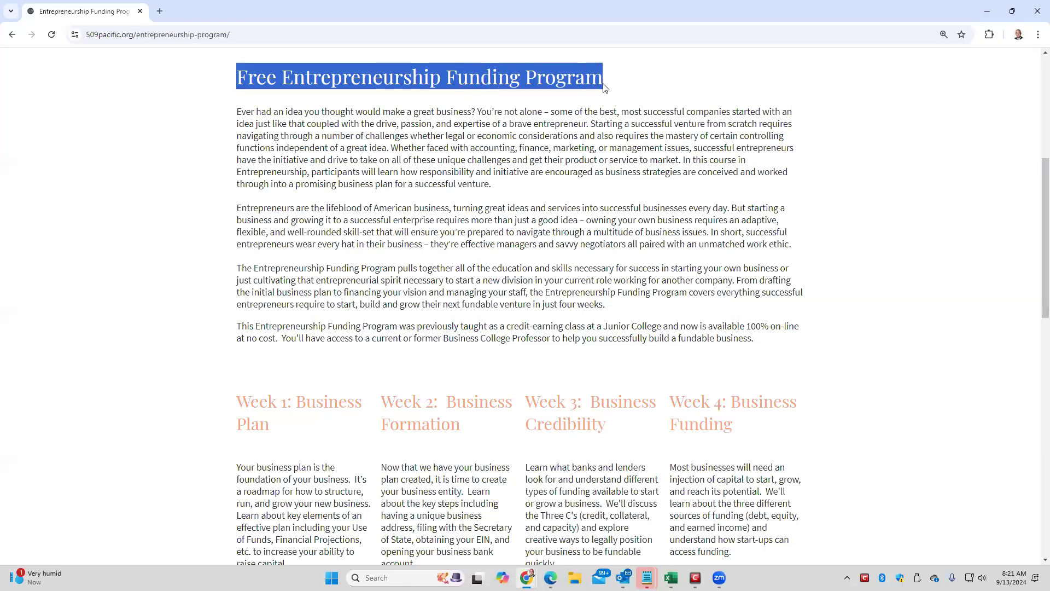
pyautogui.moveTo(621, 211)
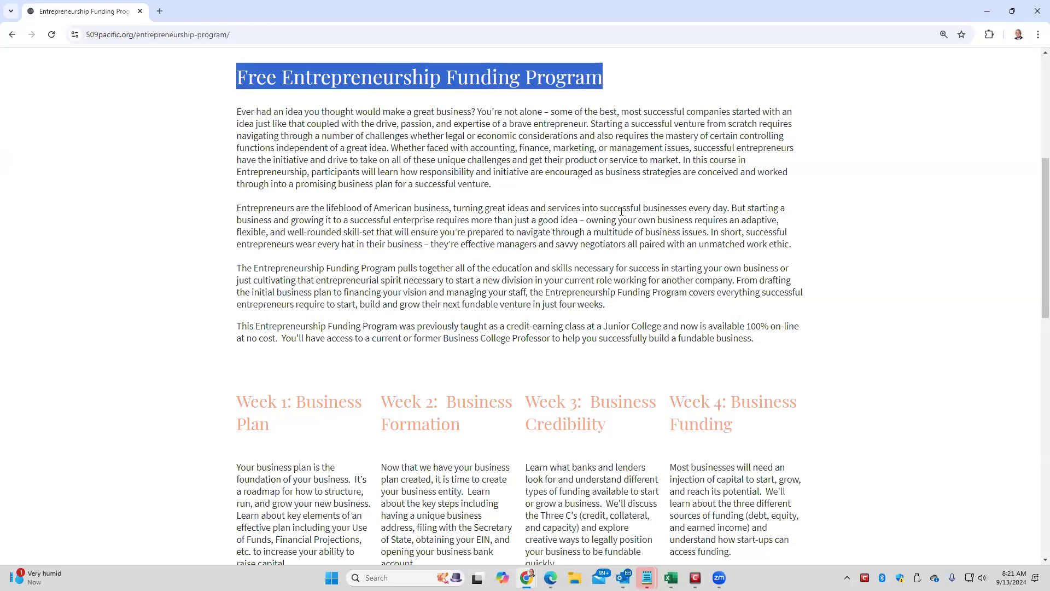
pyautogui.scroll(-3)
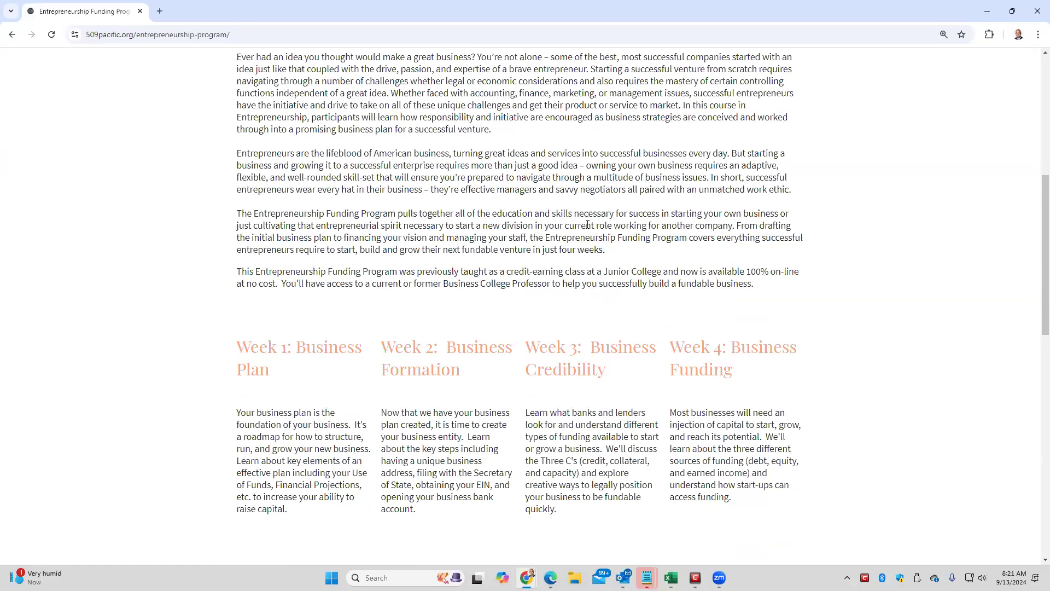
pyautogui.moveTo(577, 228)
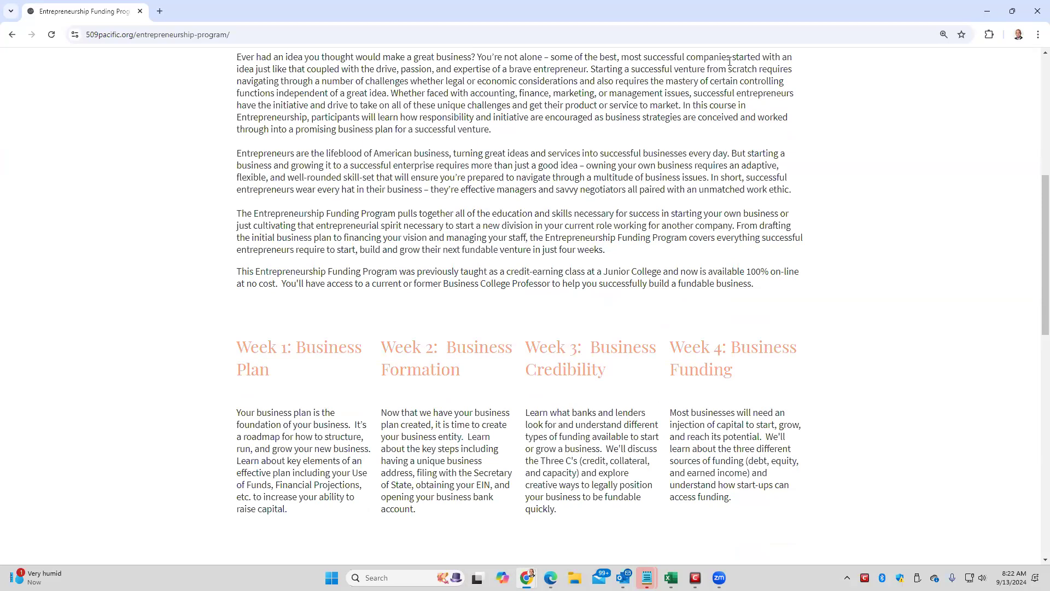
pyautogui.scroll(-3)
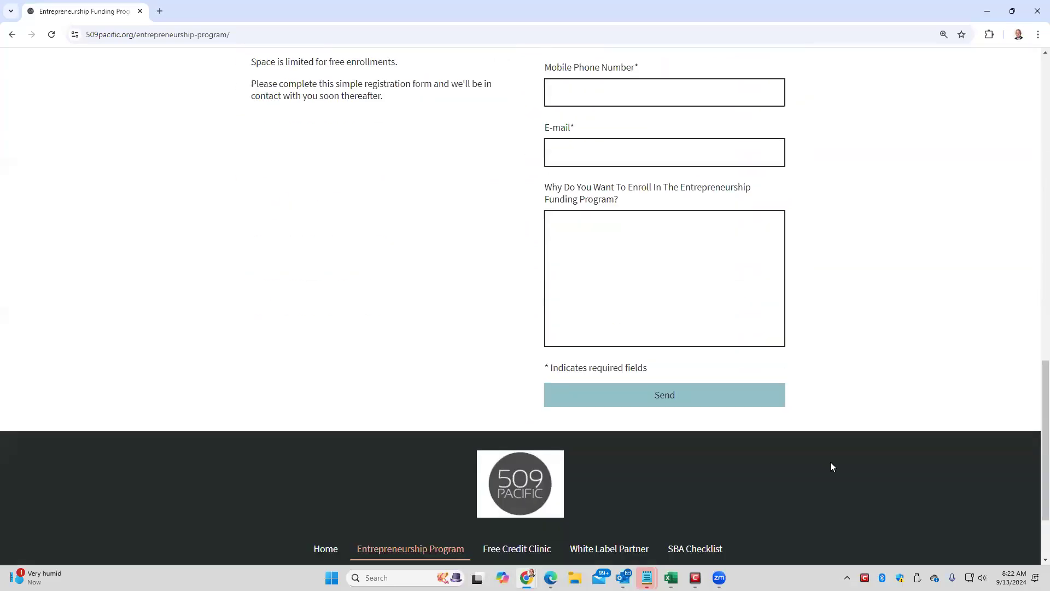
pyautogui.click(694, 548)
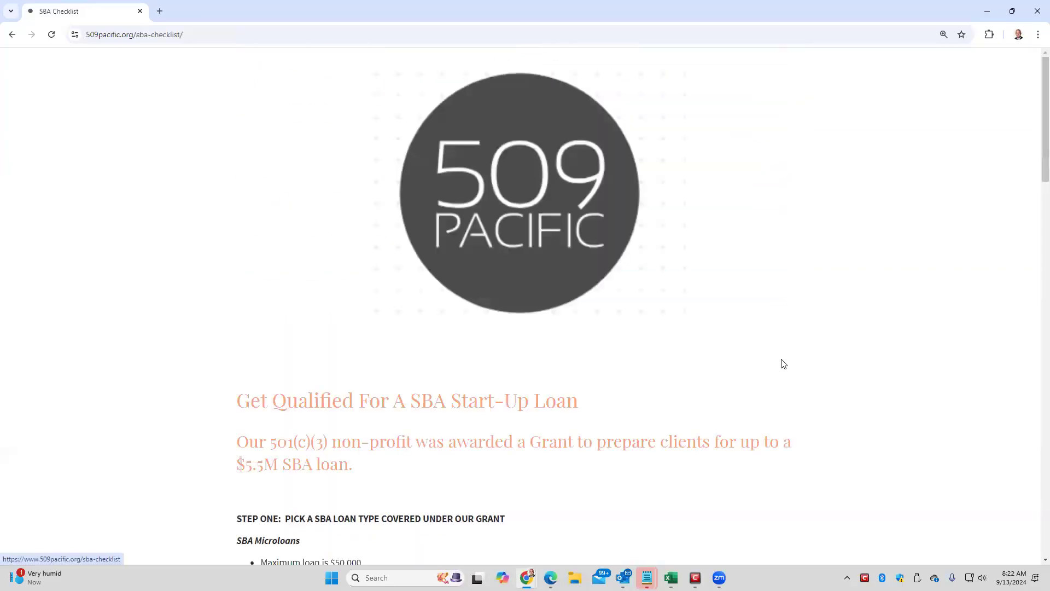
pyautogui.scroll(-3)
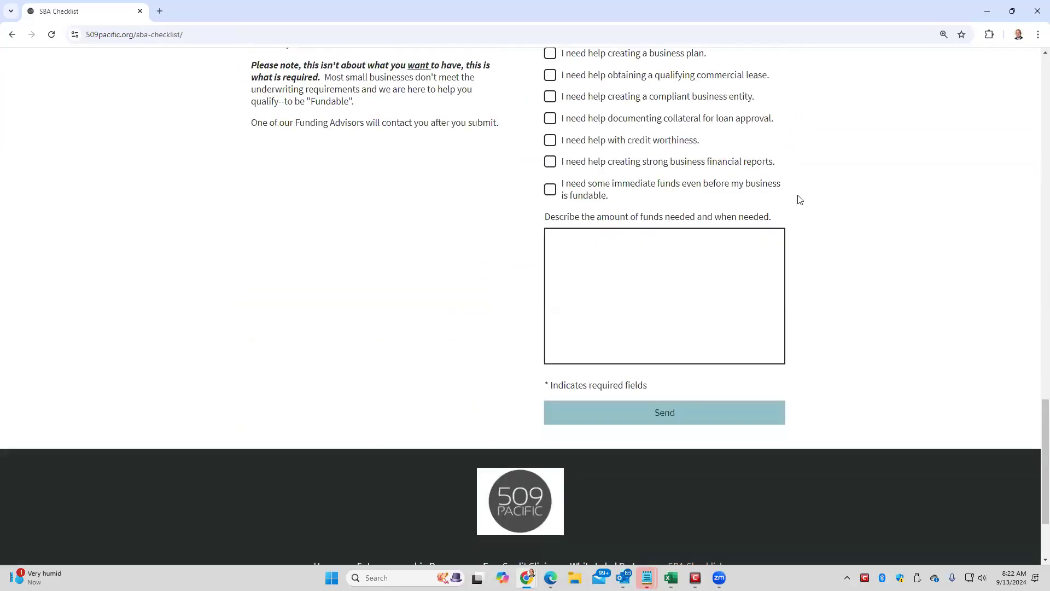
pyautogui.scroll(3)
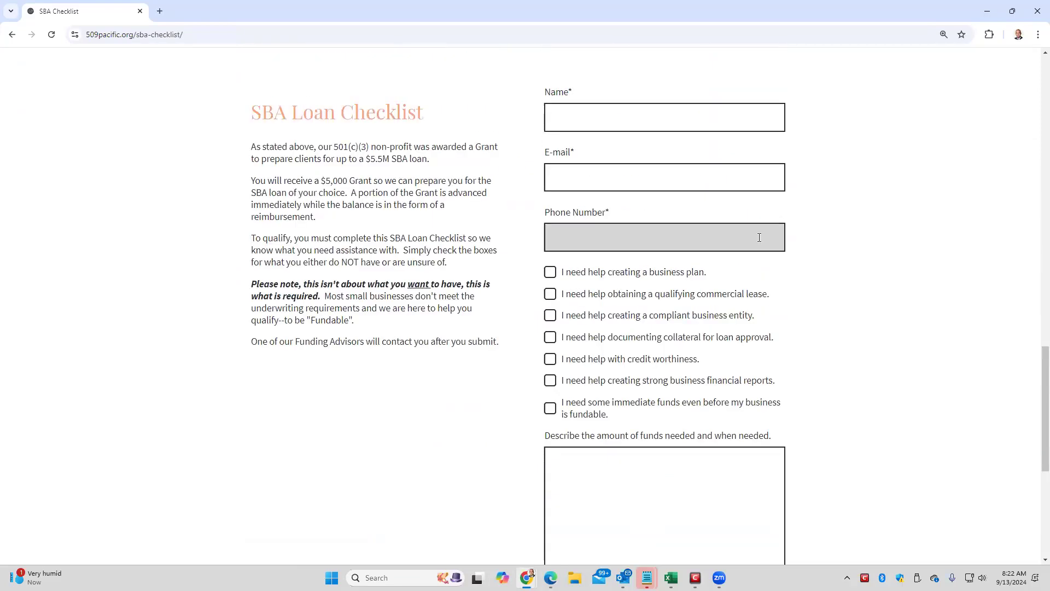
pyautogui.scroll(-3)
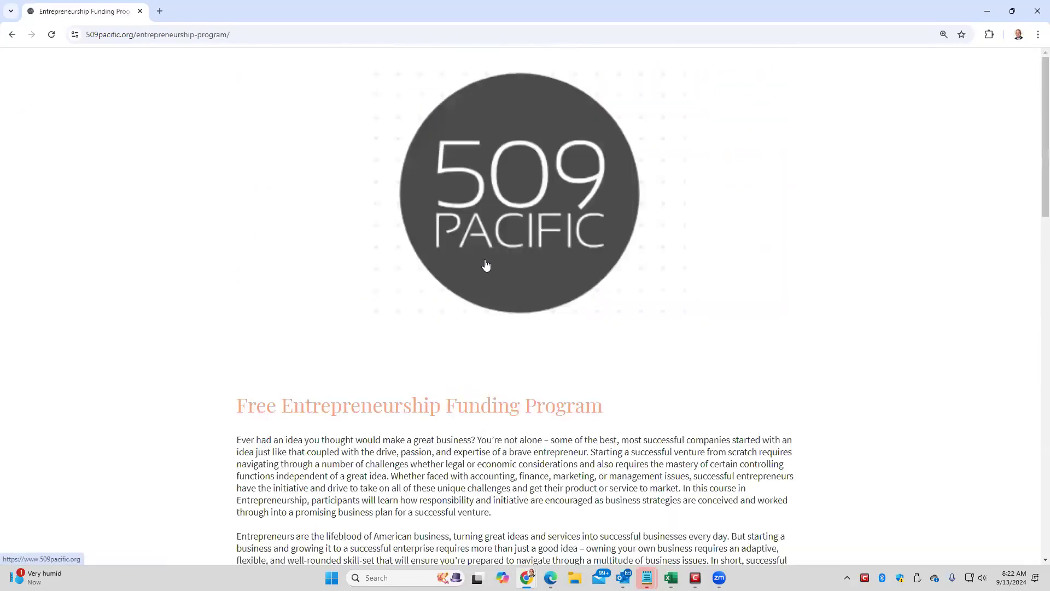
pyautogui.scroll(-3)
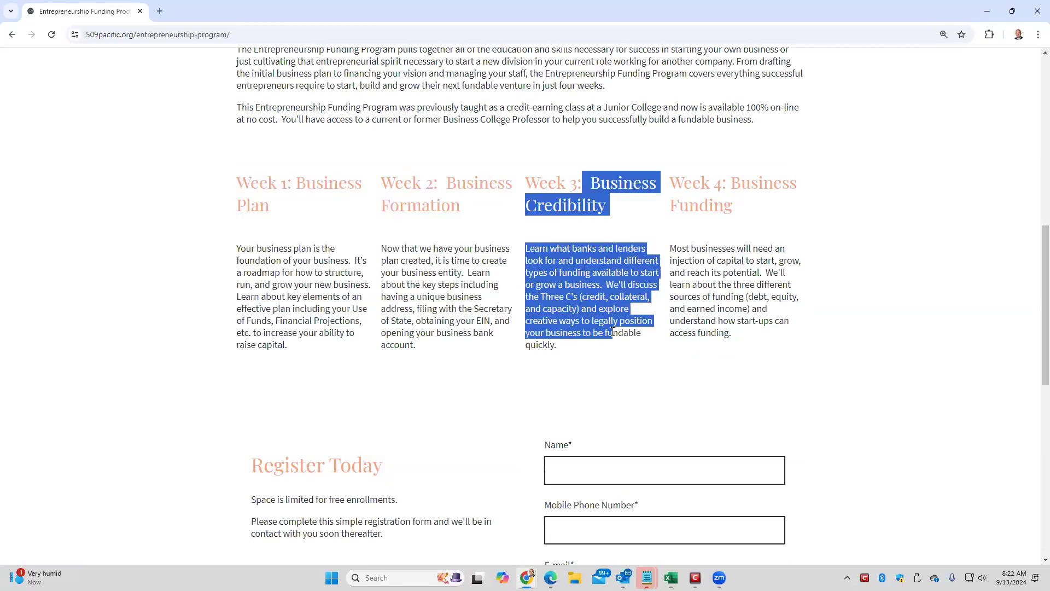
pyautogui.moveTo(524, 248); pyautogui.dragTo(731, 296)
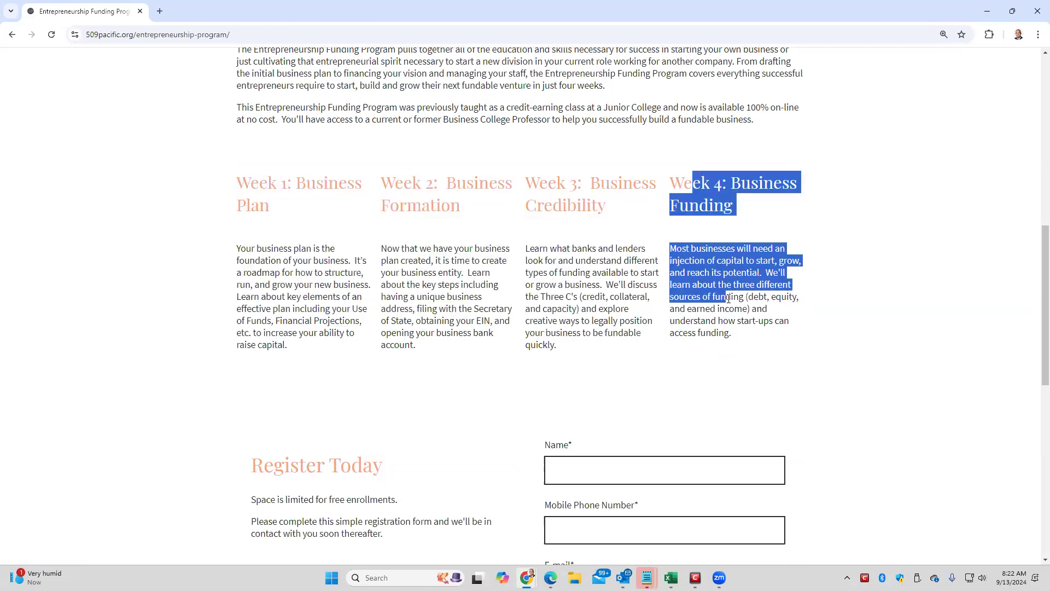
pyautogui.click(690, 309)
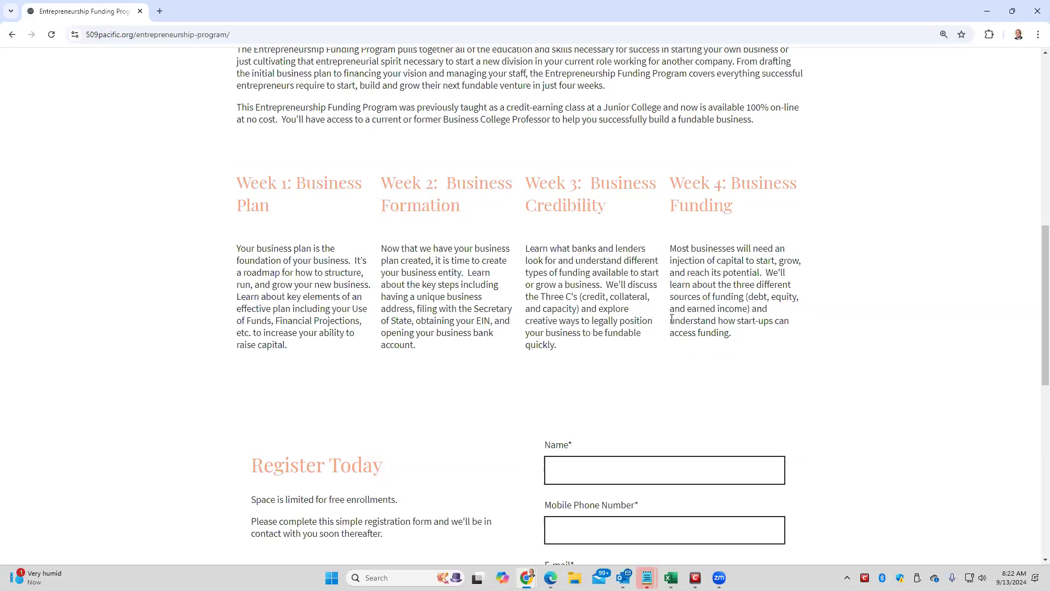
pyautogui.moveTo(330, 209)
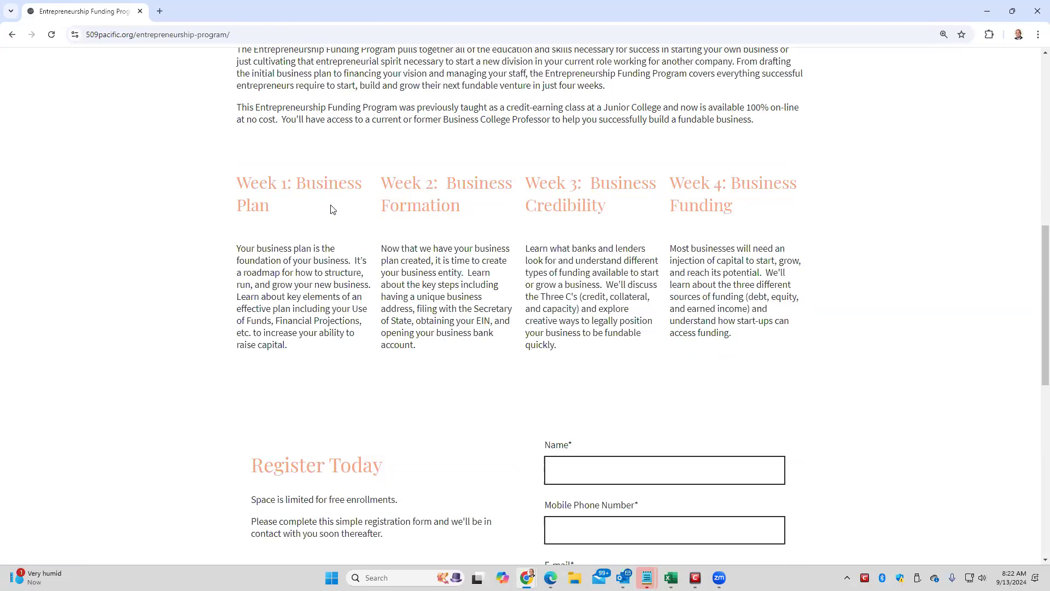
pyautogui.moveTo(439, 181); pyautogui.dragTo(435, 272)
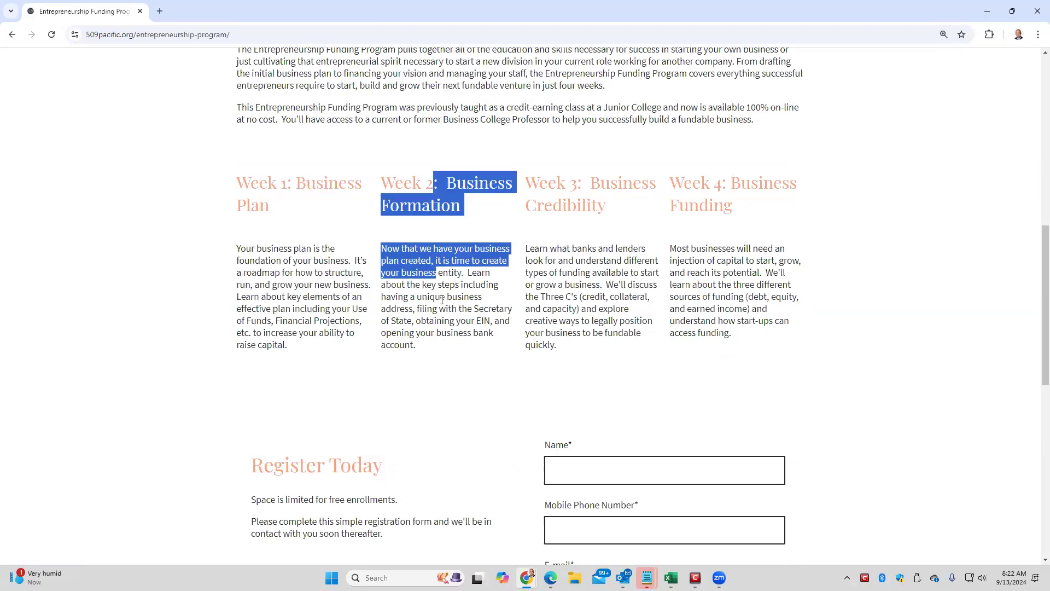
pyautogui.click(569, 298)
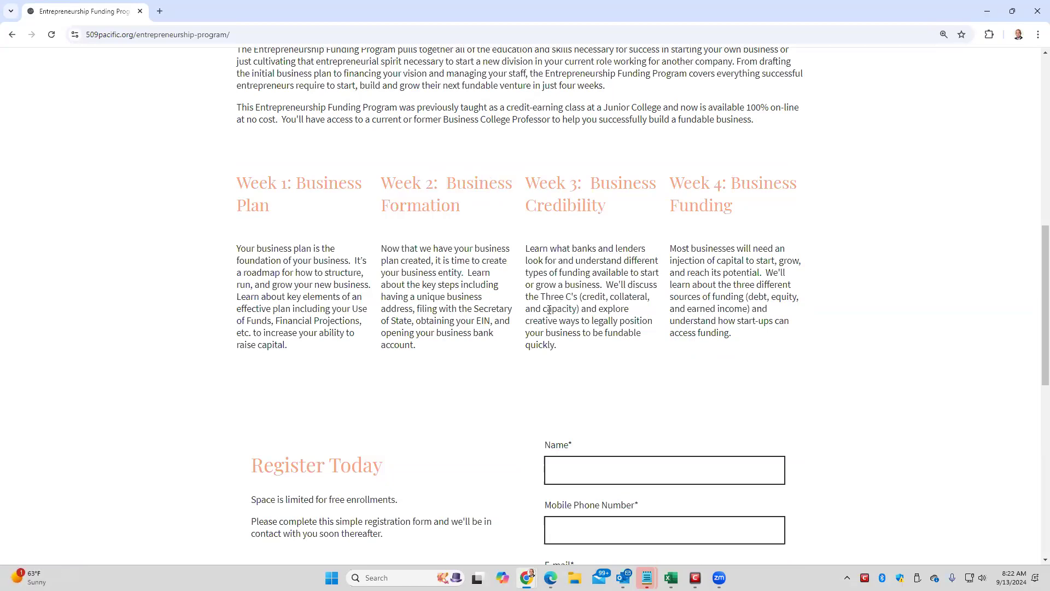
pyautogui.scroll(-3)
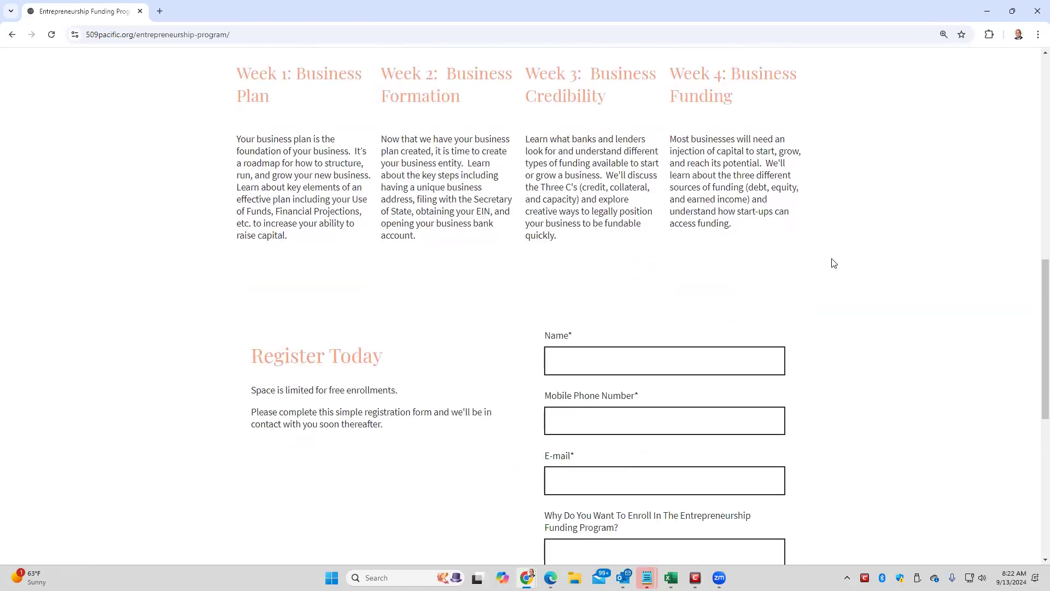
pyautogui.scroll(-3)
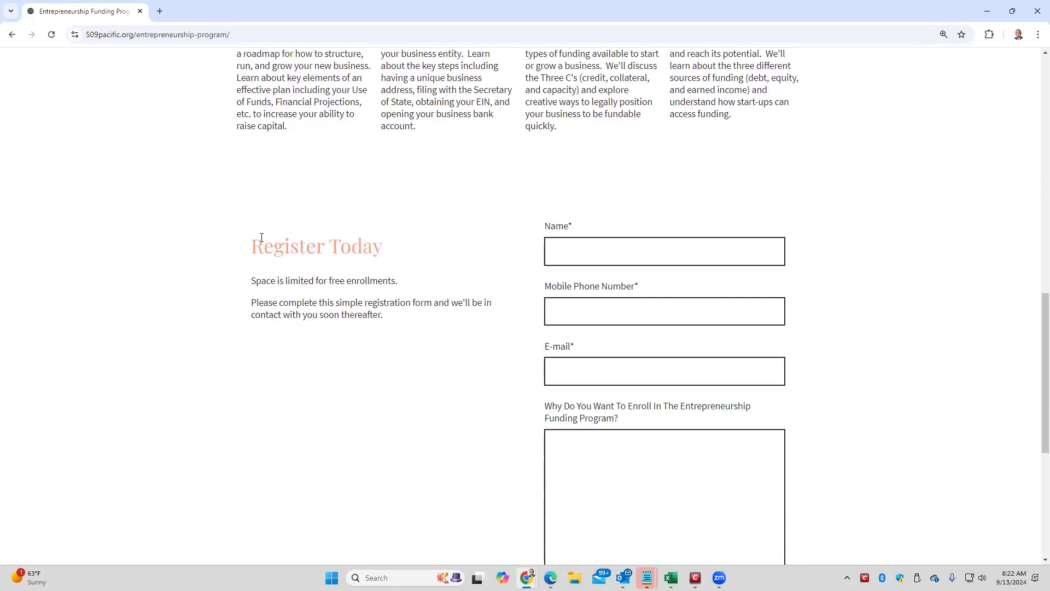
pyautogui.moveTo(261, 246); pyautogui.dragTo(383, 245)
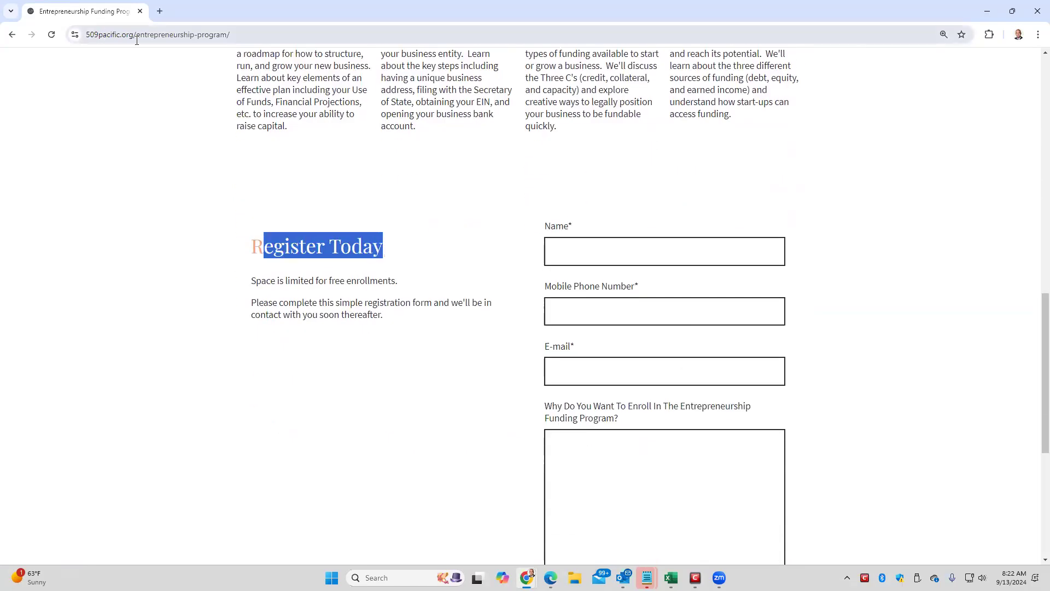
pyautogui.scroll(-3)
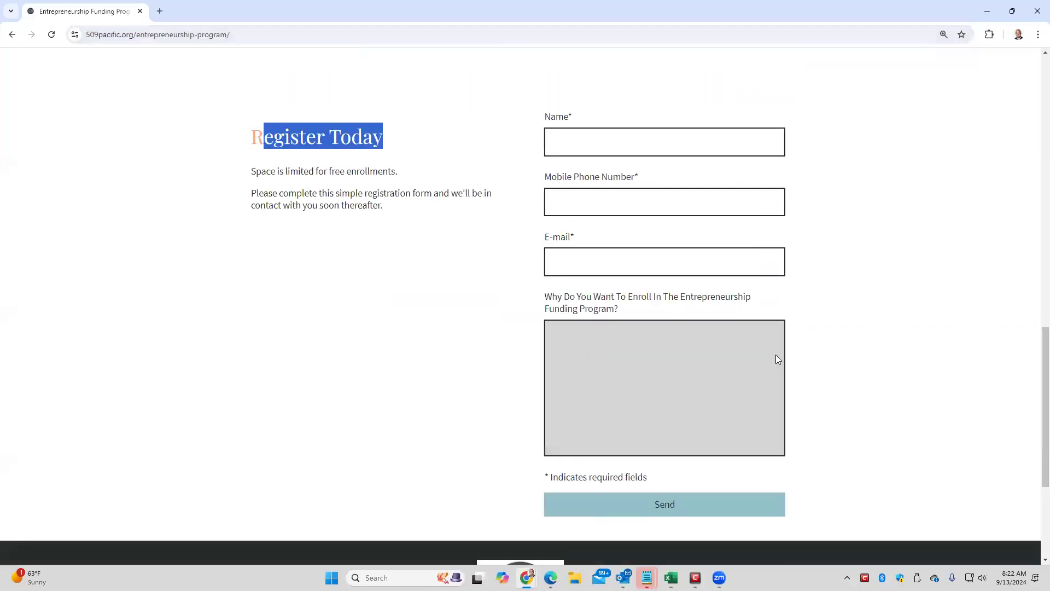
pyautogui.click(663, 387)
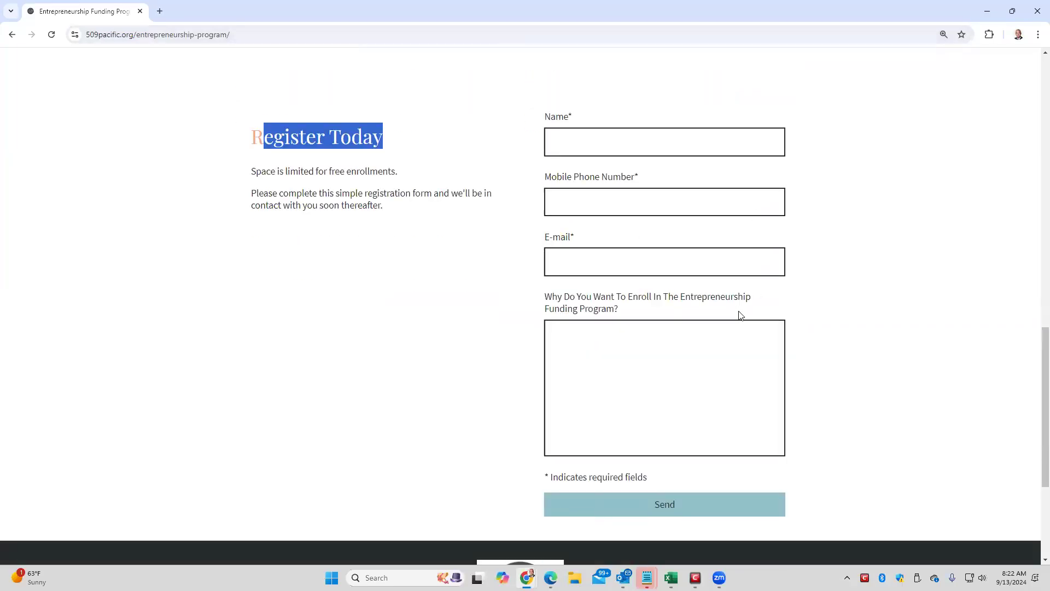
pyautogui.moveTo(484, 296)
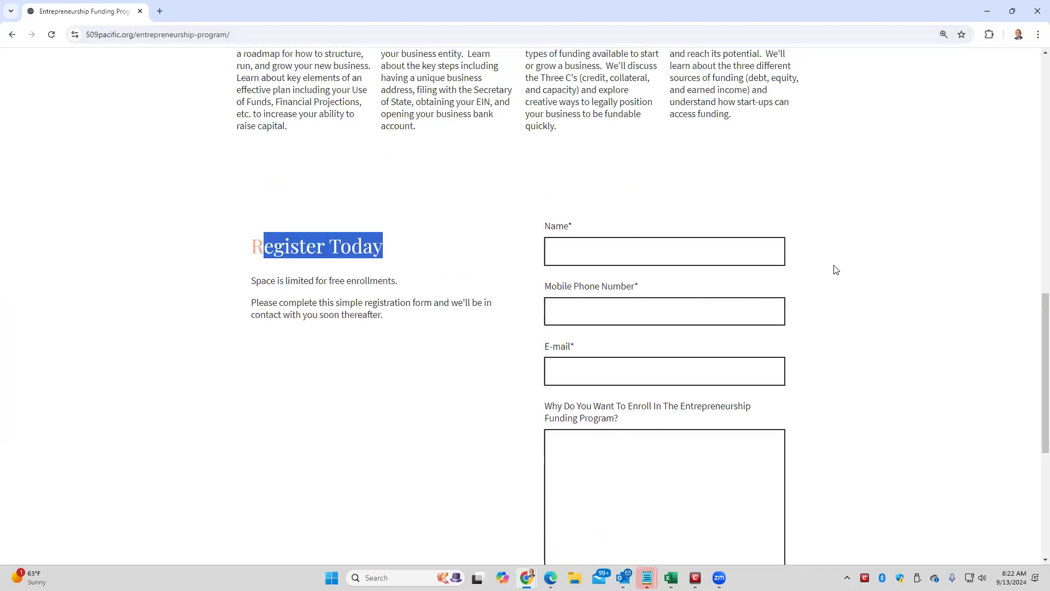
pyautogui.moveTo(779, 291)
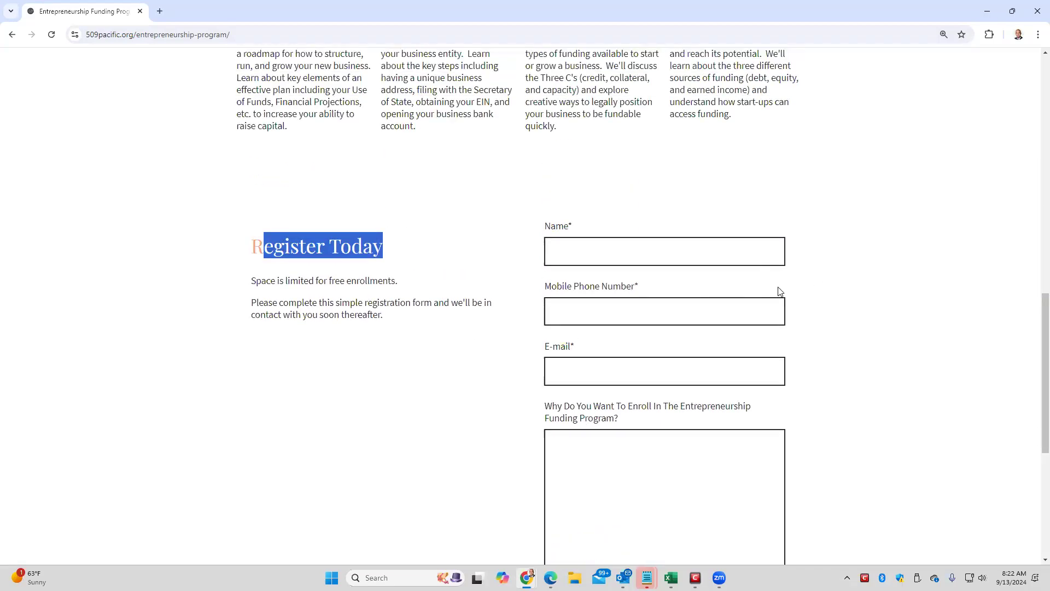
pyautogui.click(664, 310)
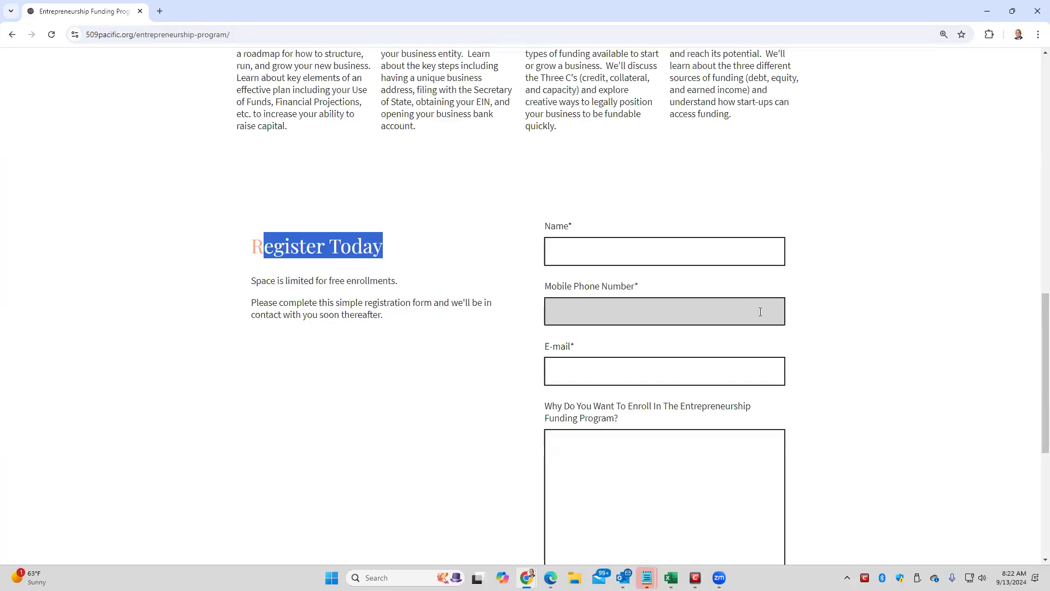
pyautogui.scroll(-3)
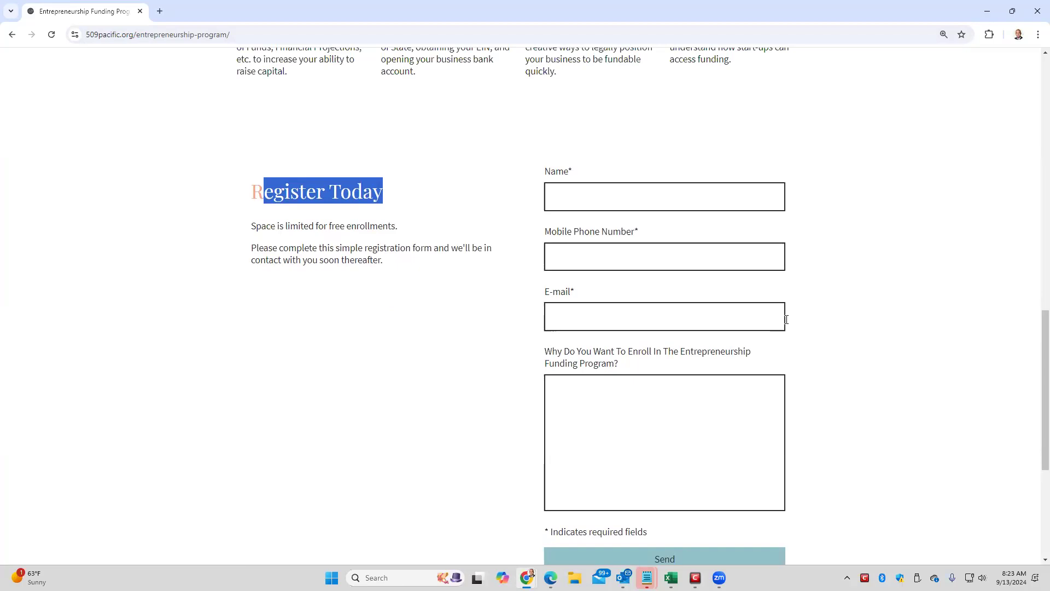
pyautogui.click(665, 317)
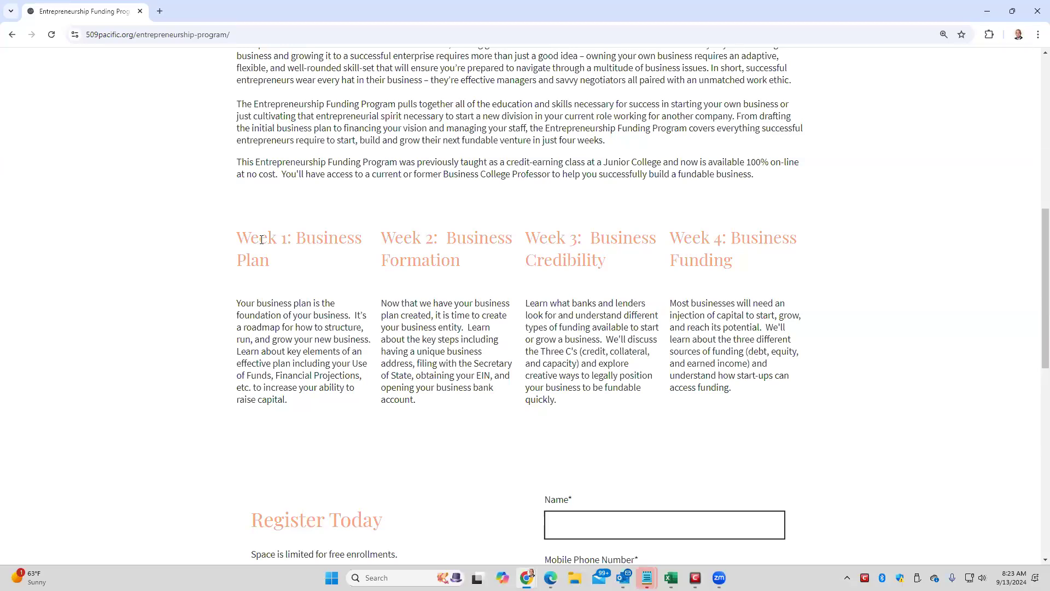
pyautogui.moveTo(251, 237); pyautogui.dragTo(769, 375)
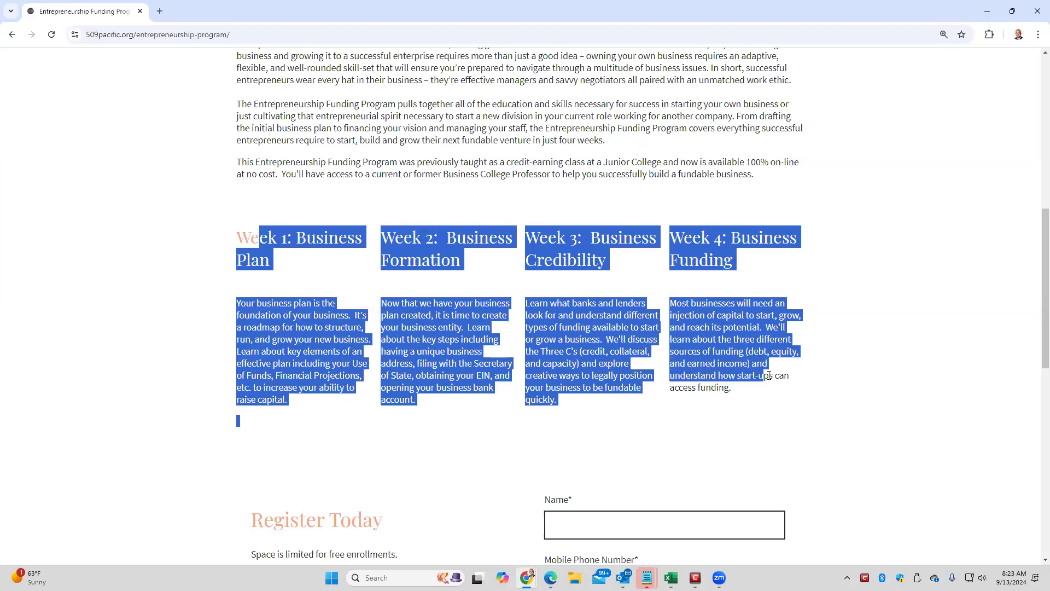
pyautogui.click(743, 301)
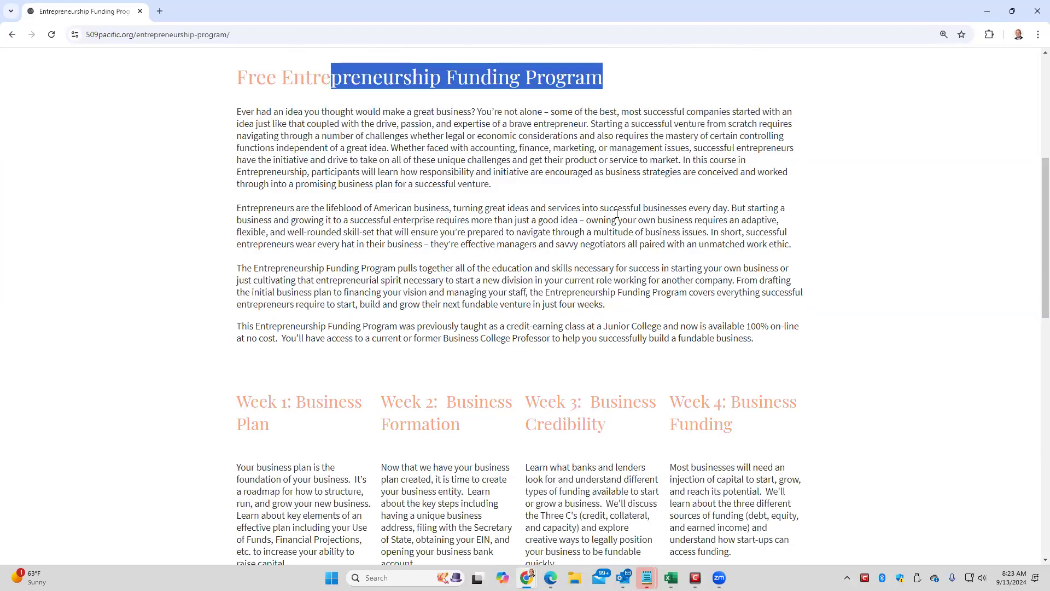
pyautogui.moveTo(550, 309)
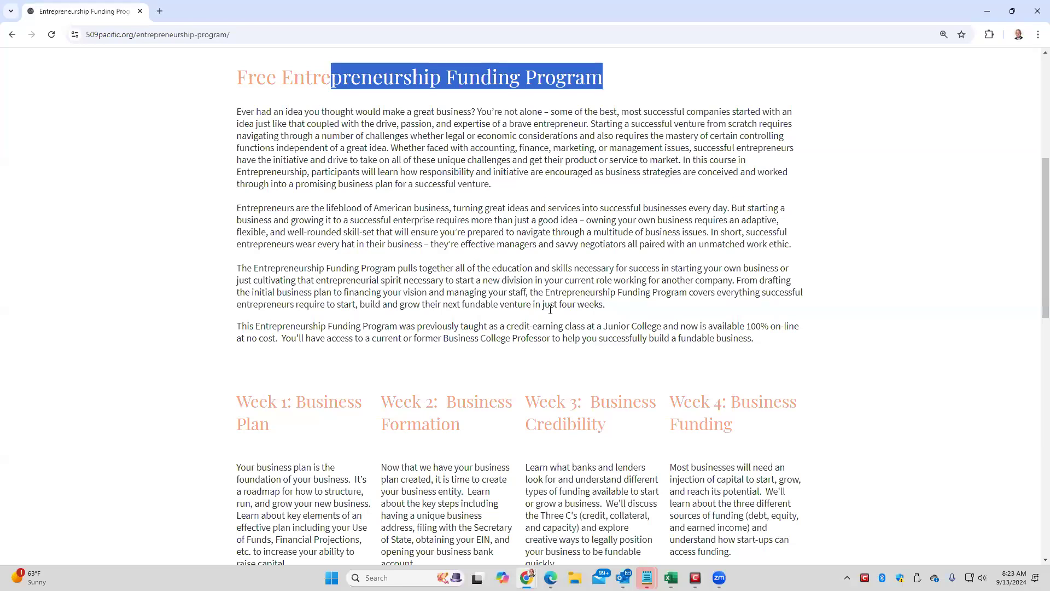
# Step: Visit SBA Checklist briefly, then read Entrepreneurship Program down to its registration form and footer
pyautogui.scroll(-3)
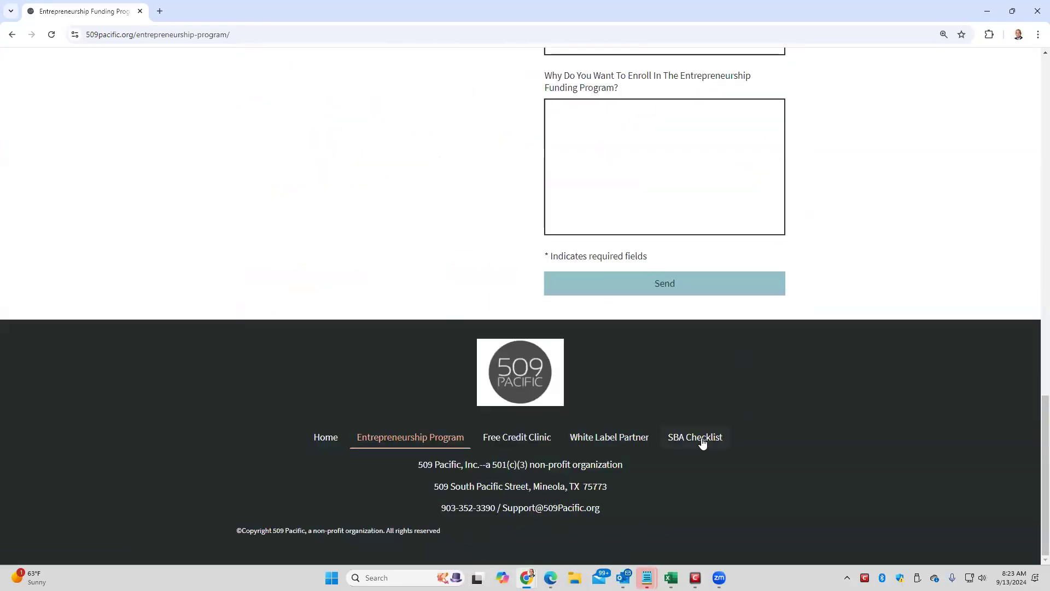
pyautogui.click(694, 437)
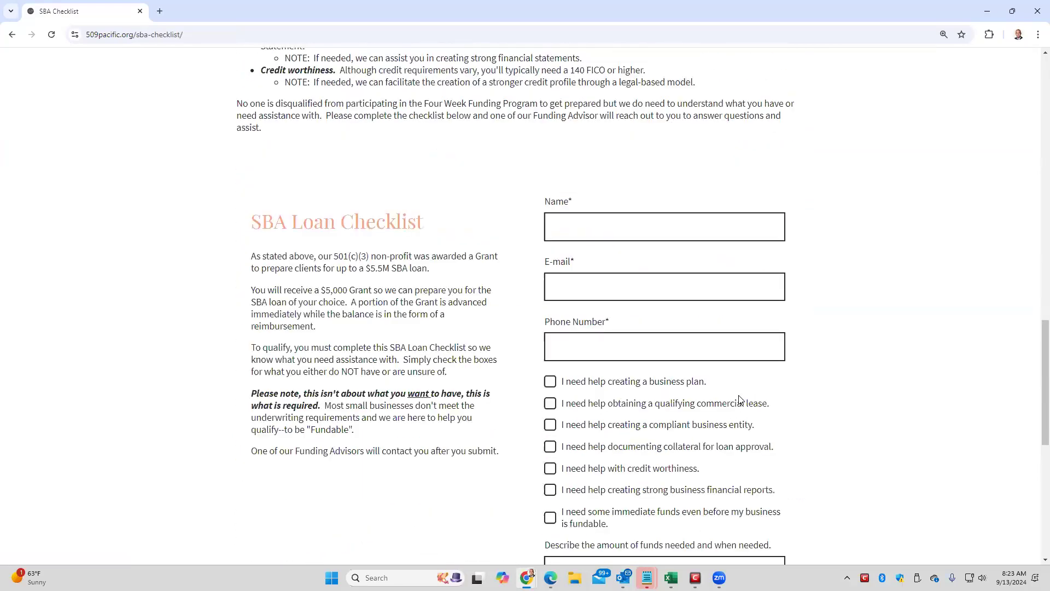
pyautogui.scroll(-3)
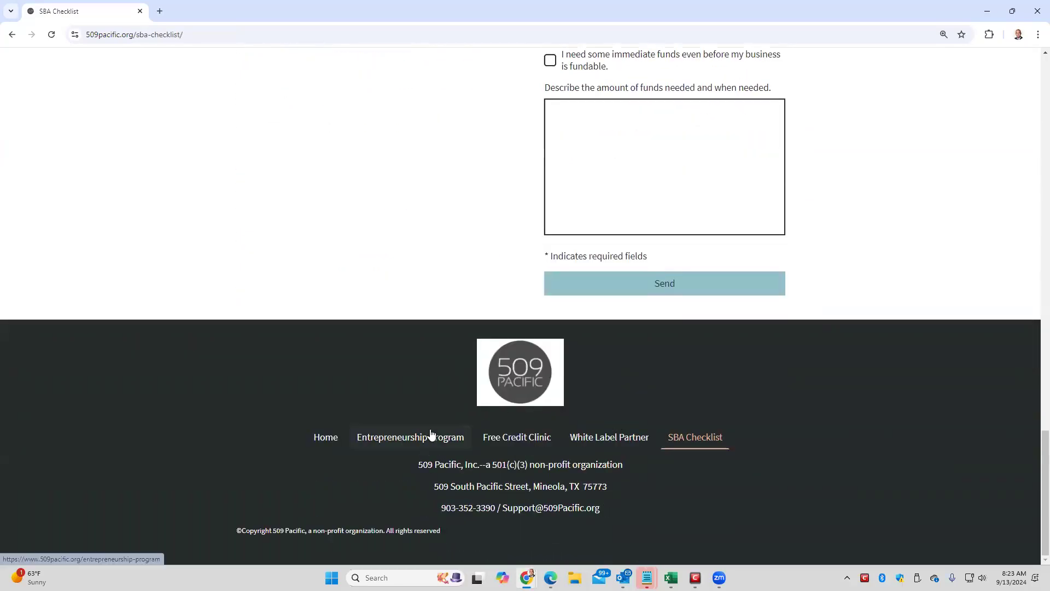
pyautogui.click(410, 436)
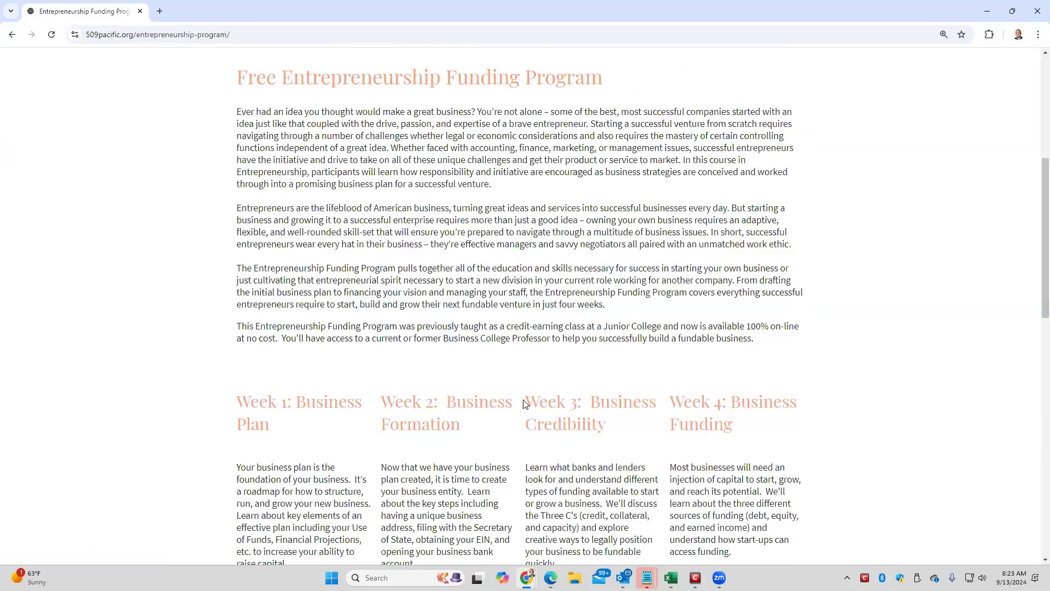
pyautogui.moveTo(523, 409)
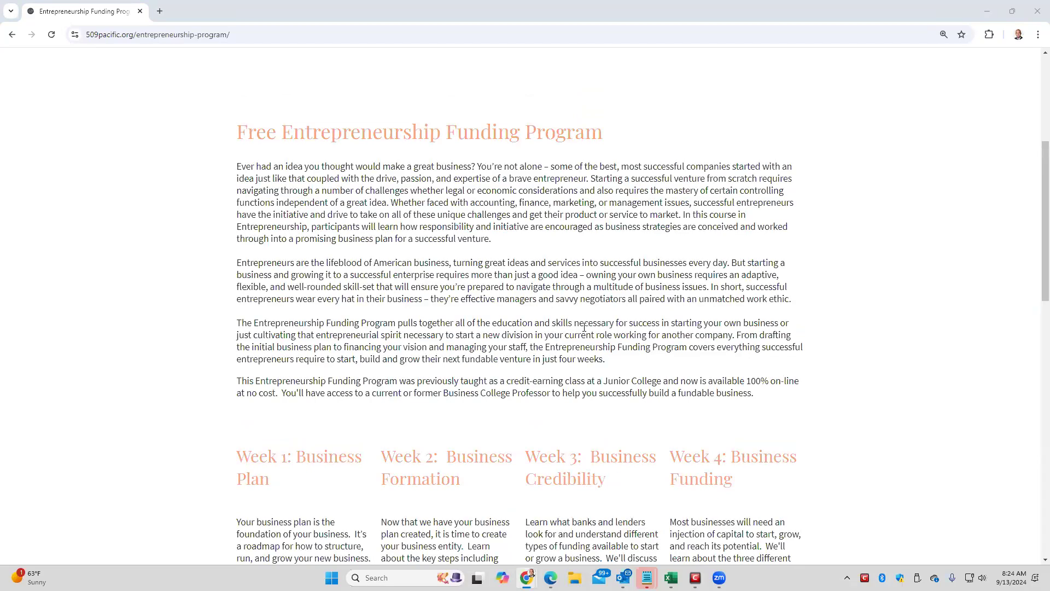
pyautogui.moveTo(234, 163)
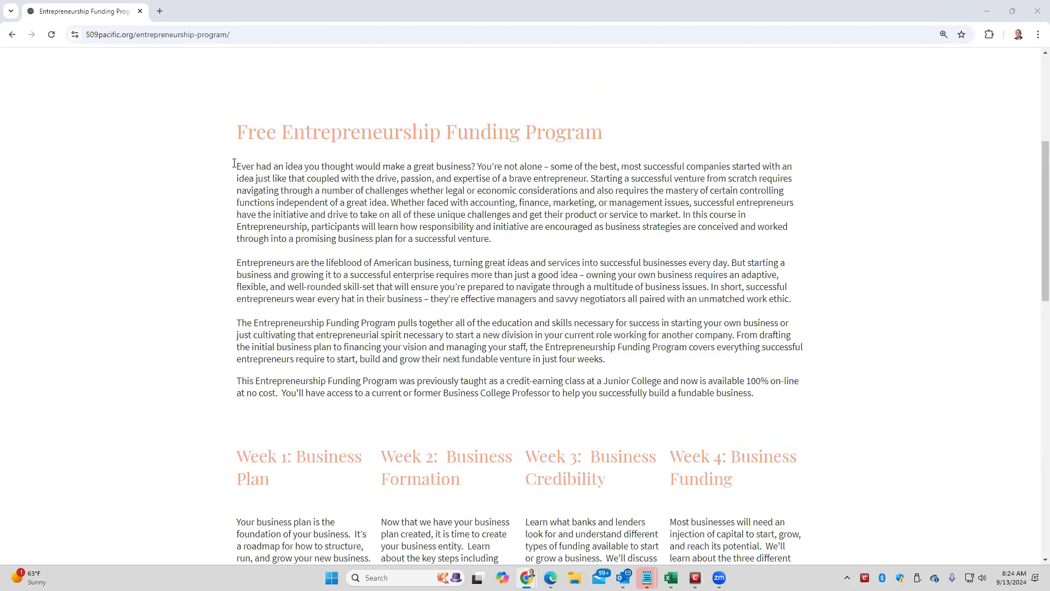
pyautogui.scroll(-3)
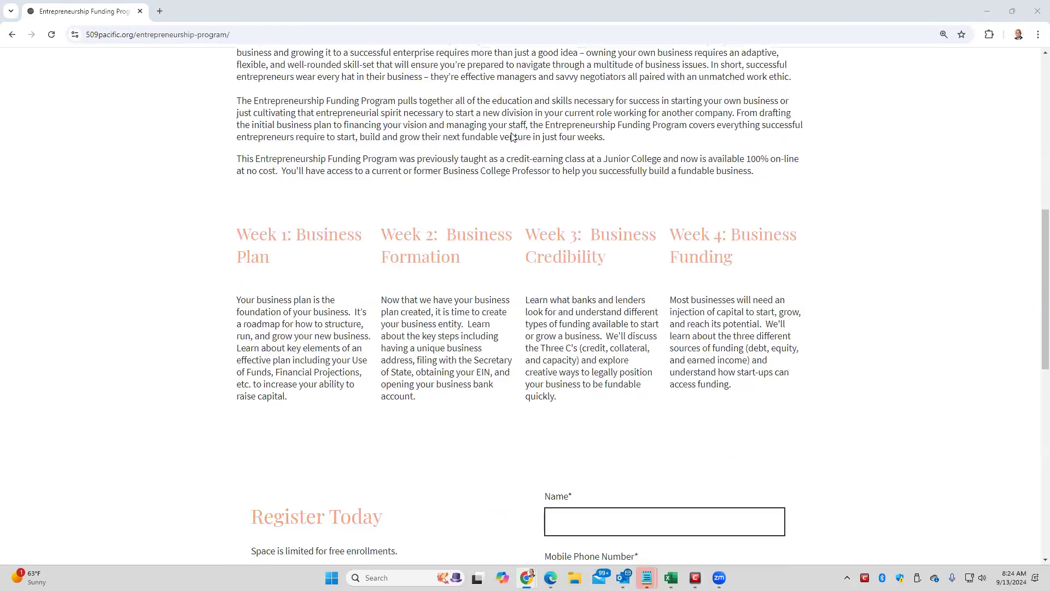
pyautogui.scroll(-3)
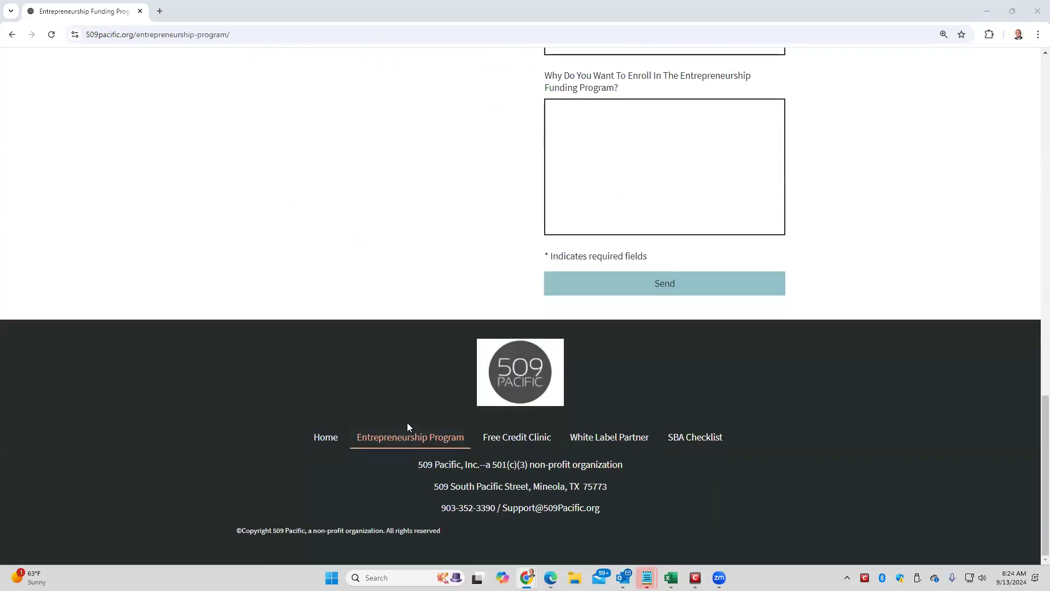
# Step: Go home, then highlight the press release heading, 'community leaders' and the press release section text
pyautogui.click(325, 437)
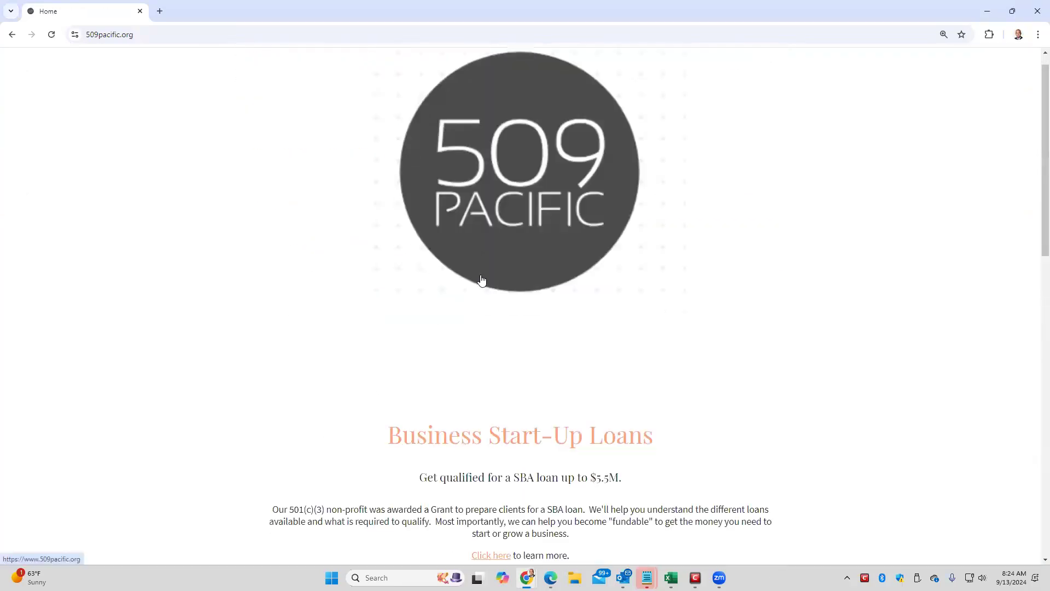
pyautogui.scroll(-3)
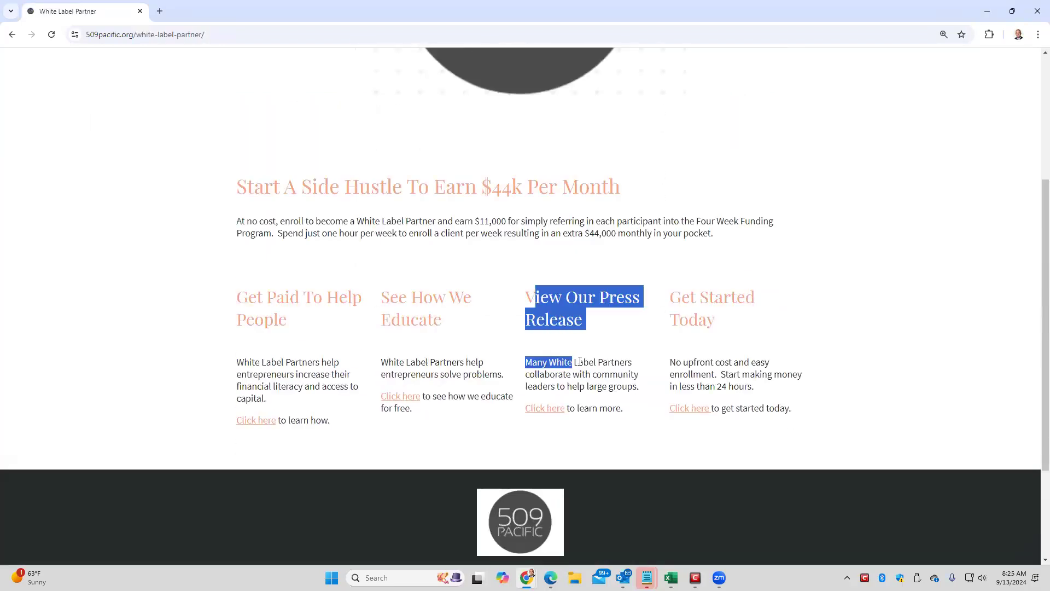
pyautogui.moveTo(549, 362); pyautogui.dragTo(623, 408)
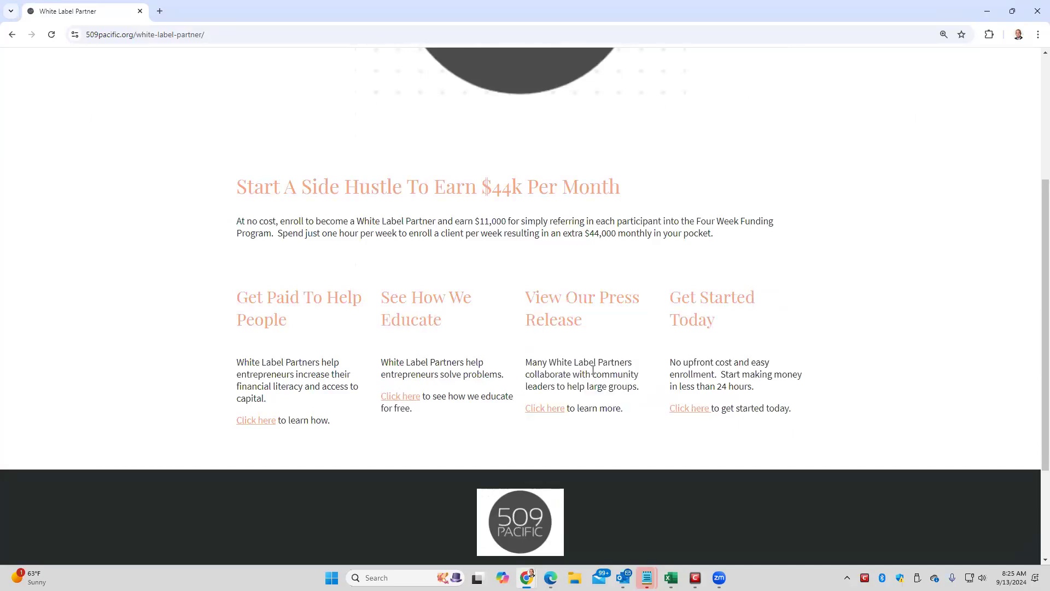
pyautogui.doubleClick(530, 296)
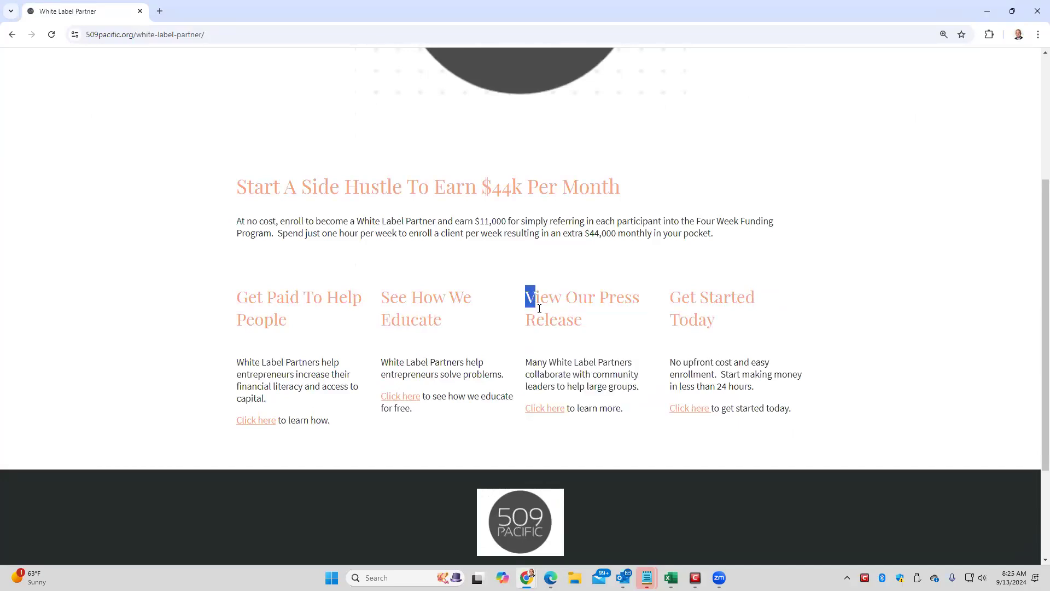
pyautogui.moveTo(528, 297); pyautogui.dragTo(565, 408)
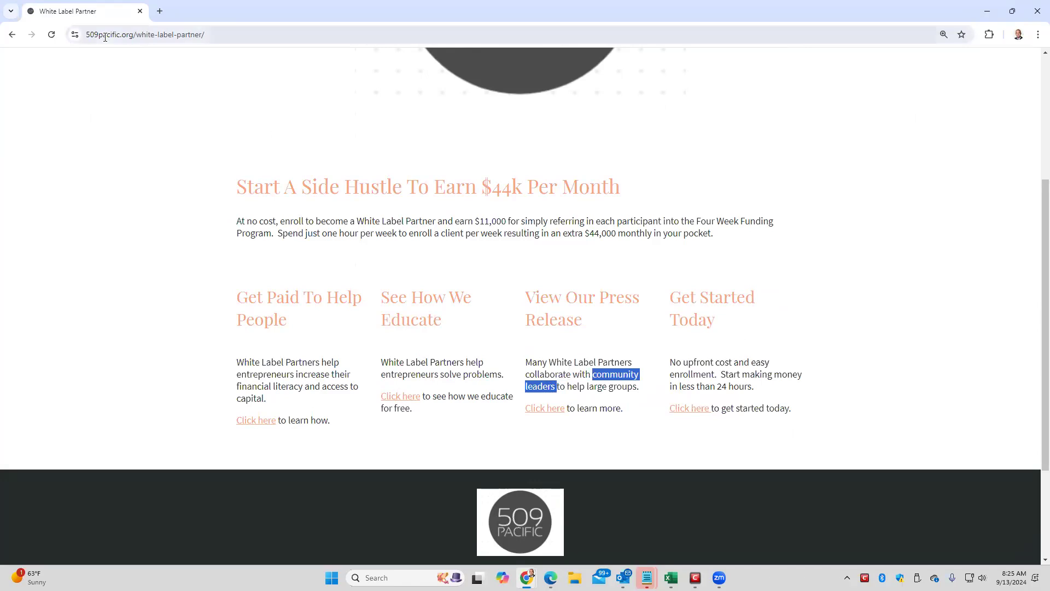
pyautogui.scroll(-3)
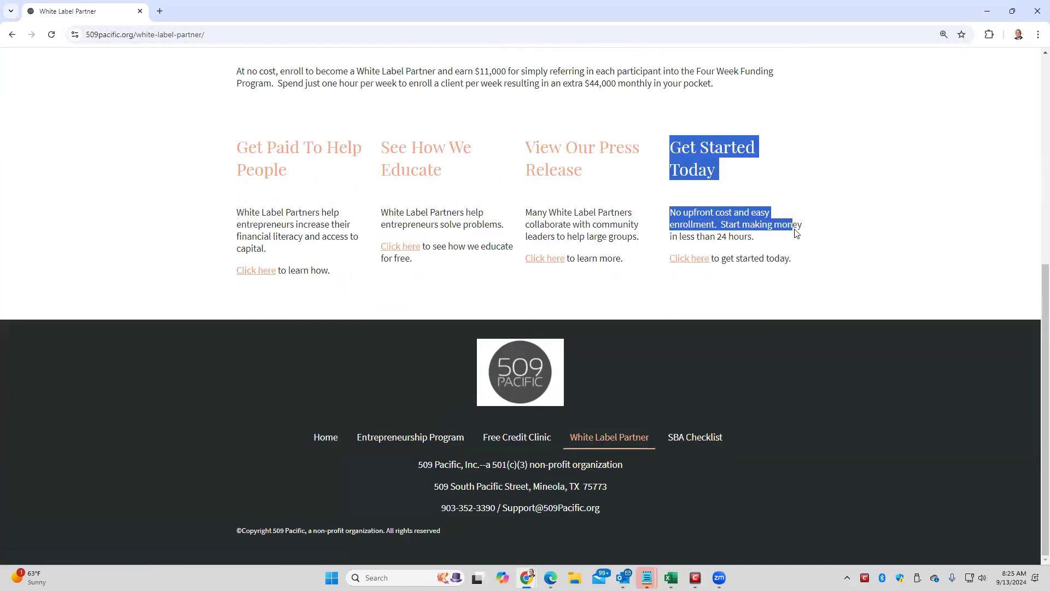
pyautogui.moveTo(796, 233); pyautogui.dragTo(810, 262)
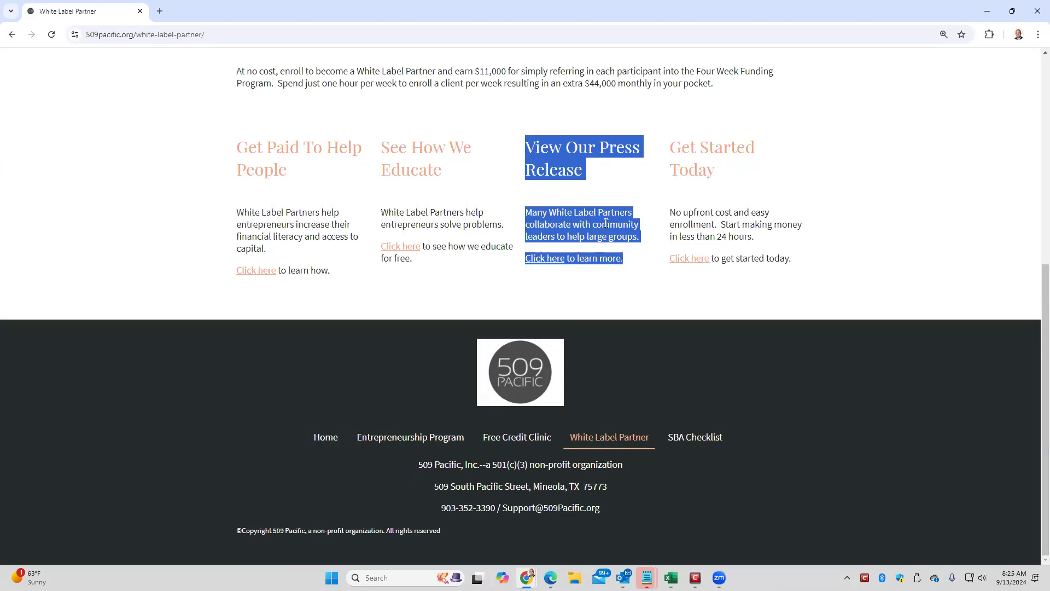
pyautogui.moveTo(588, 232)
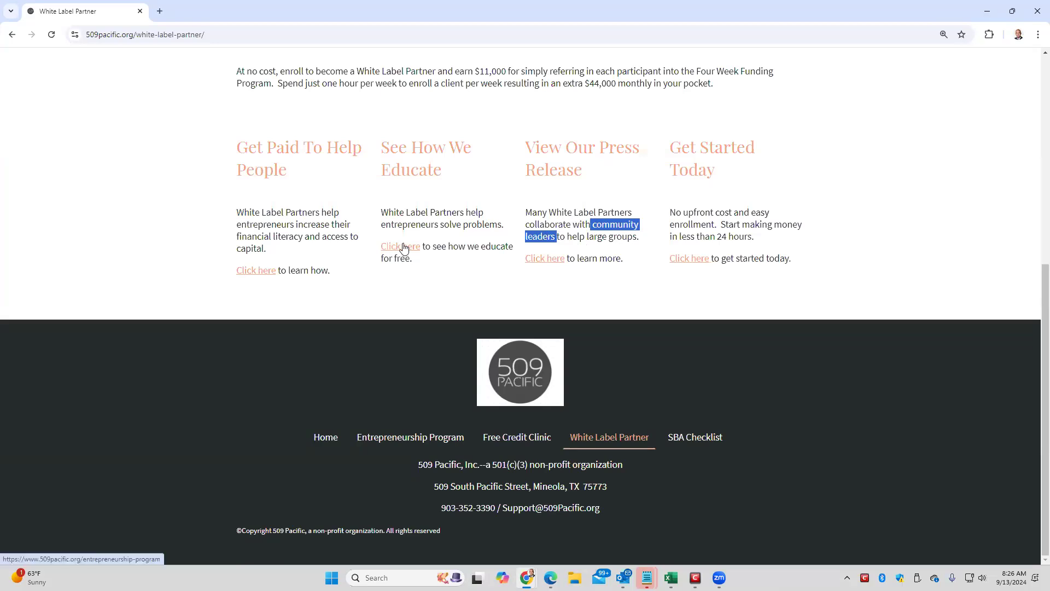
# Step: Follow the 'Click here' education link to the Entrepreneurship Program page and scroll down it
pyautogui.click(399, 245)
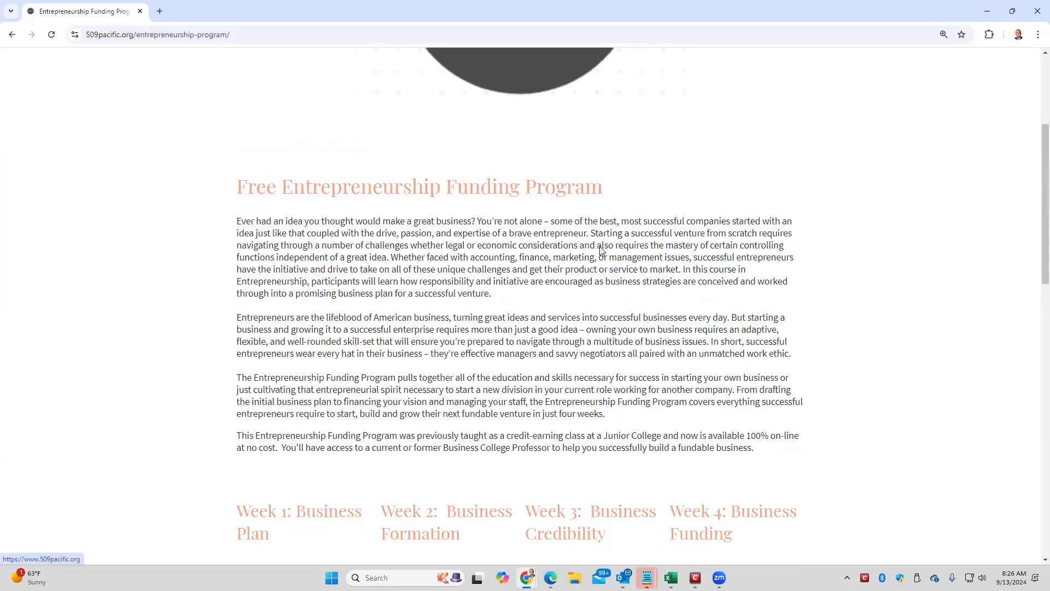
pyautogui.scroll(-3)
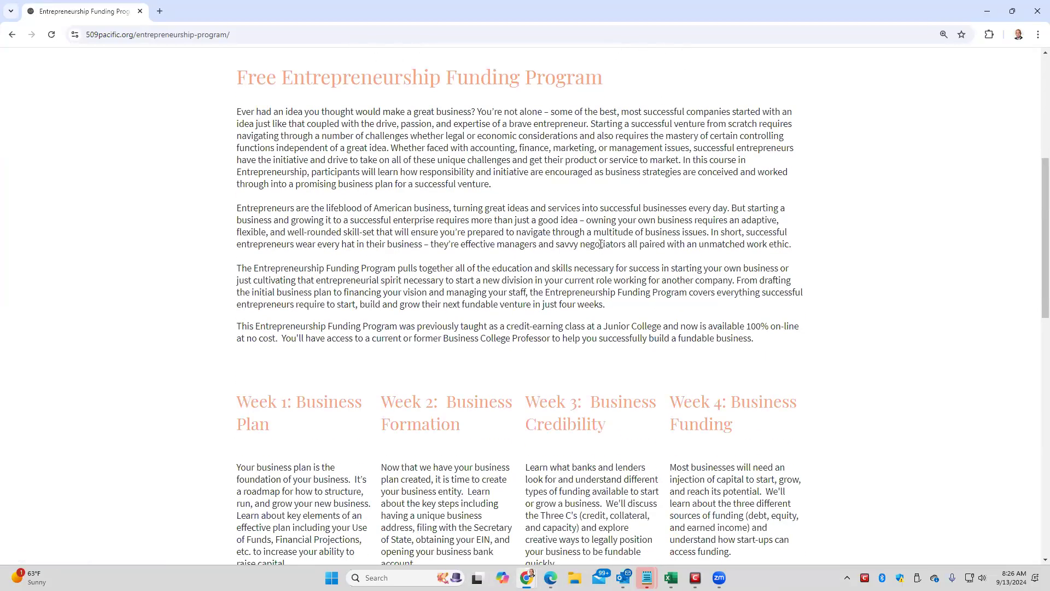
pyautogui.moveTo(627, 195)
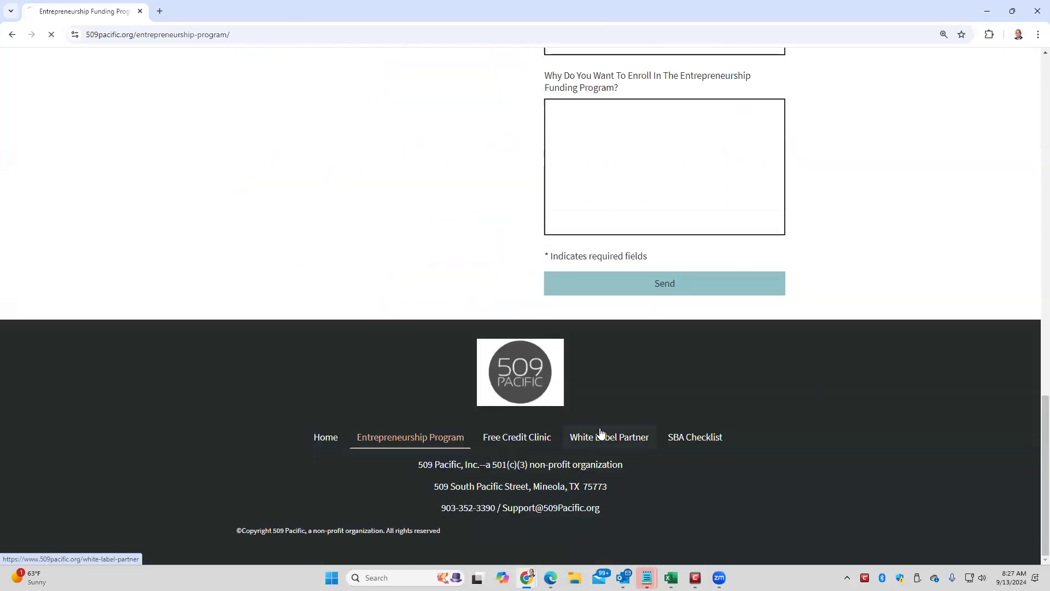
pyautogui.click(608, 436)
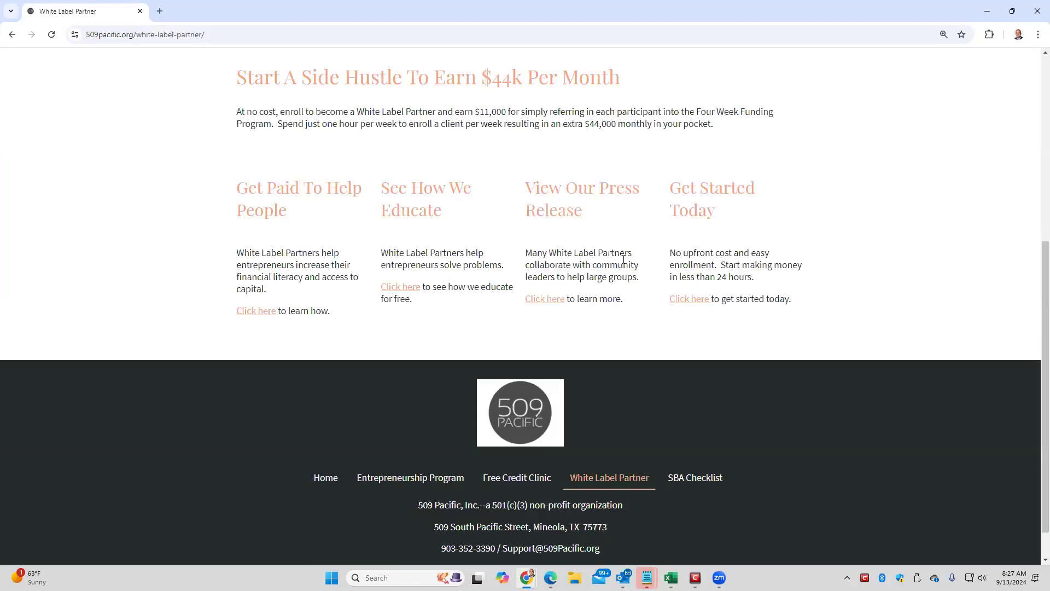
pyautogui.moveTo(498, 459)
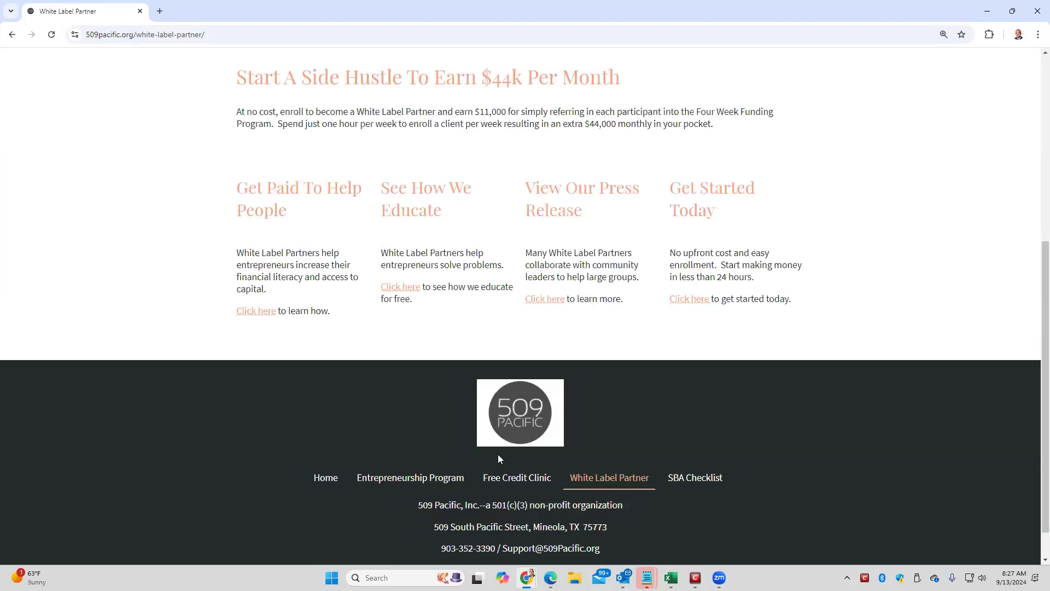
pyautogui.click(410, 478)
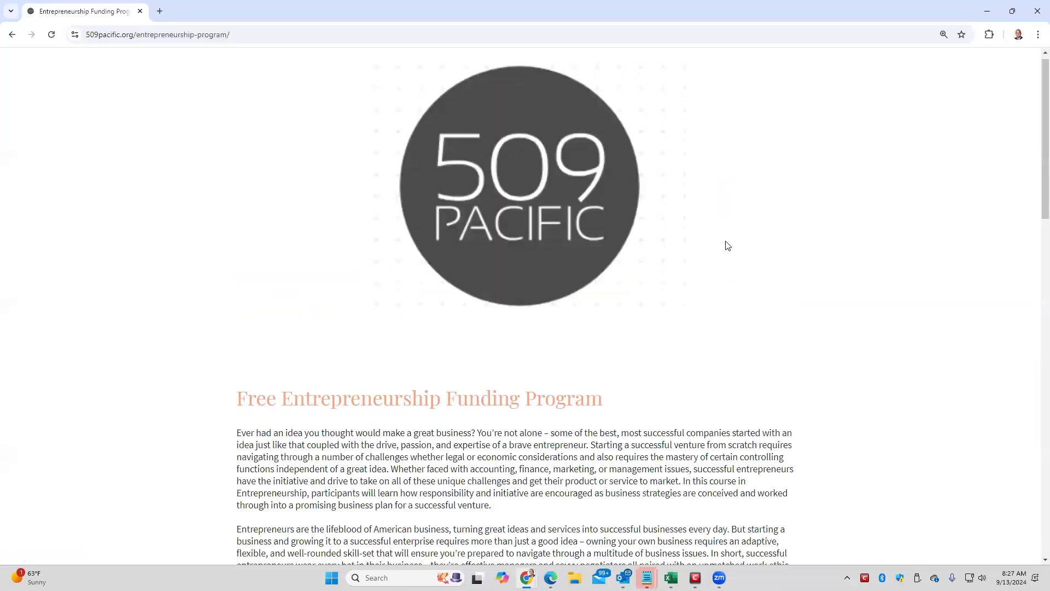
pyautogui.scroll(-3)
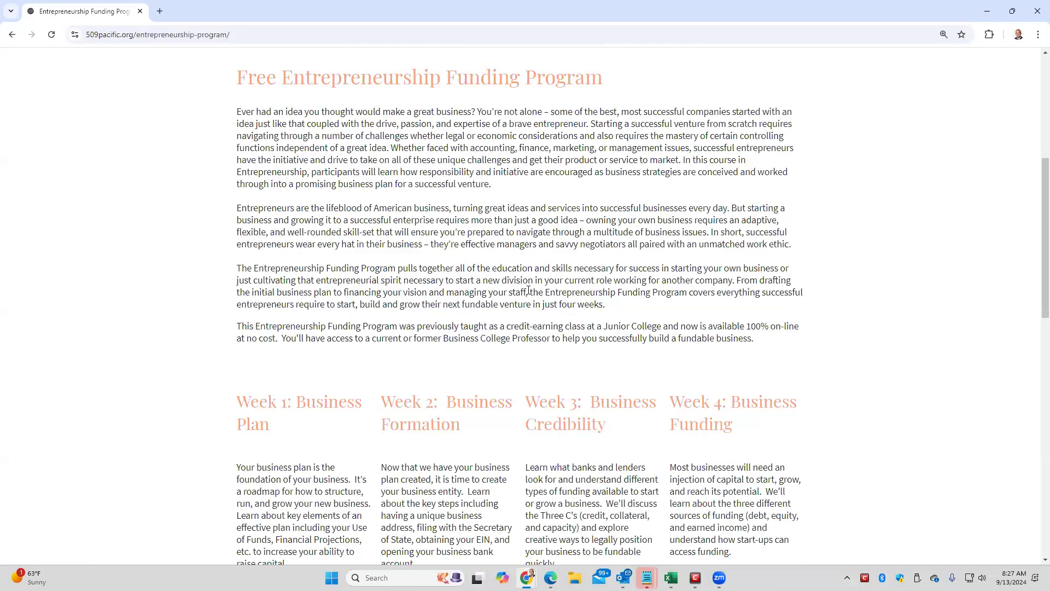
pyautogui.scroll(-3)
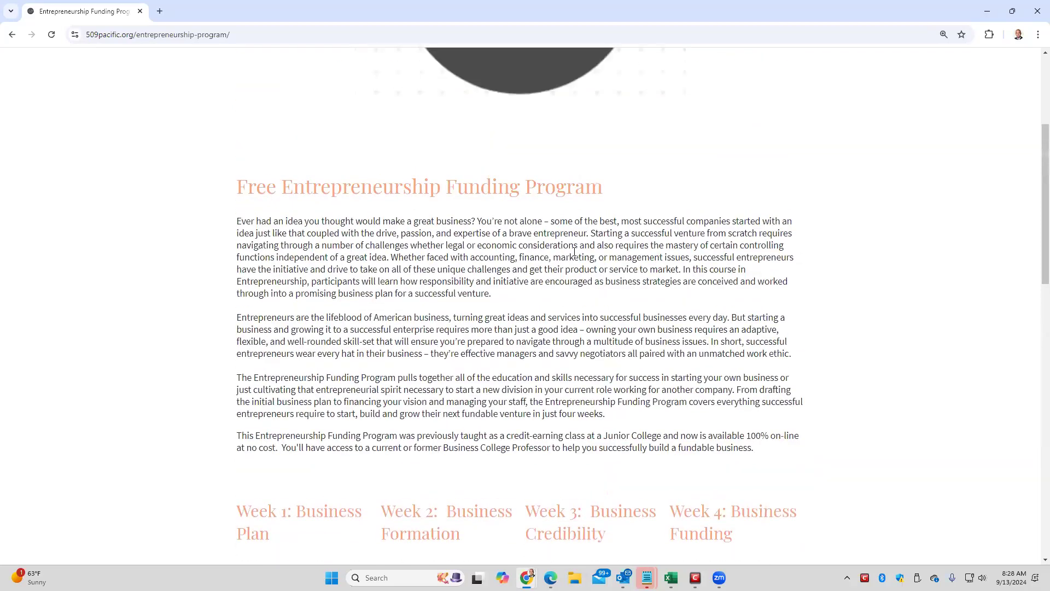
pyautogui.scroll(-3)
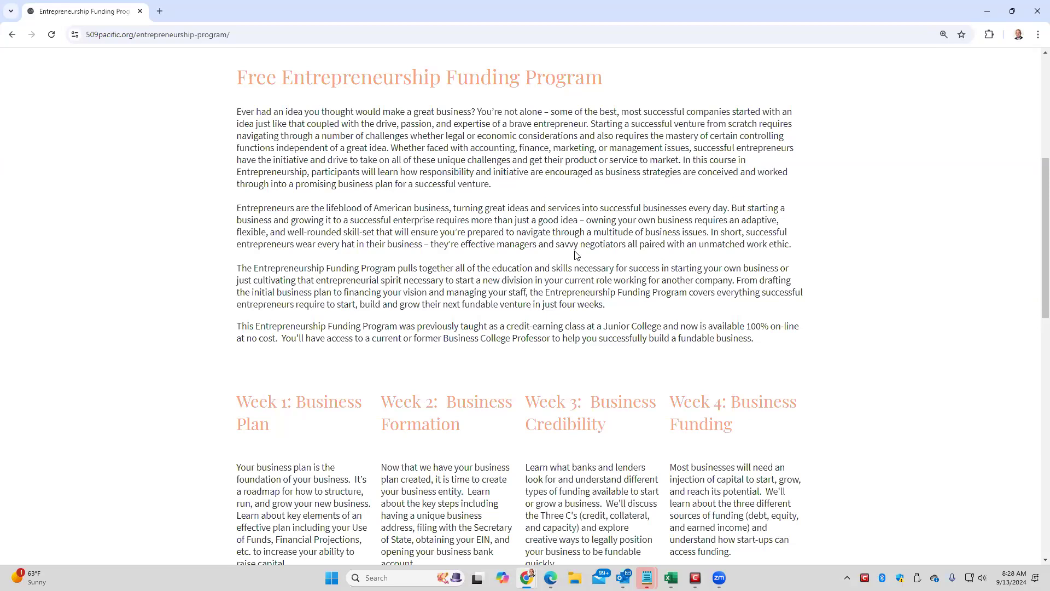
pyautogui.scroll(-3)
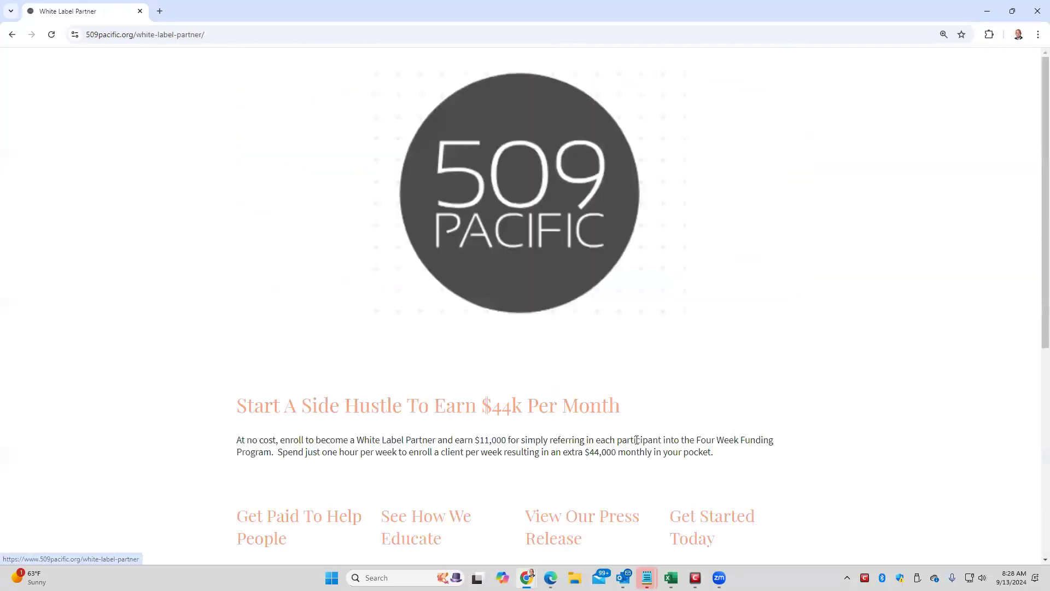
pyautogui.scroll(-3)
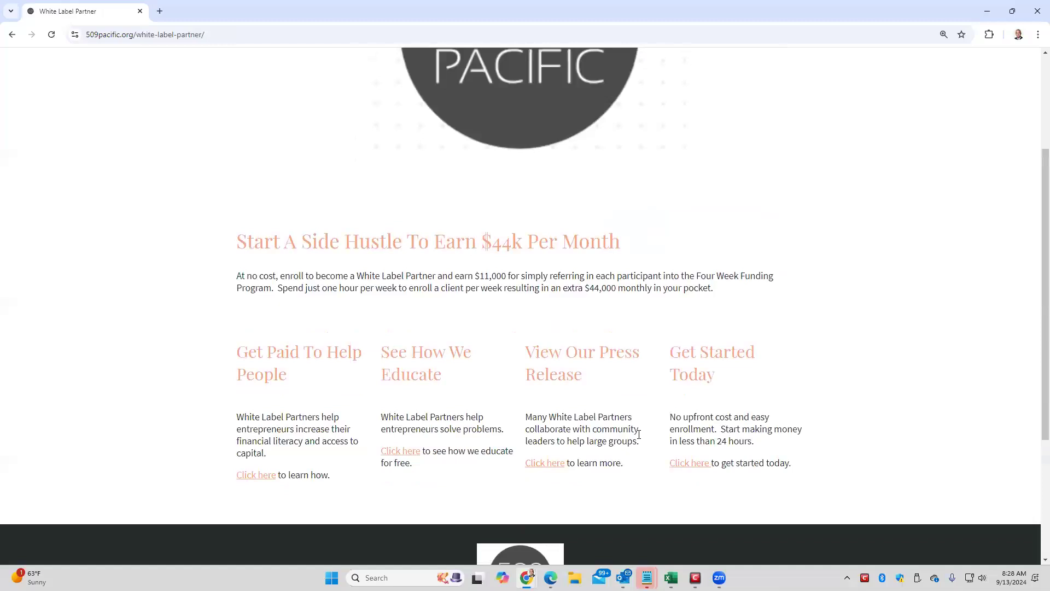
pyautogui.moveTo(637, 312)
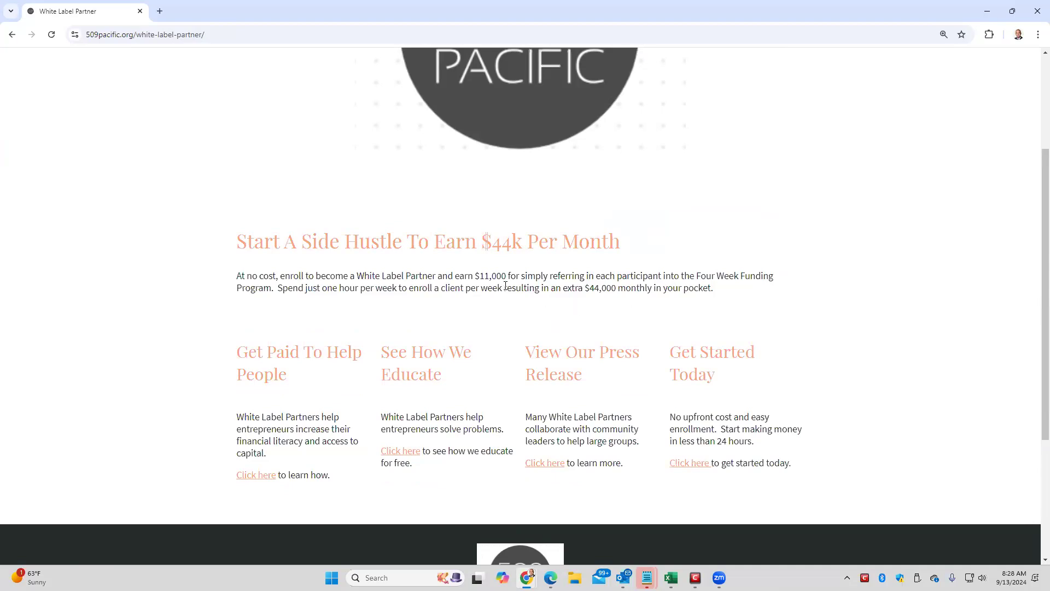
pyautogui.moveTo(474, 275); pyautogui.dragTo(585, 275)
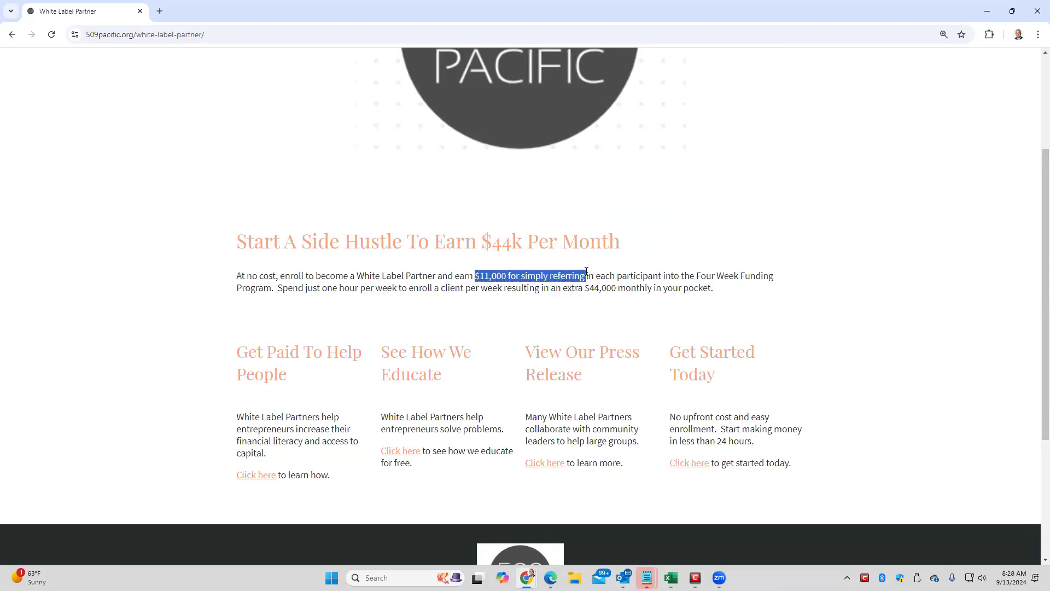
pyautogui.moveTo(586, 275); pyautogui.dragTo(663, 275)
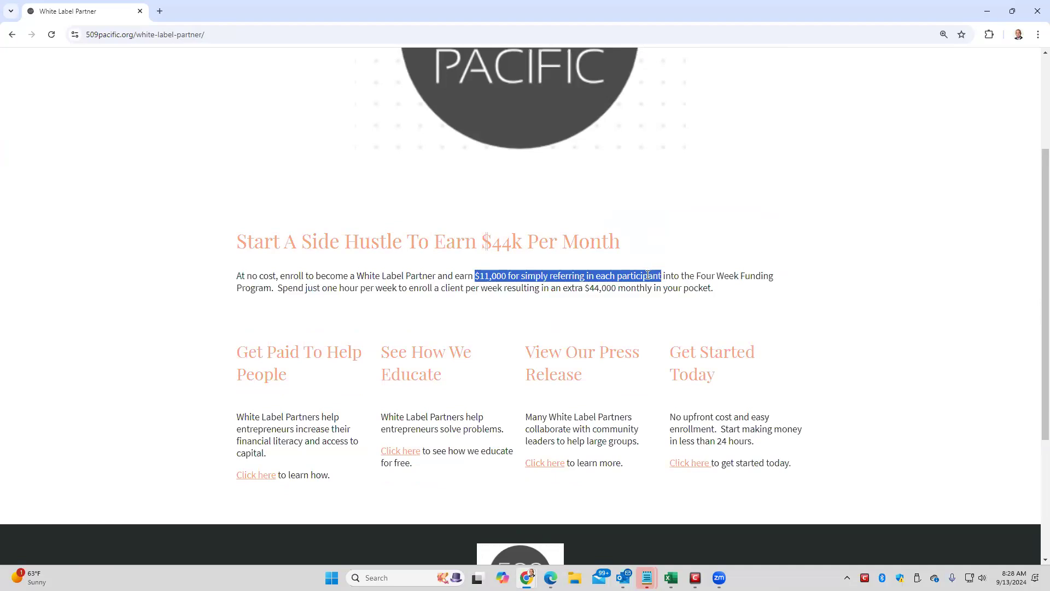
pyautogui.moveTo(400, 450)
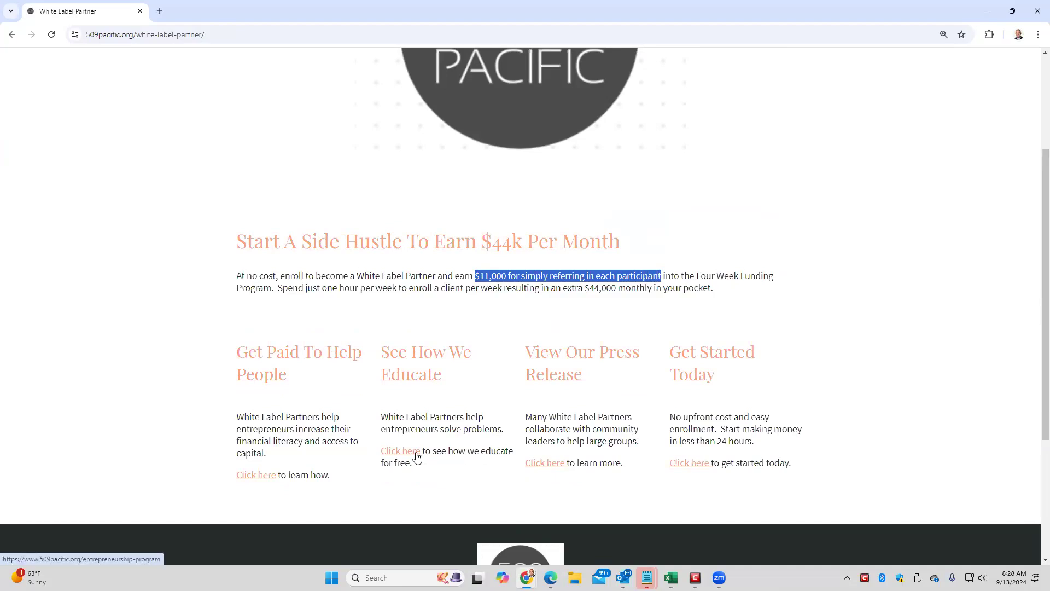
pyautogui.click(400, 450)
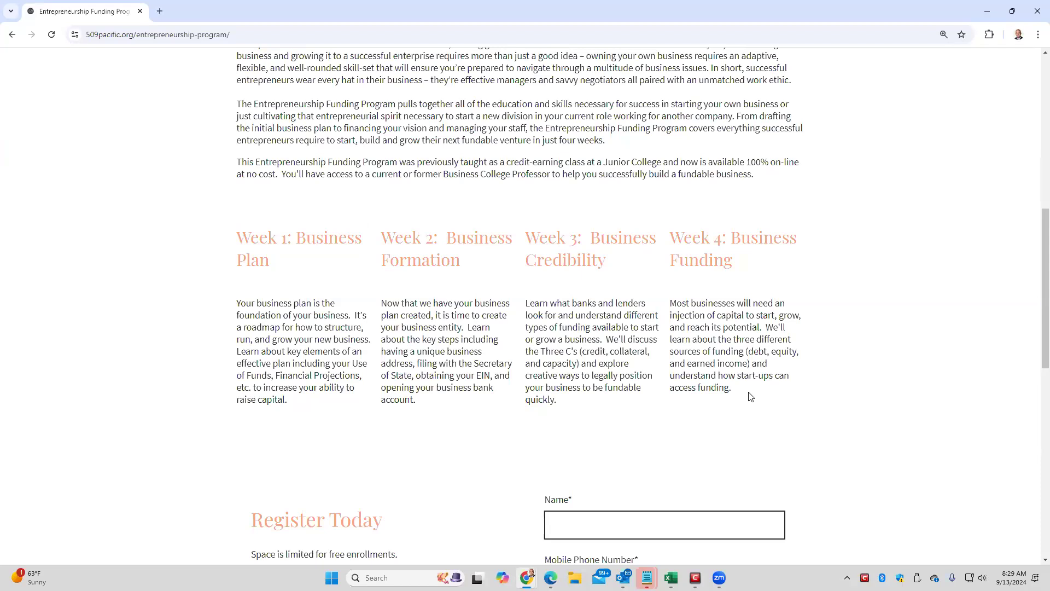
# Step: On the SBA Checklist form, tick the business plan and documenting collateral help boxes
pyautogui.scroll(-3)
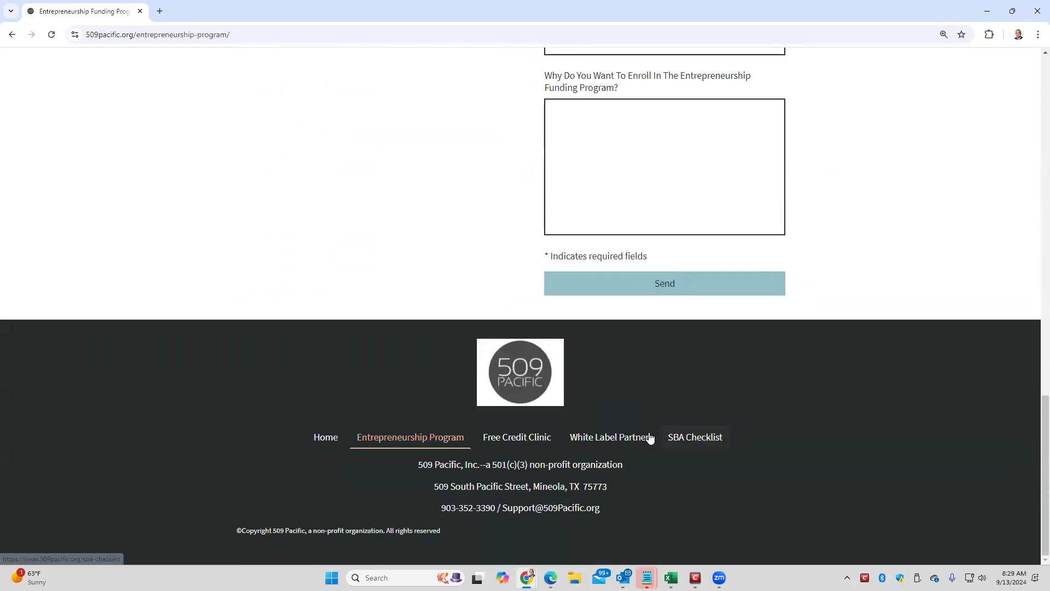
pyautogui.click(695, 436)
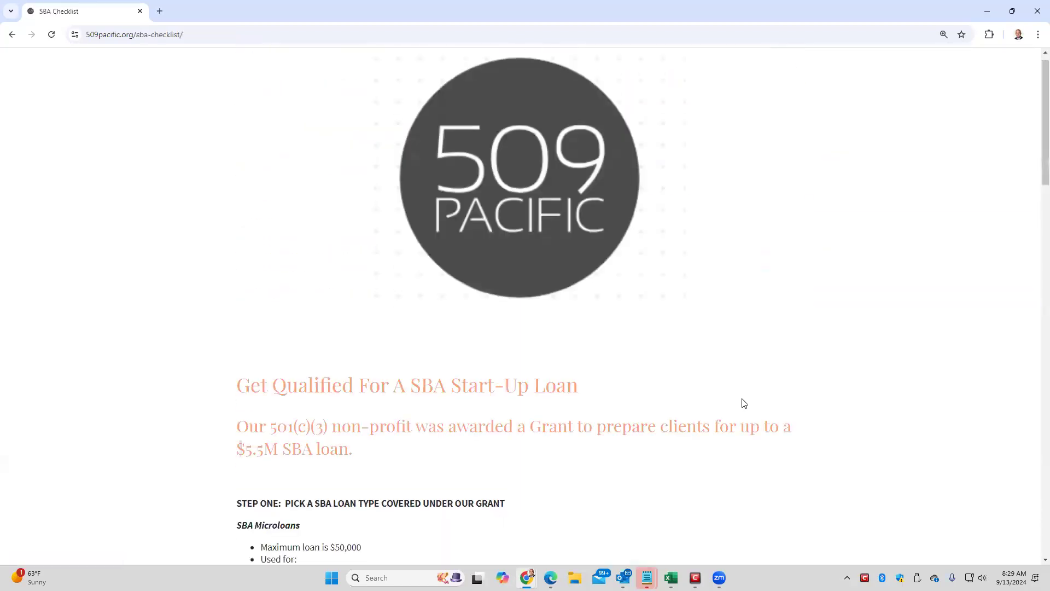
pyautogui.scroll(-3)
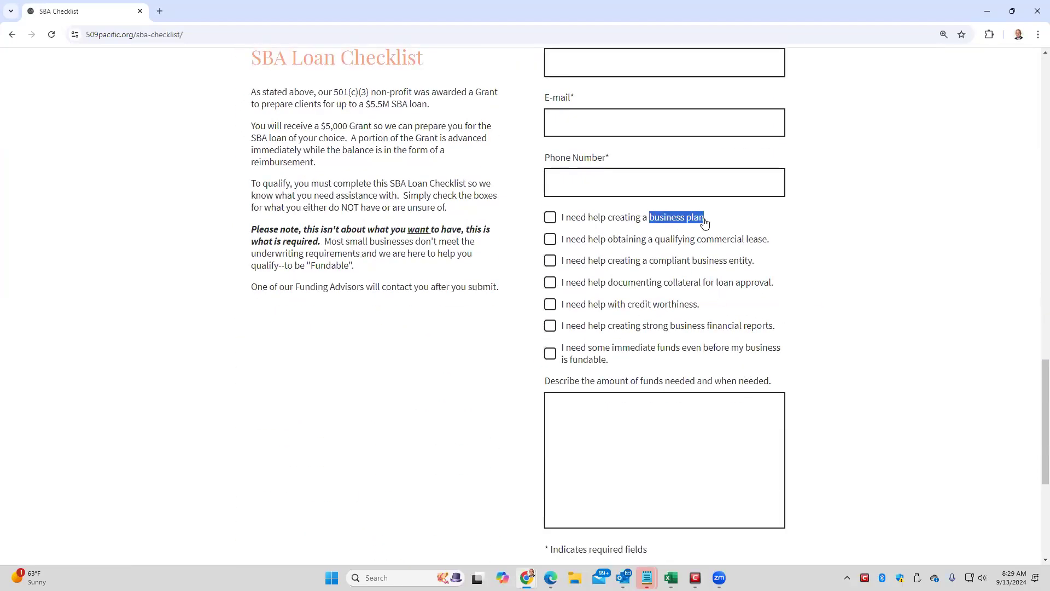
pyautogui.click(550, 239)
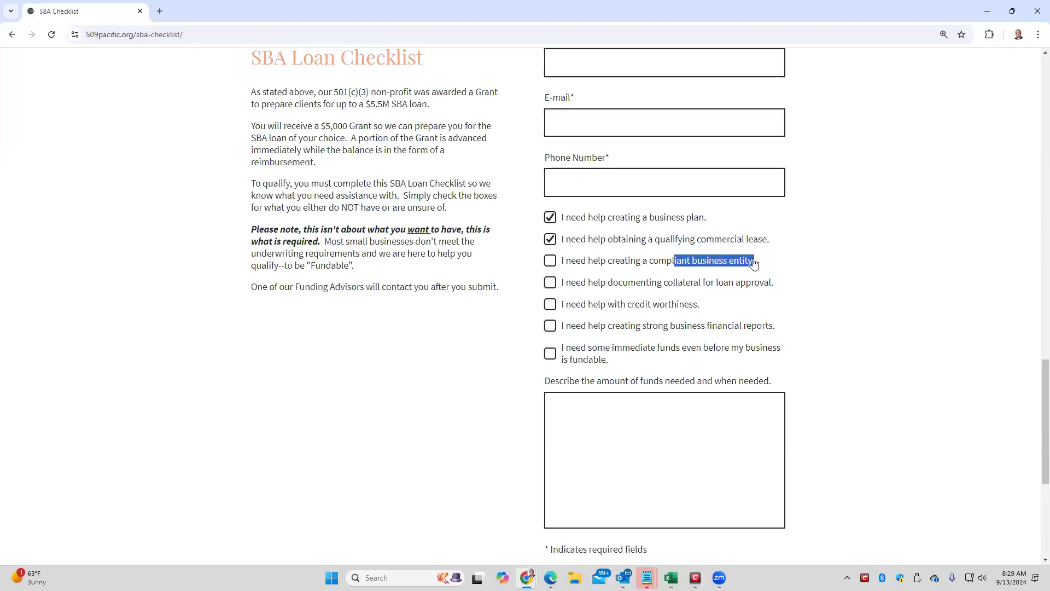
pyautogui.click(550, 282)
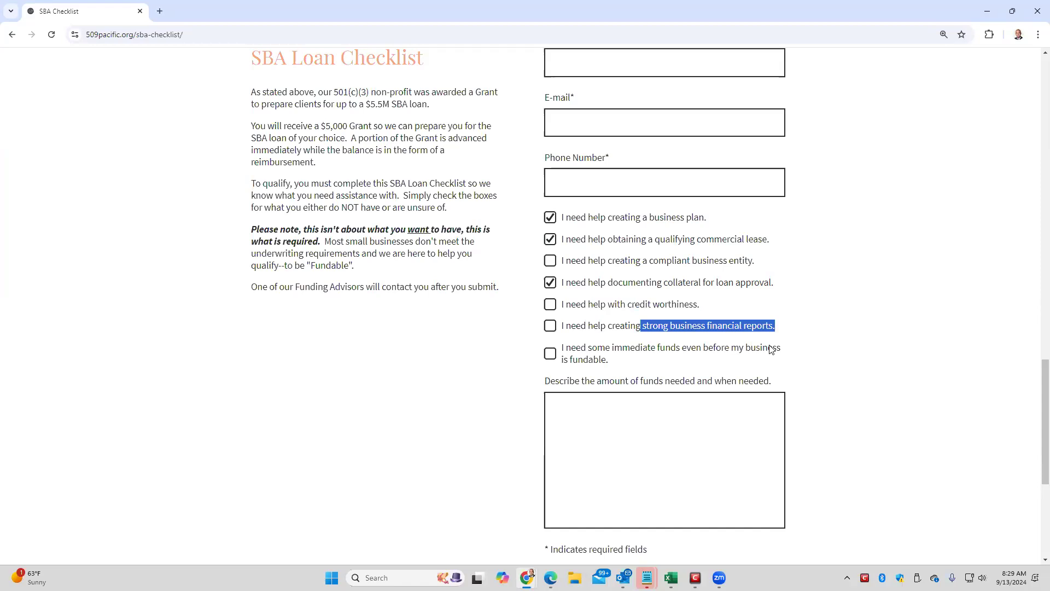
pyautogui.scroll(-3)
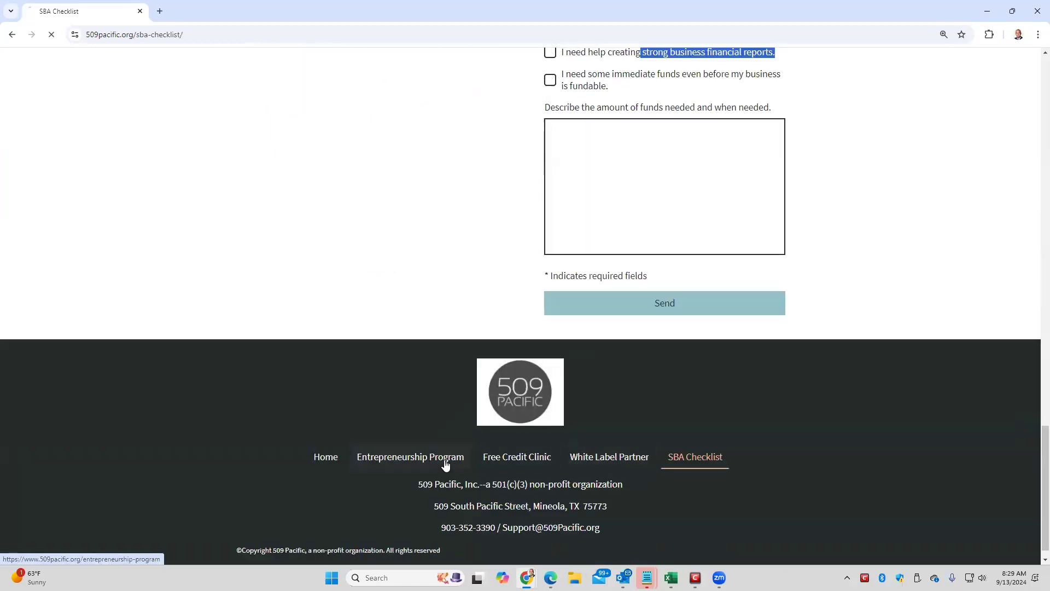
# Step: Open the Entrepreneurship Program page and scroll down through it
pyautogui.click(409, 459)
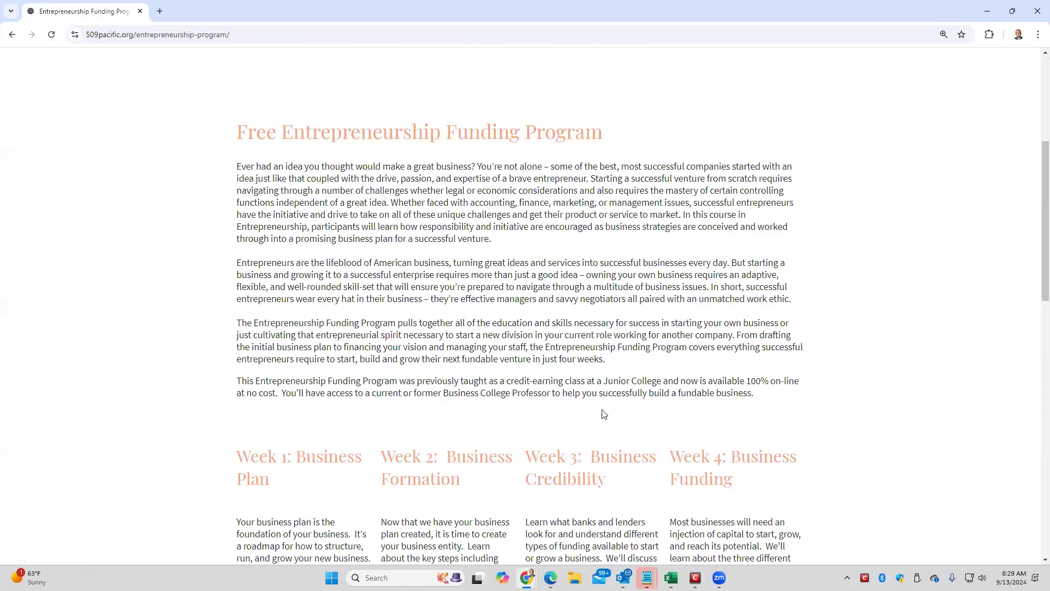
pyautogui.scroll(-3)
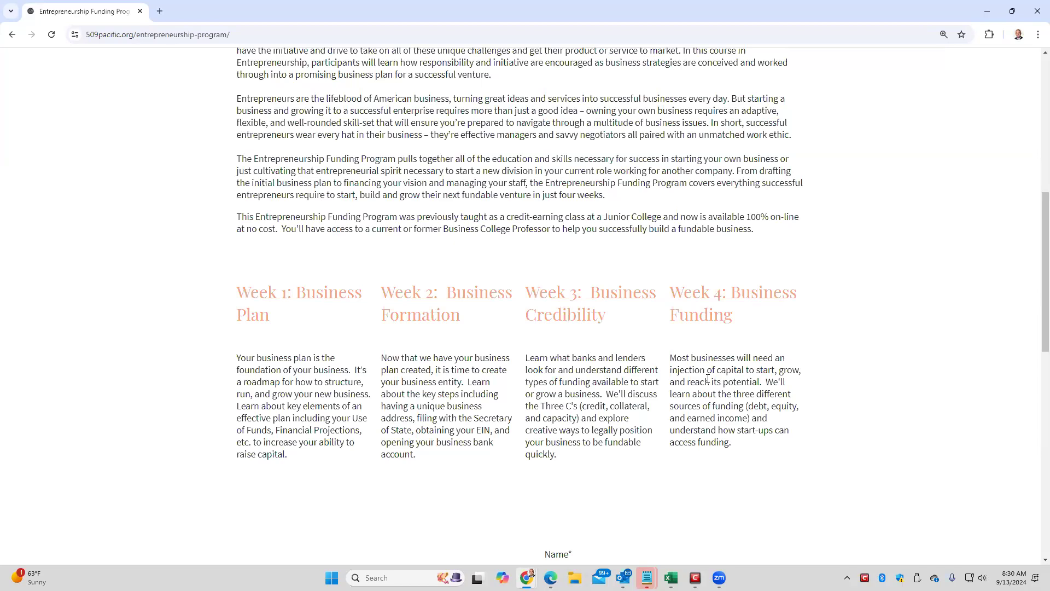
pyautogui.scroll(-3)
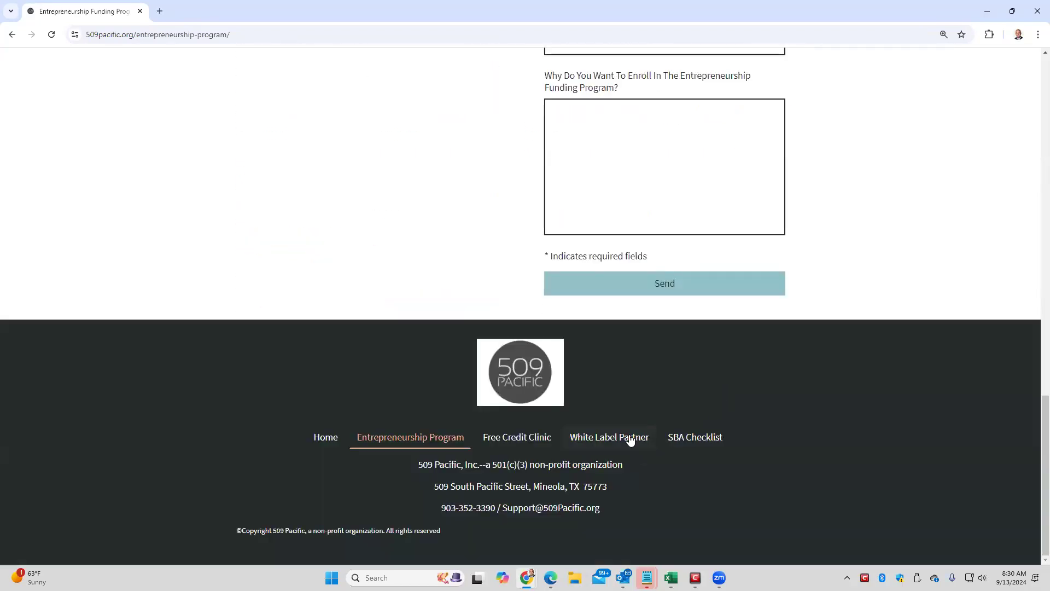
# Step: On White Label Partner, highlight the $11,000 referral earnings phrase and further page text
pyautogui.click(608, 437)
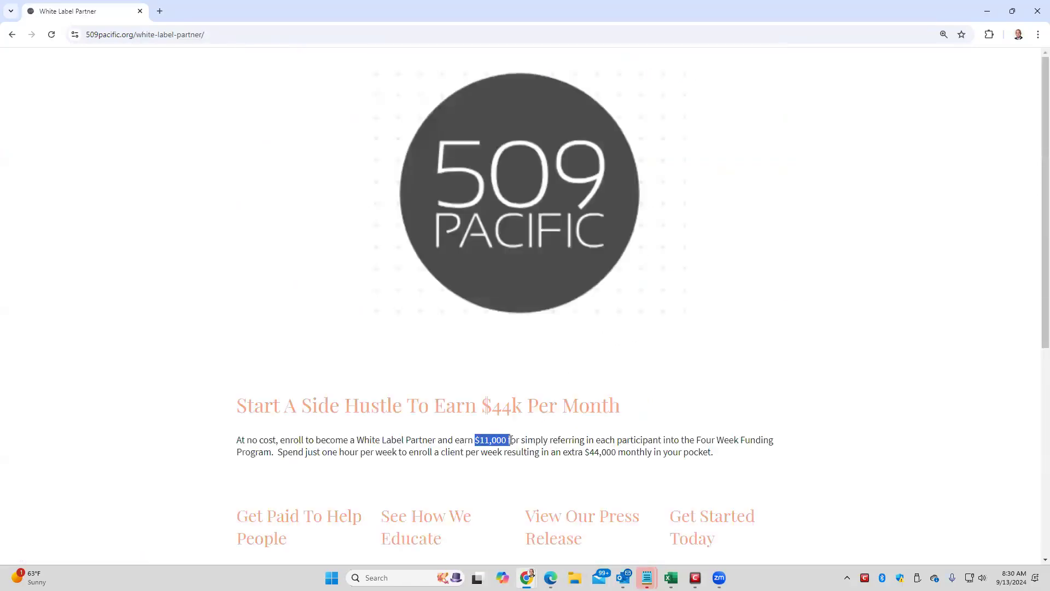
pyautogui.moveTo(509, 440); pyautogui.dragTo(640, 440)
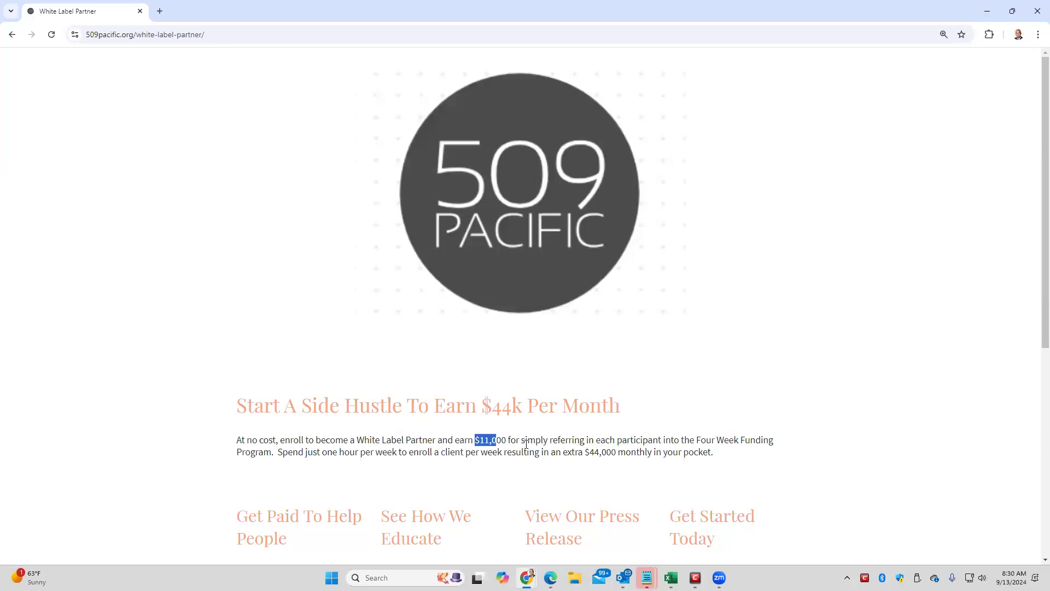
pyautogui.moveTo(486, 440); pyautogui.dragTo(661, 440)
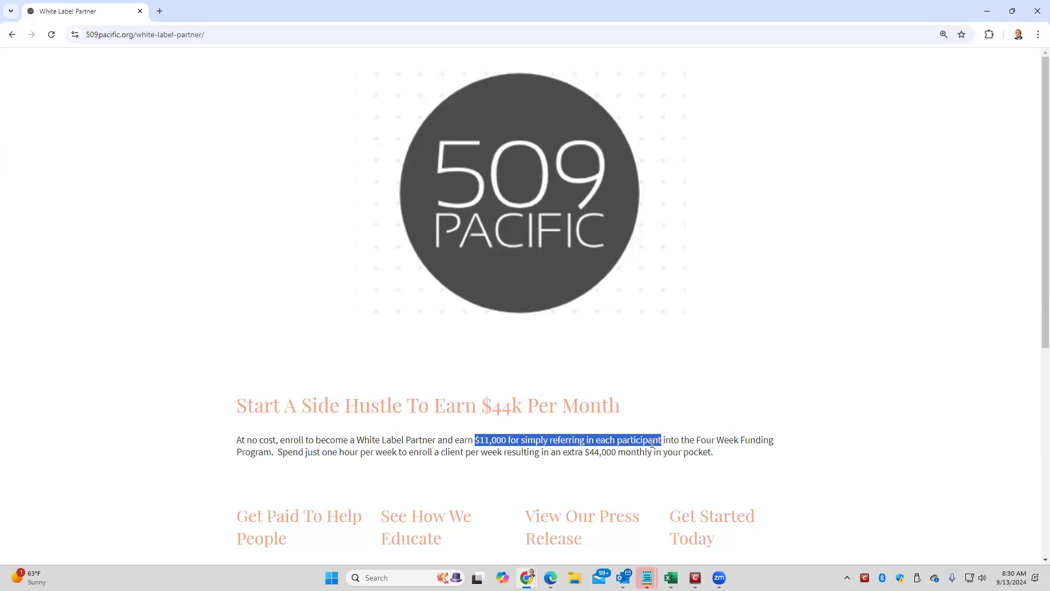
pyautogui.scroll(-3)
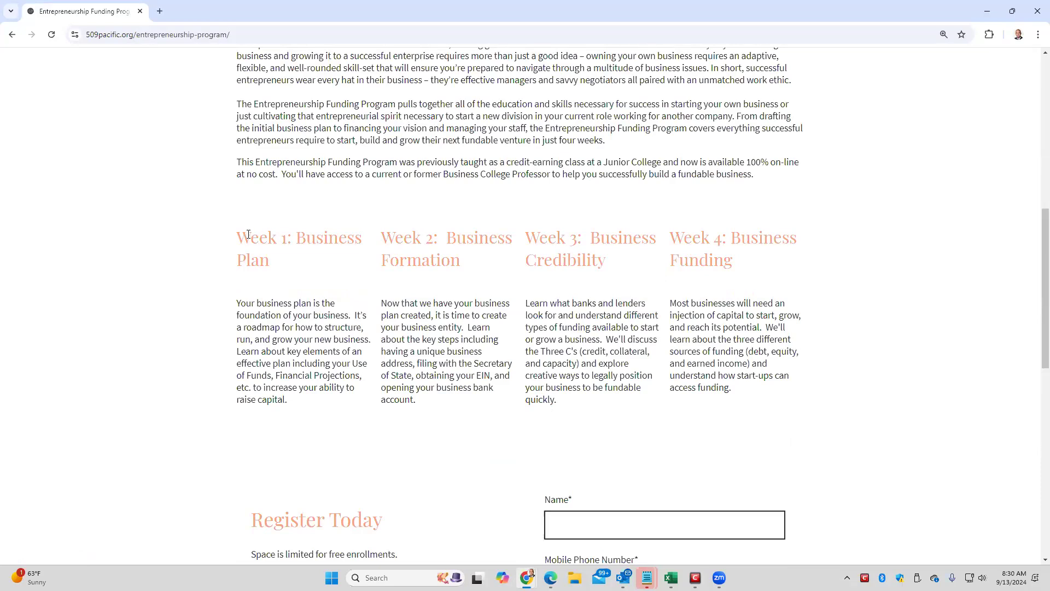
pyautogui.moveTo(240, 235); pyautogui.dragTo(733, 388)
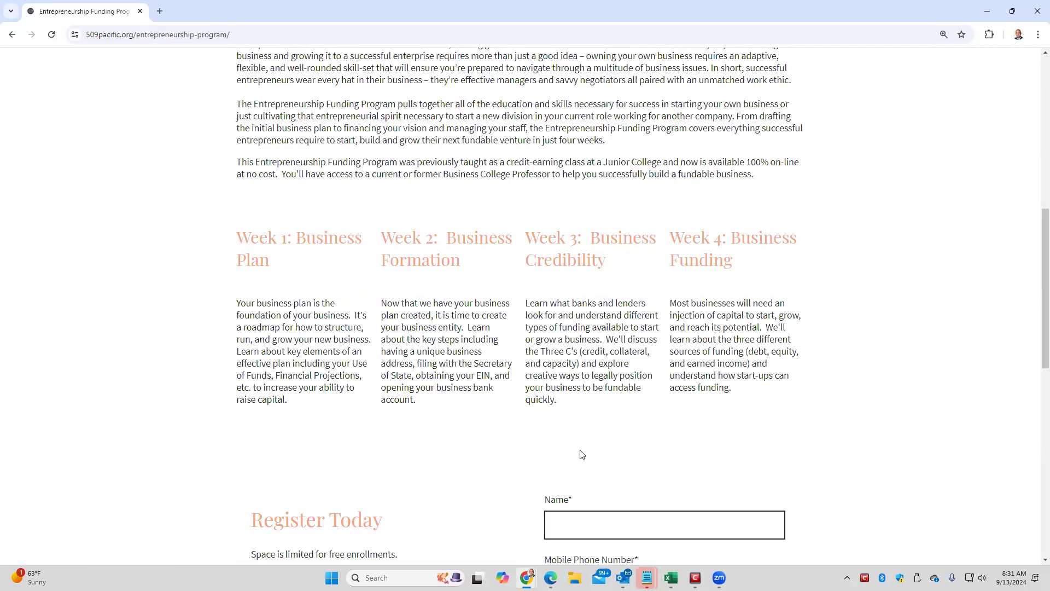
pyautogui.scroll(-3)
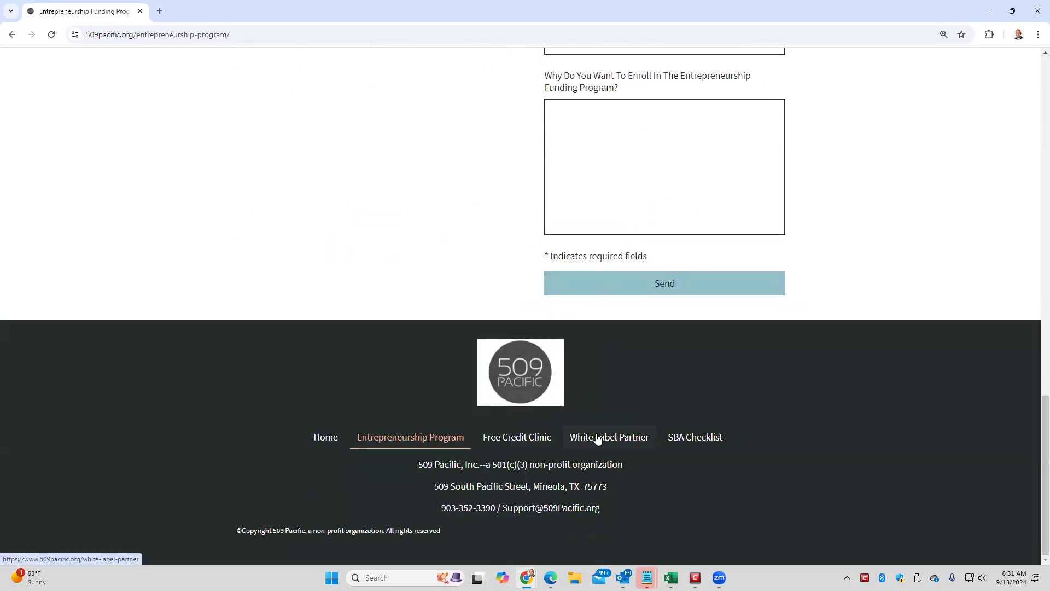
# Step: Pass through White Label Partner to SBA Checklist and scroll to the loan checklist form
pyautogui.click(608, 437)
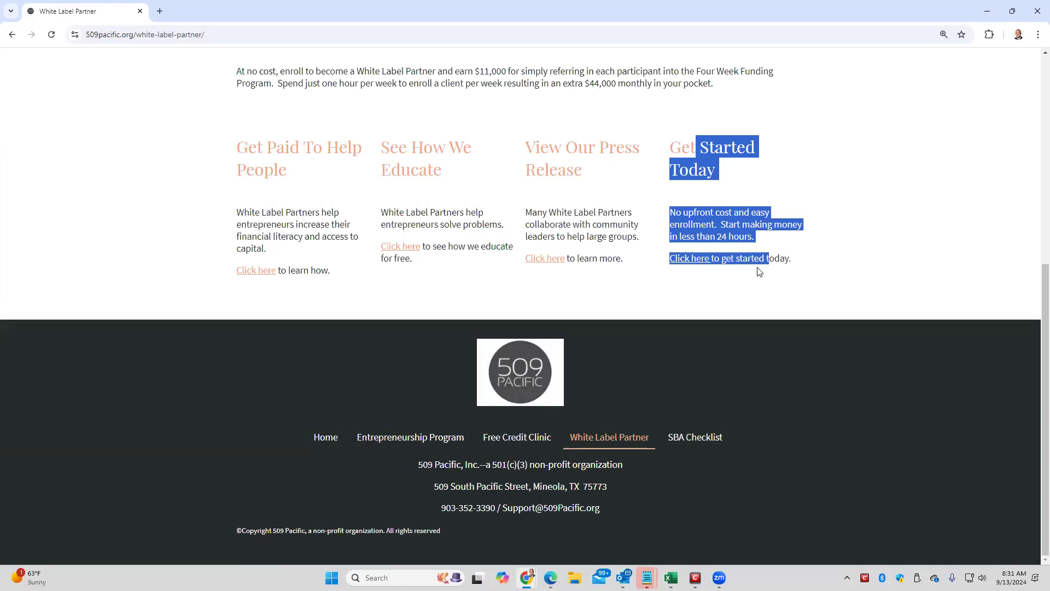
pyautogui.click(695, 436)
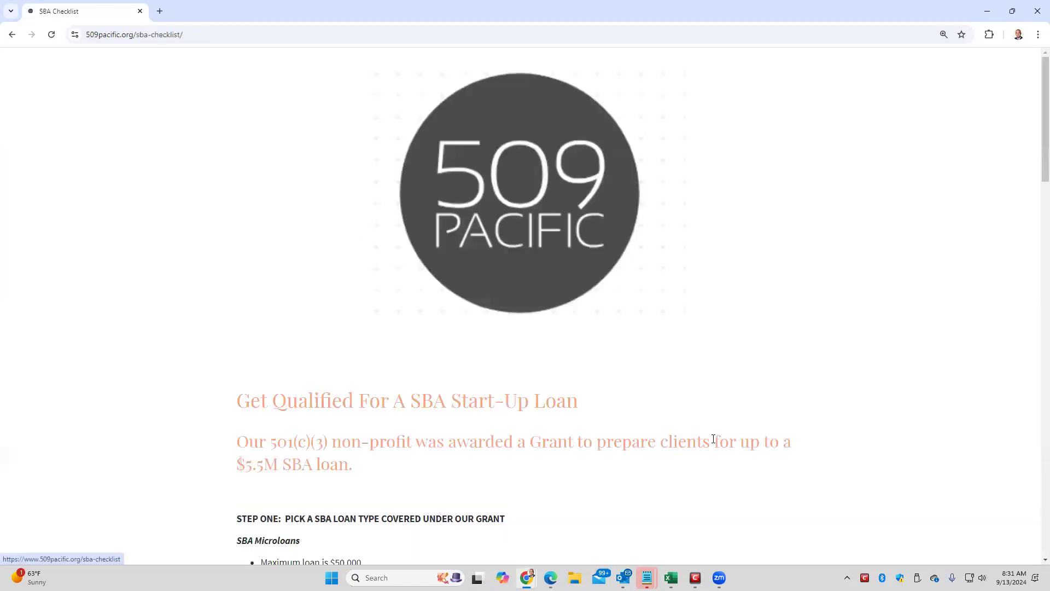
pyautogui.moveTo(717, 279)
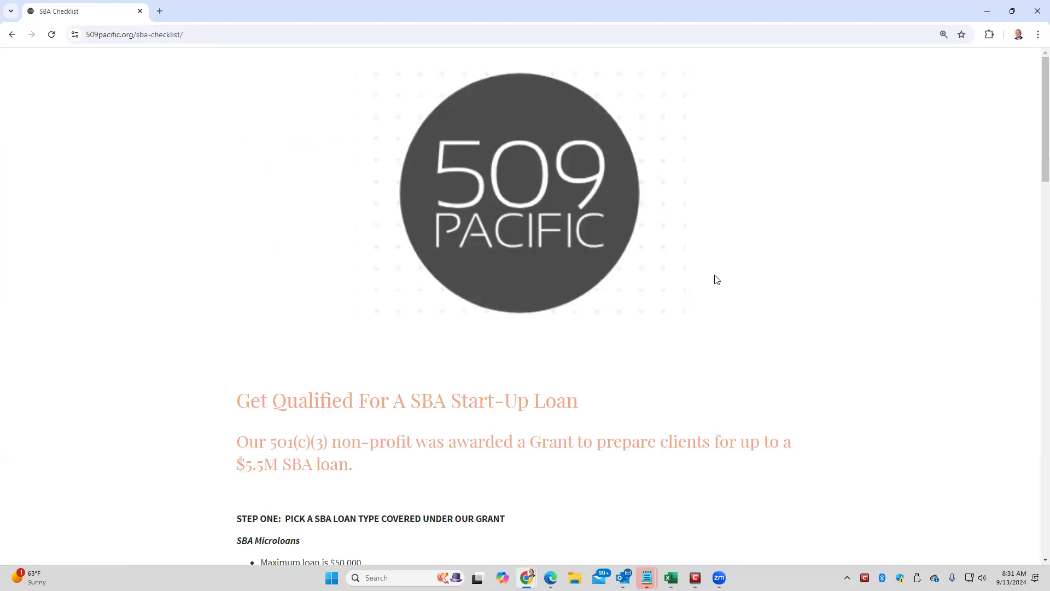
pyautogui.scroll(-3)
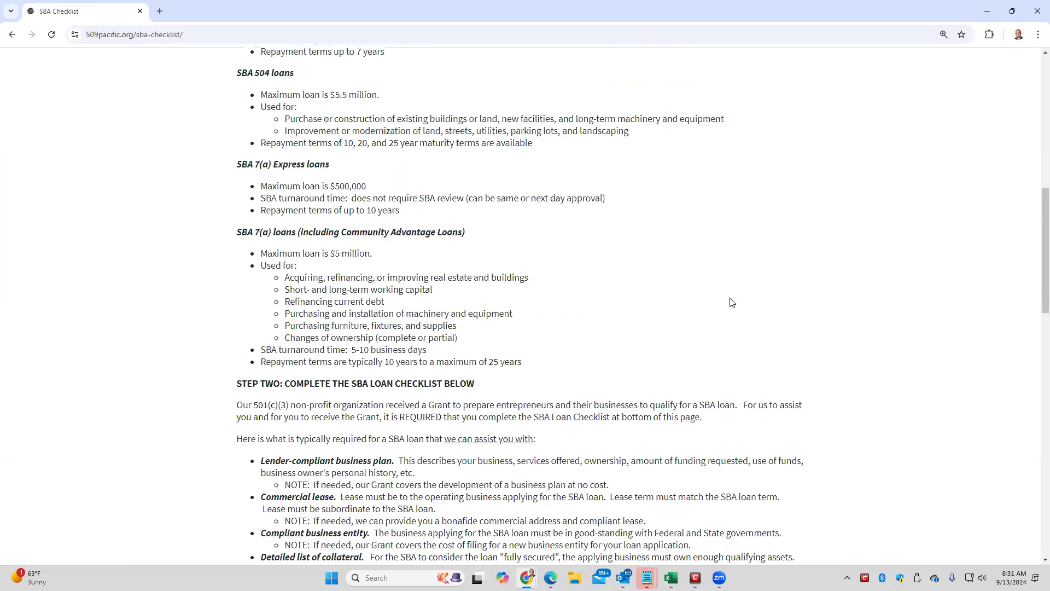
pyautogui.scroll(-3)
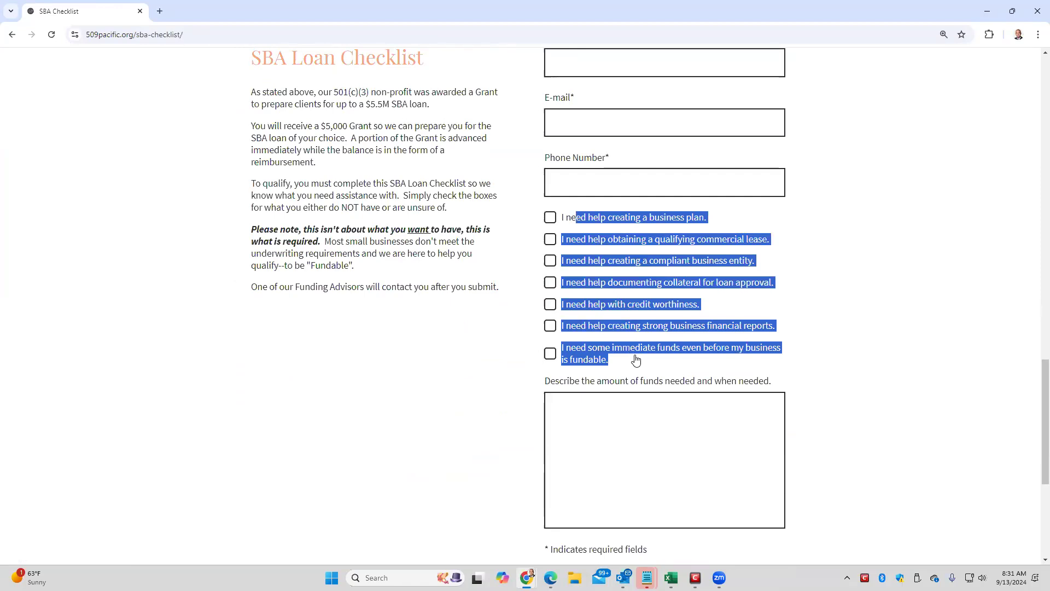
pyautogui.moveTo(720, 271)
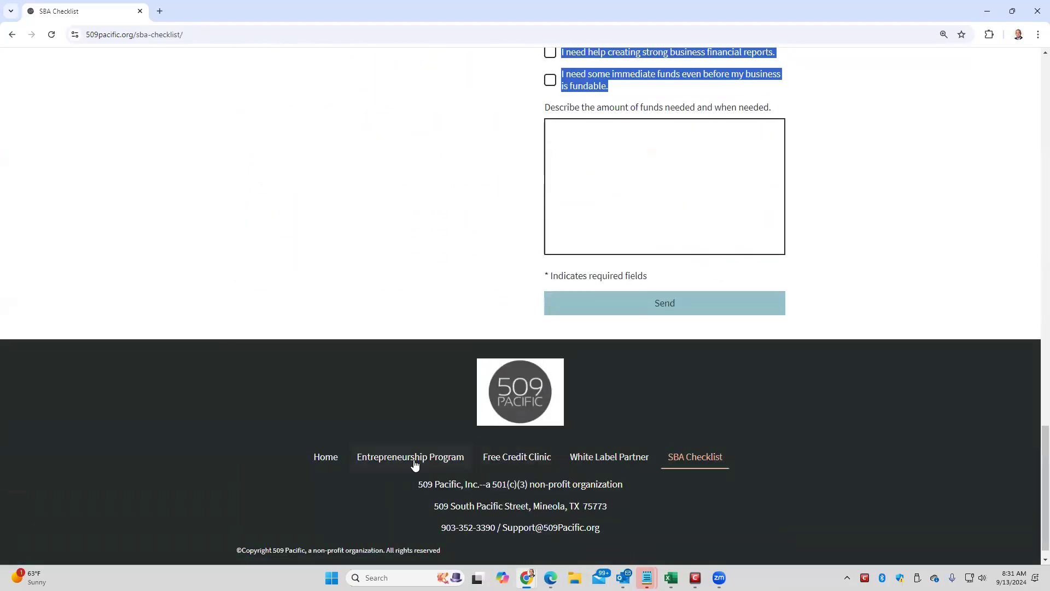
# Step: Open Entrepreneurship Program and scroll through Weeks 1–4 and Register Today to the footer
pyautogui.click(410, 460)
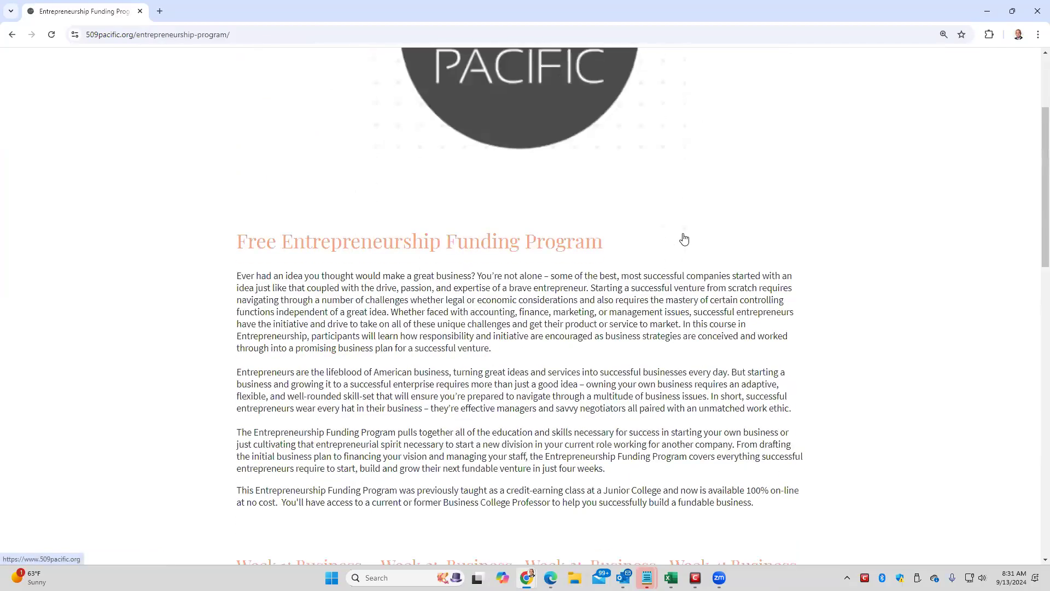
pyautogui.scroll(-3)
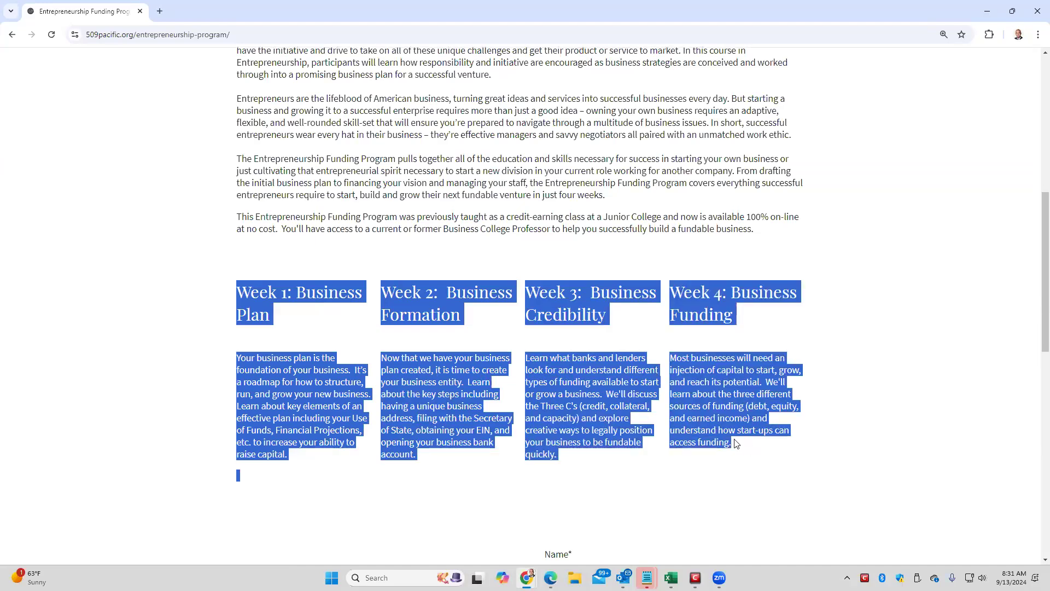
pyautogui.scroll(-3)
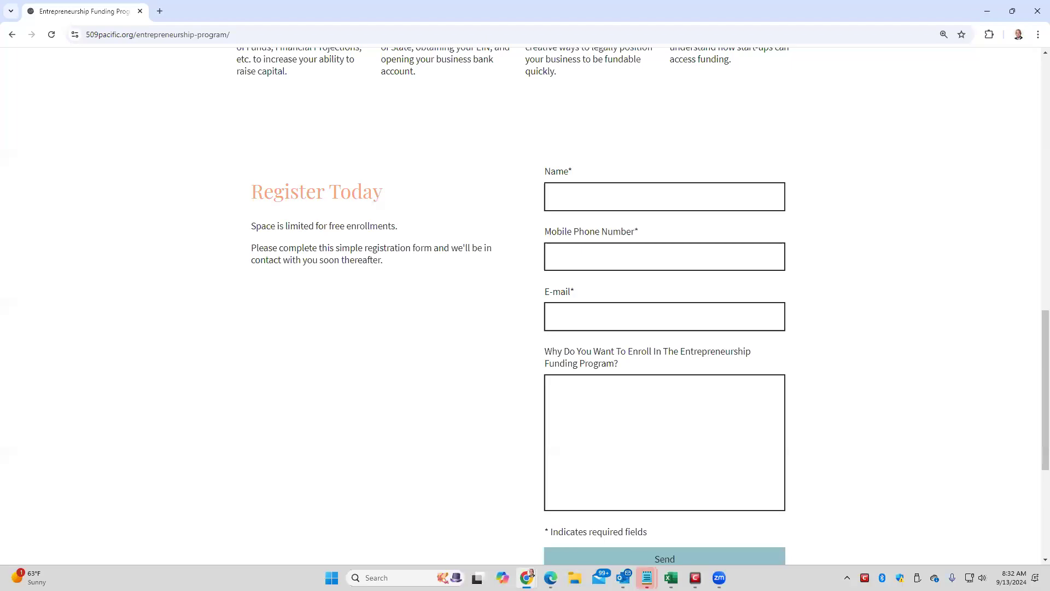
pyautogui.scroll(-3)
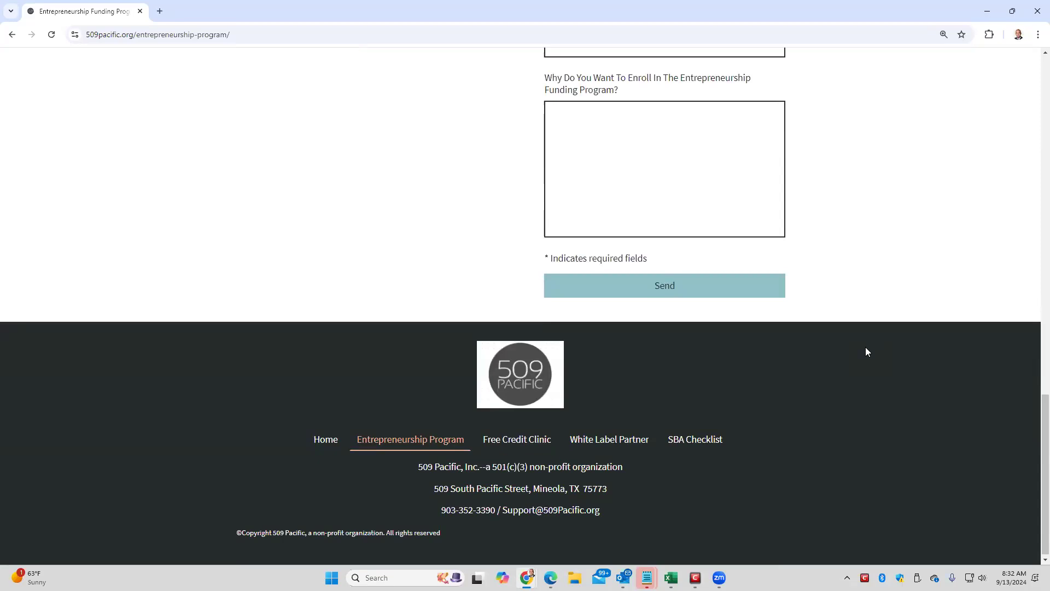
# Step: On White Label Partner, highlight the $11,000 amount, then the footer phone and support e-mail
pyautogui.click(608, 439)
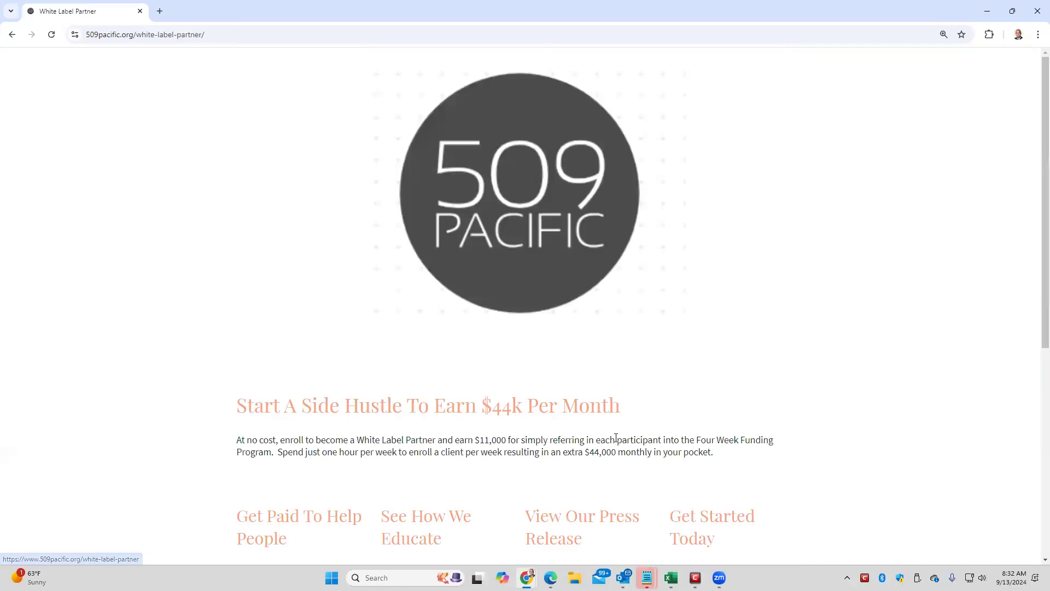
pyautogui.moveTo(475, 440); pyautogui.dragTo(520, 439)
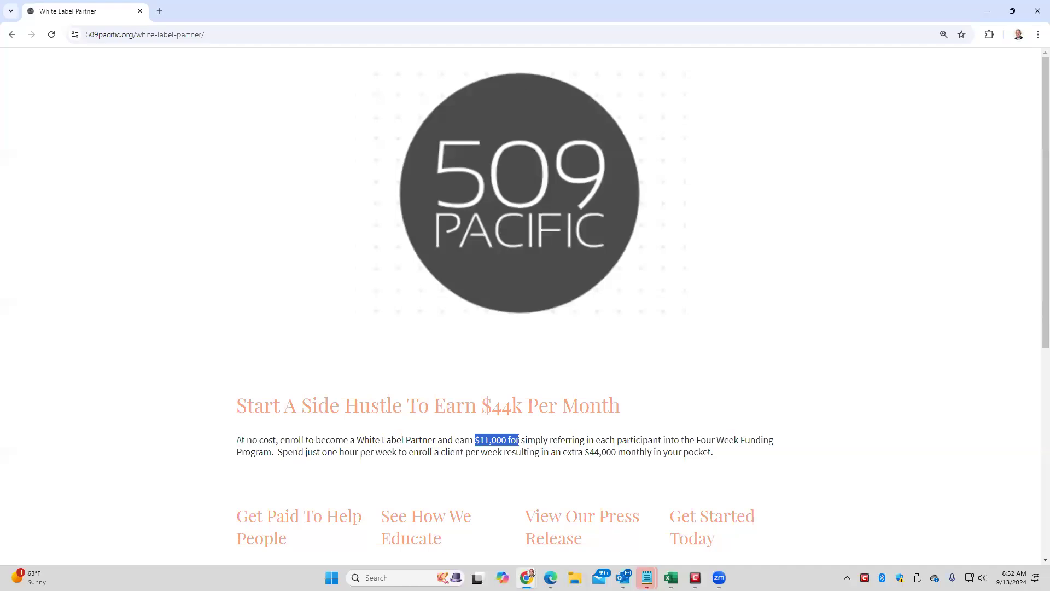
pyautogui.moveTo(480, 393)
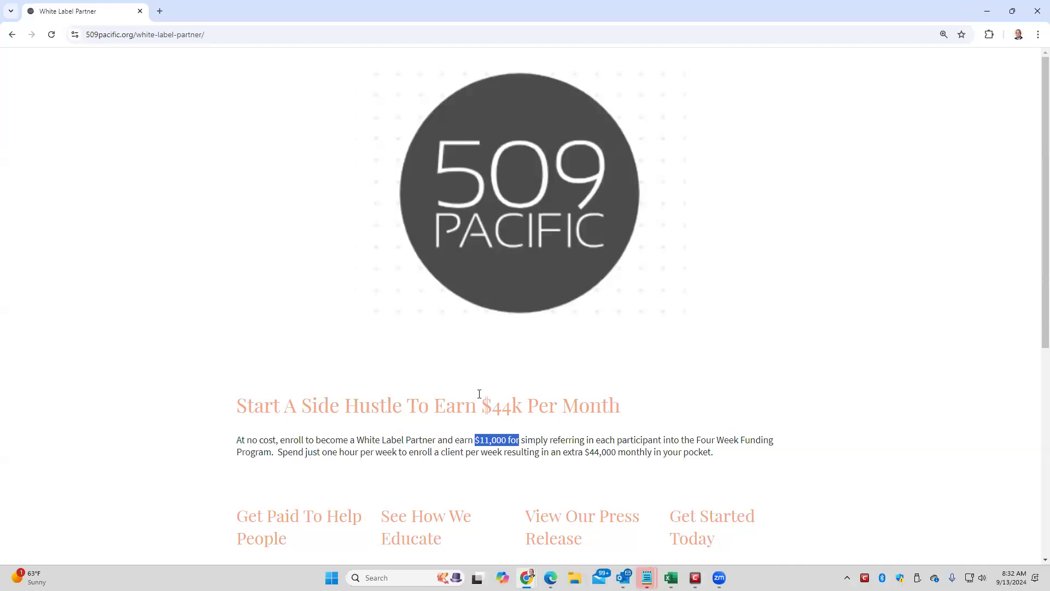
pyautogui.scroll(-3)
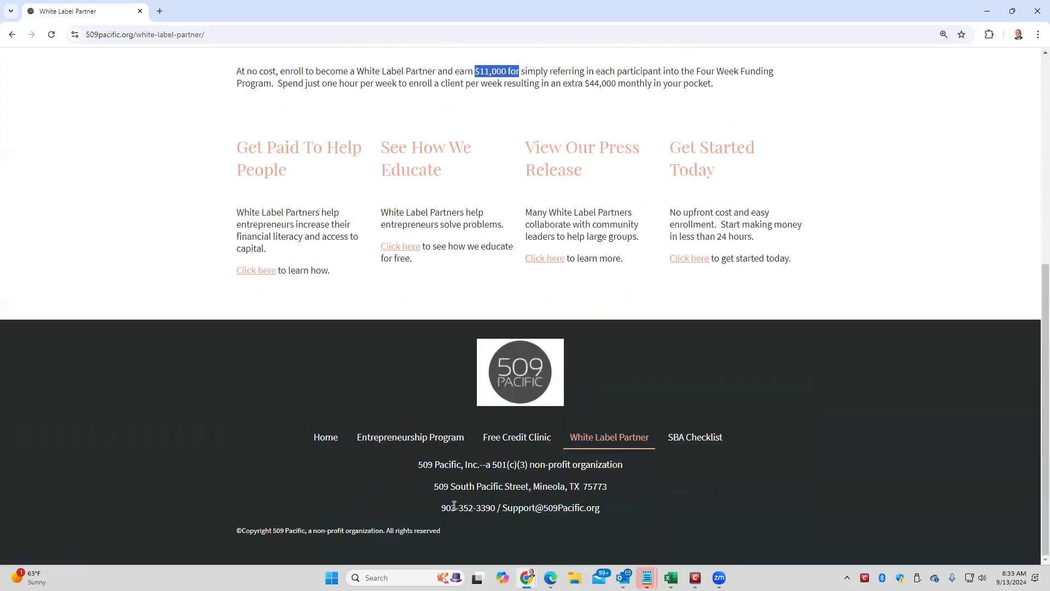
pyautogui.moveTo(442, 507); pyautogui.dragTo(600, 508)
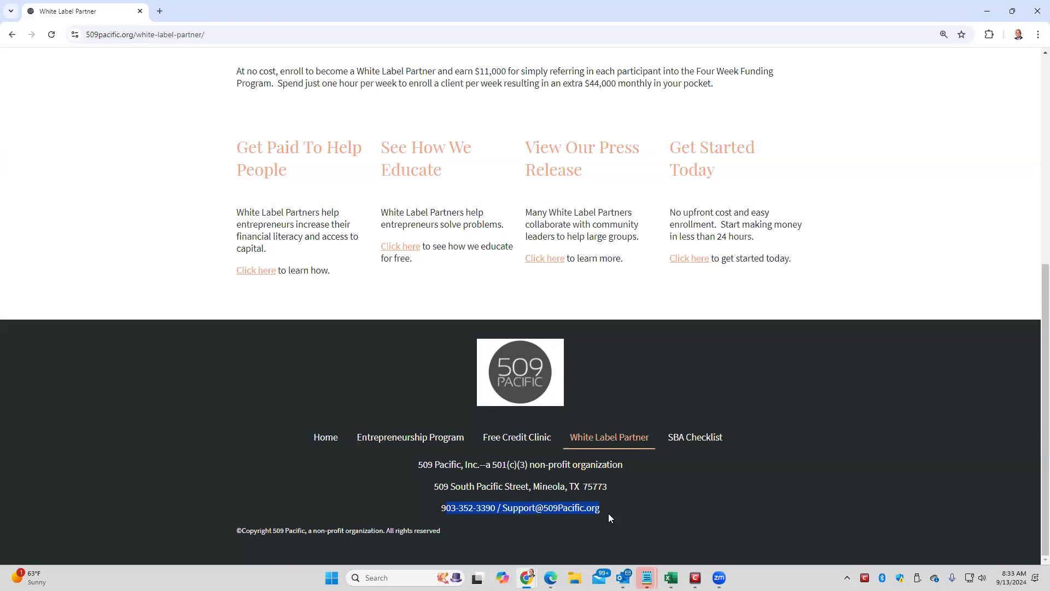
pyautogui.moveTo(868, 93)
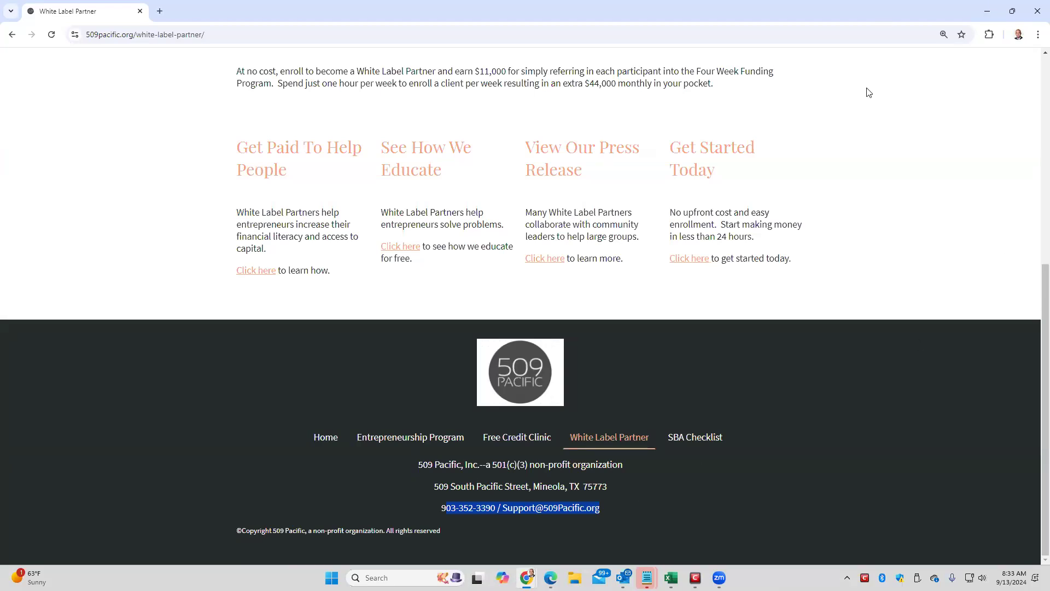